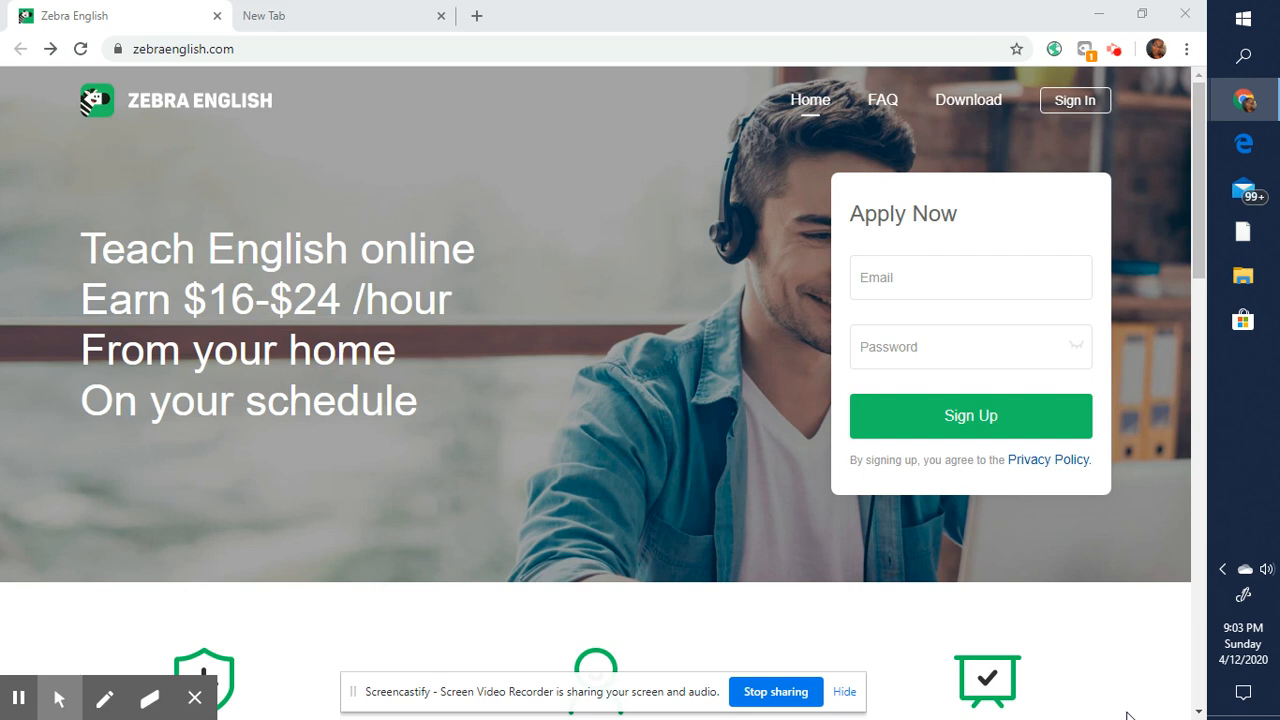
mouse_move(798, 572)
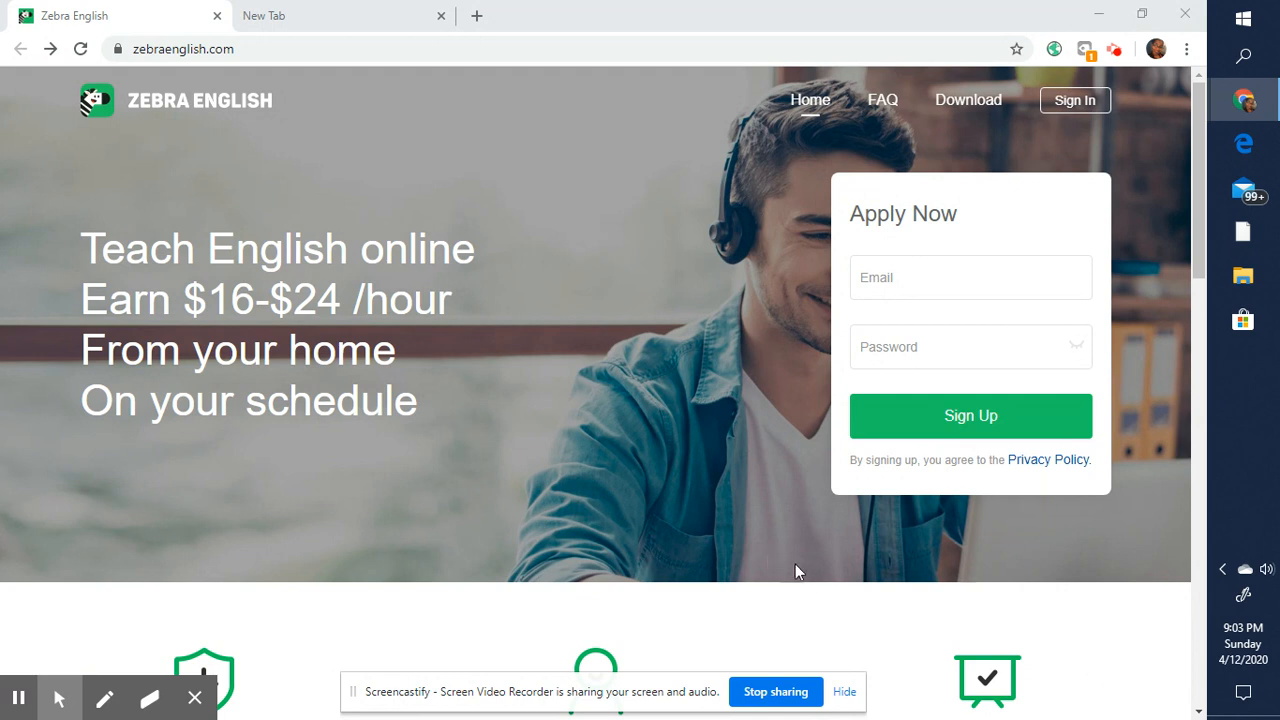
mouse_move(184, 140)
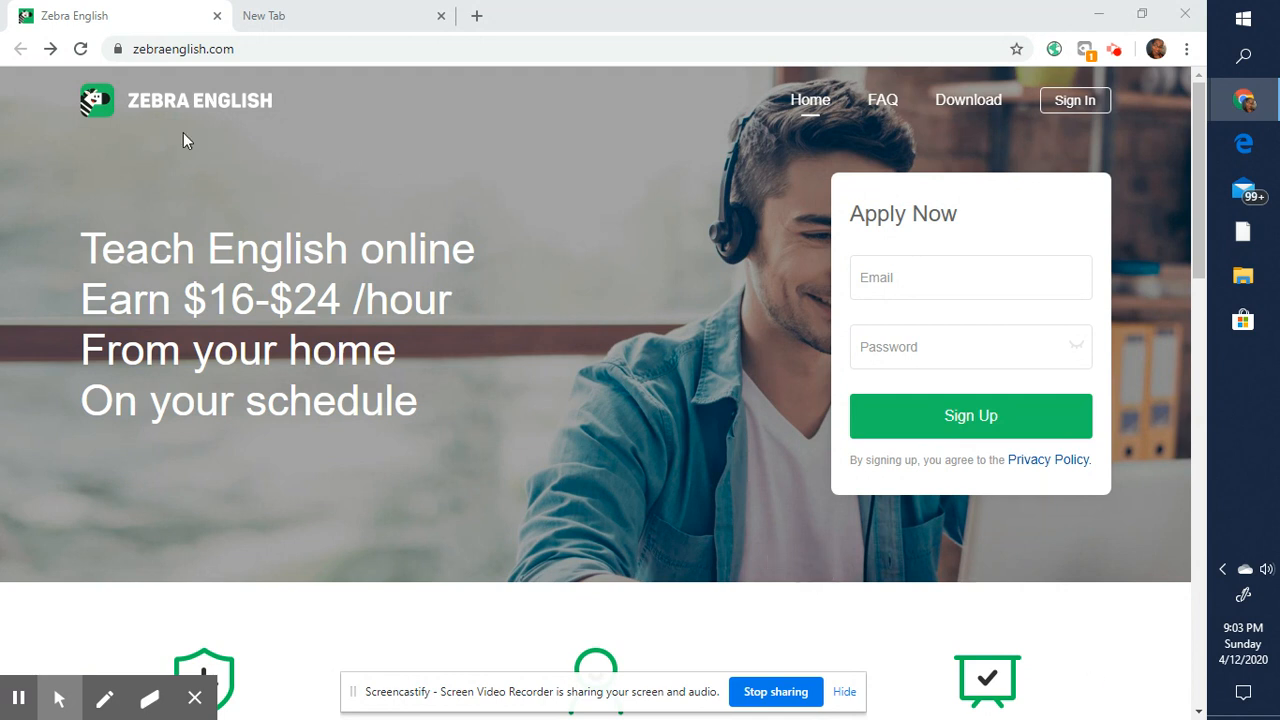
- Underline the 'Earn $16-$24 /hour' pay on the ZebraEnglish homepage with the pen
click(222, 104)
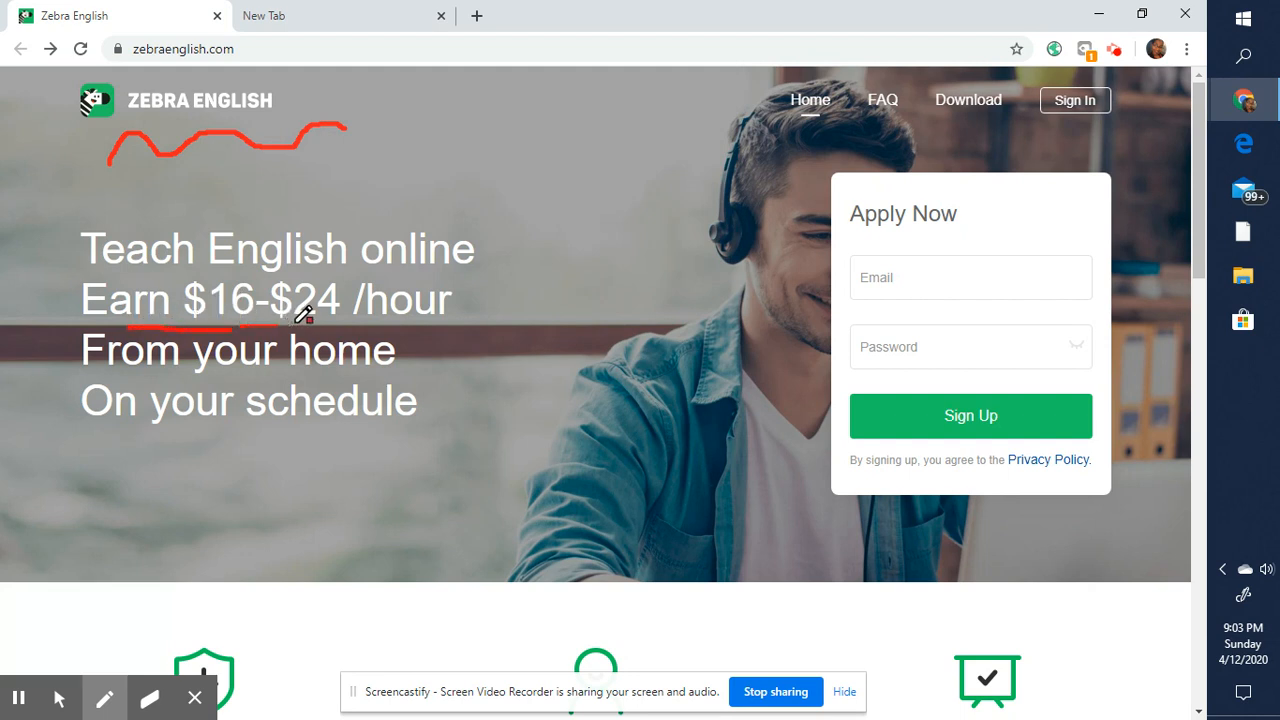
drag(300, 318, 456, 316)
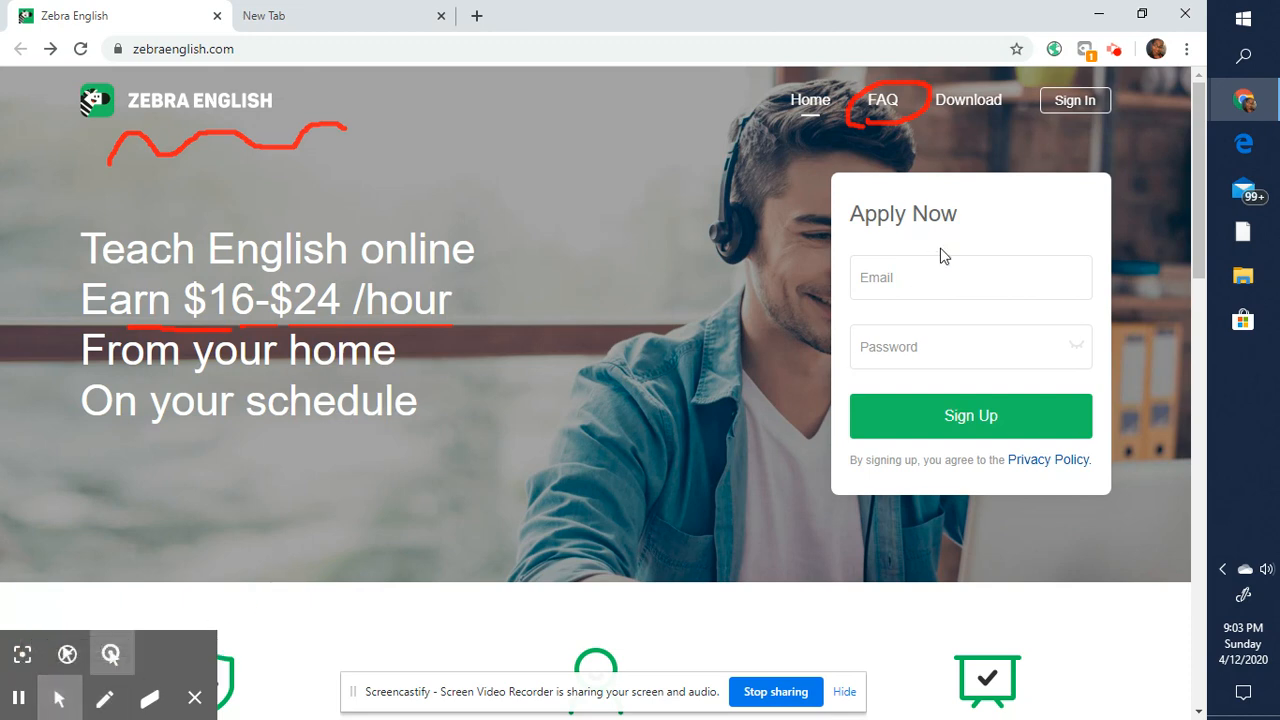
- Circle Guaranteed Hours with its description and underline the Consistent Students heading
scroll(down, 3)
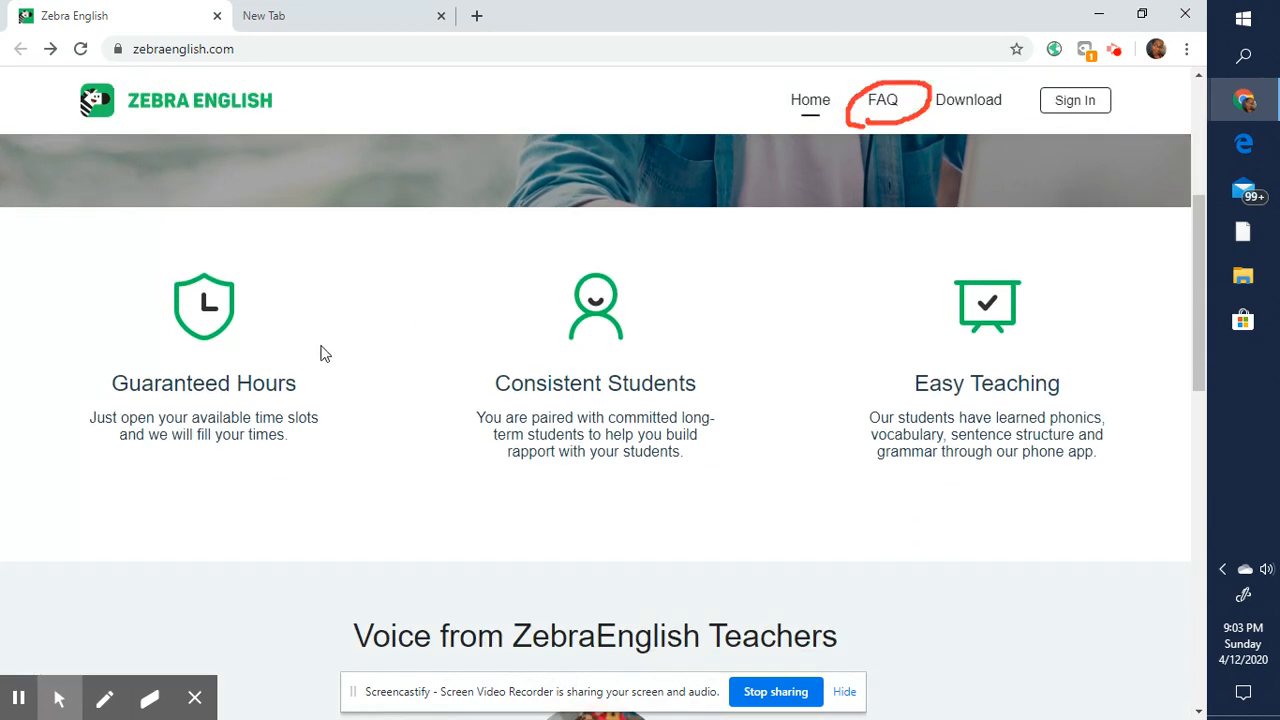
click(104, 696)
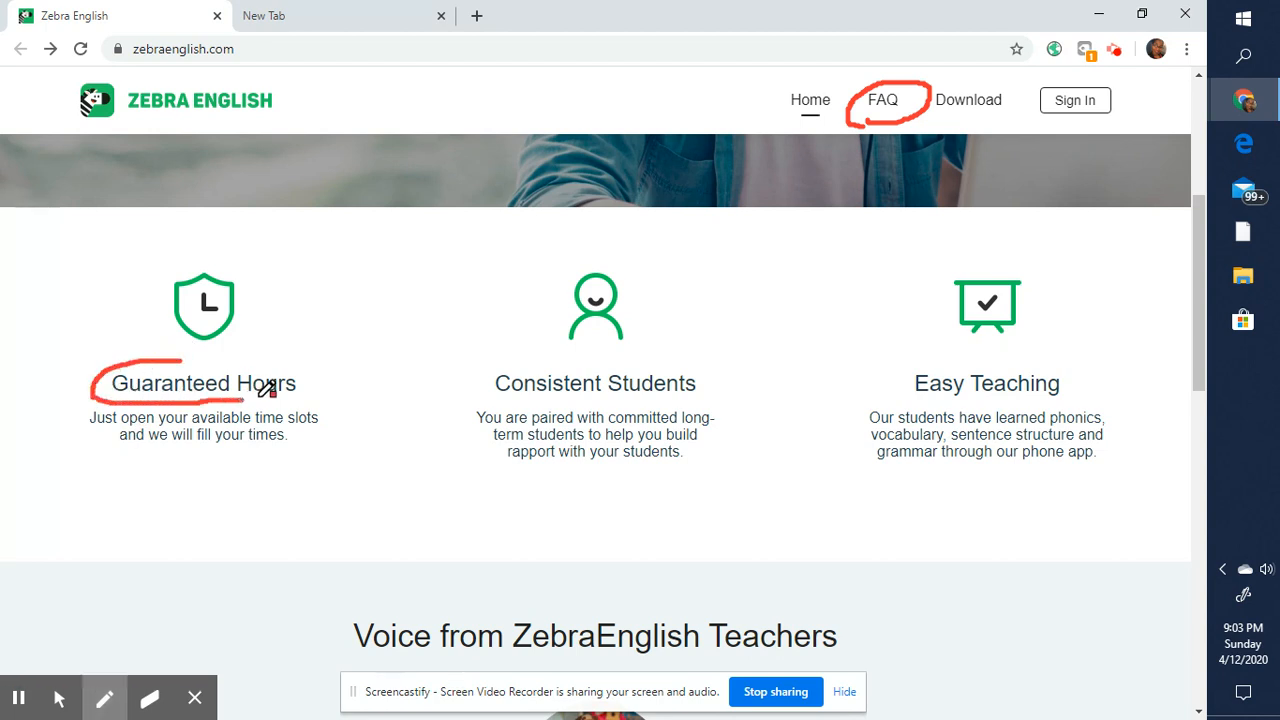
drag(270, 390, 116, 404)
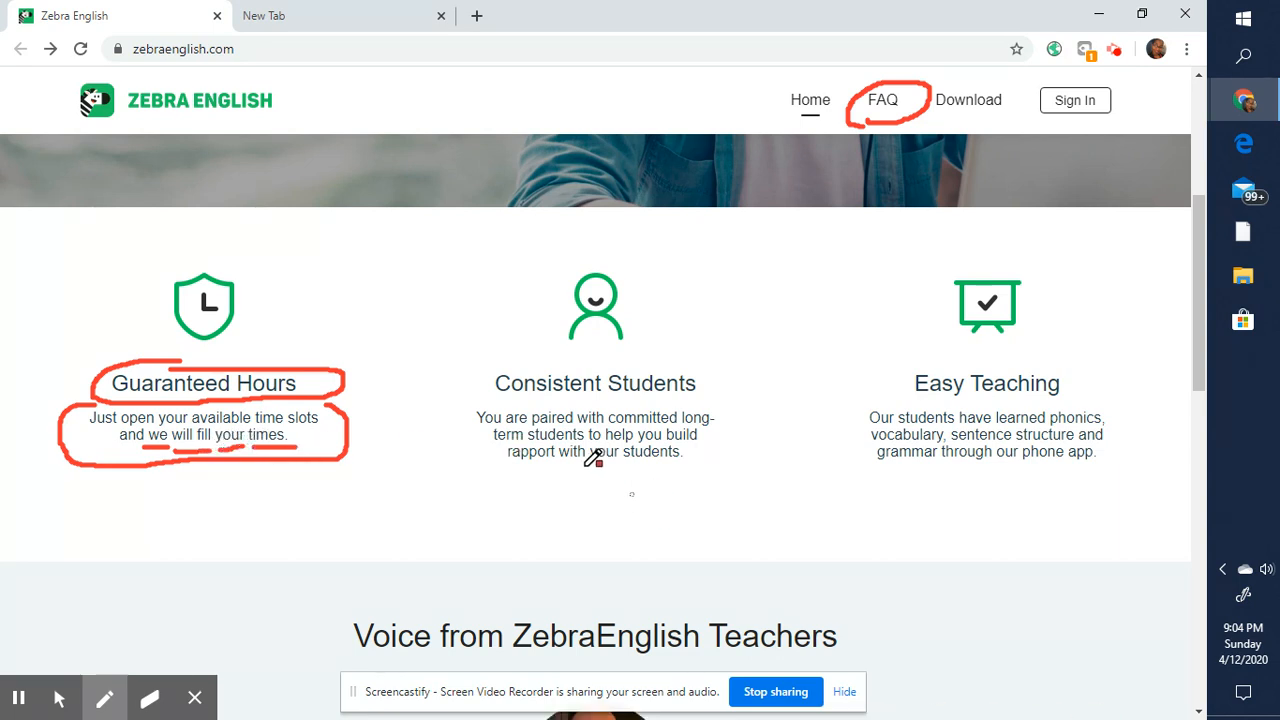
drag(156, 450, 284, 450)
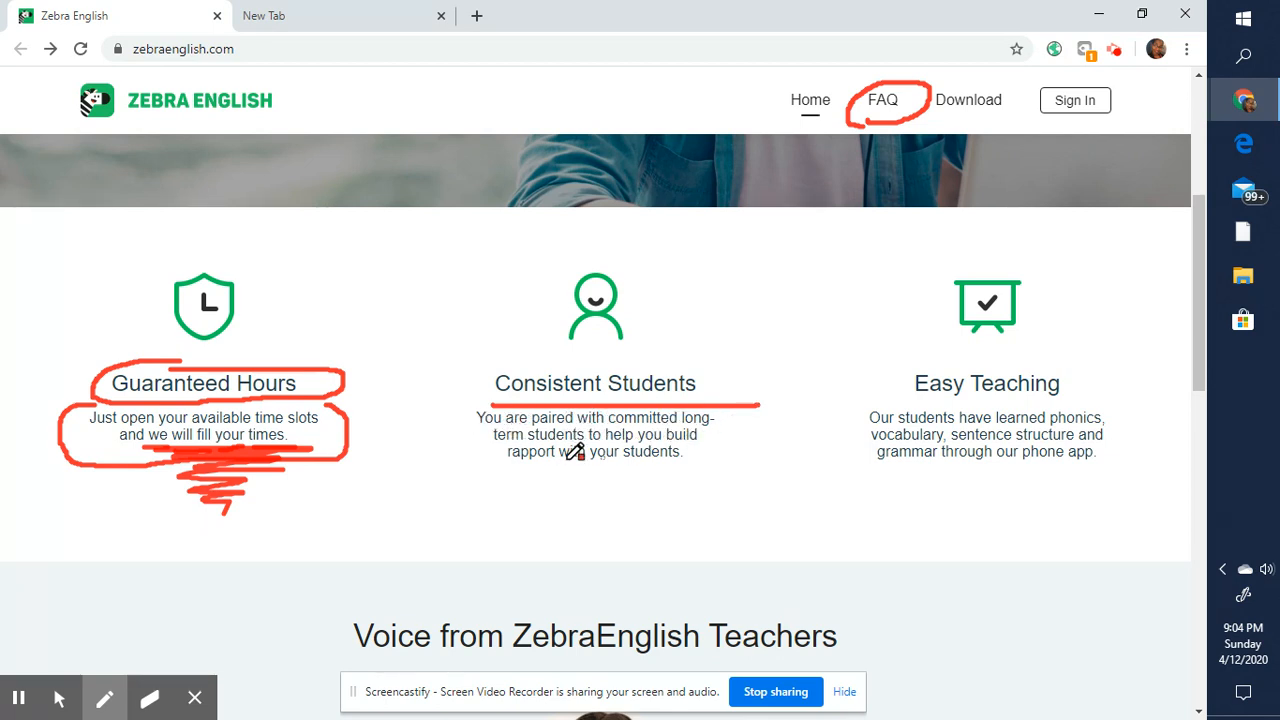
drag(910, 400, 1044, 392)
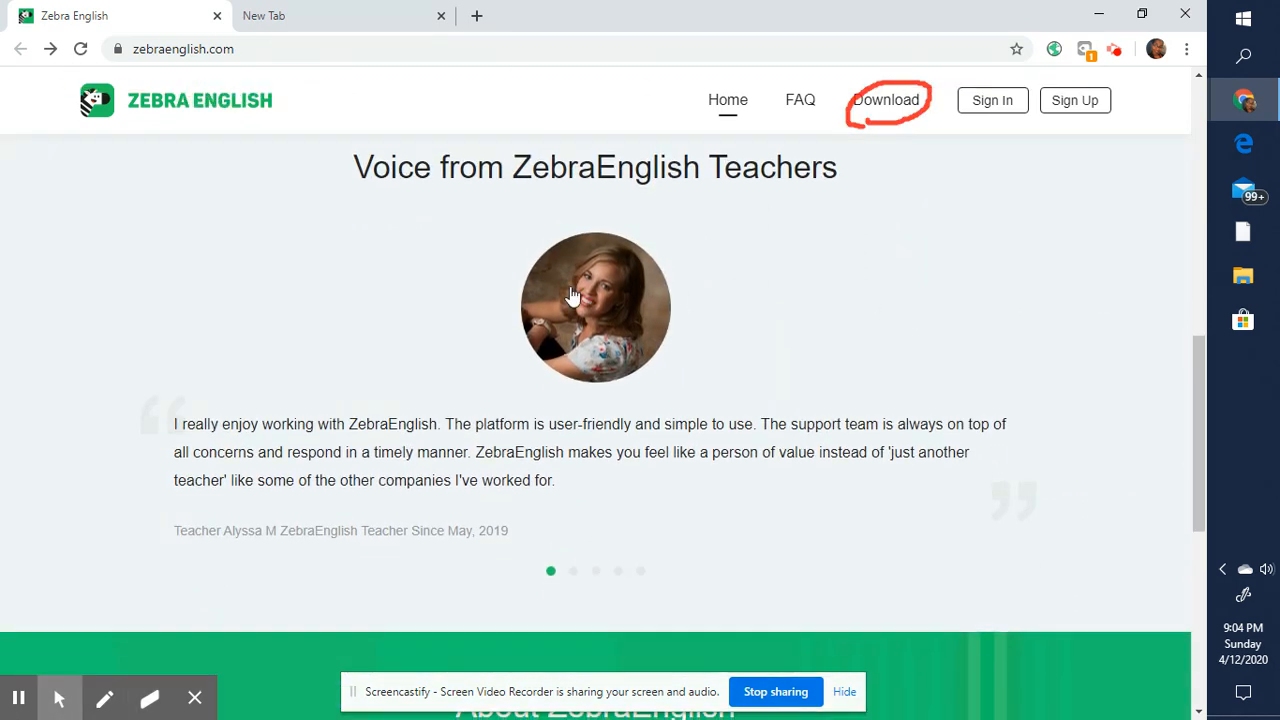
- Scroll down past the testimonial to the About ZebraEnglish section and Apply Now button
scroll(down, 3)
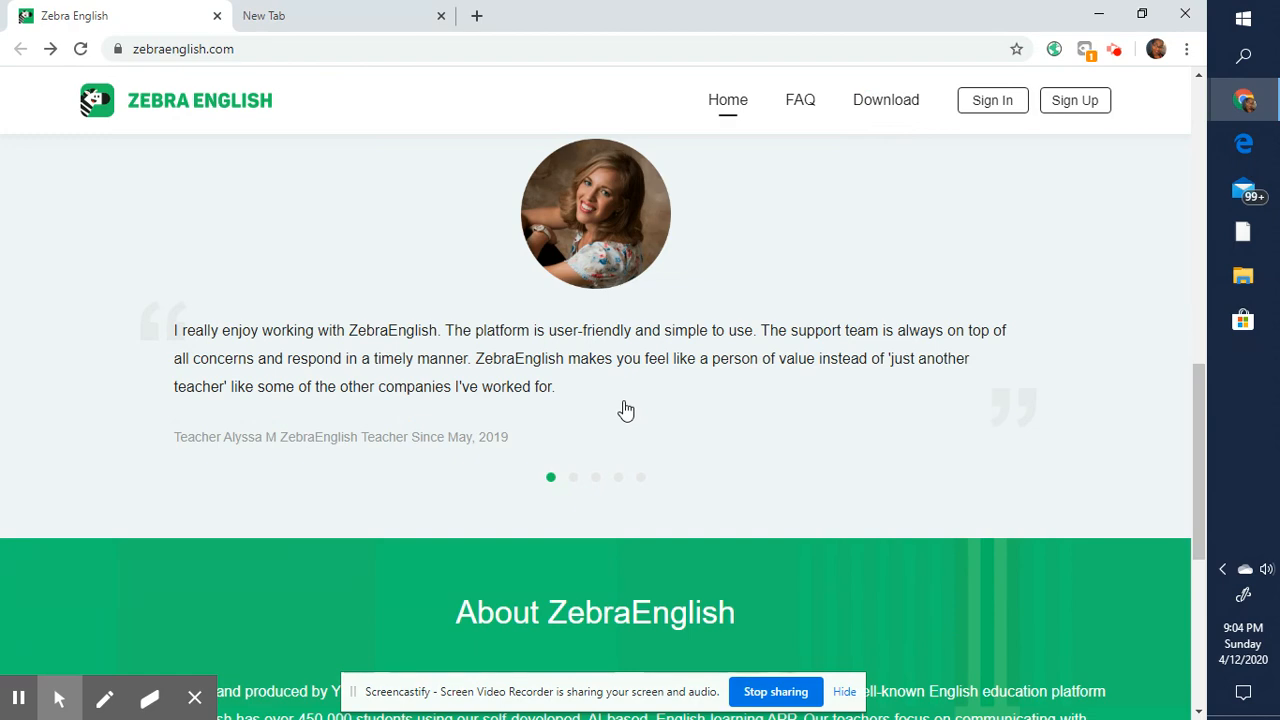
scroll(down, 3)
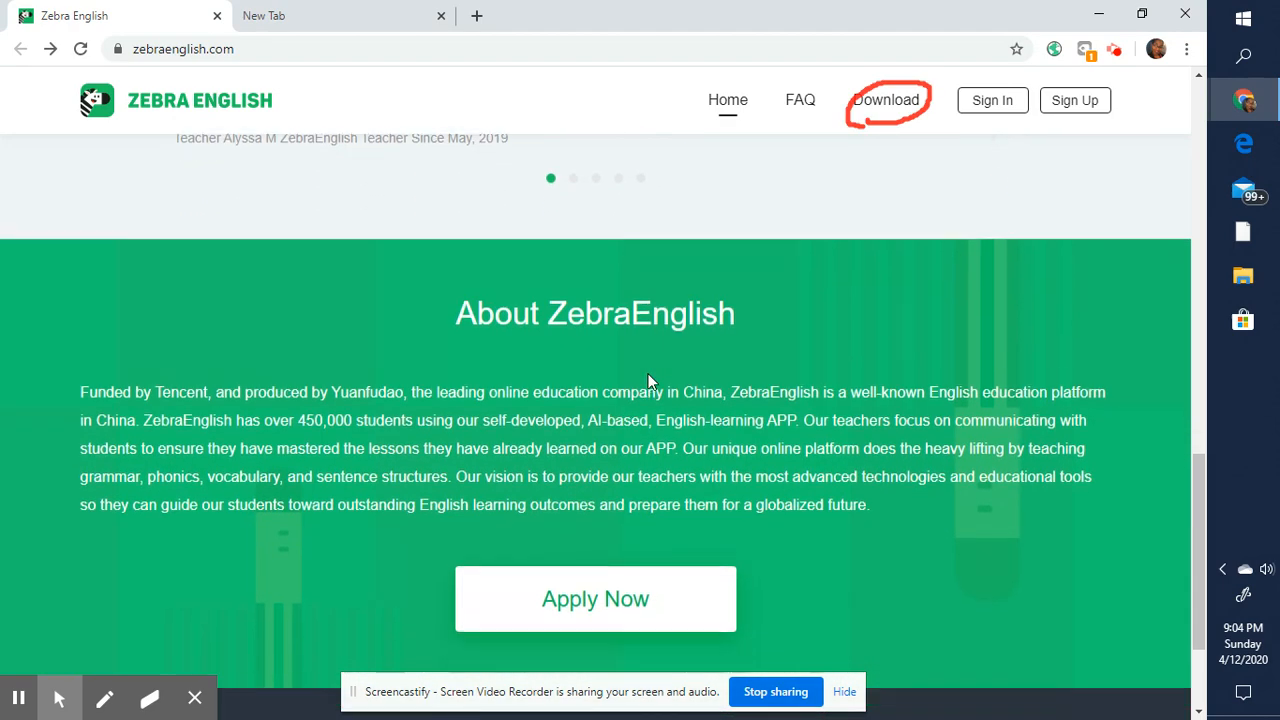
scroll(down, 3)
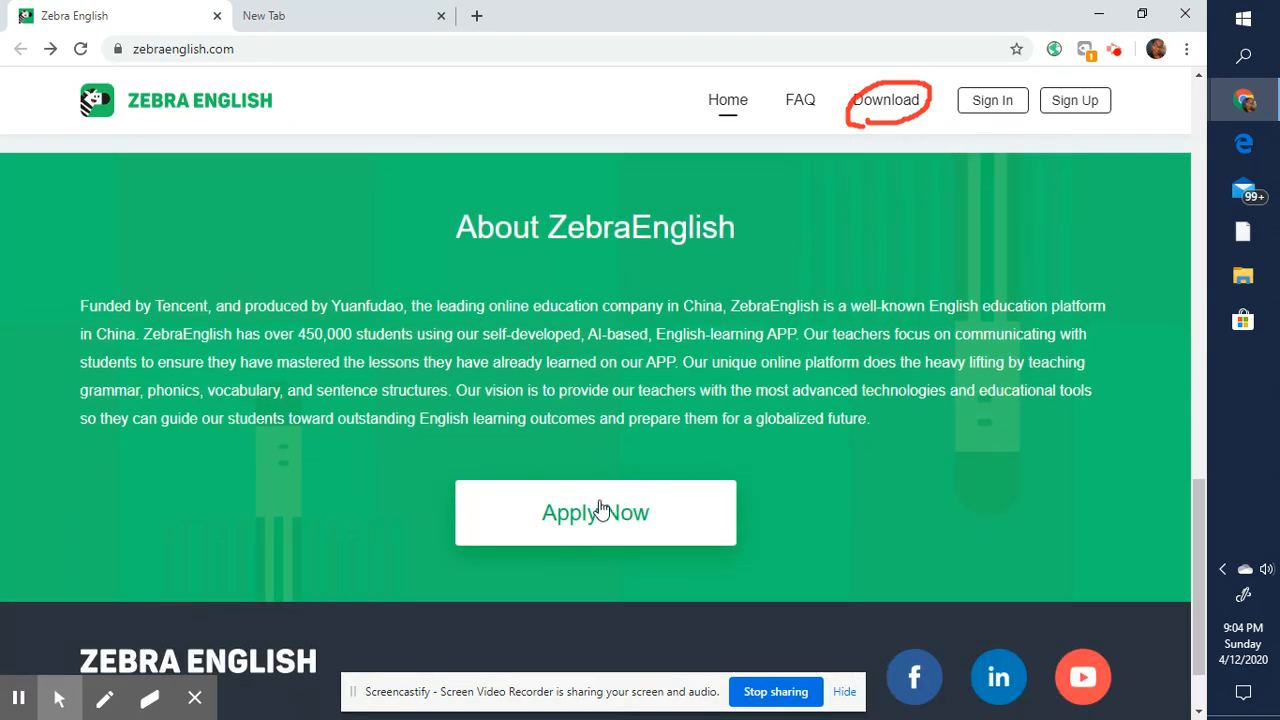
scroll(down, 3)
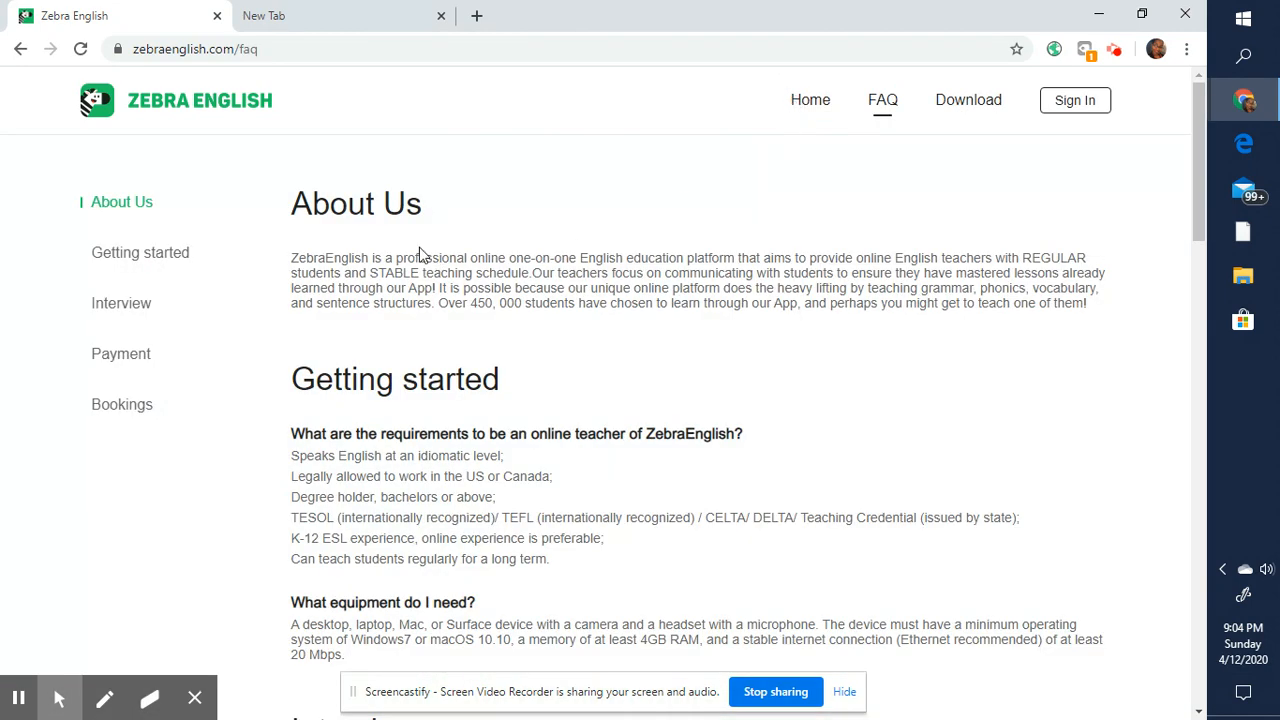
mouse_move(602, 476)
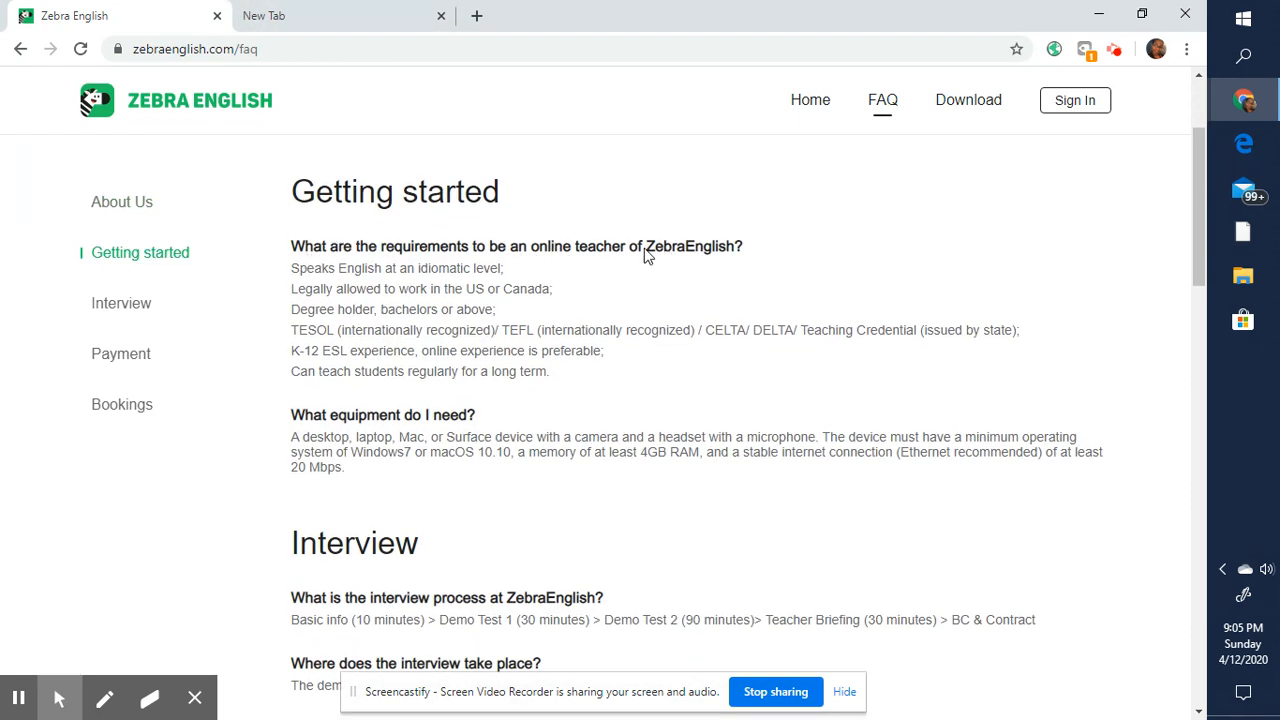
mouse_move(308, 288)
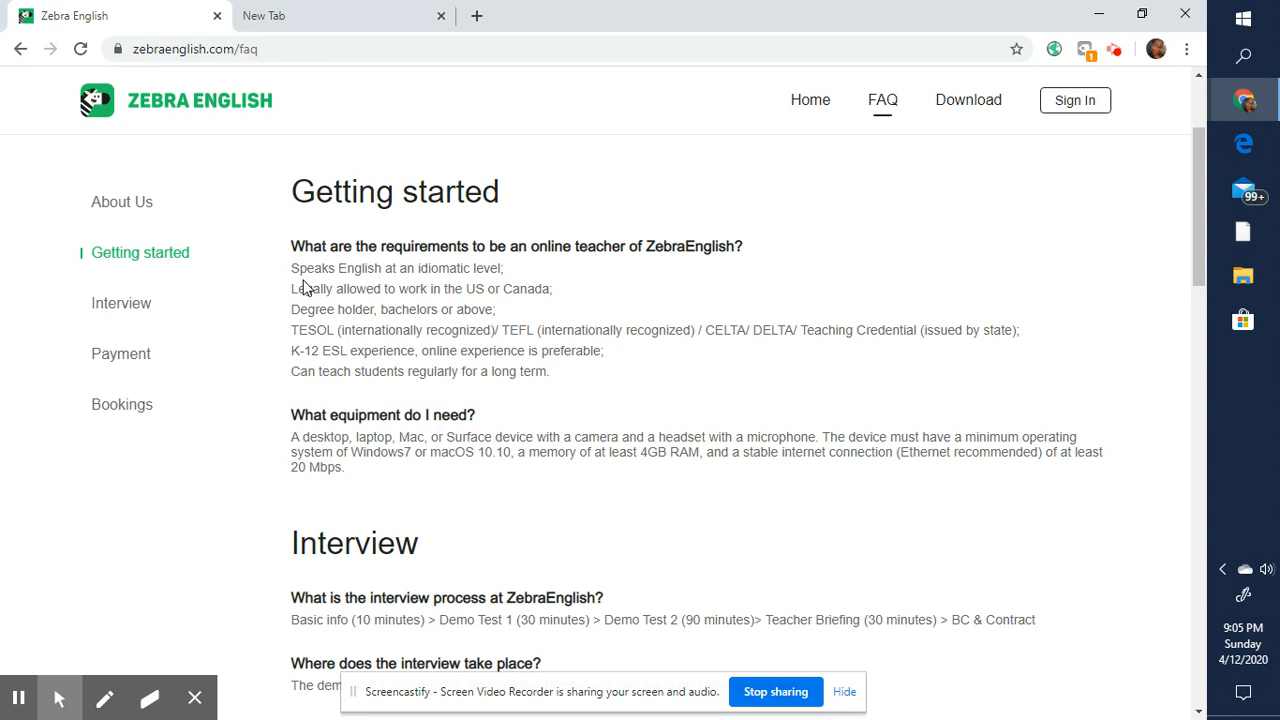
mouse_move(410, 308)
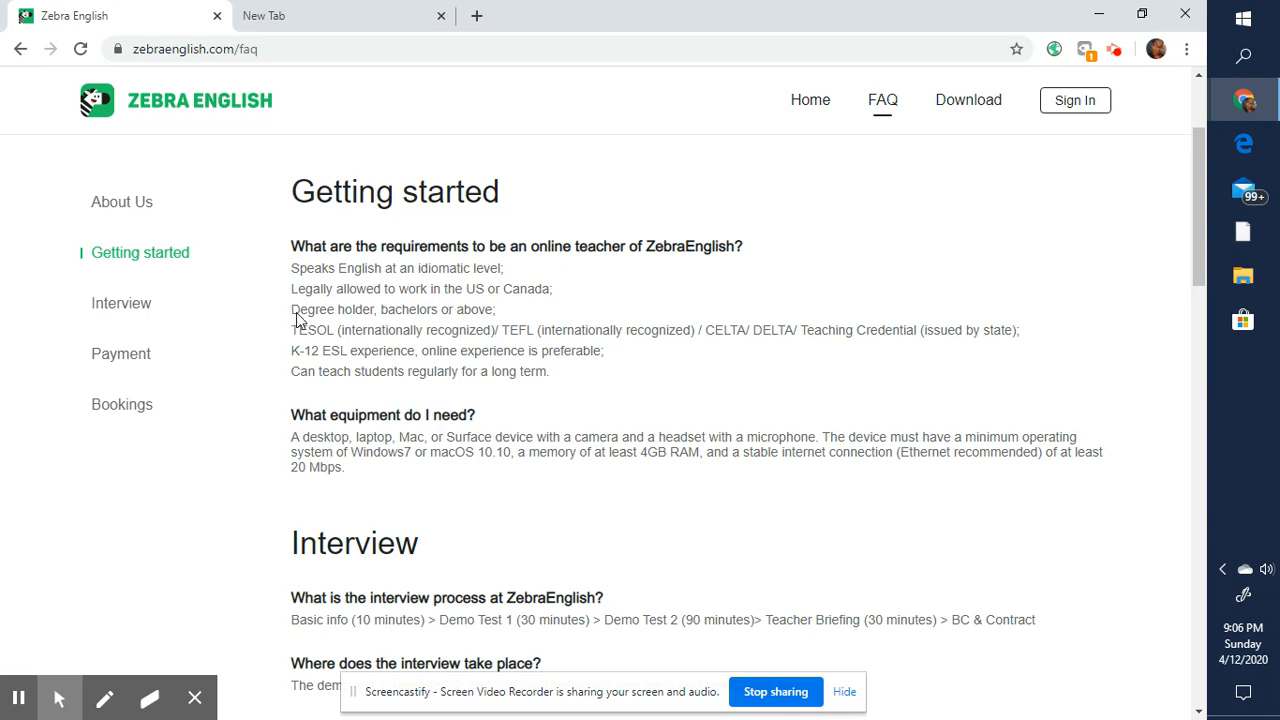
mouse_move(316, 312)
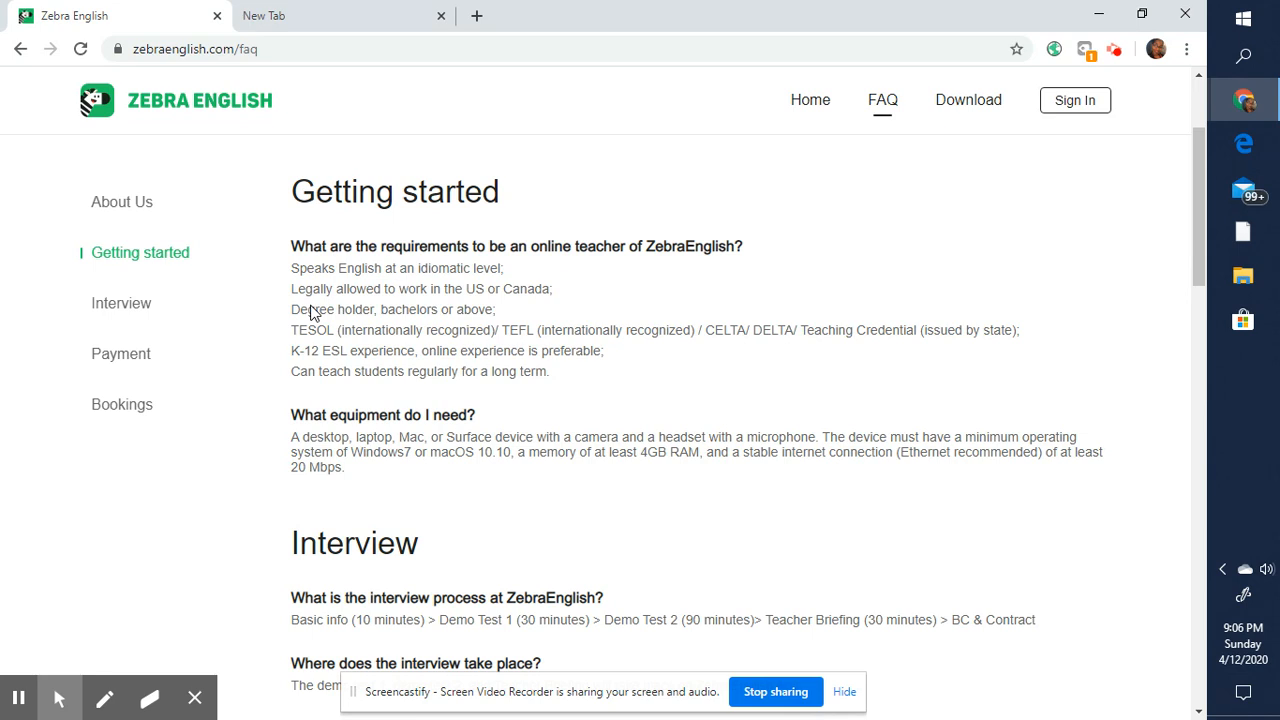
mouse_move(360, 290)
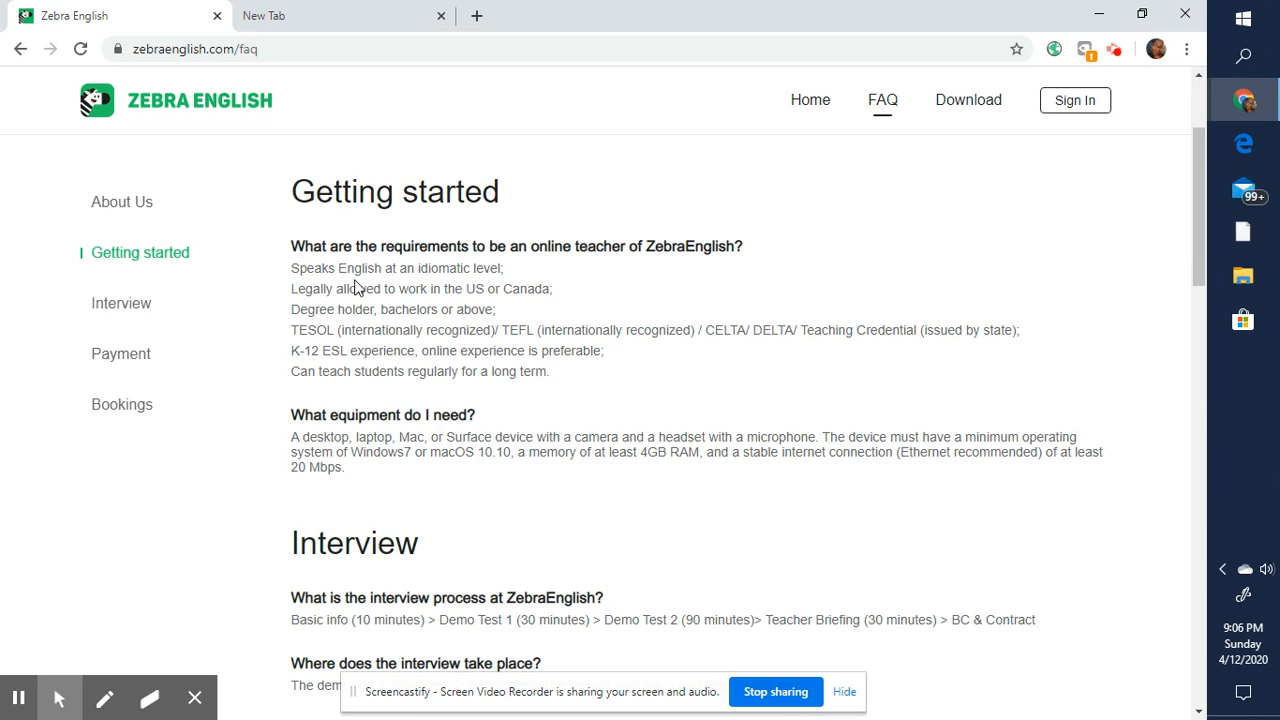
mouse_move(344, 328)
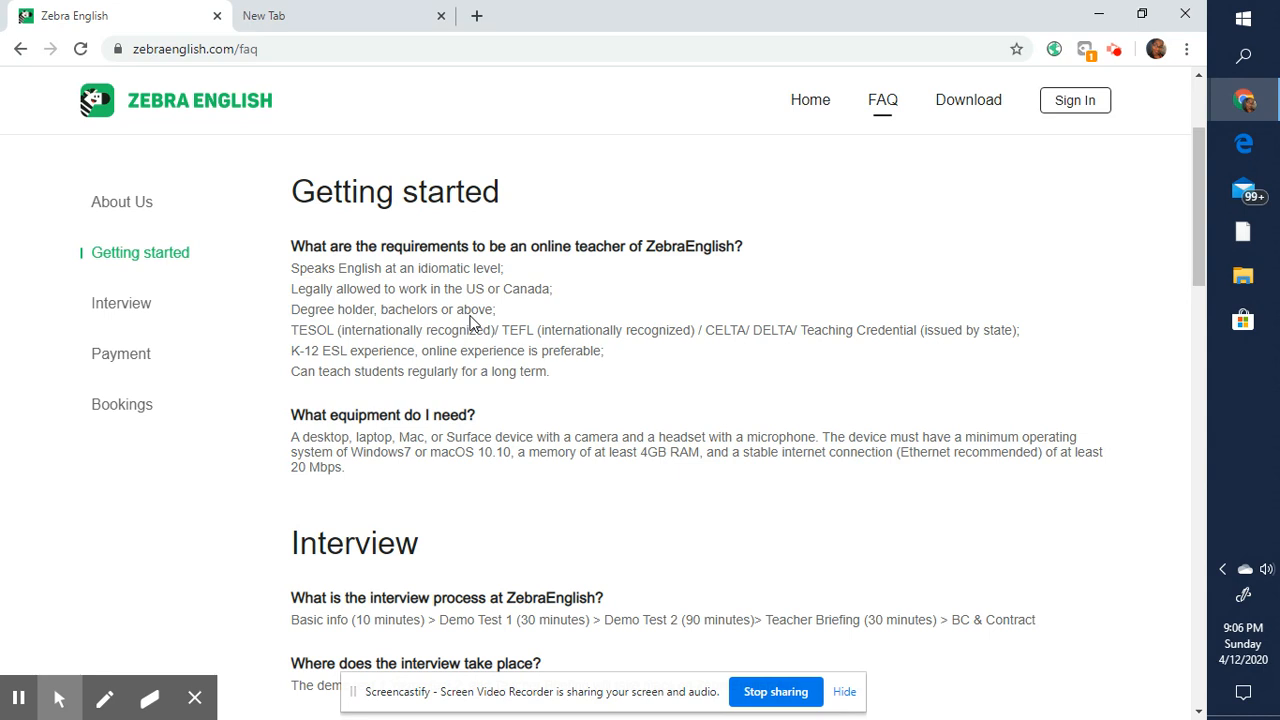
mouse_move(450, 320)
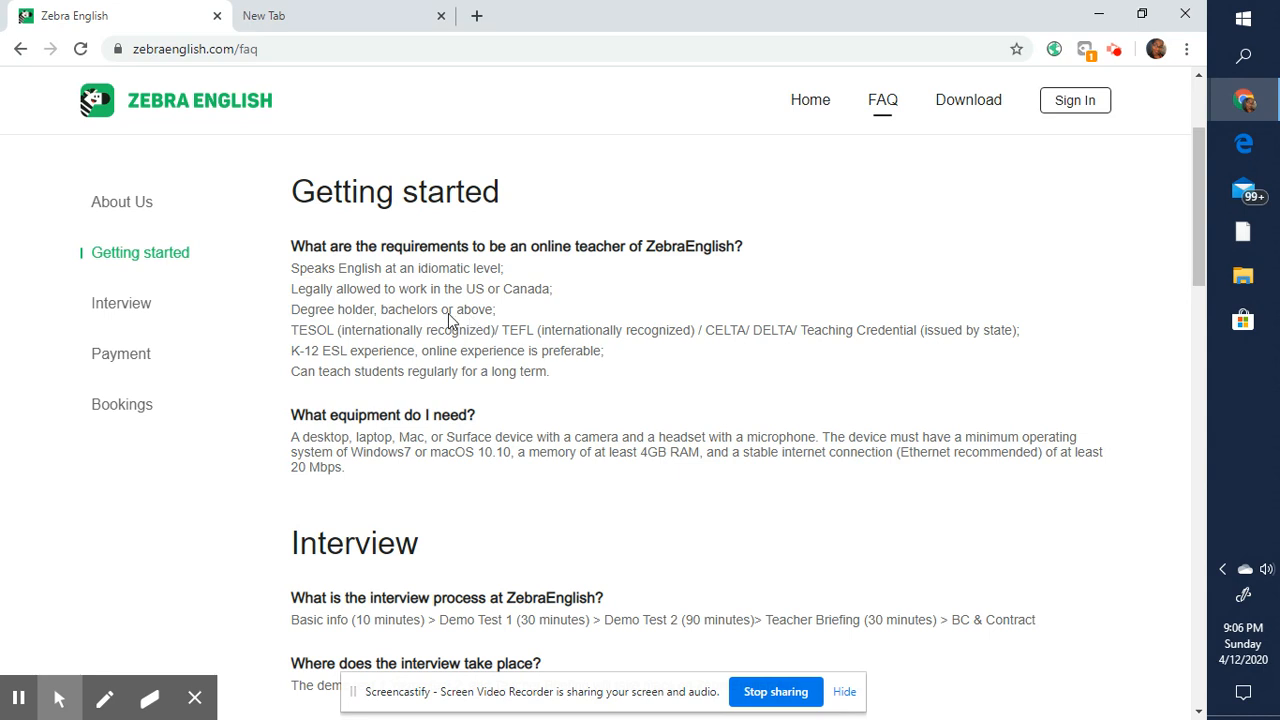
mouse_move(388, 320)
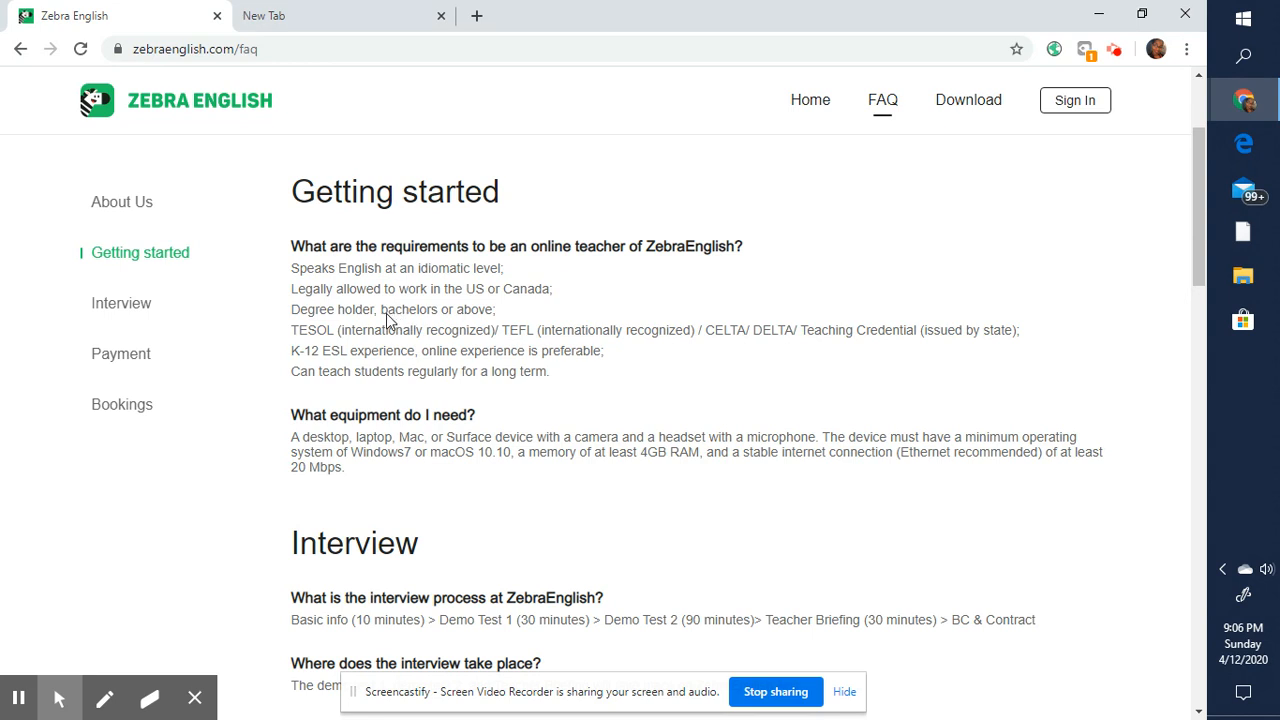
mouse_move(332, 344)
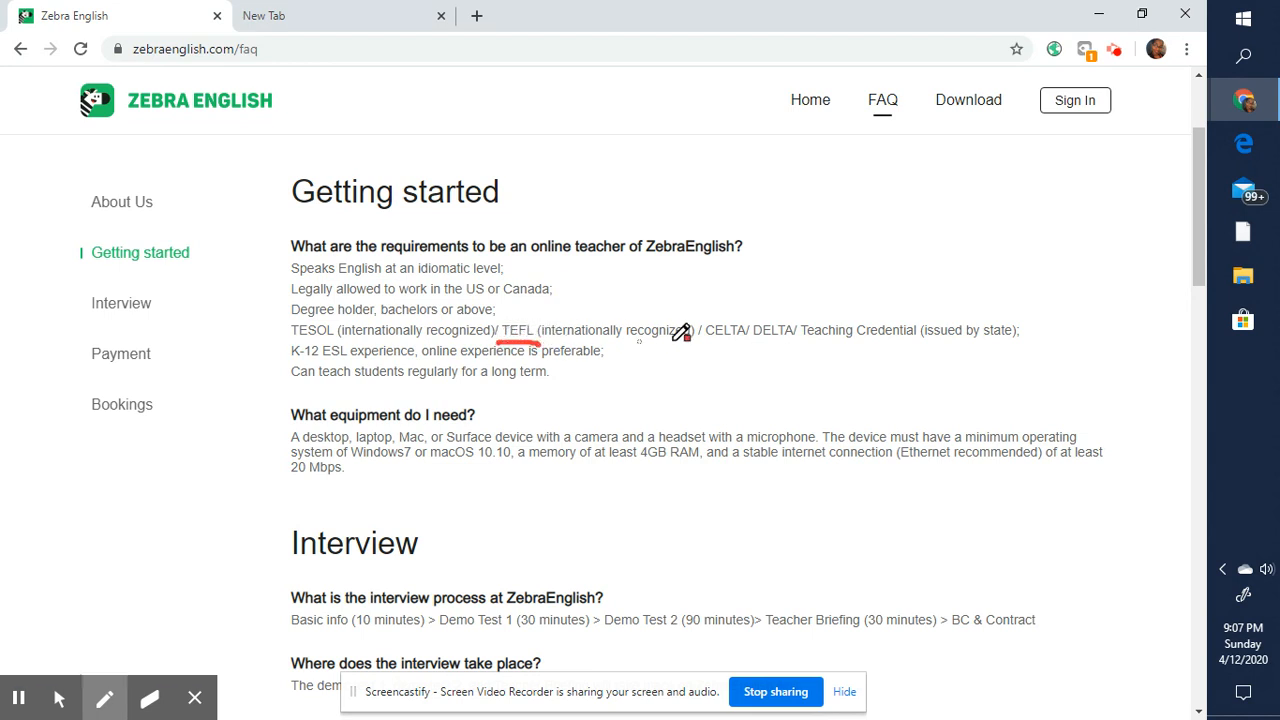
mouse_move(724, 330)
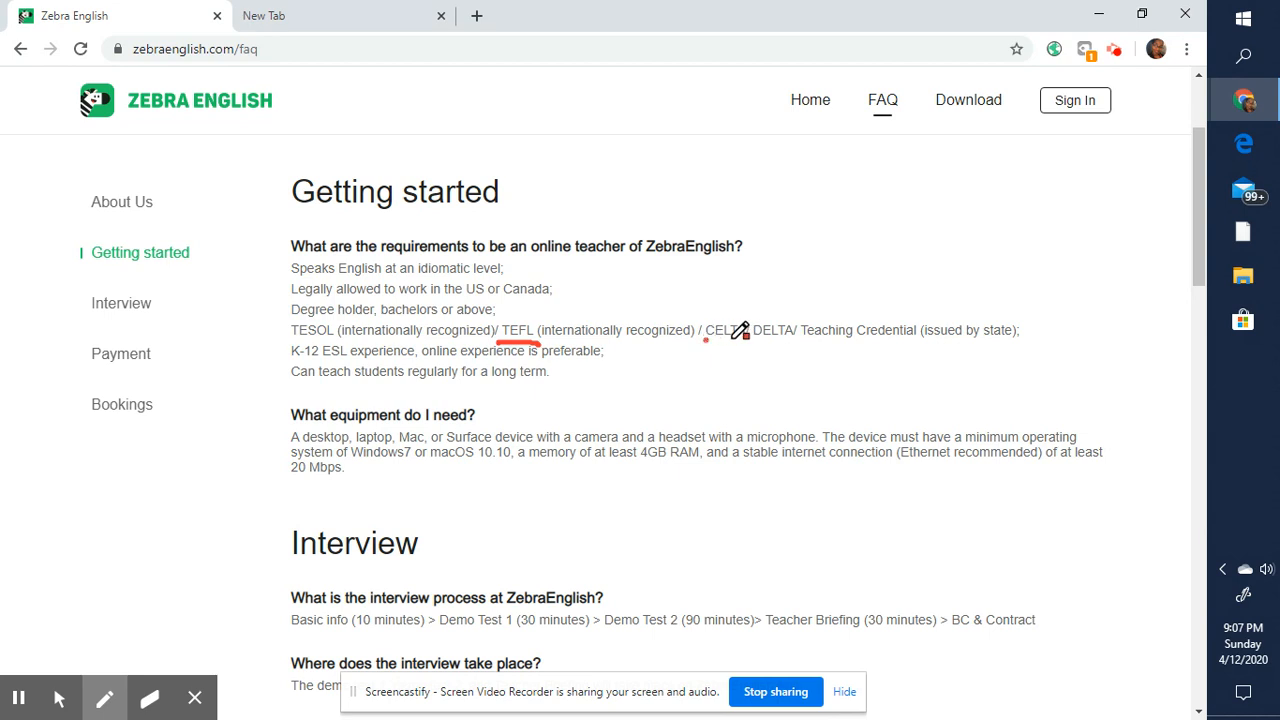
- Underline TESOL, CELTA/DELTA and Teaching Credential, then circle Teaching Credential (issued by state)
drag(704, 340, 784, 340)
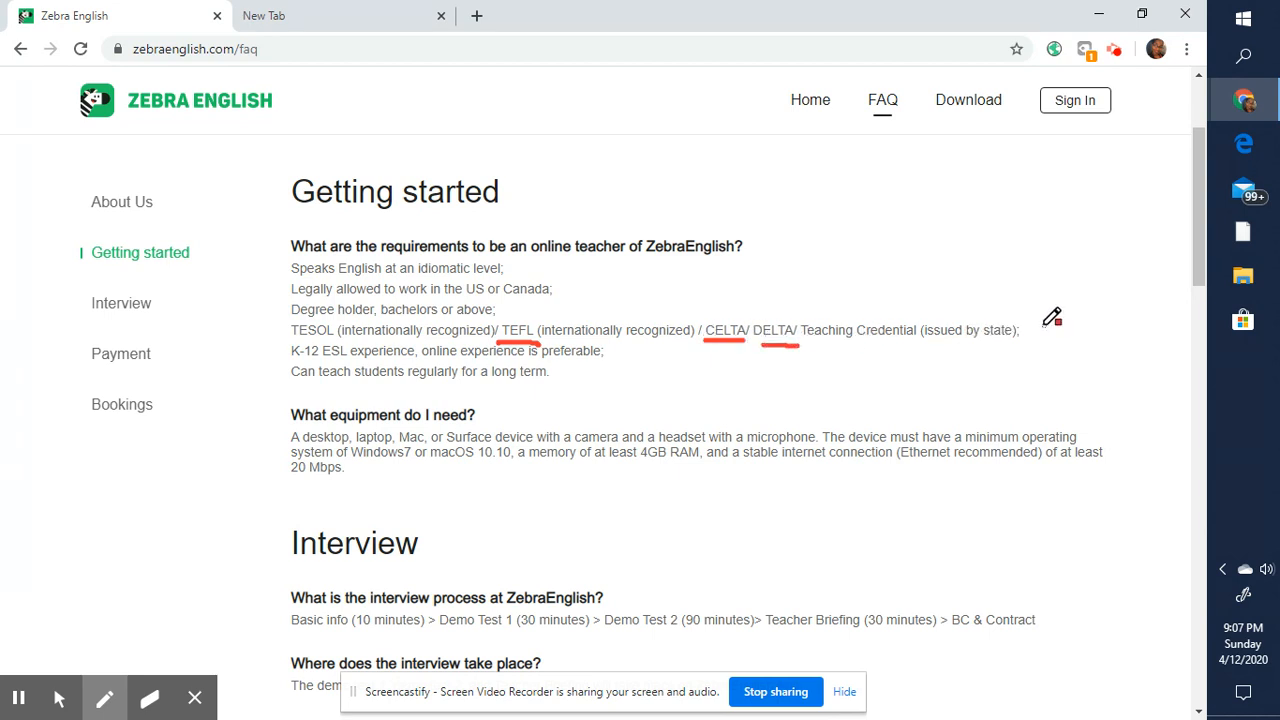
mouse_move(824, 336)
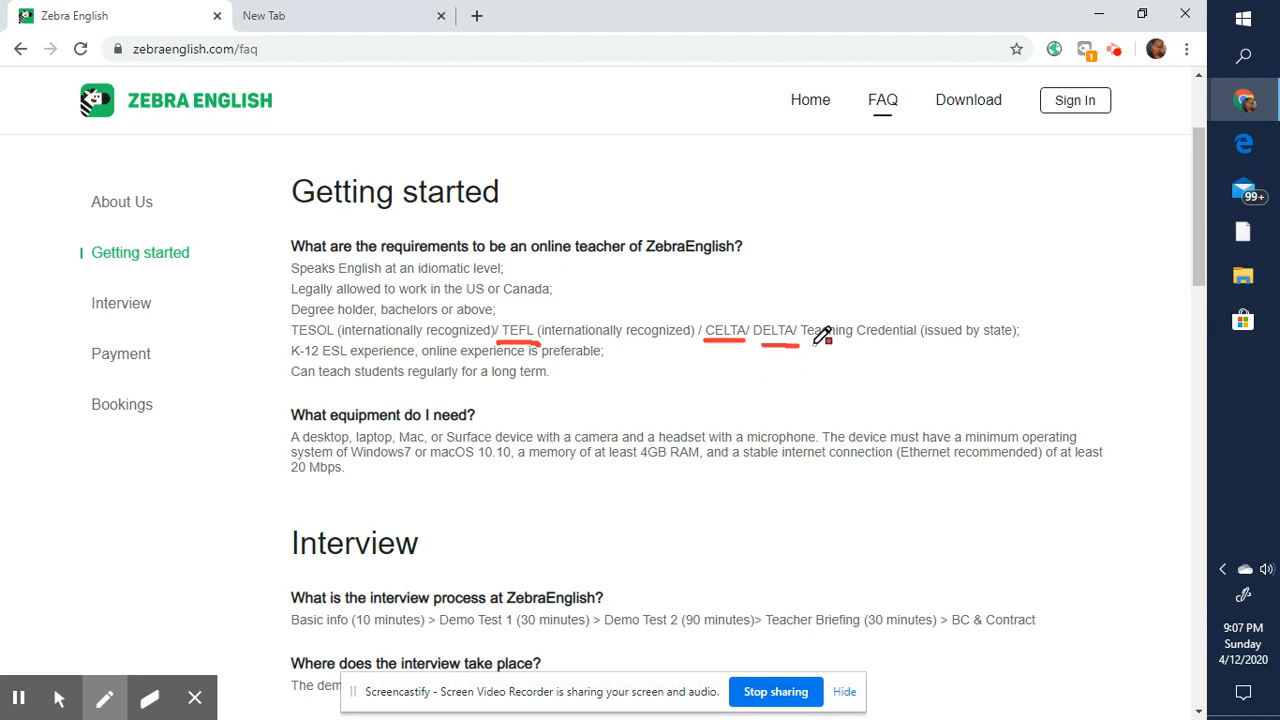
drag(820, 344, 910, 348)
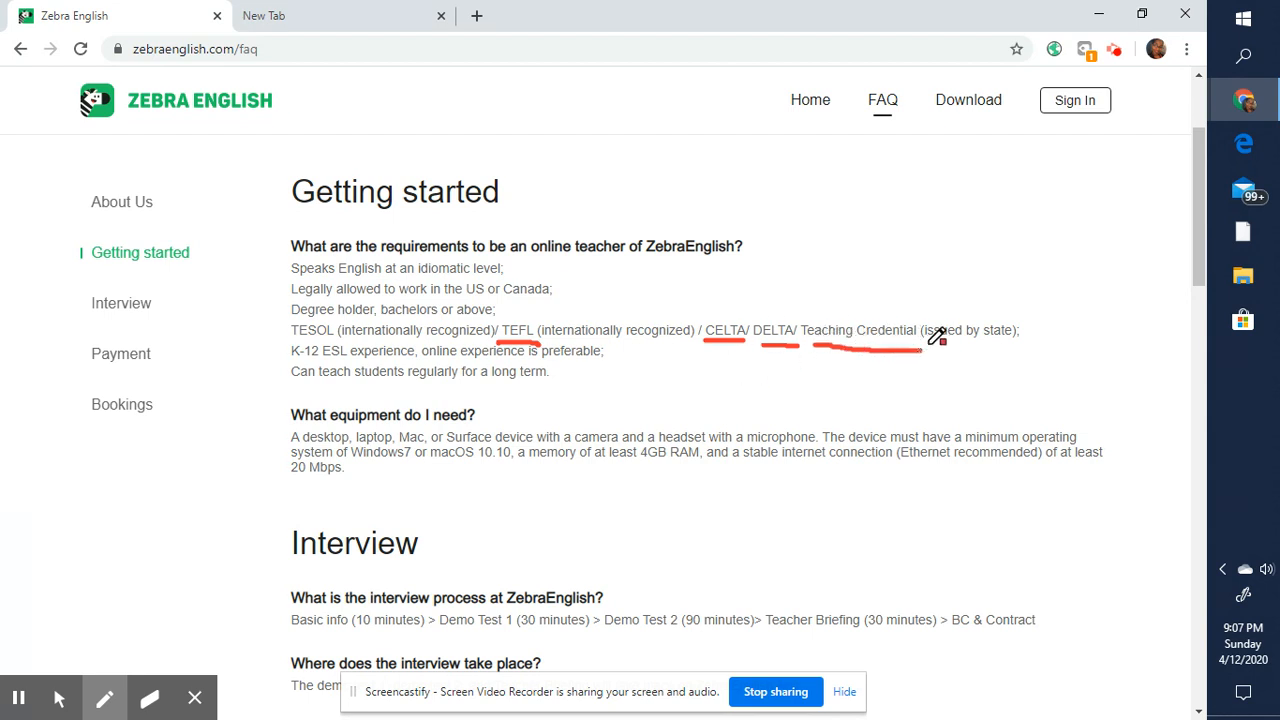
drag(910, 344, 1040, 344)
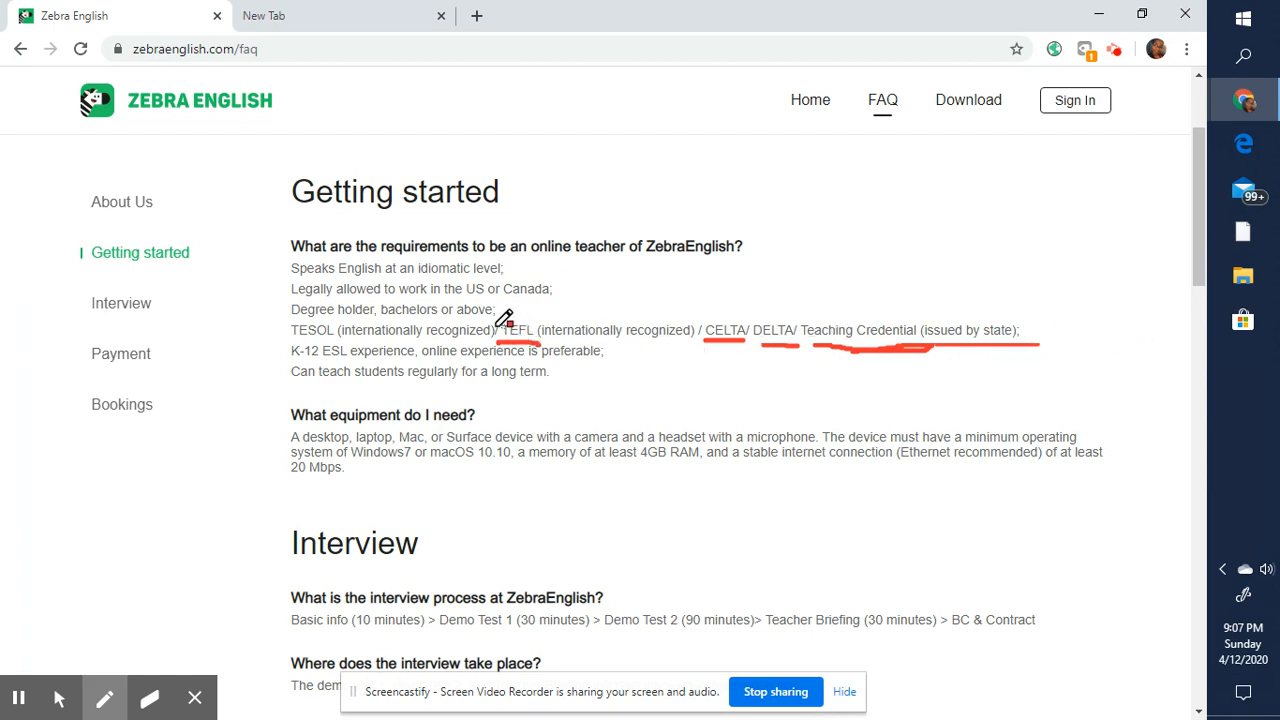
drag(290, 344, 350, 344)
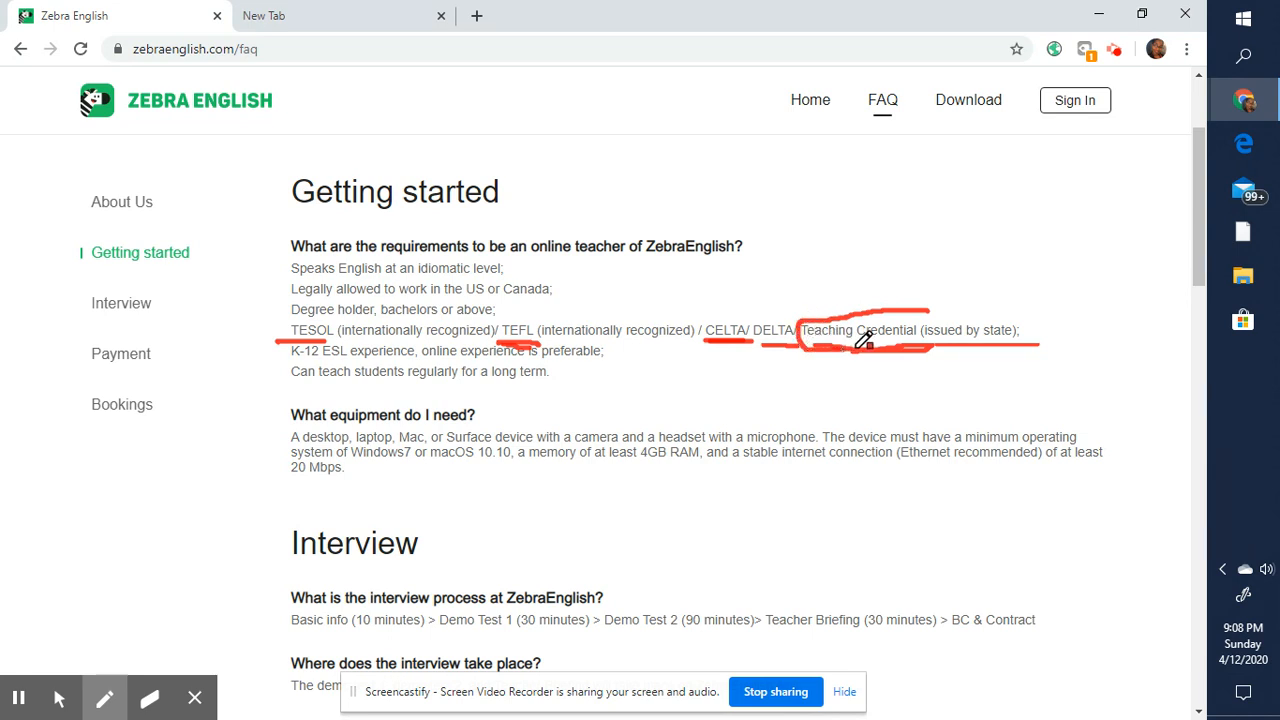
drag(864, 342, 978, 302)
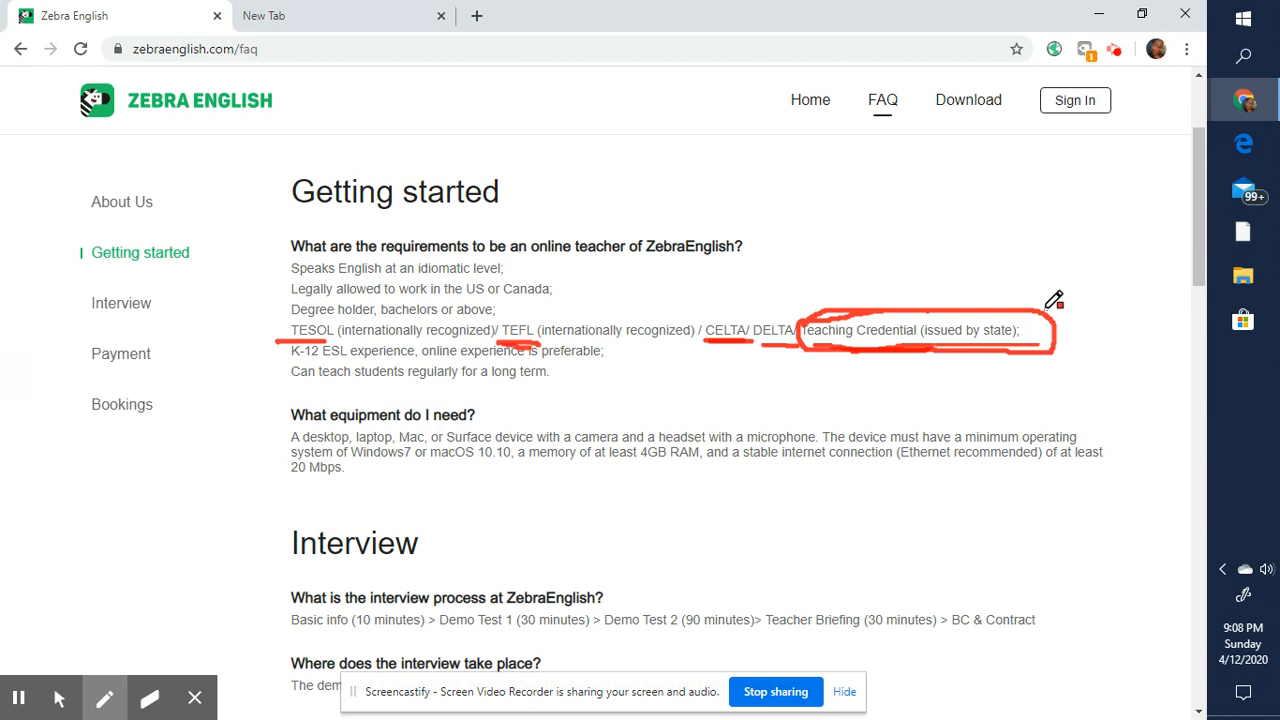
mouse_move(330, 310)
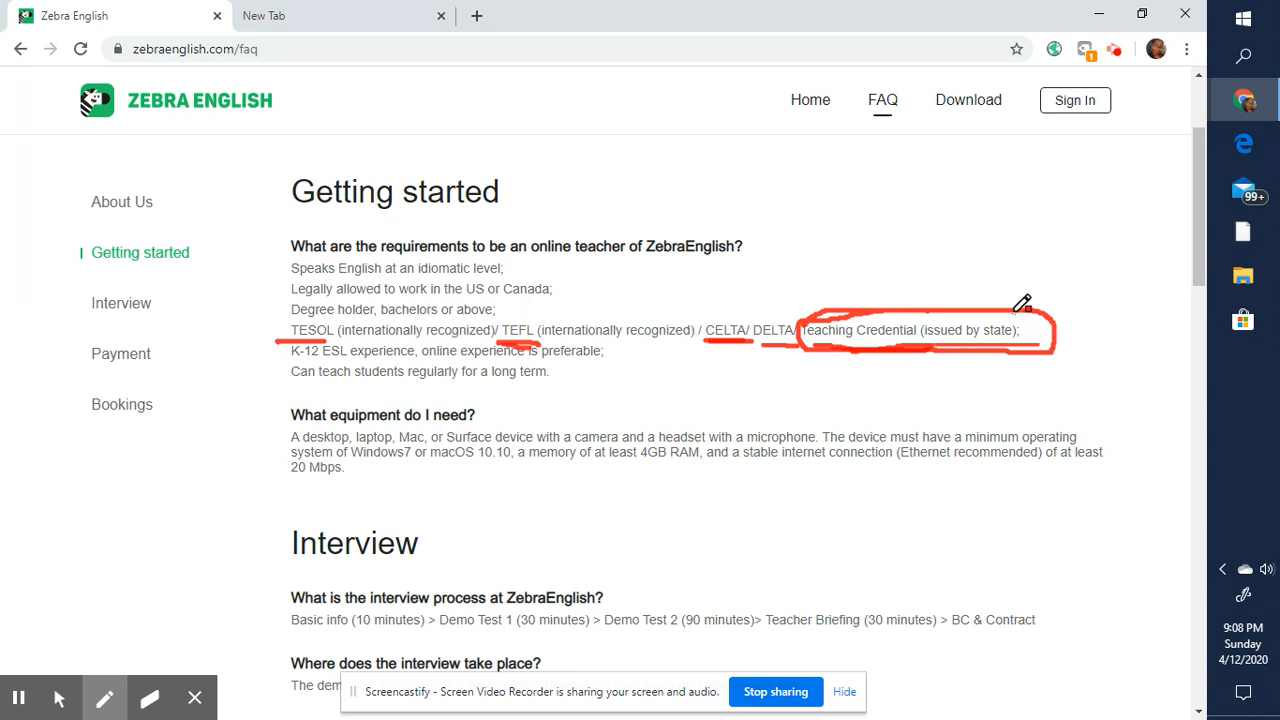
mouse_move(300, 352)
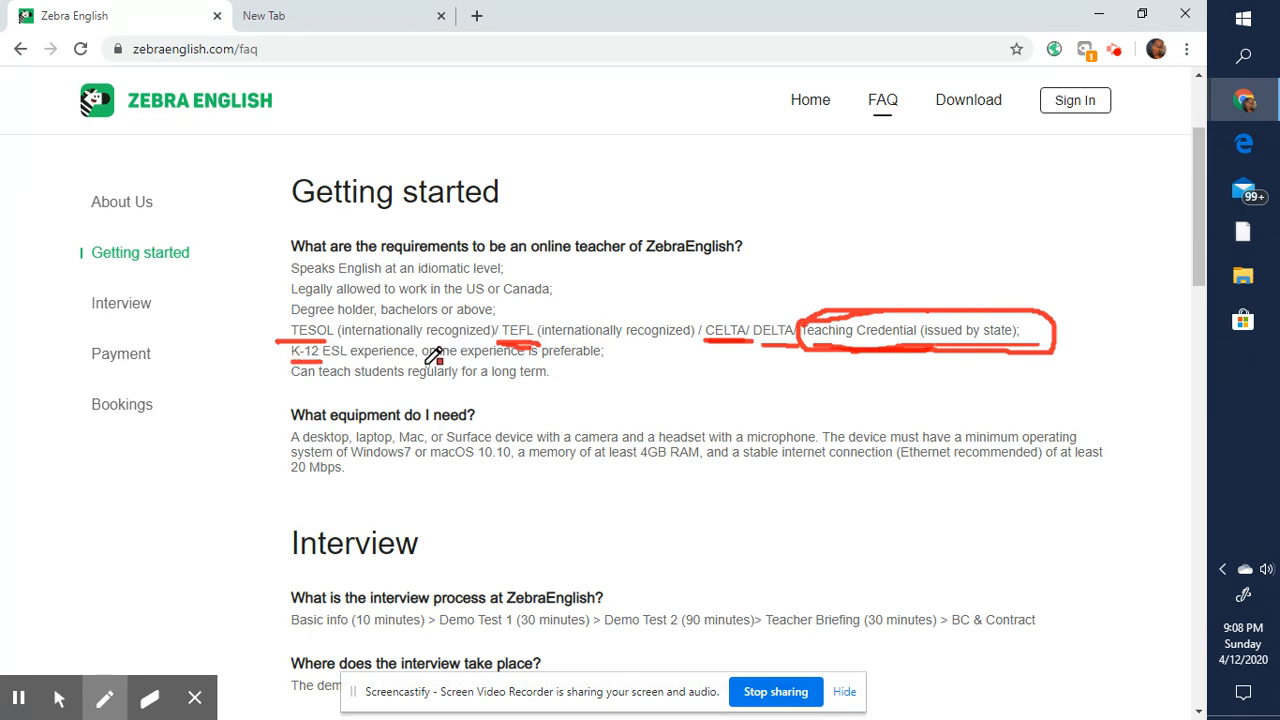
- Underline the K-12 ESL experience, online experience is preferable line in red
drag(424, 362, 600, 362)
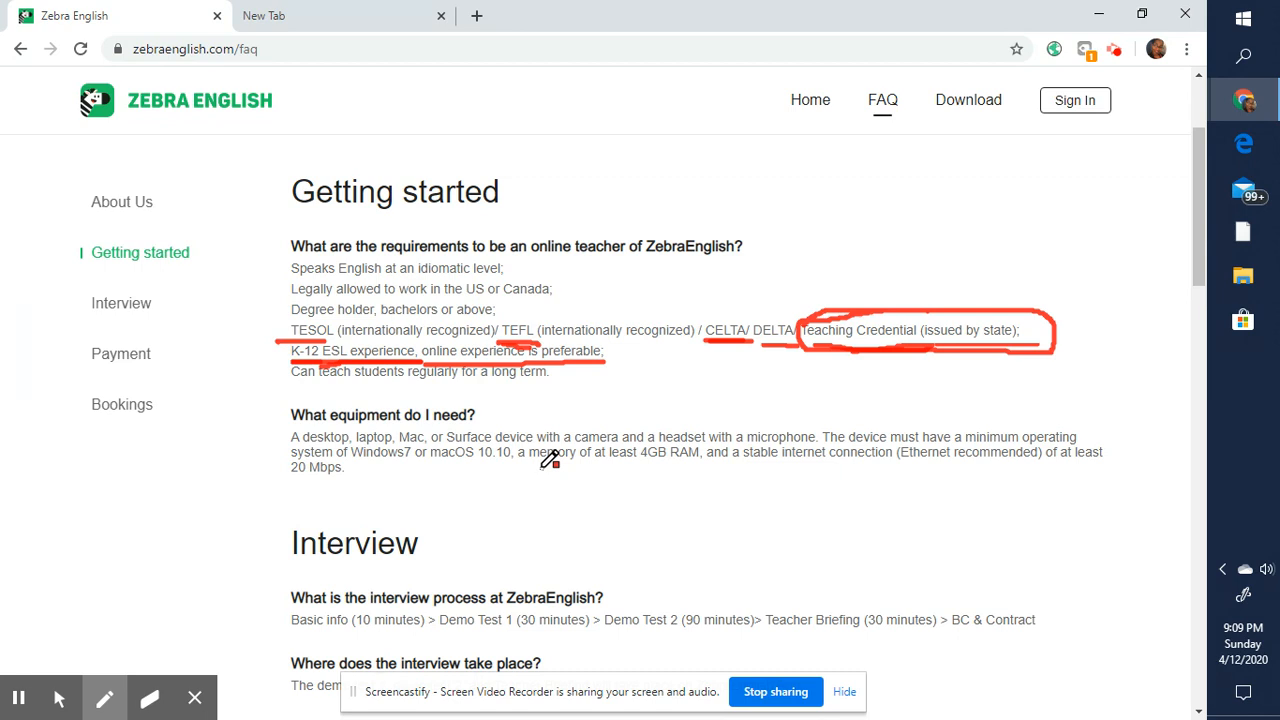
mouse_move(484, 396)
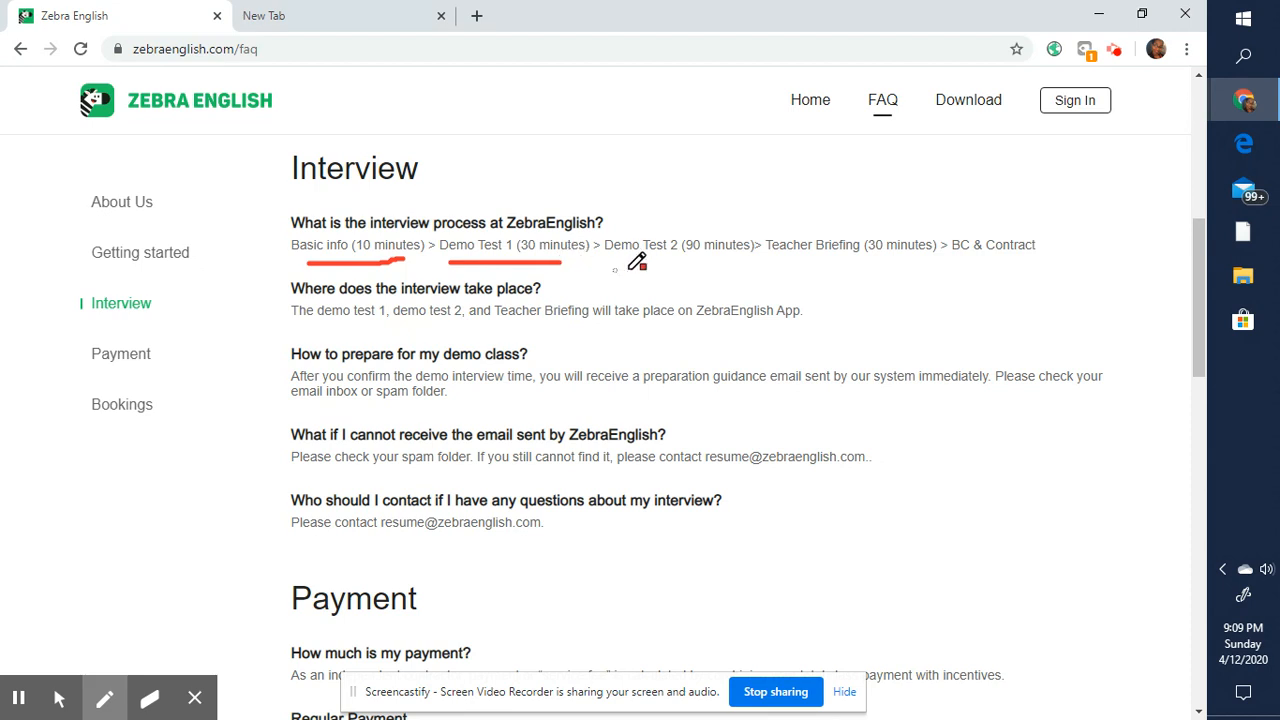
- Underline the Demo Test 2, Teacher Briefing and BC & Contract interview stages
drag(616, 264, 684, 264)
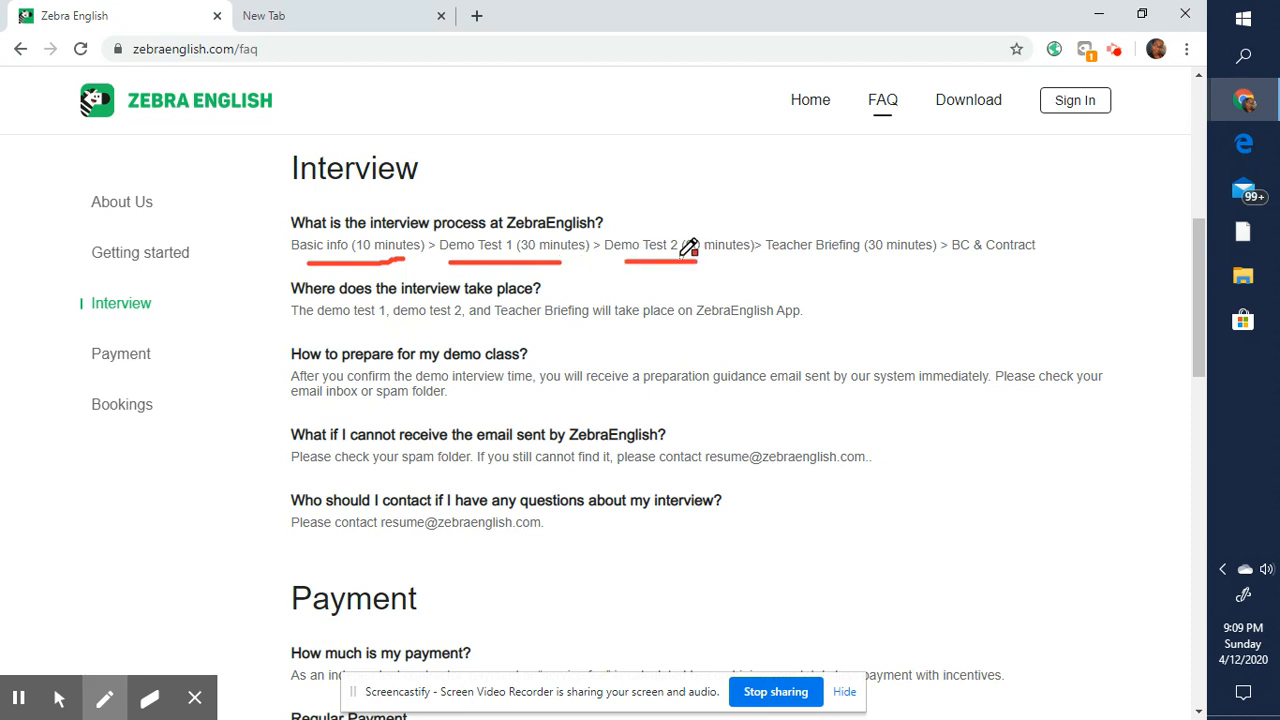
mouse_move(680, 248)
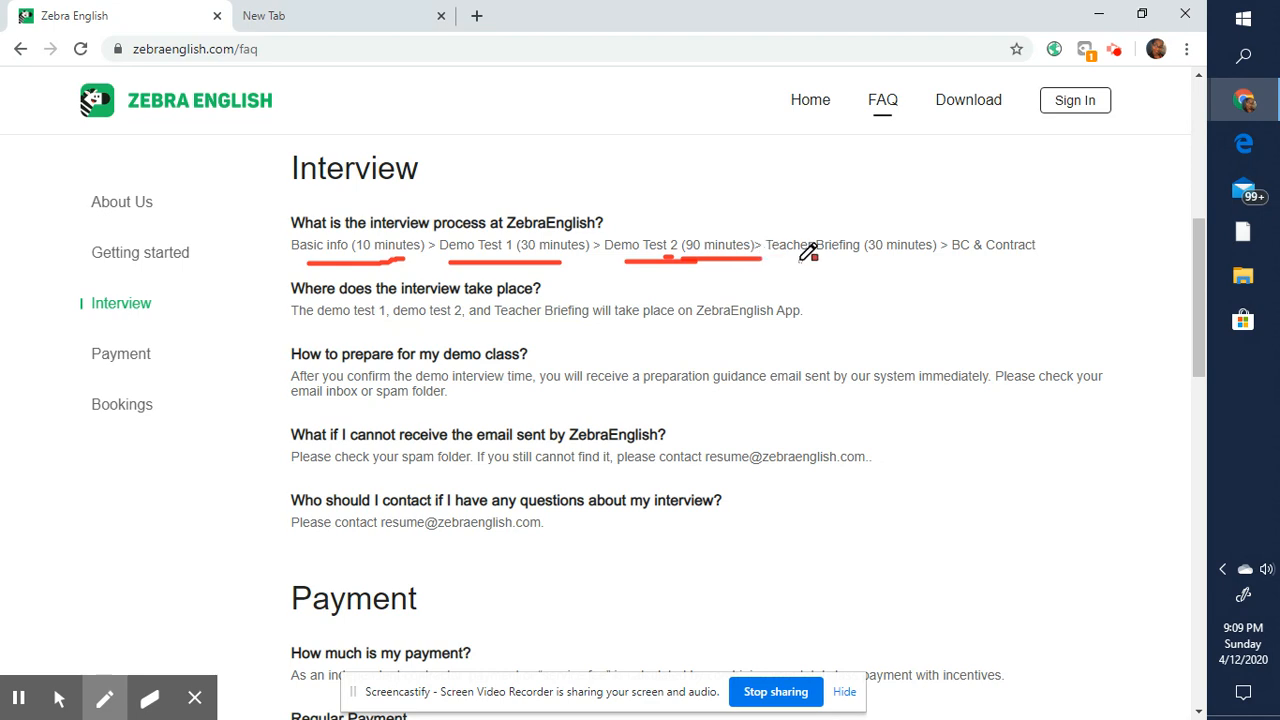
drag(770, 260, 930, 260)
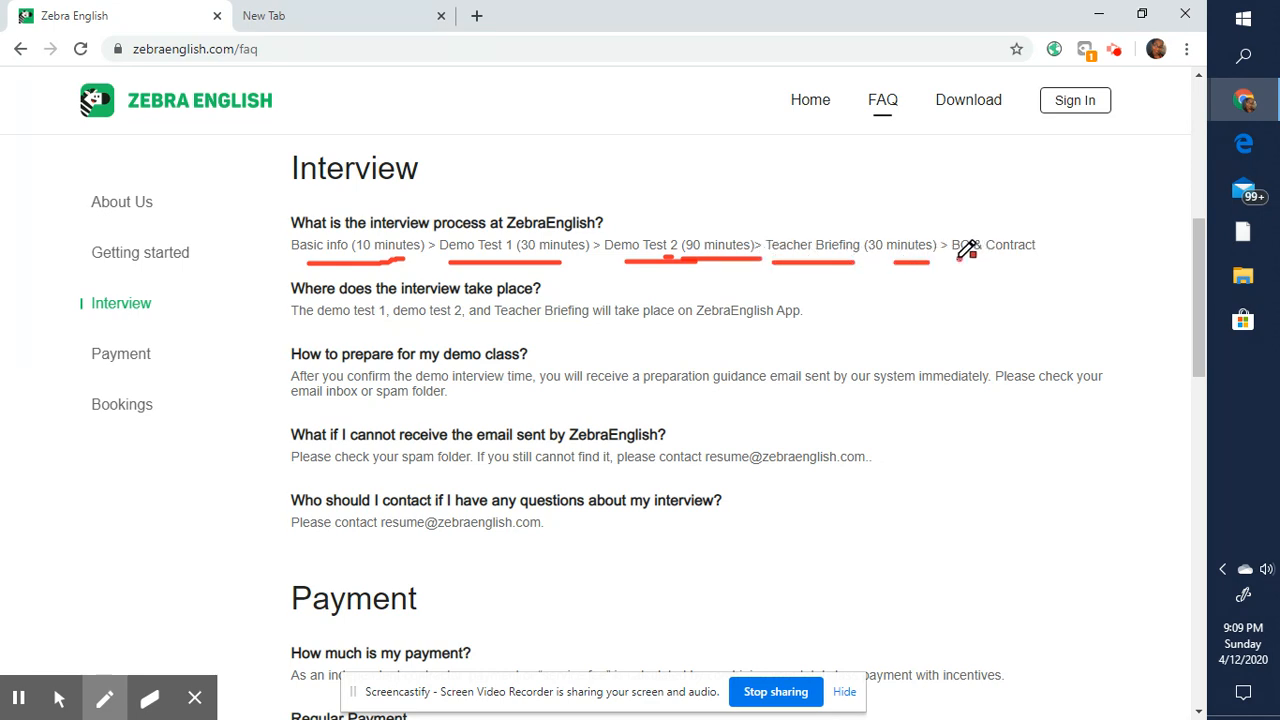
drag(956, 262, 1040, 262)
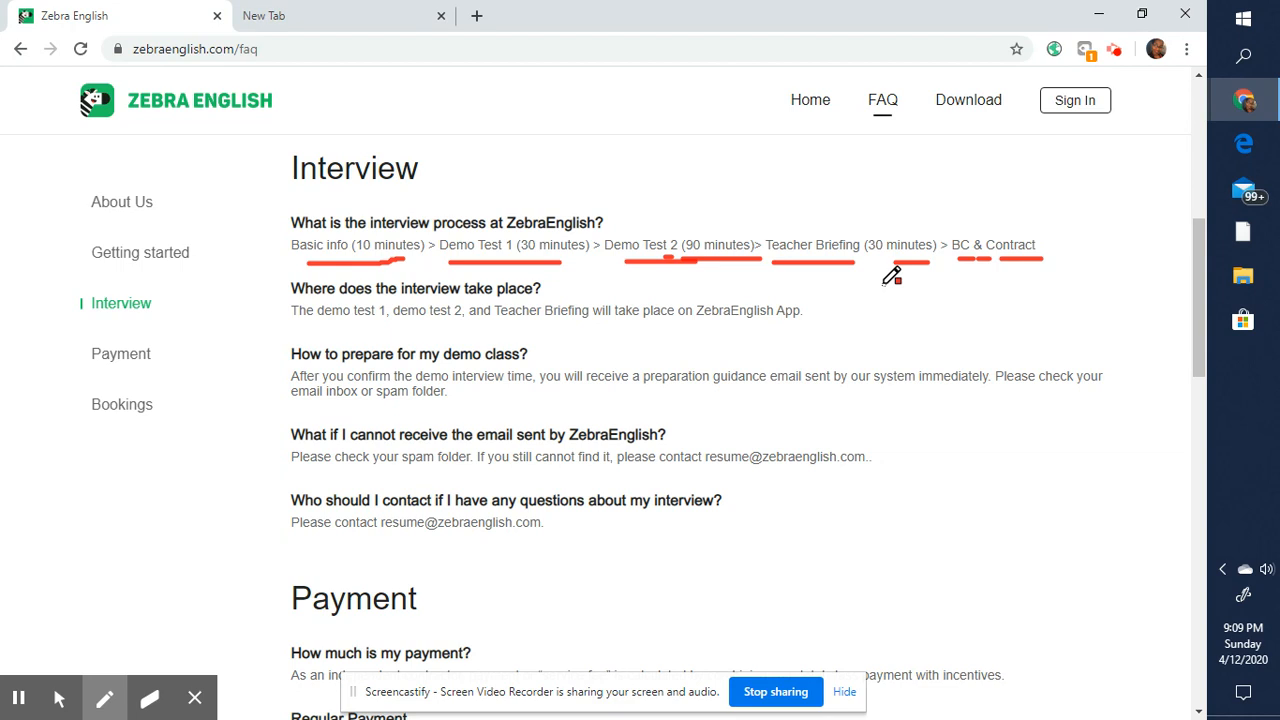
mouse_move(524, 248)
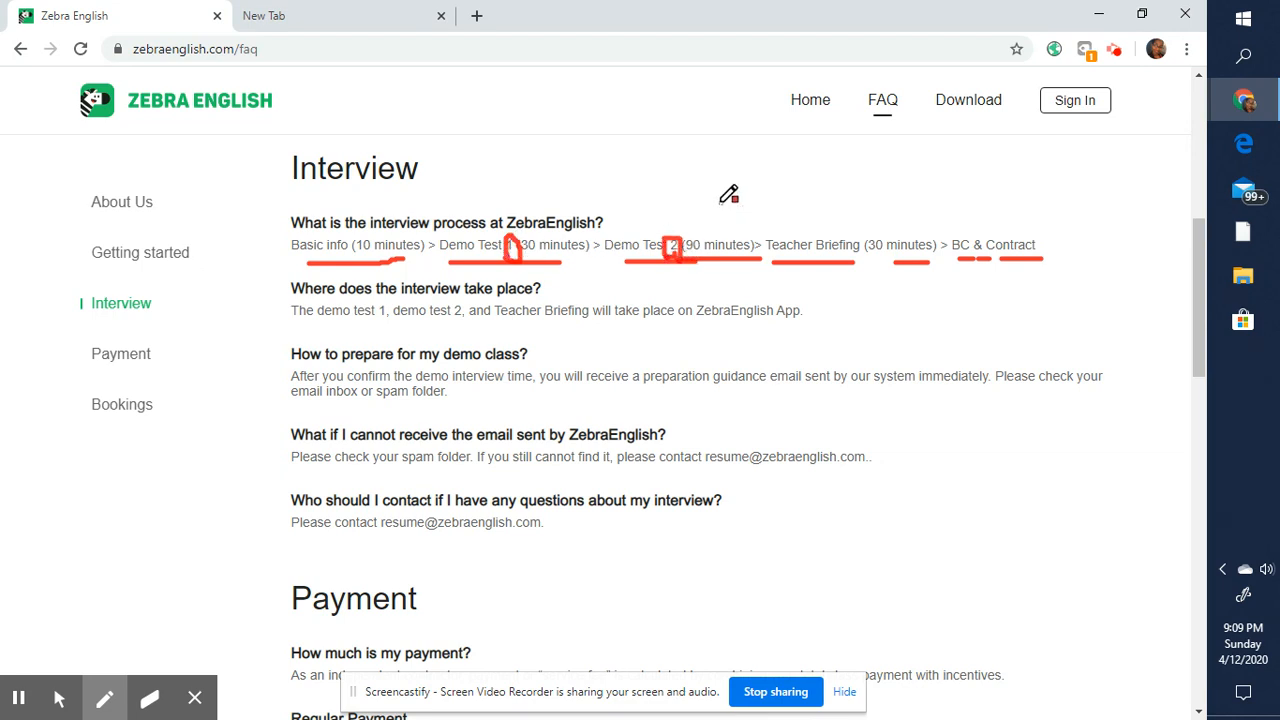
mouse_move(956, 176)
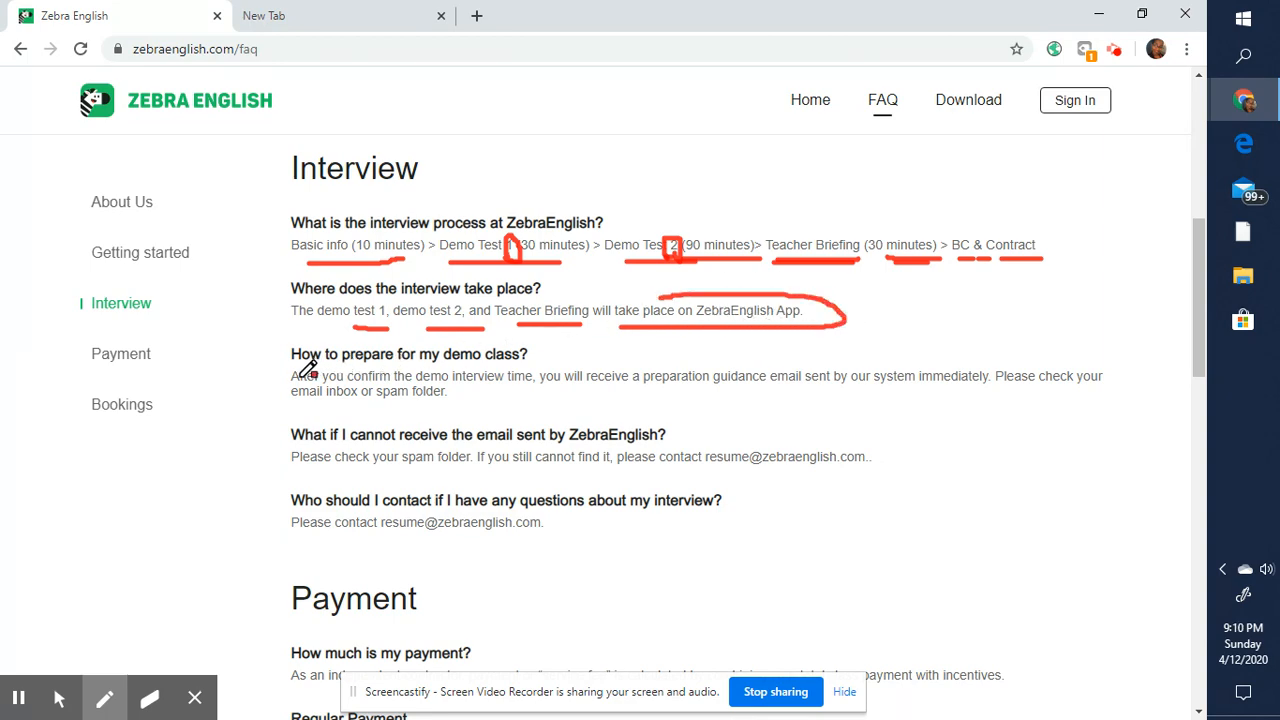
- Scroll down to the 'Where does the interview take place?' answer
scroll(down, 3)
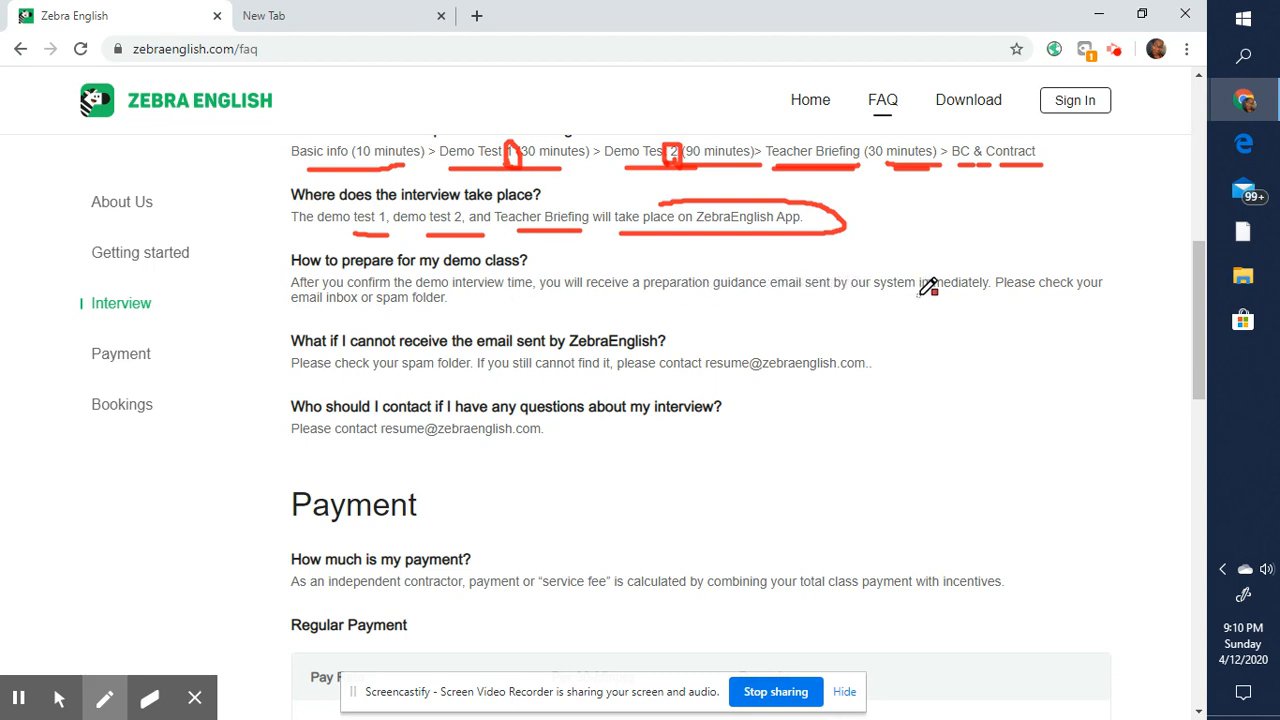
- Mark up the class base pay rate in the Regular Payment table
drag(924, 284, 1036, 300)
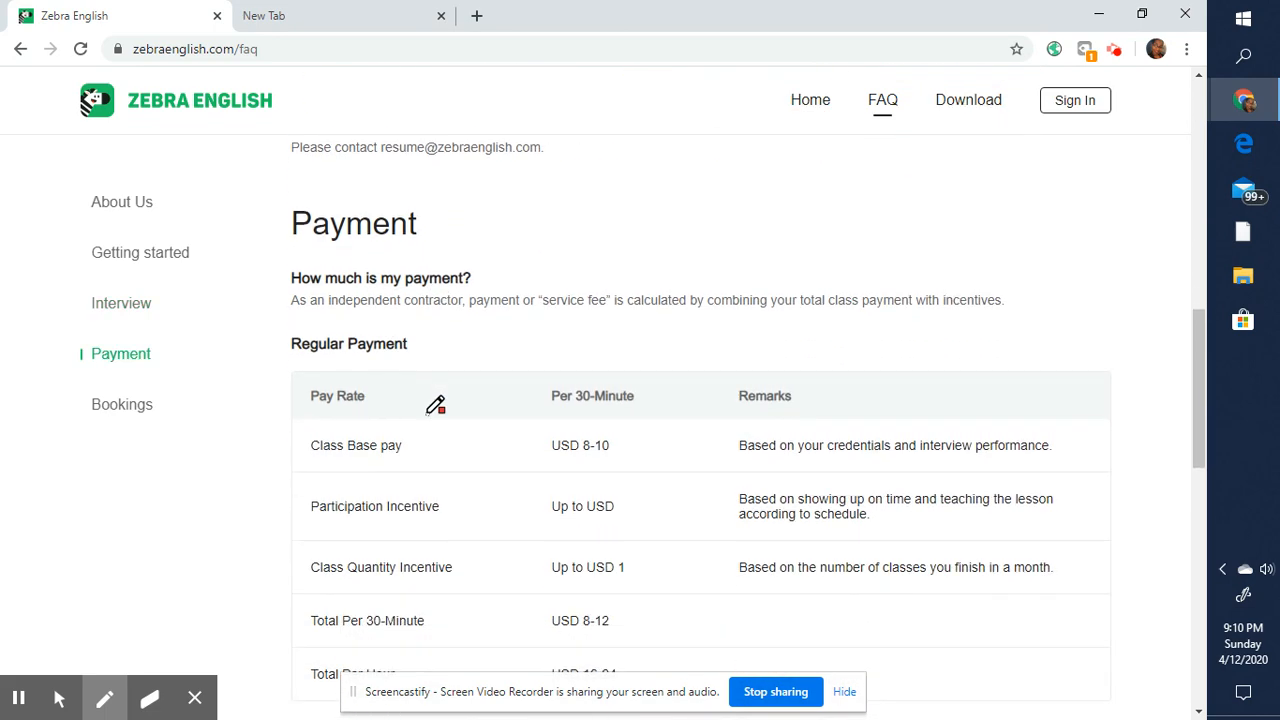
scroll(down, 3)
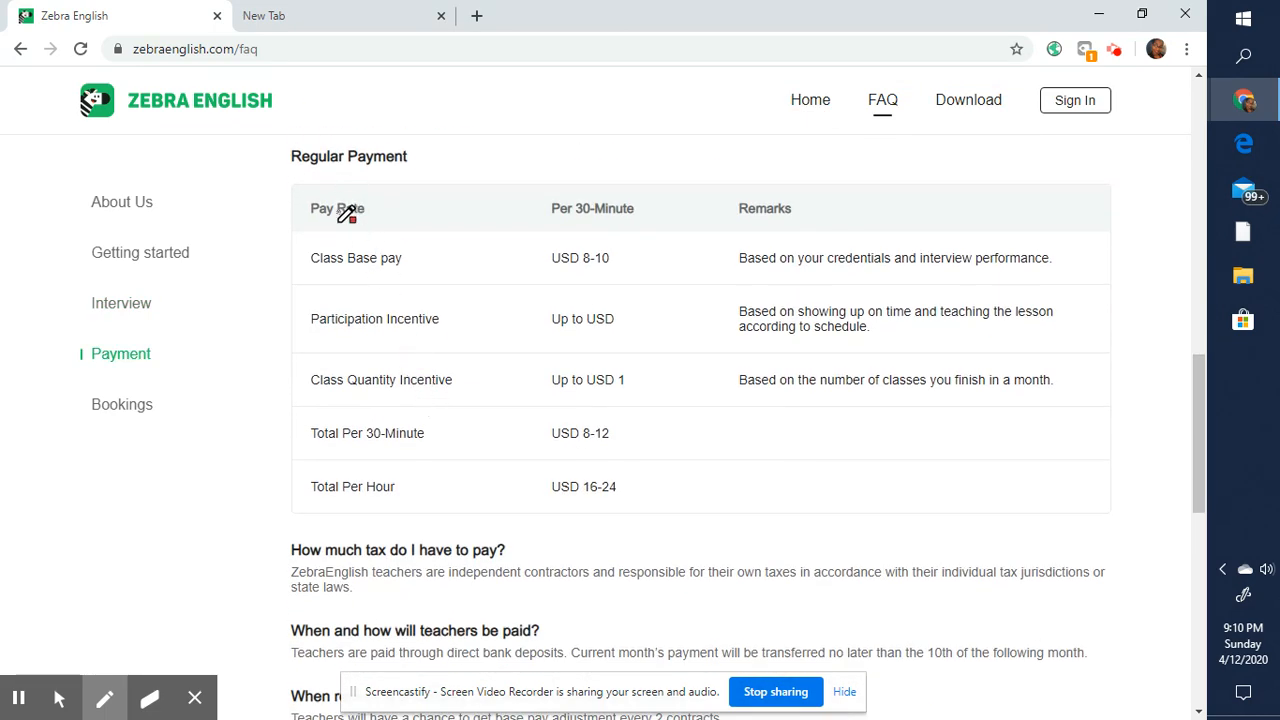
drag(552, 276, 668, 272)
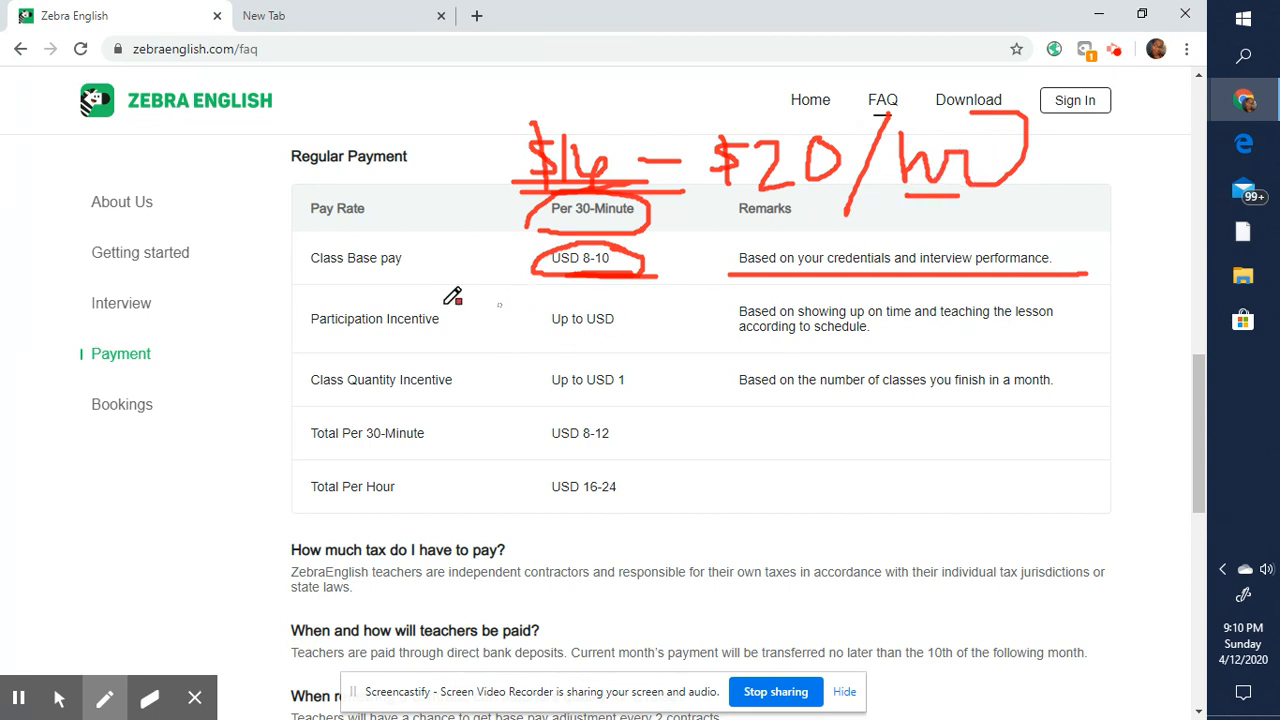
mouse_move(452, 324)
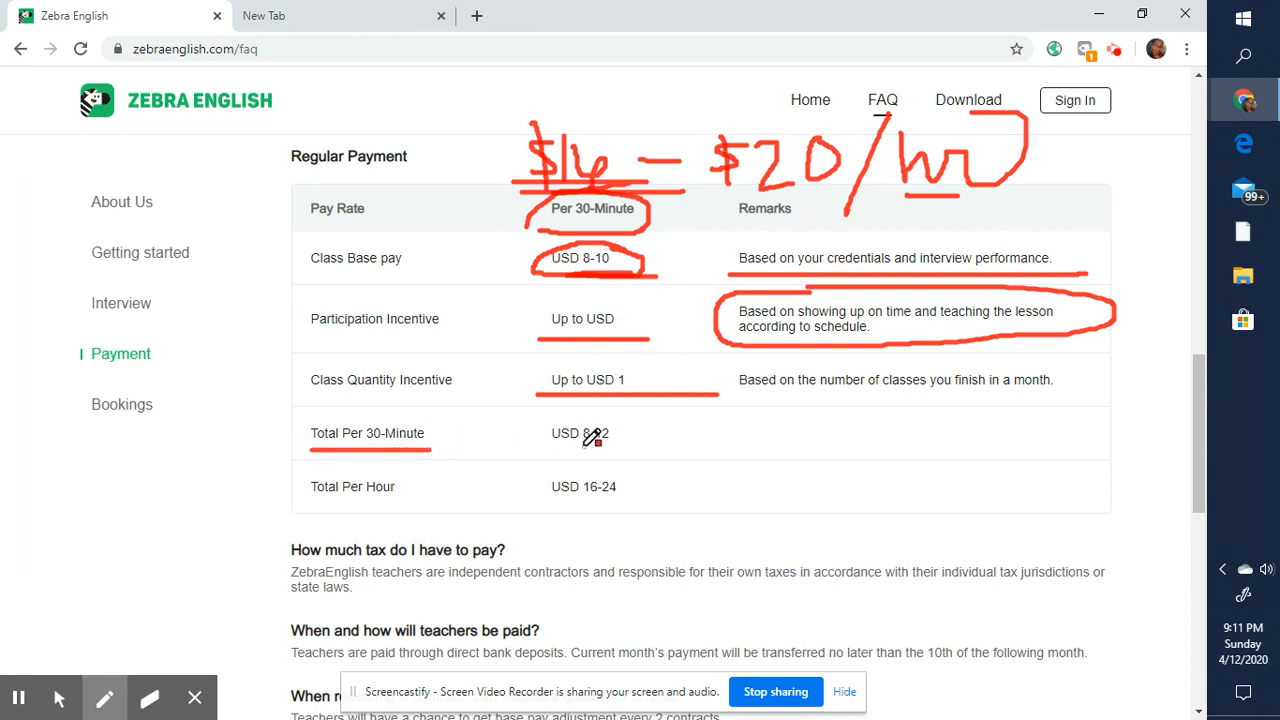
- Circle the USD 8-12 per 30 minutes and USD 16-24 per hour totals and write $24 beside them
drag(596, 436, 604, 450)
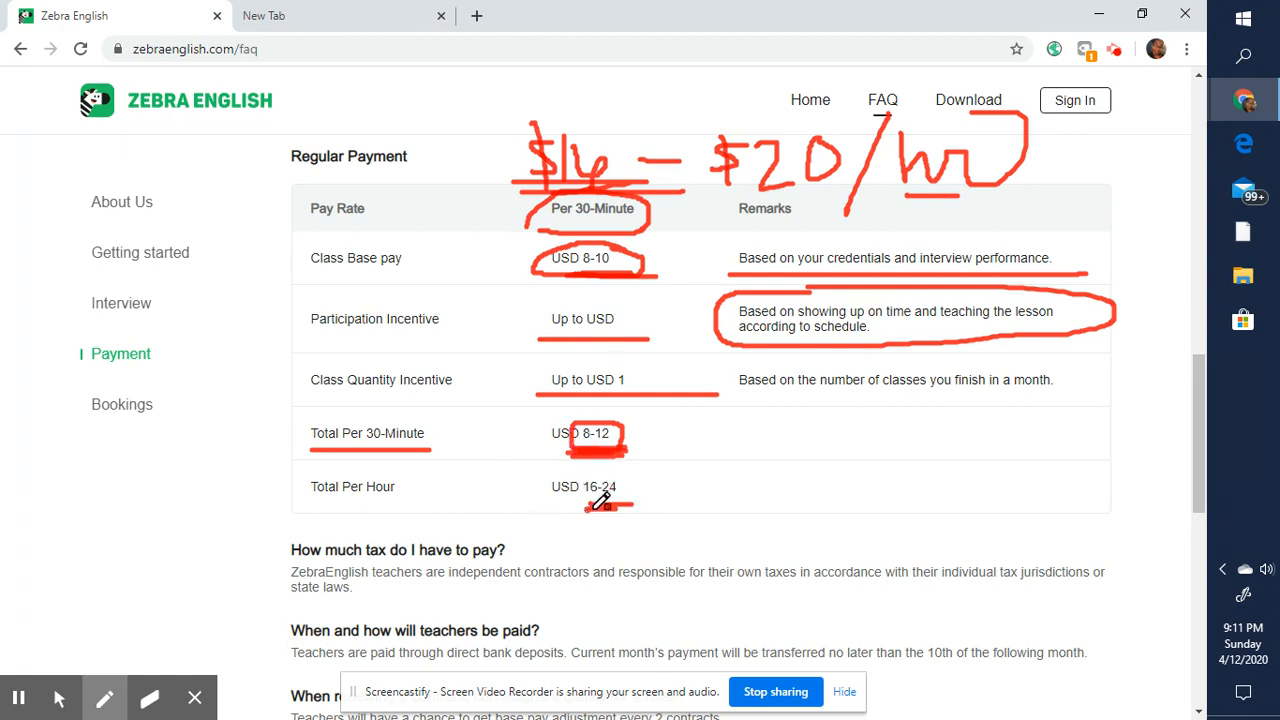
drag(584, 504, 600, 486)
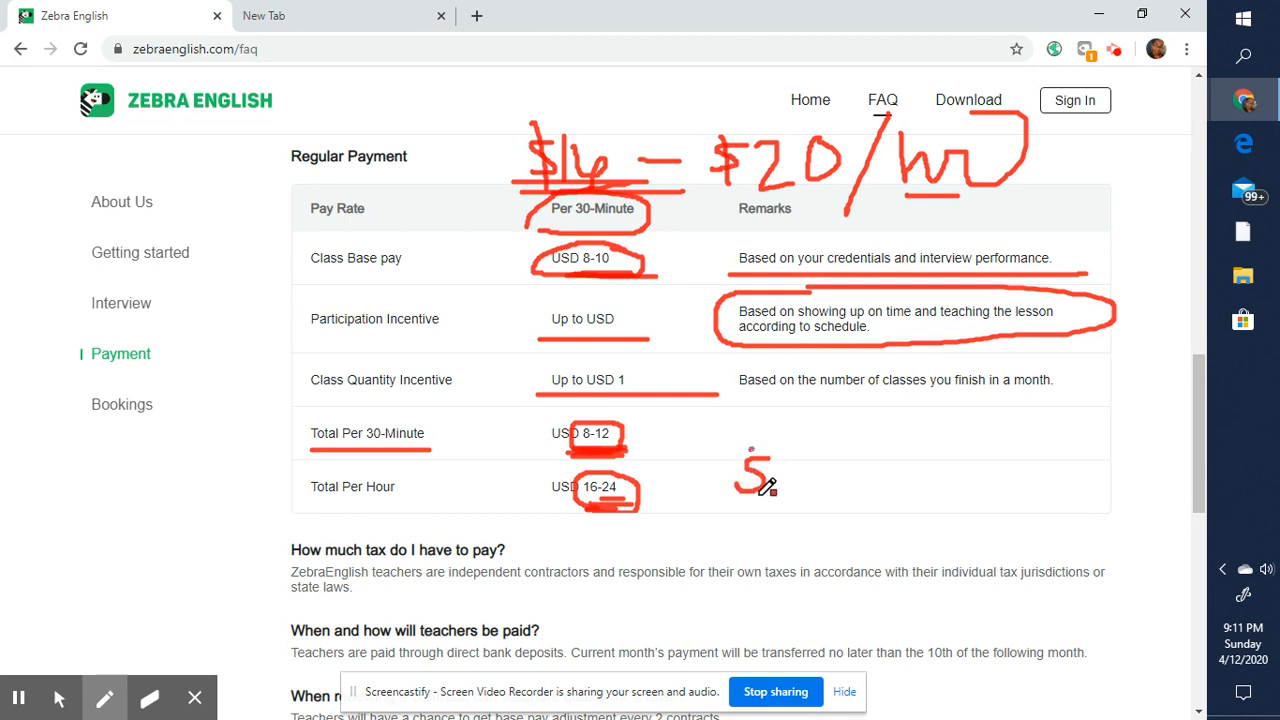
drag(744, 476, 850, 464)
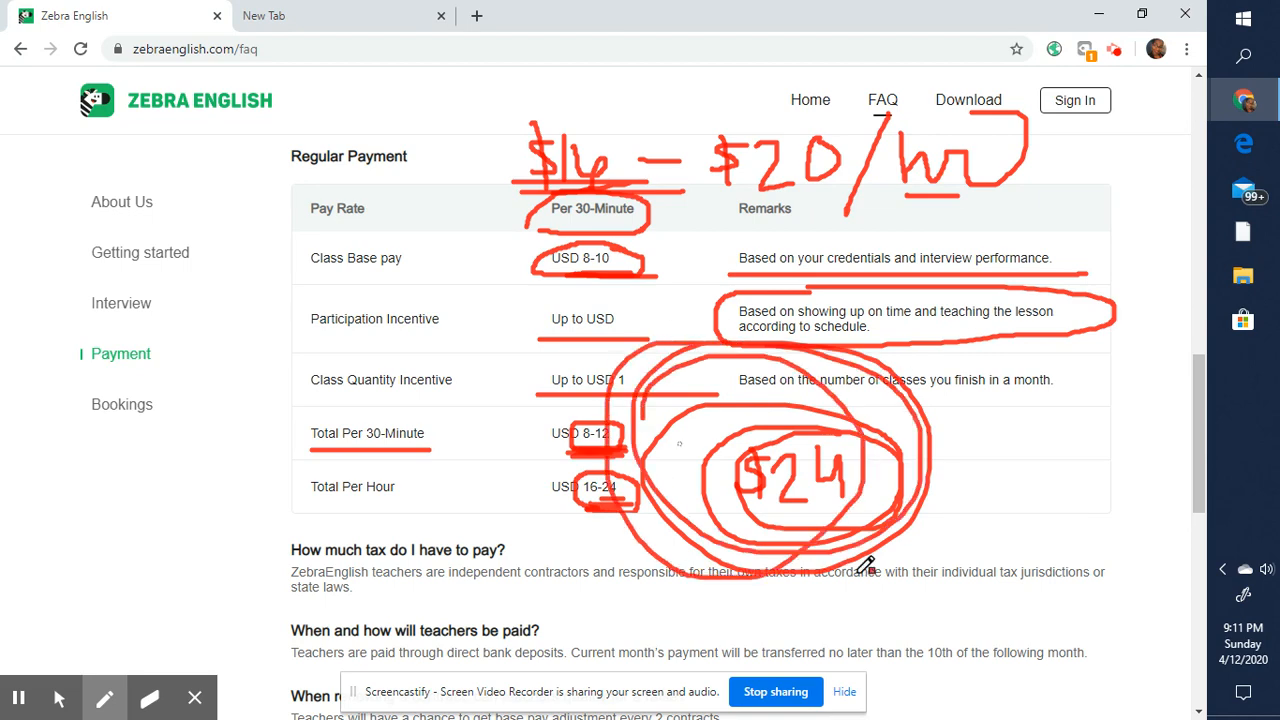
- Underline the Total Per 30-Minute row and scroll on to the tax and contract questions
scroll(down, 3)
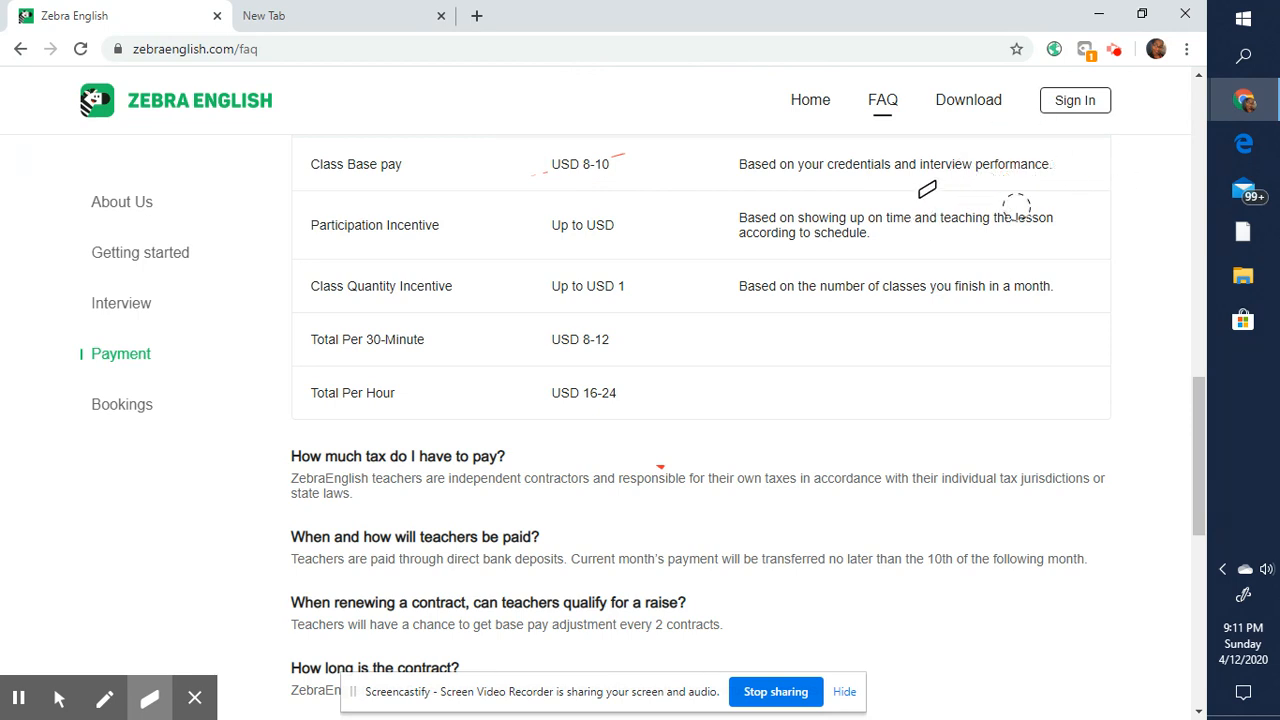
mouse_move(618, 220)
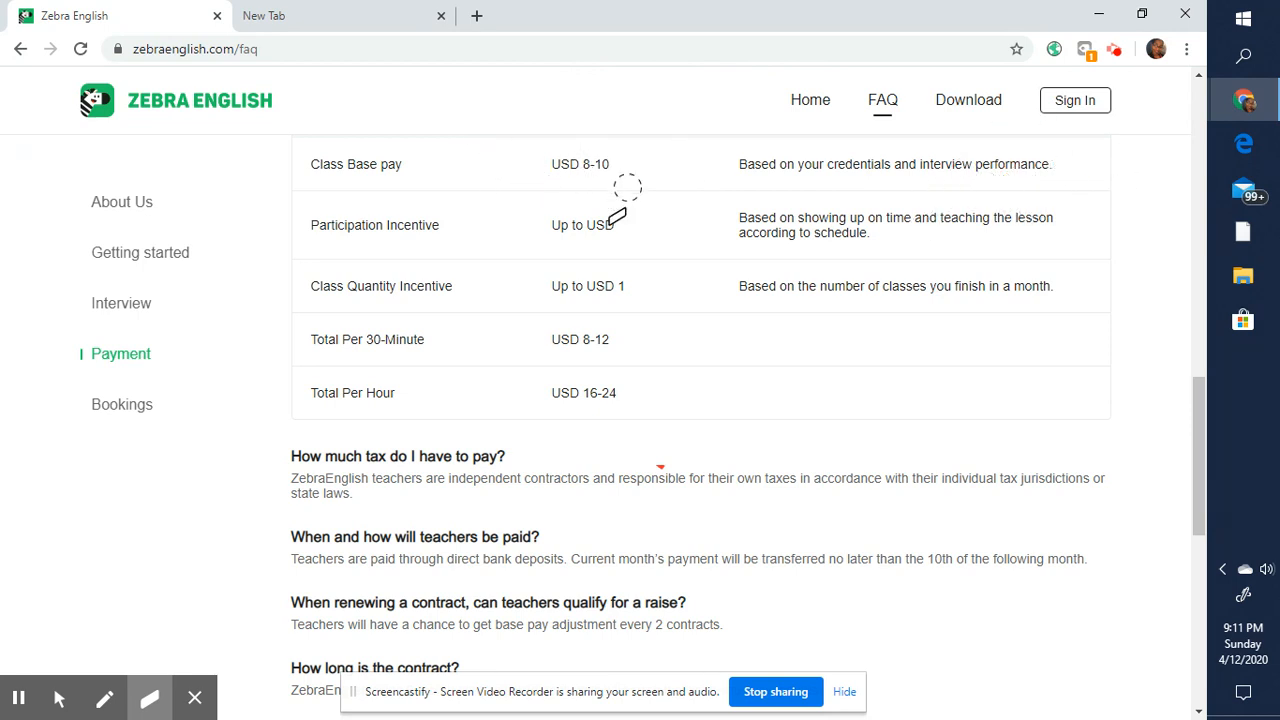
scroll(down, 3)
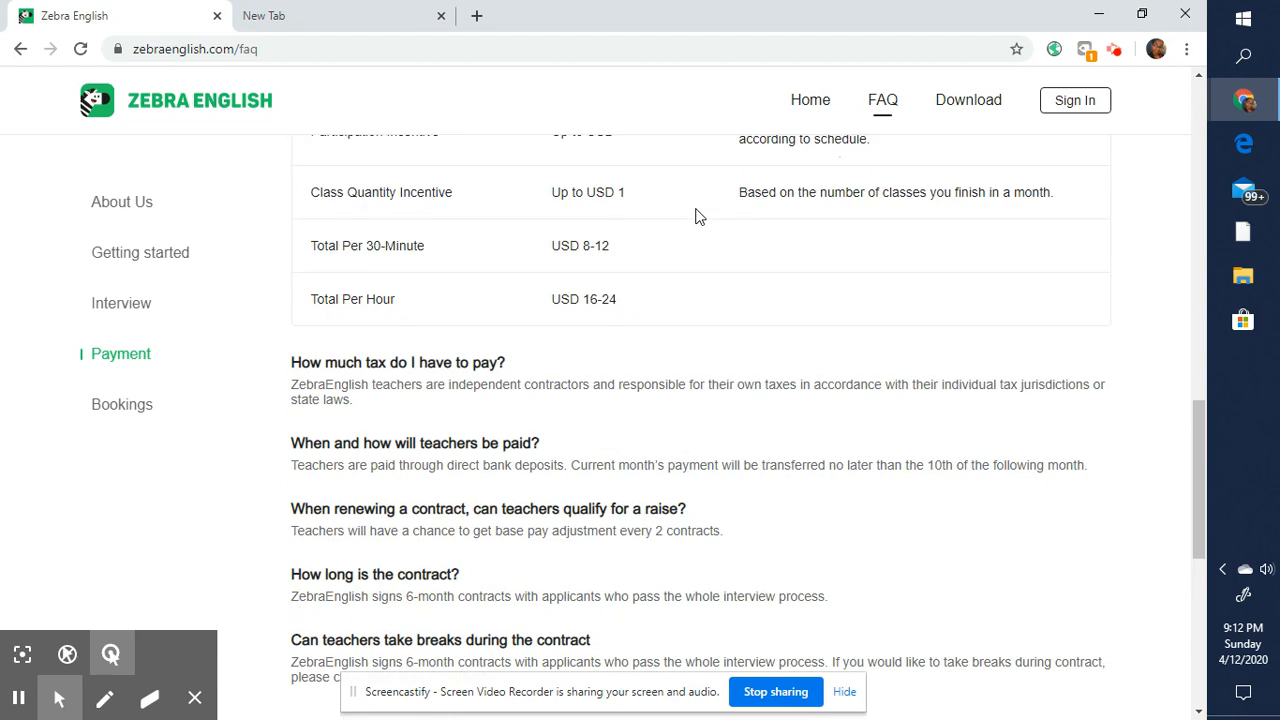
drag(310, 262, 432, 262)
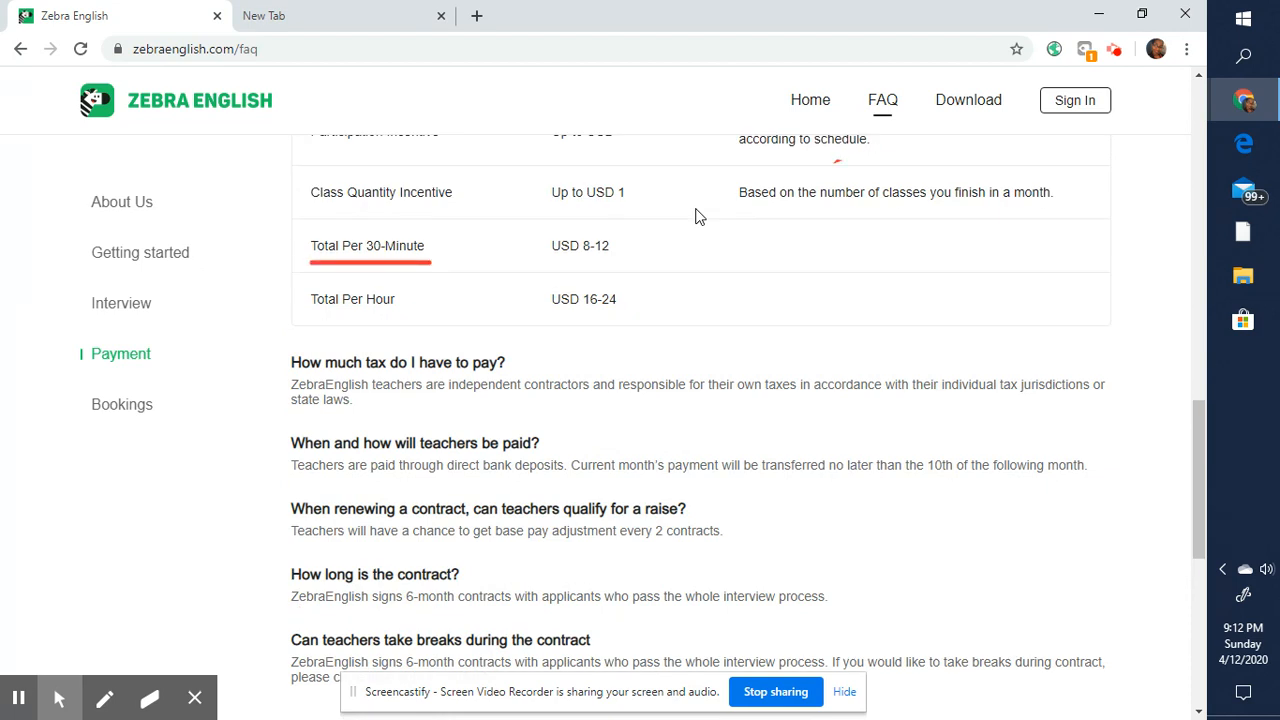
scroll(down, 3)
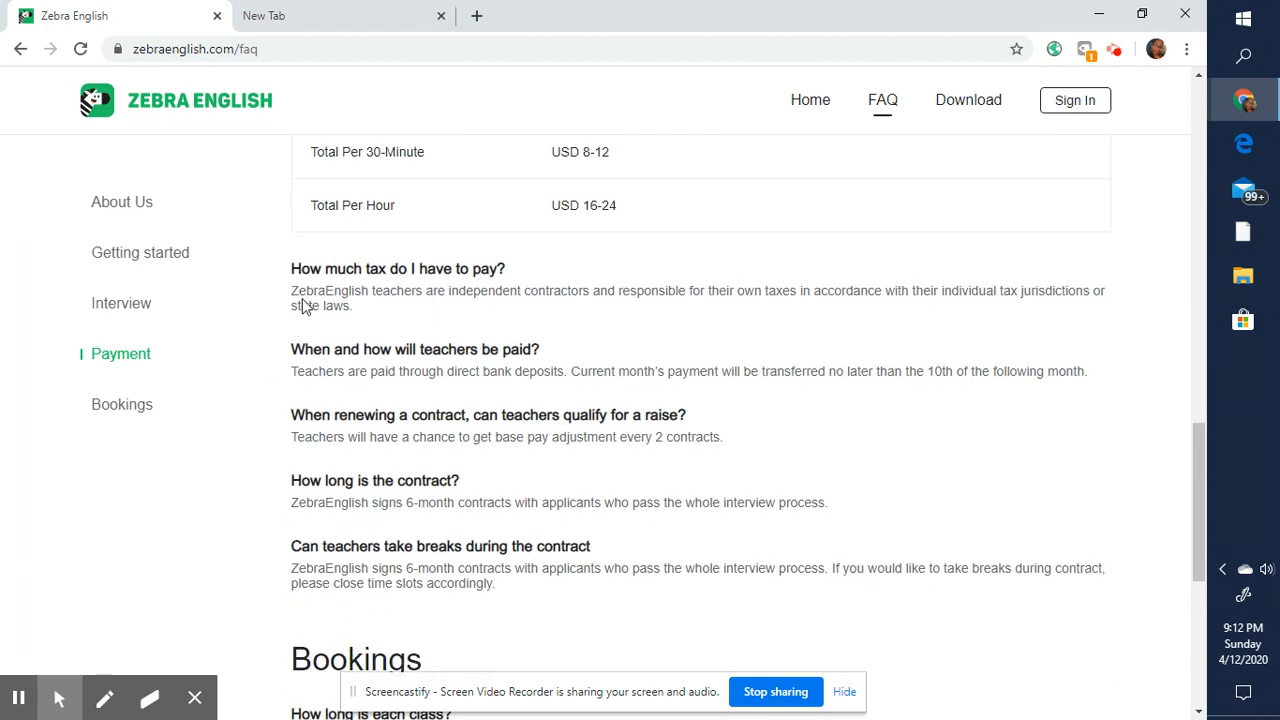
mouse_move(532, 304)
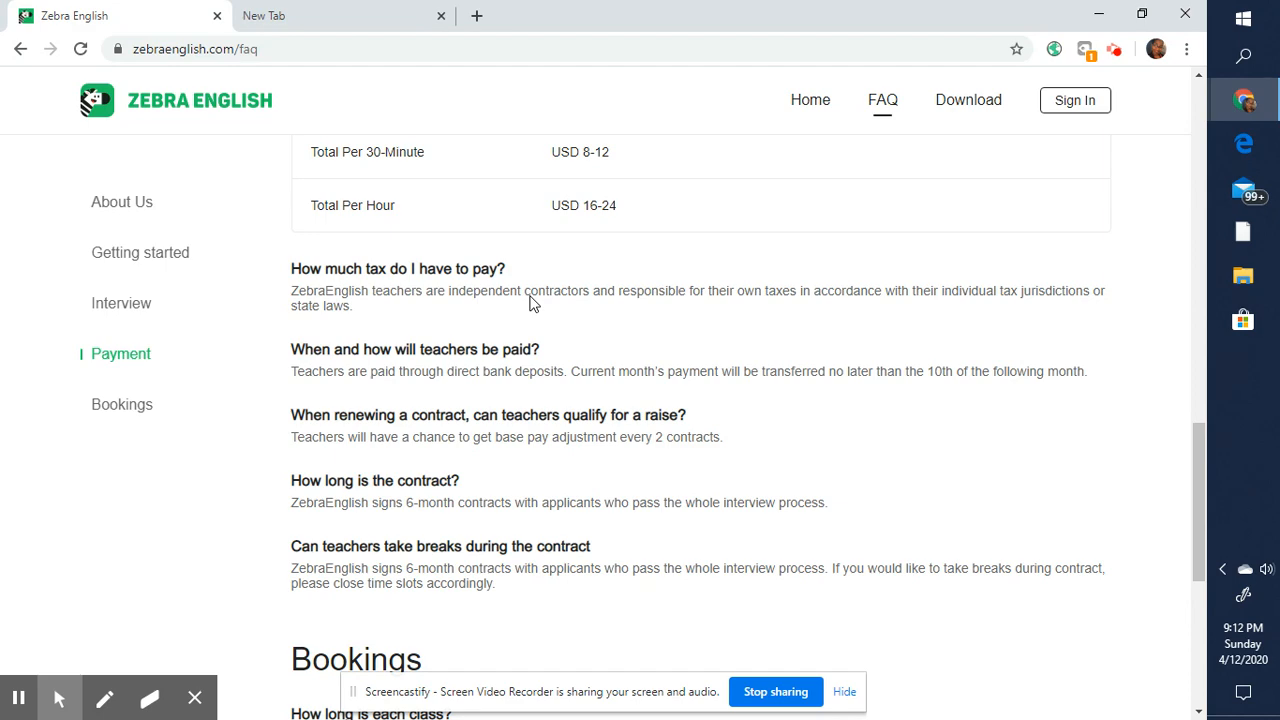
mouse_move(562, 448)
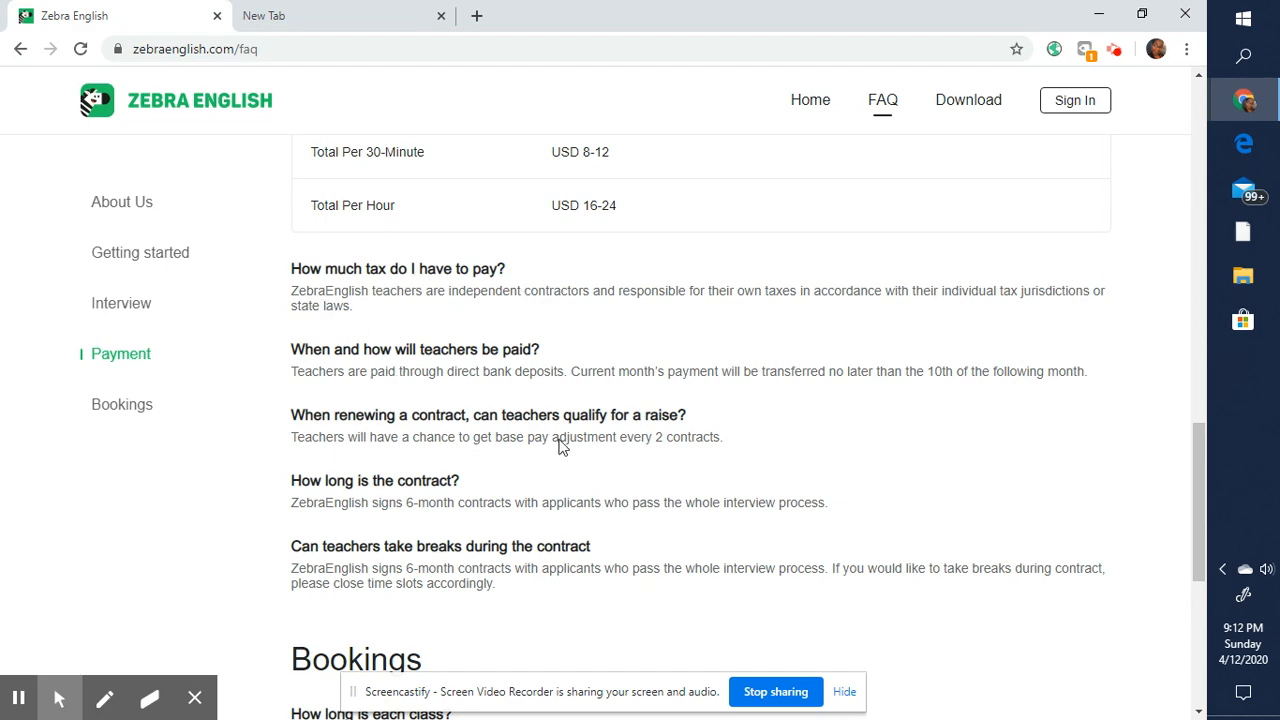
- Underline the weekday 6:00pm - 8:30pm Beijing Time peak hours in red
scroll(down, 3)
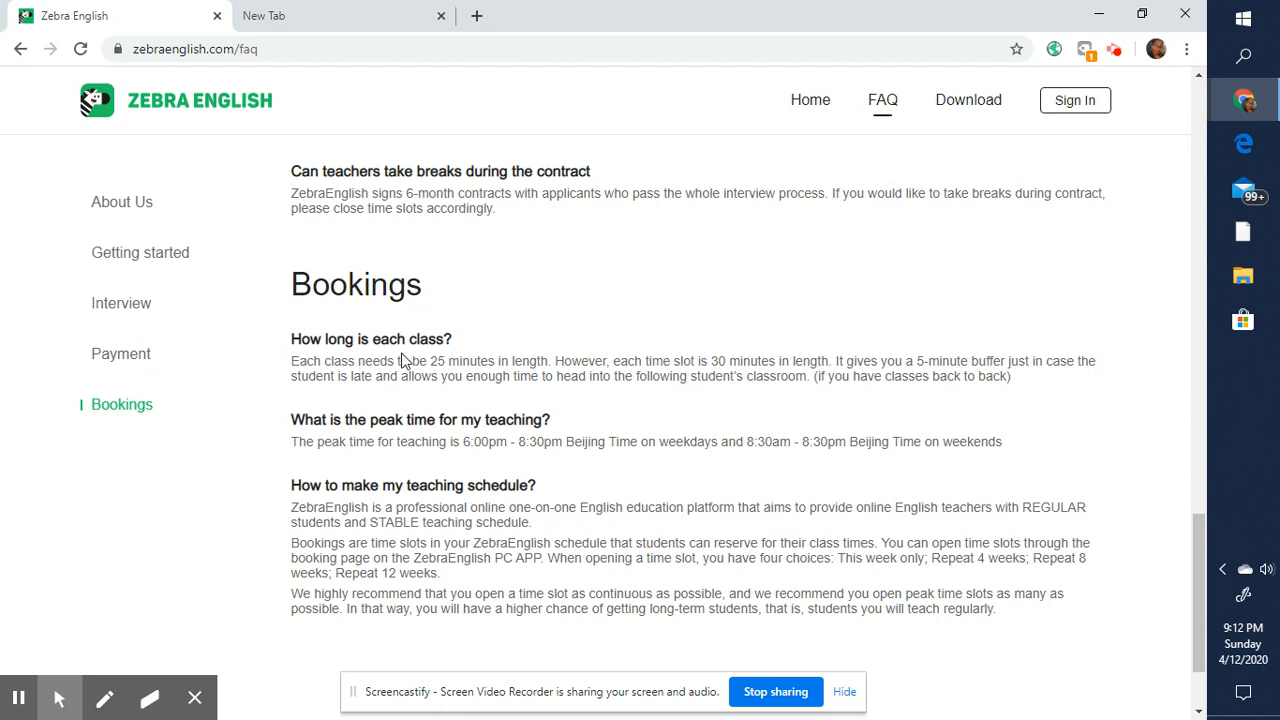
mouse_move(436, 372)
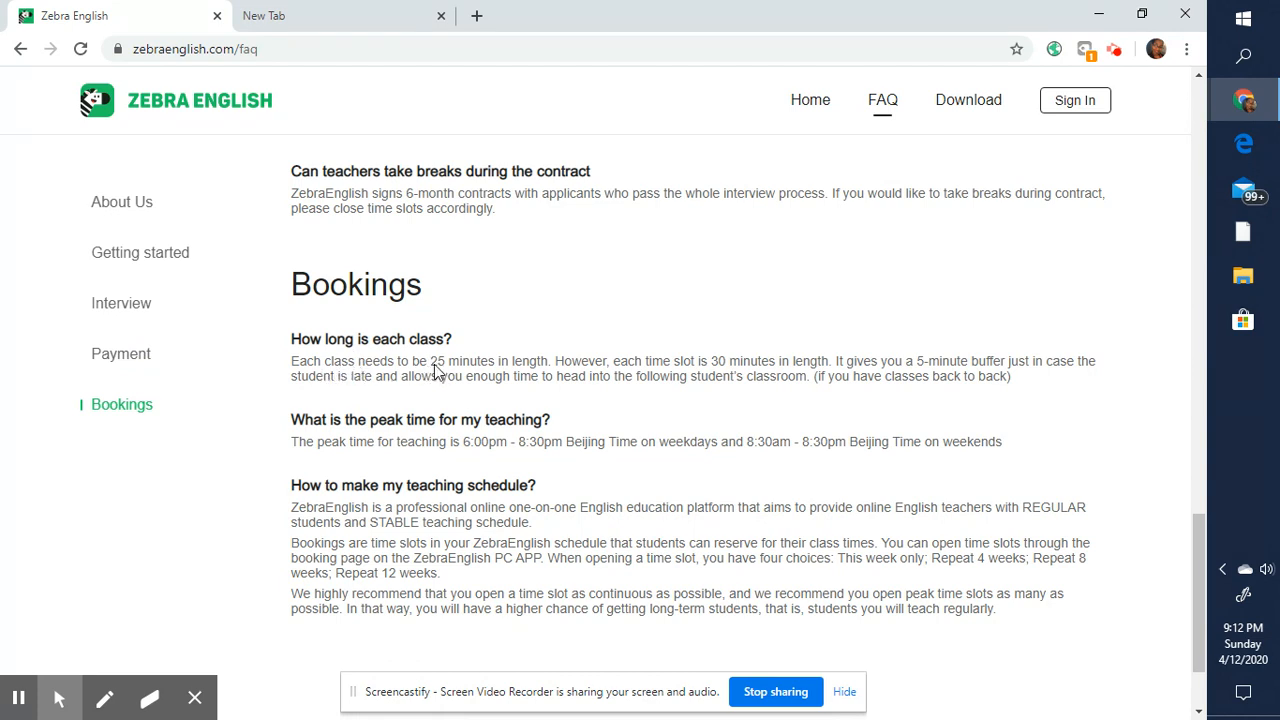
mouse_move(704, 376)
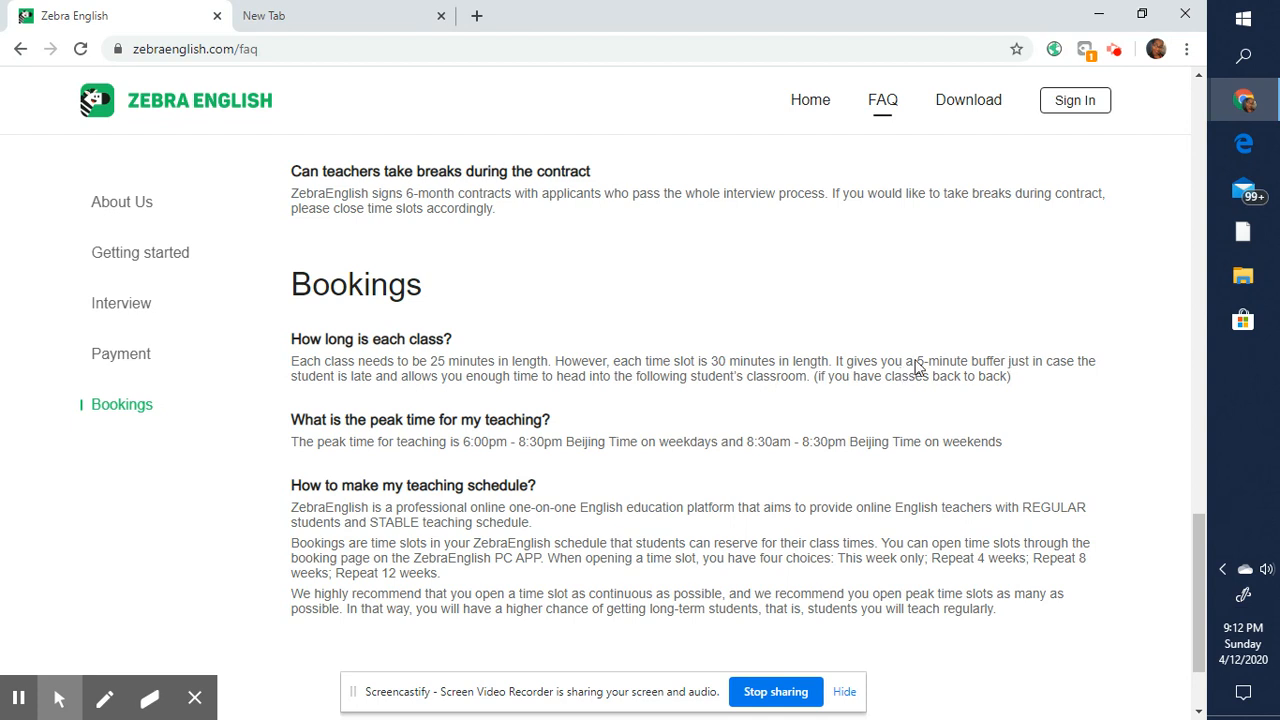
mouse_move(892, 362)
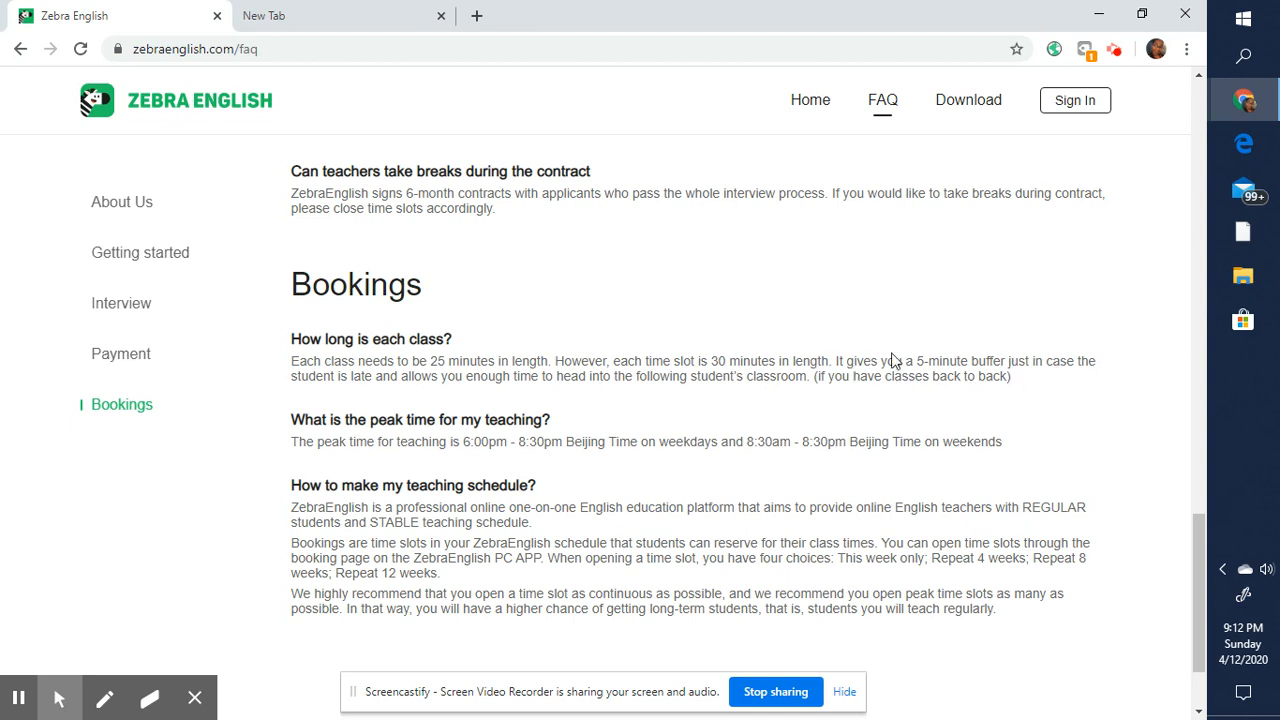
mouse_move(1024, 384)
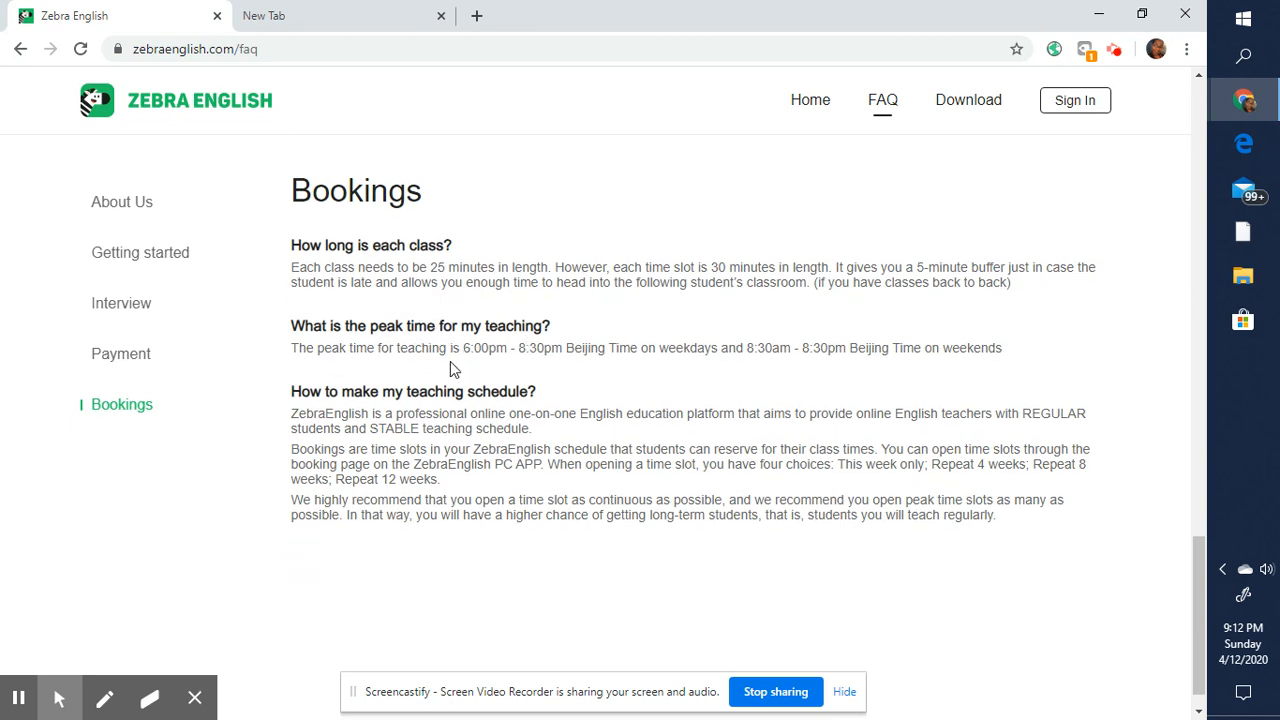
click(104, 698)
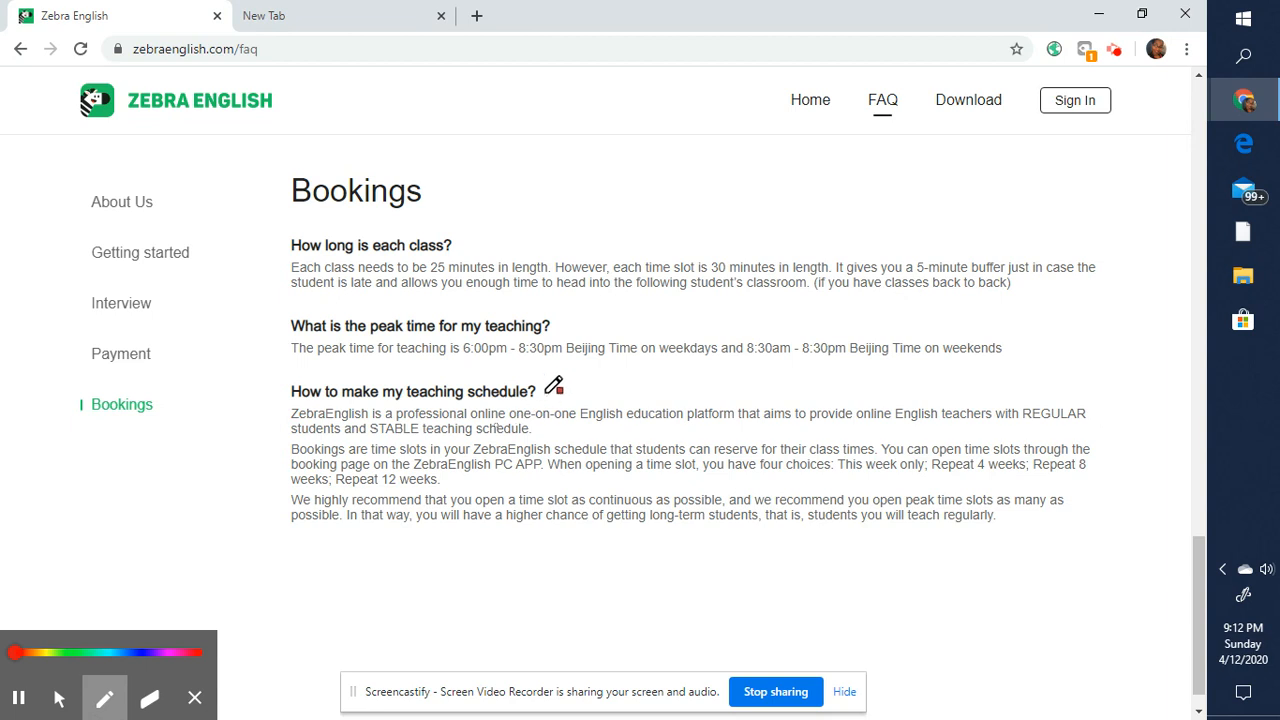
drag(560, 364, 636, 364)
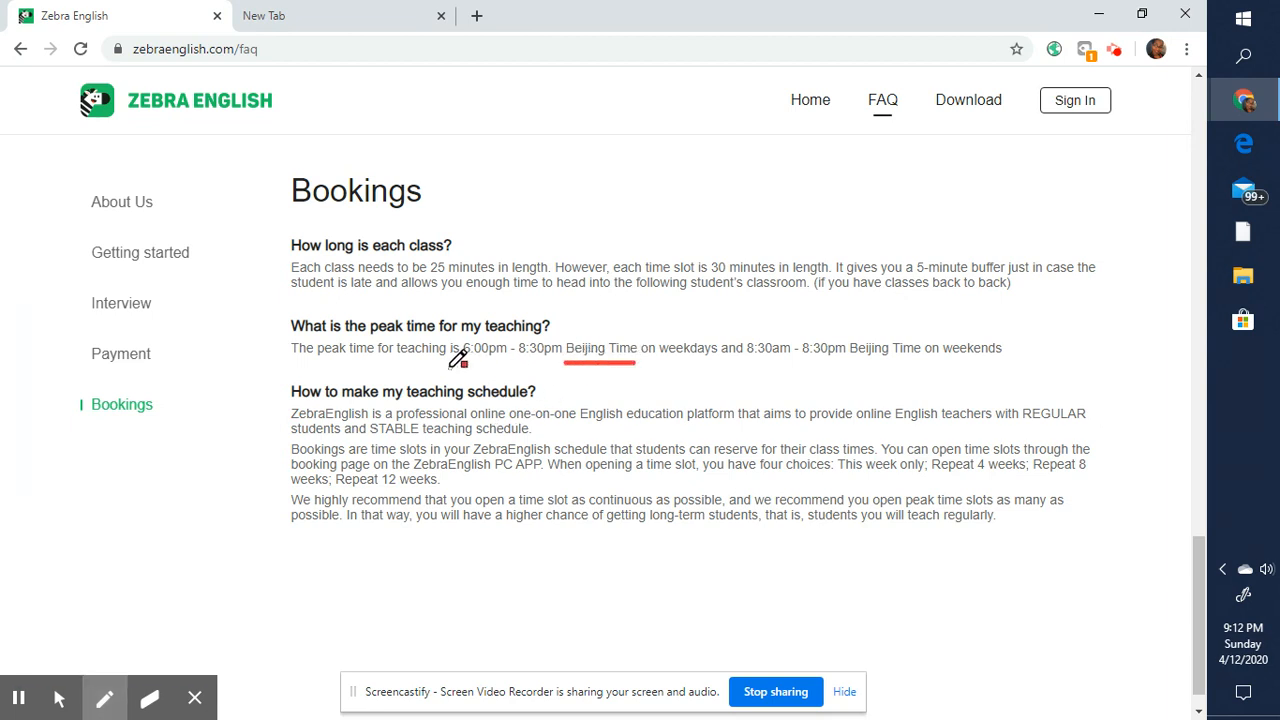
mouse_move(588, 348)
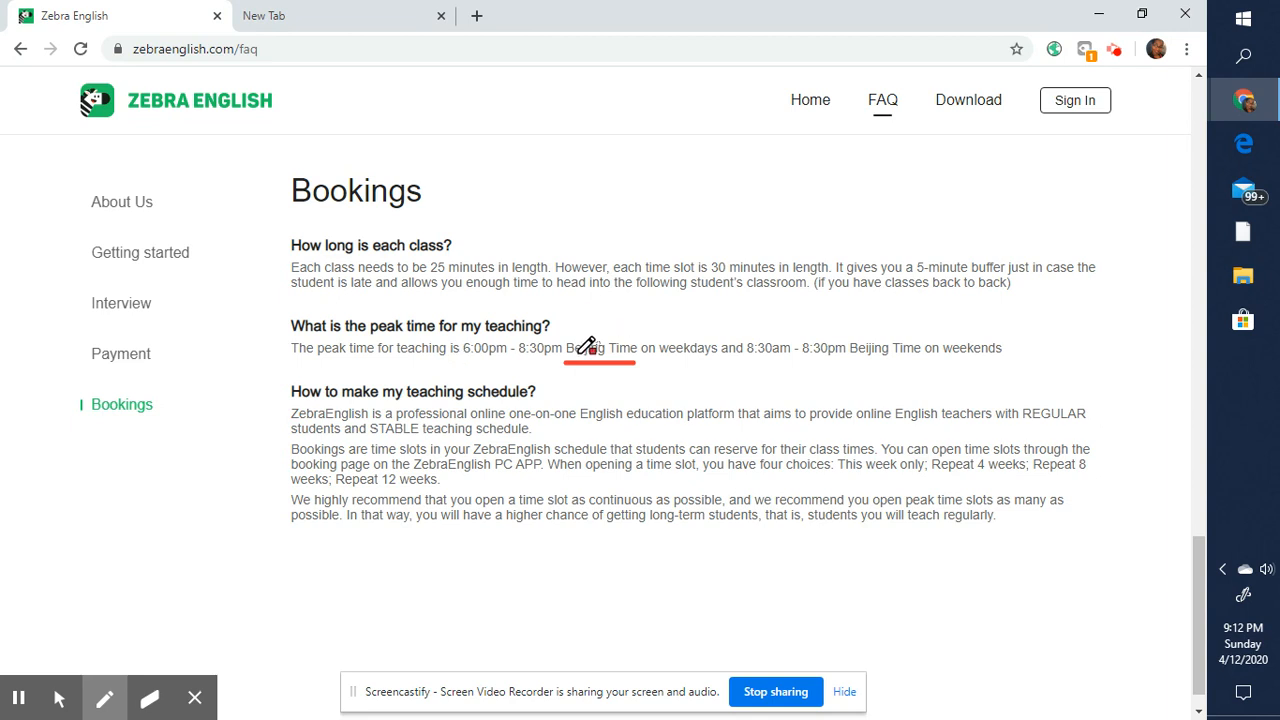
drag(590, 350, 630, 356)
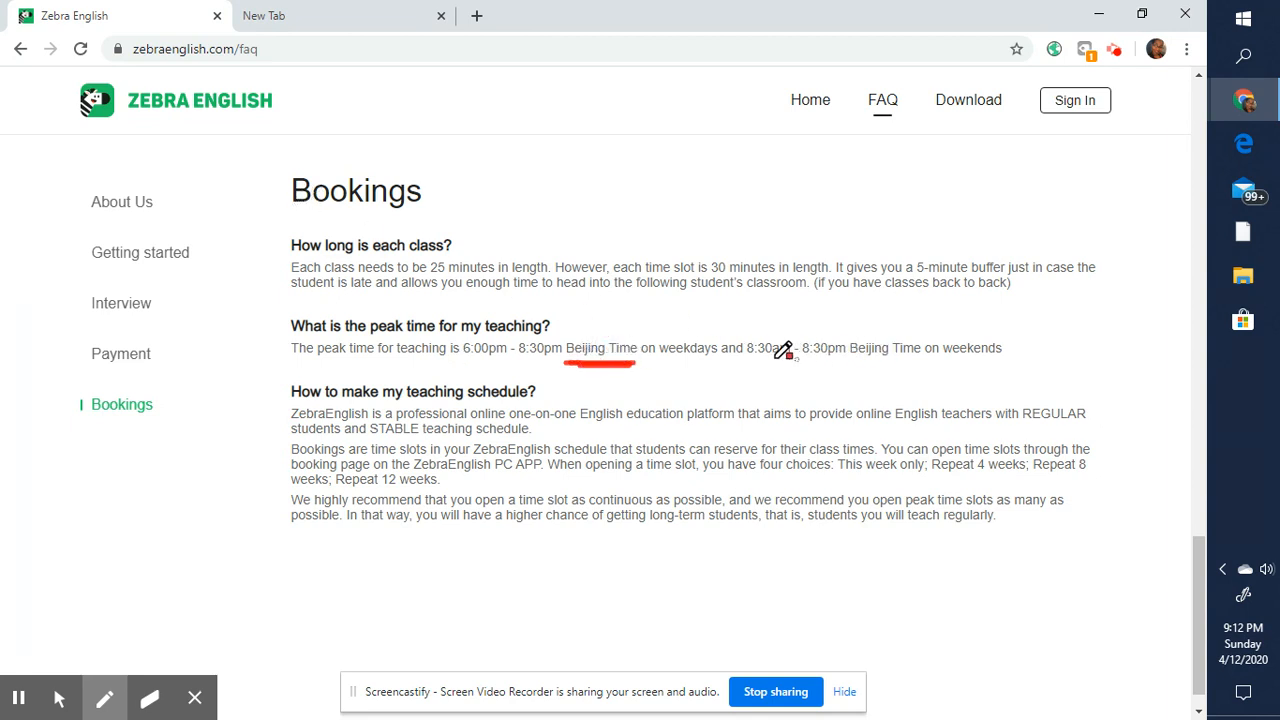
mouse_move(460, 358)
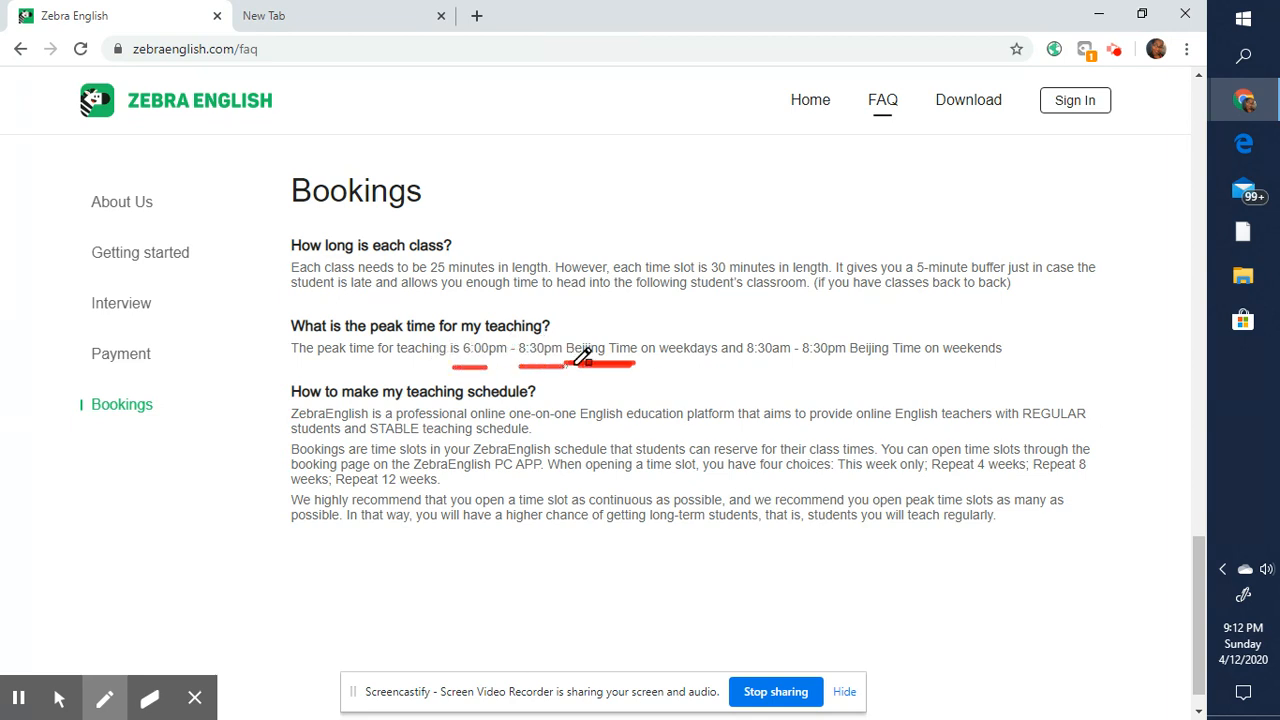
- Underline the weekend 8:30am - 8:30pm Beijing Time peak hours
drag(560, 364, 630, 364)
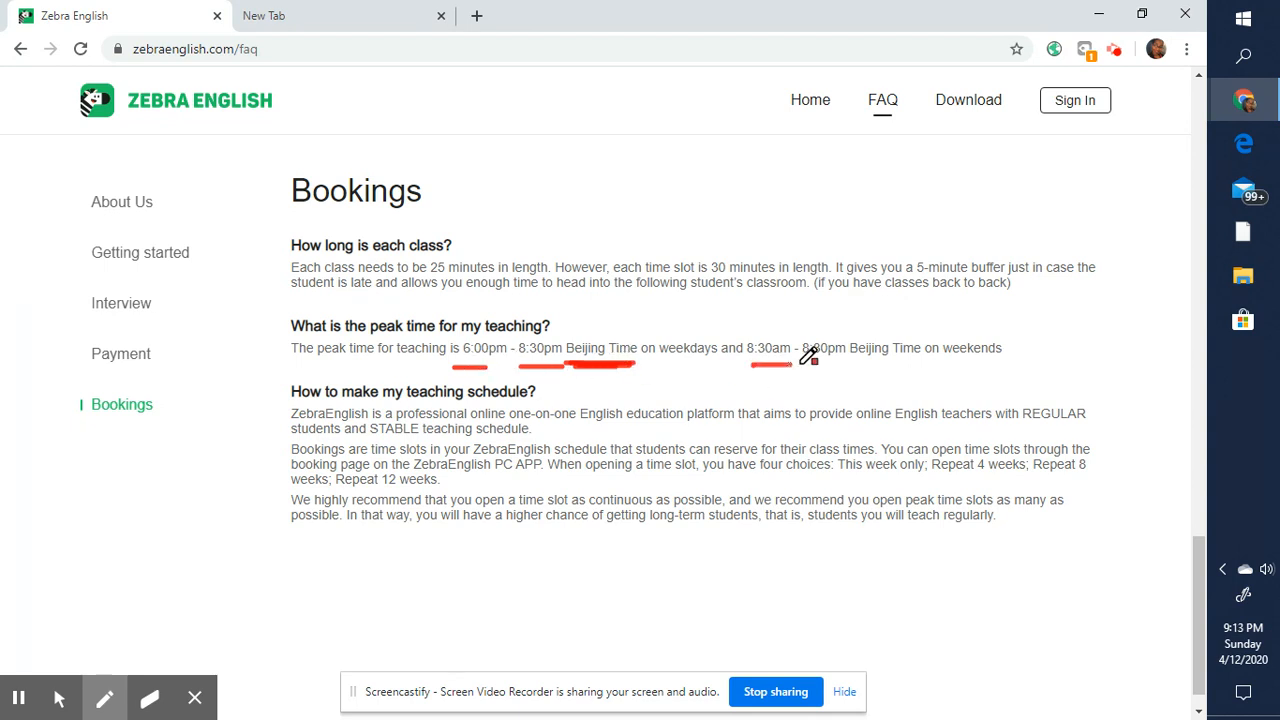
drag(800, 364, 860, 364)
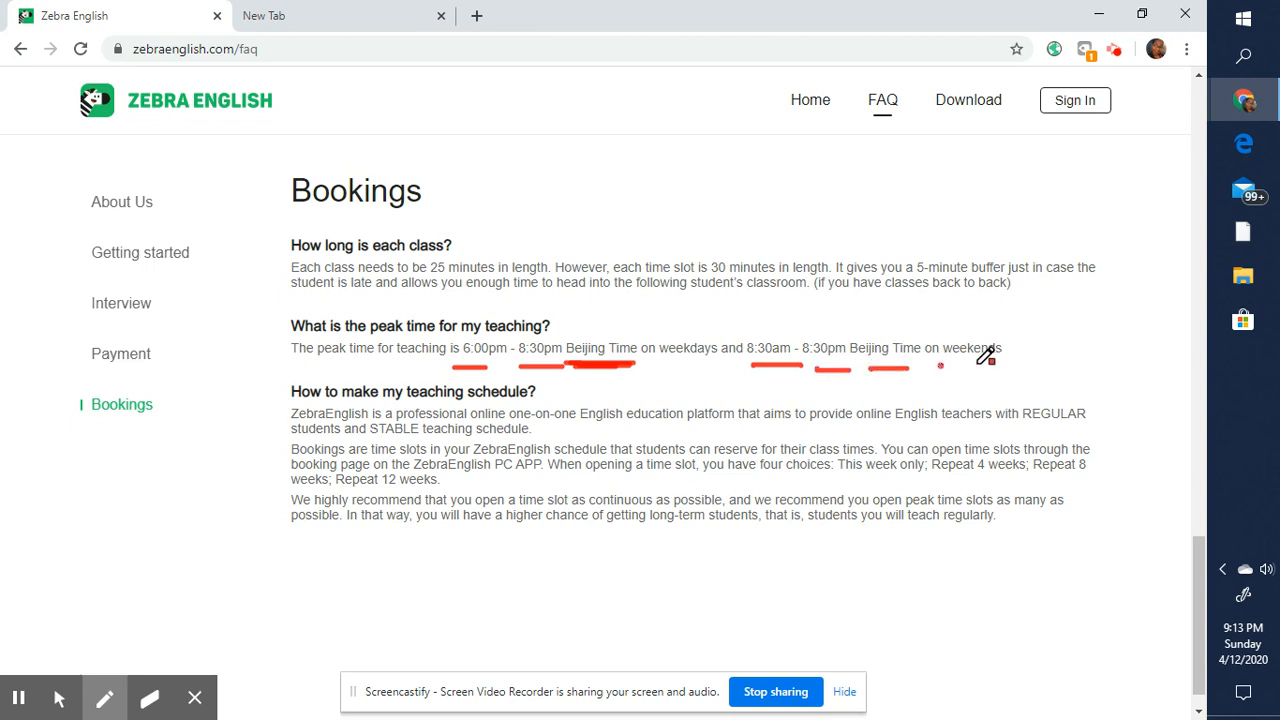
scroll(down, 3)
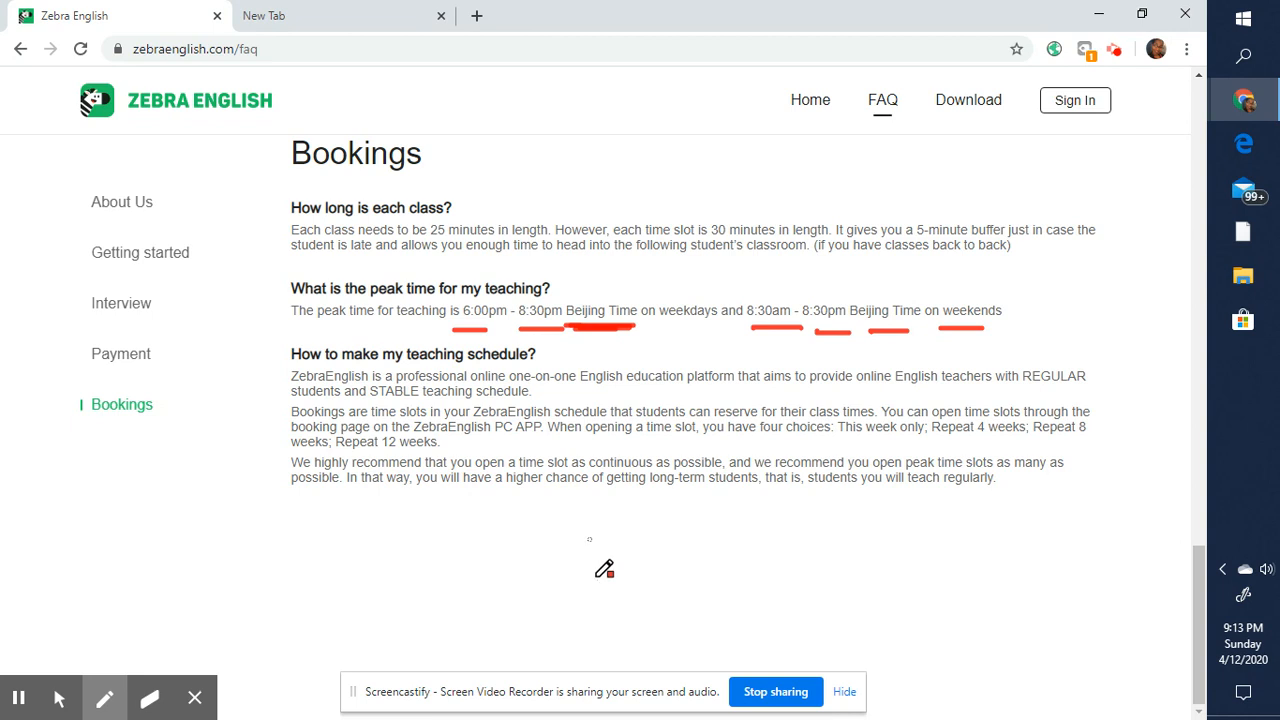
mouse_move(758, 382)
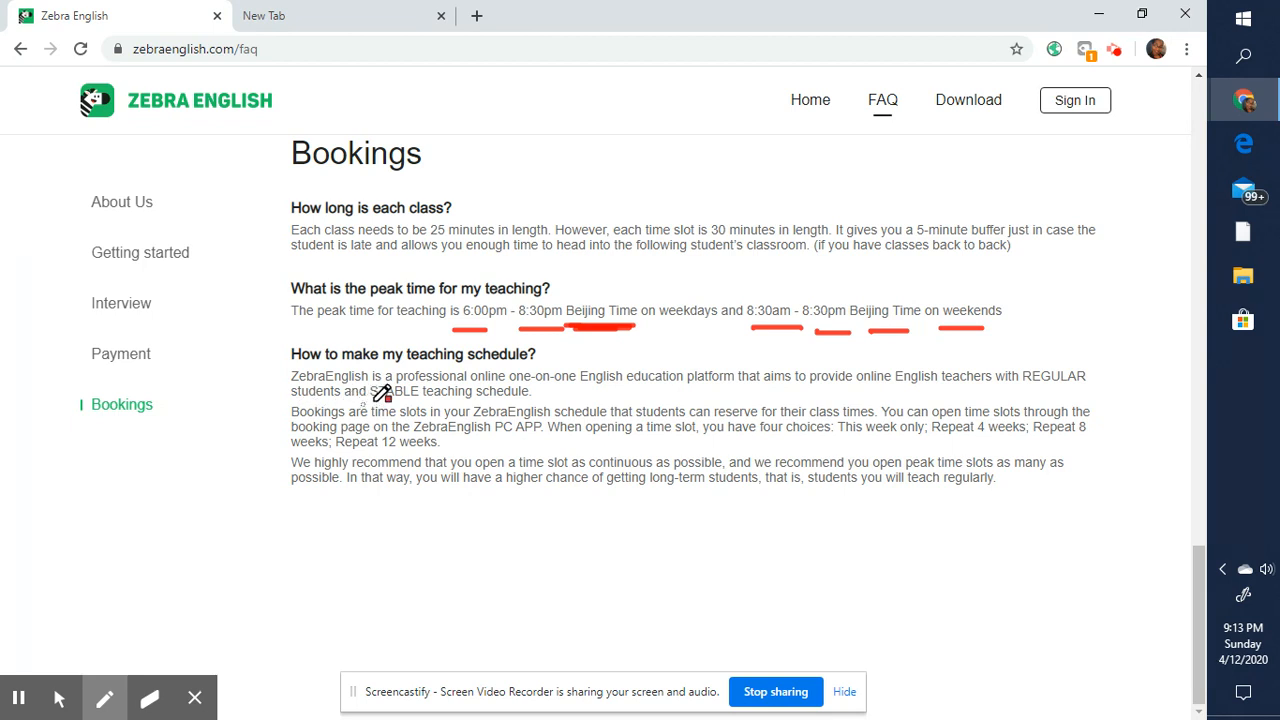
- Underline 'professional one-on-one', 'STABLE teaching schedule' and the four repeat options in the schedule answer
drag(370, 408, 570, 404)
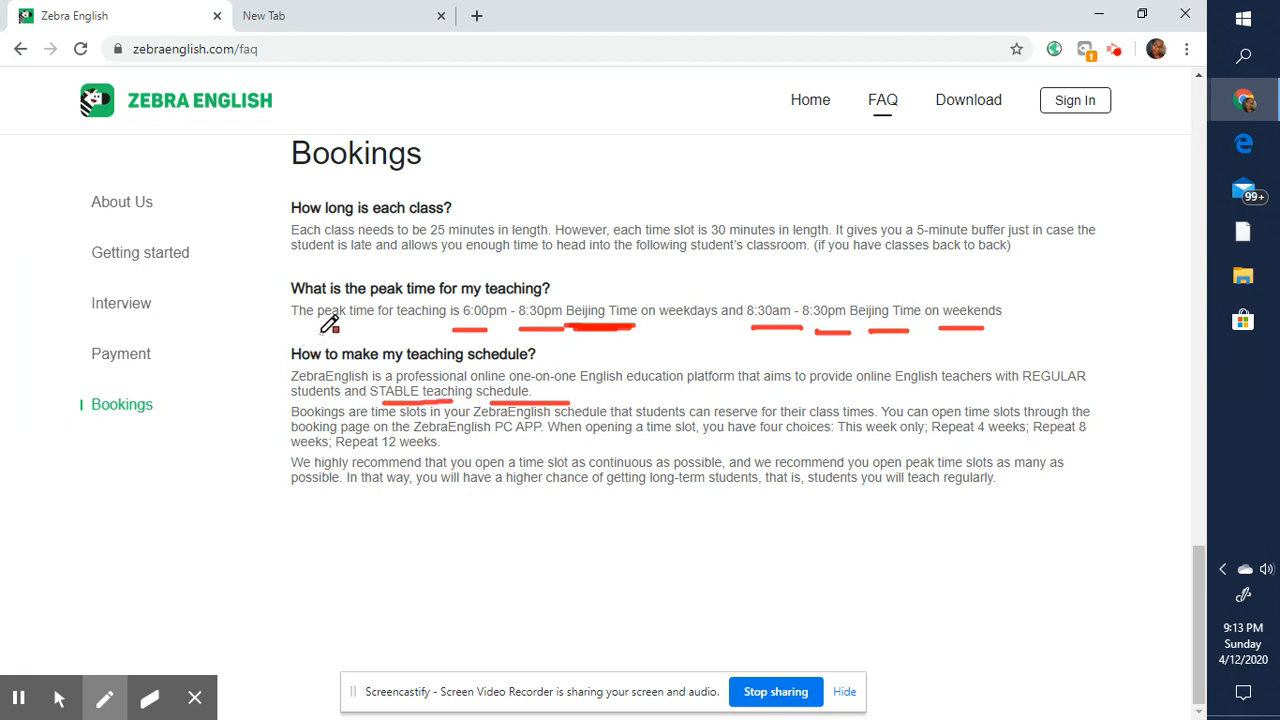
drag(320, 330, 290, 500)
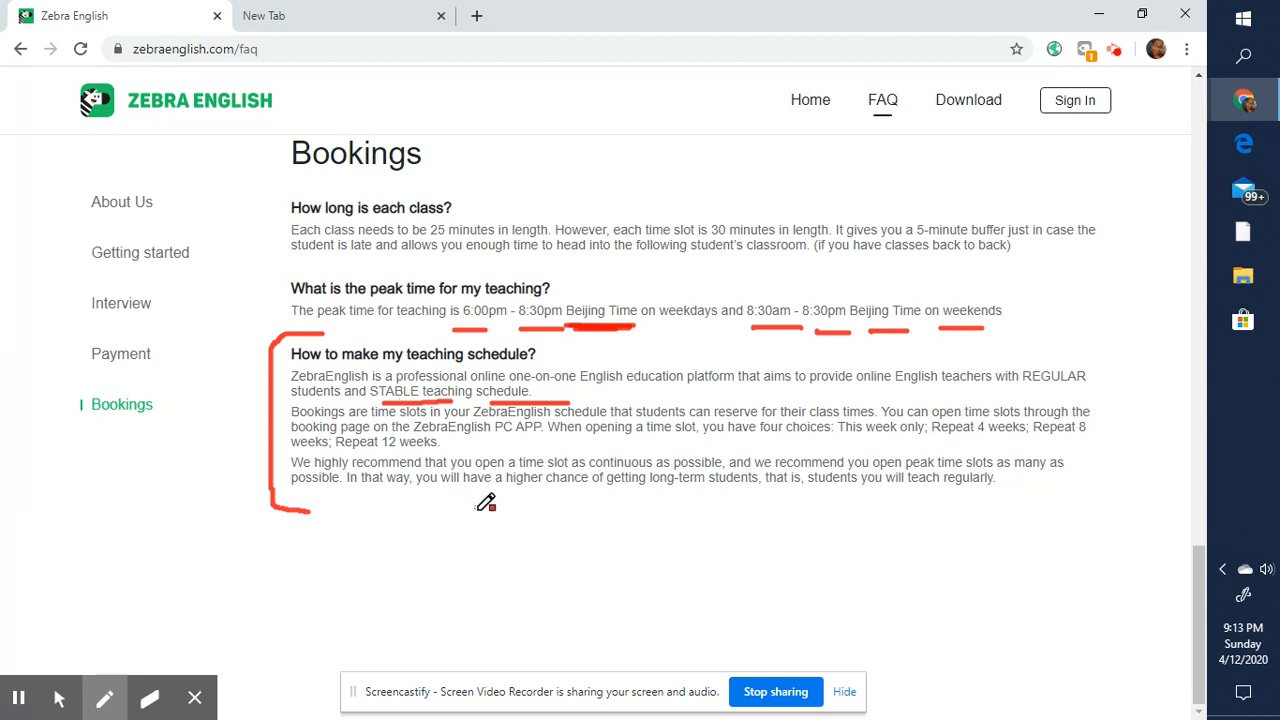
mouse_move(304, 474)
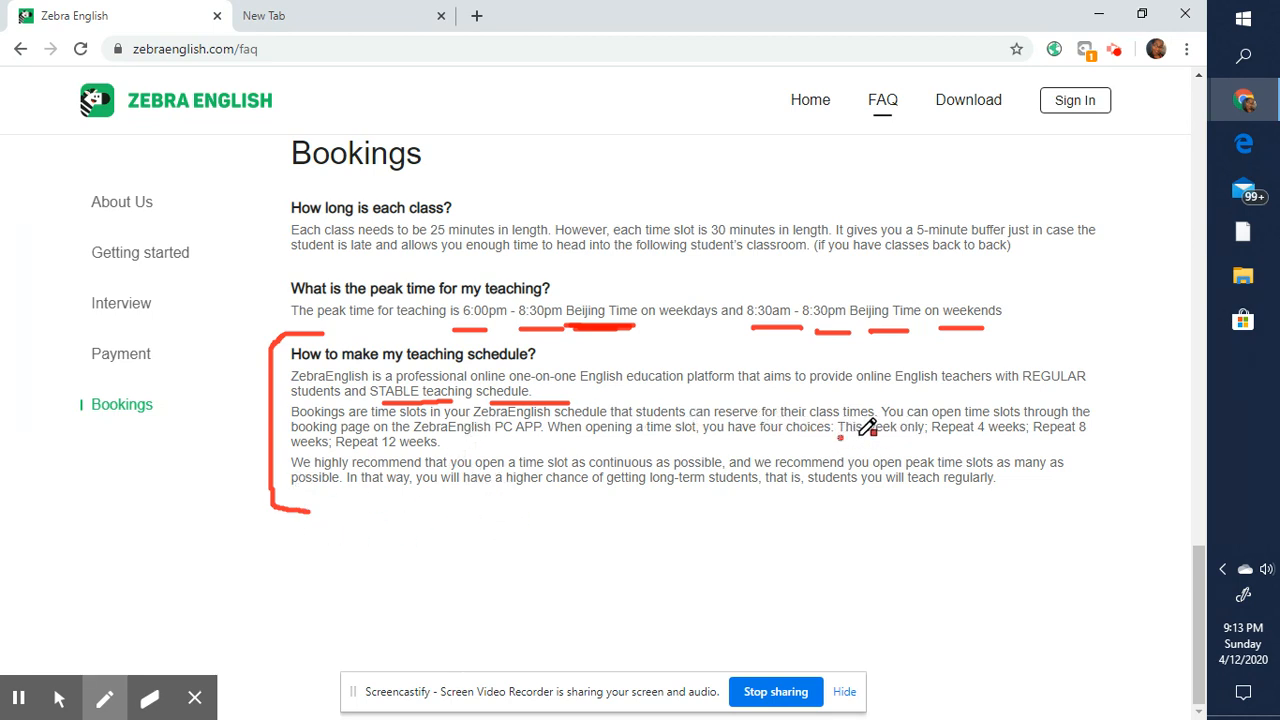
drag(844, 438, 1060, 438)
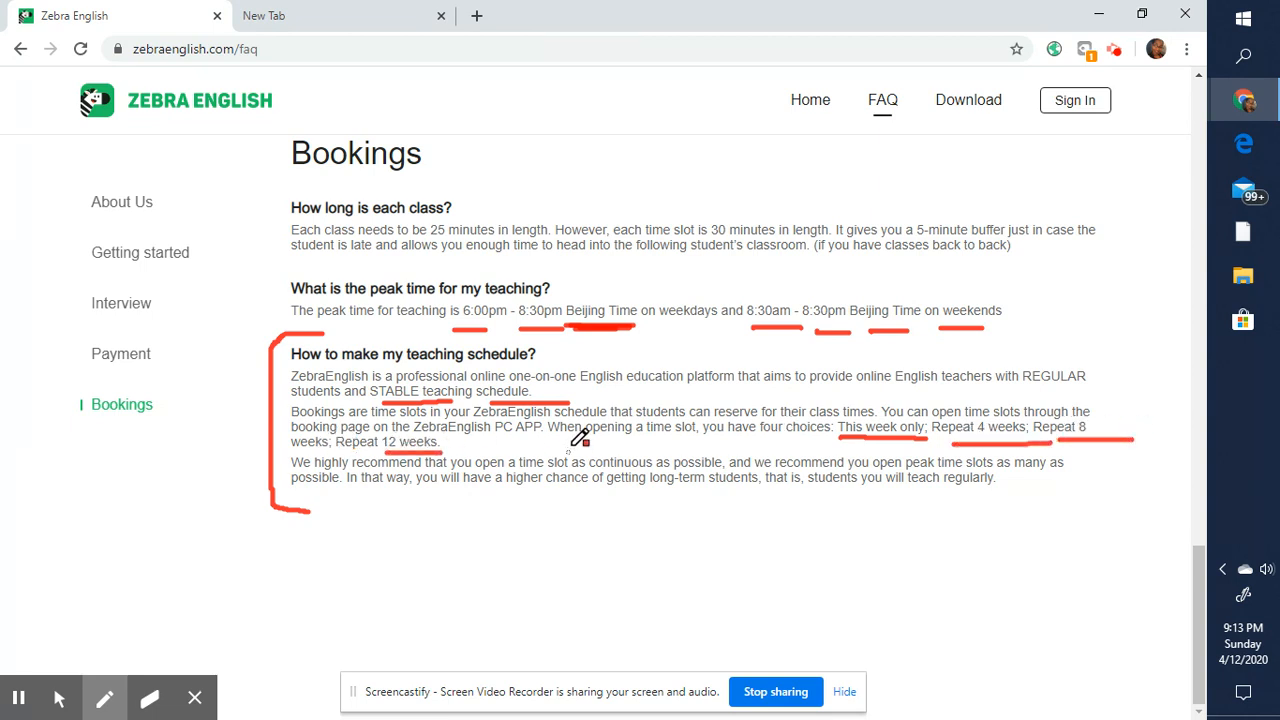
- Underline the sentence about opening a time slot and its four choices
drag(556, 444, 680, 448)
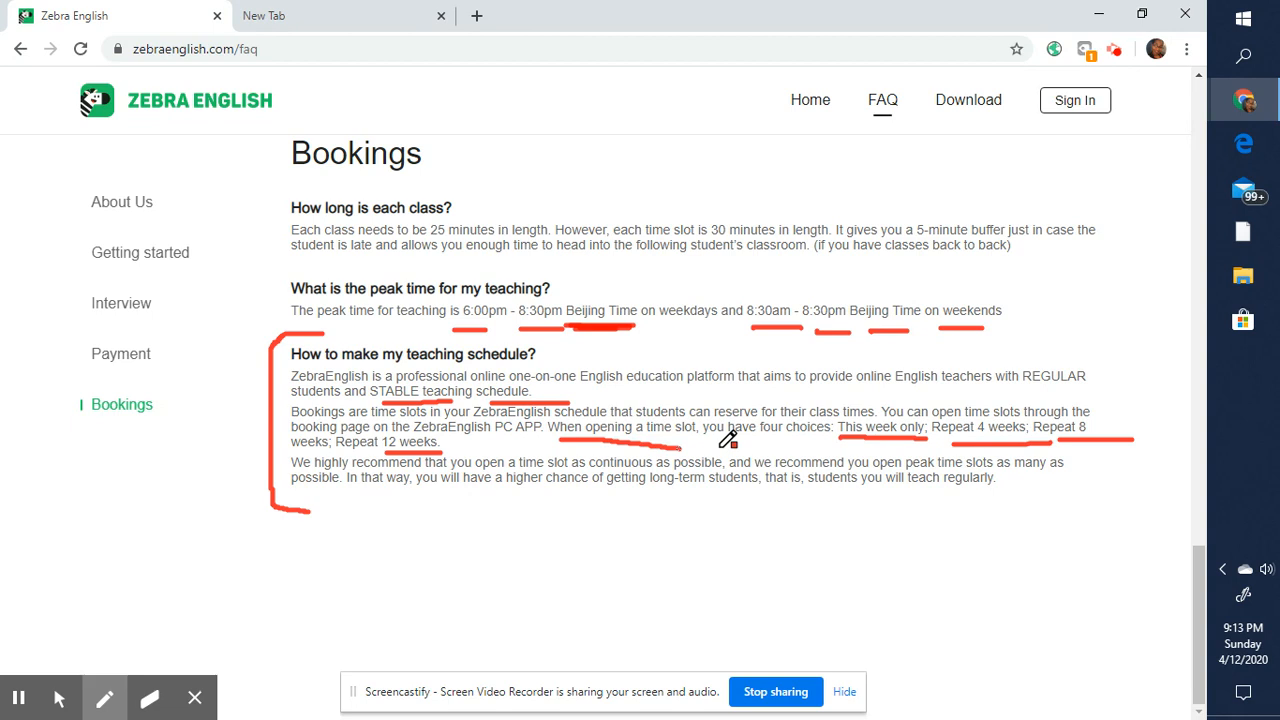
drag(664, 448, 836, 440)
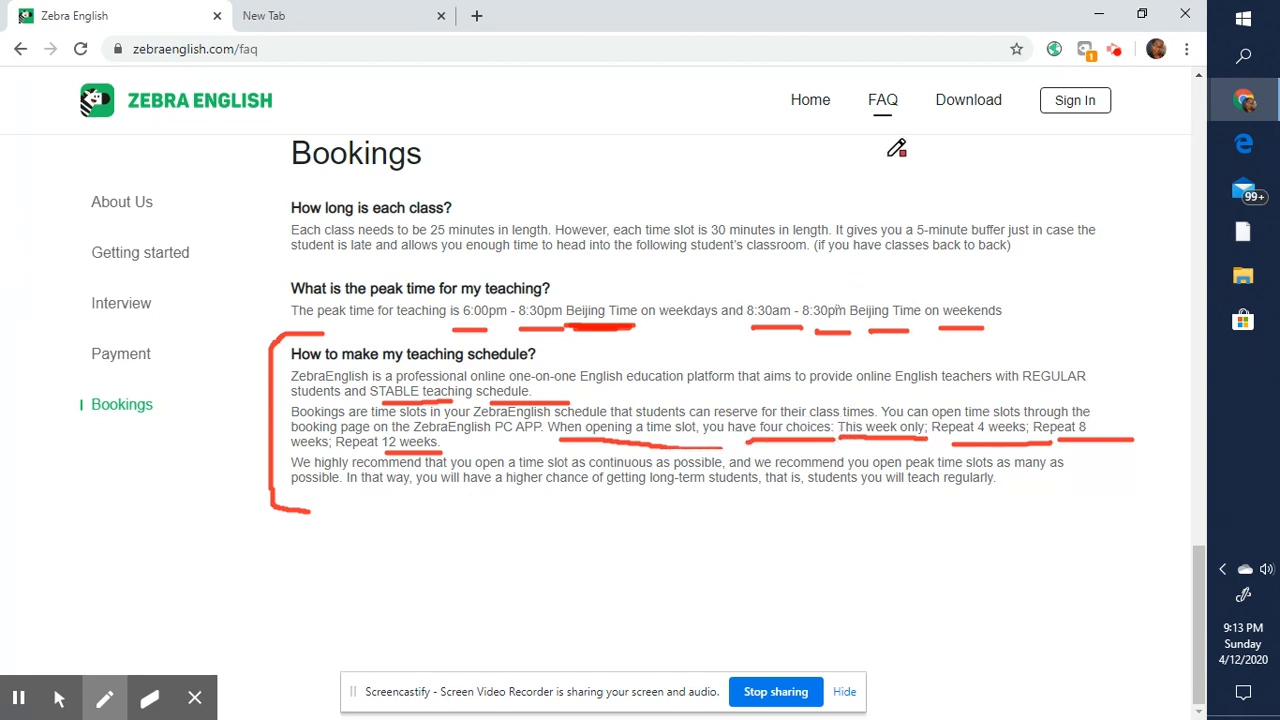
mouse_move(796, 430)
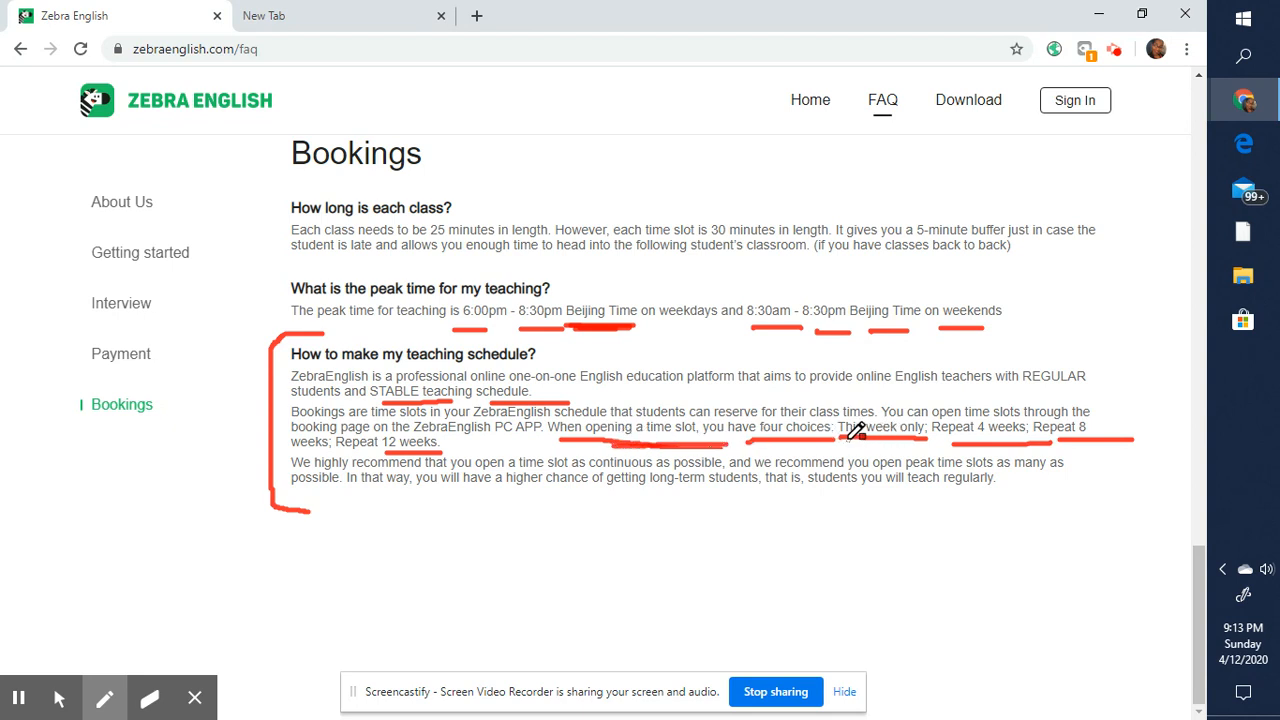
drag(864, 436, 944, 428)
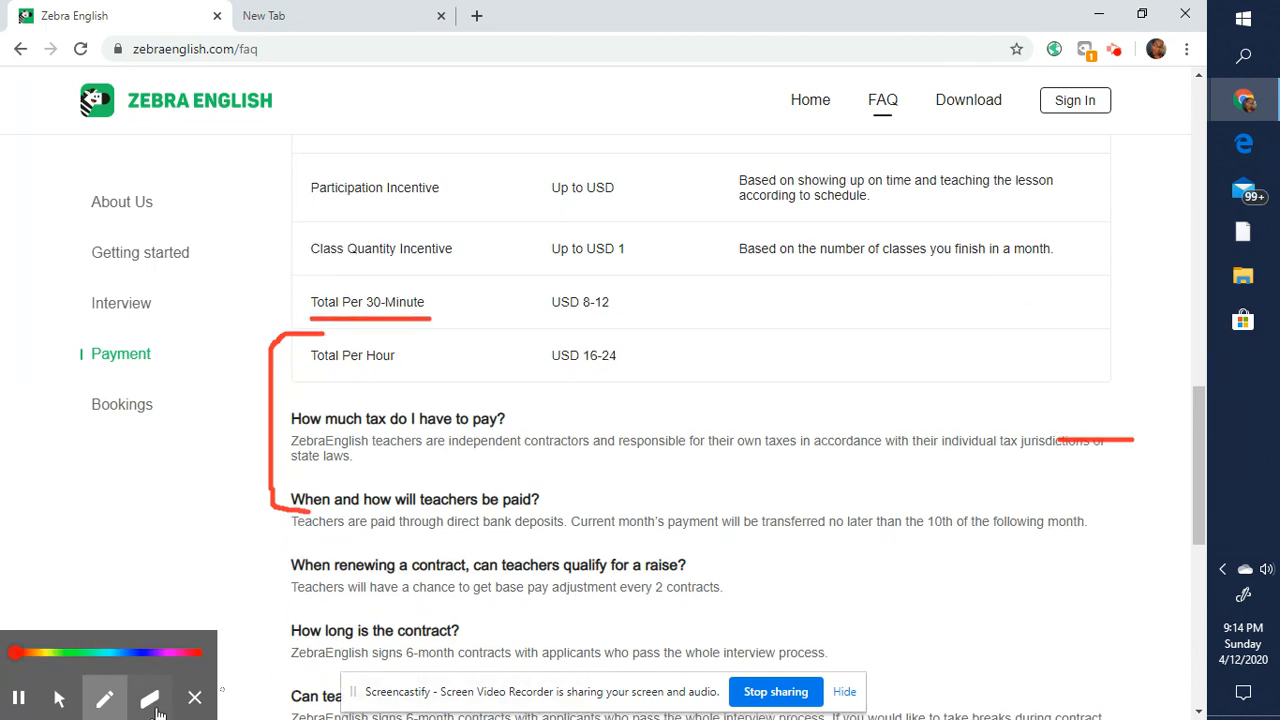
- Mark the interview and credential requirements, then move to the address bar for a new site
click(148, 700)
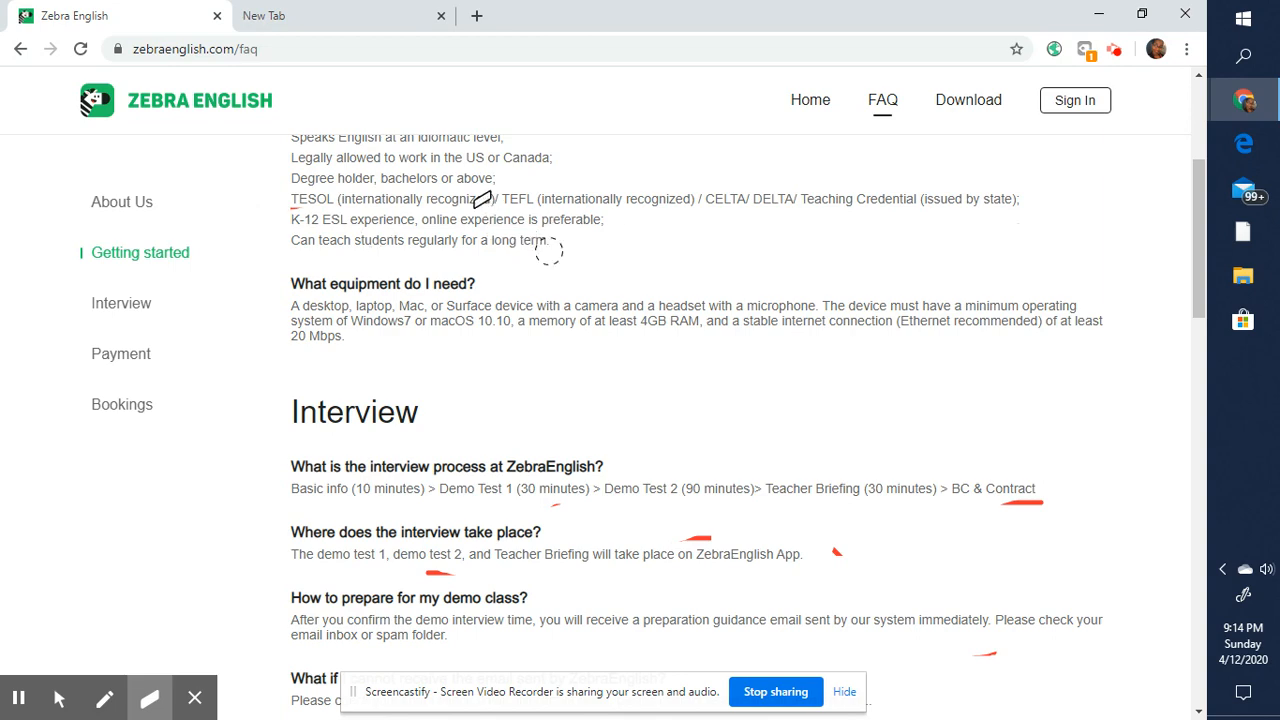
click(120, 200)
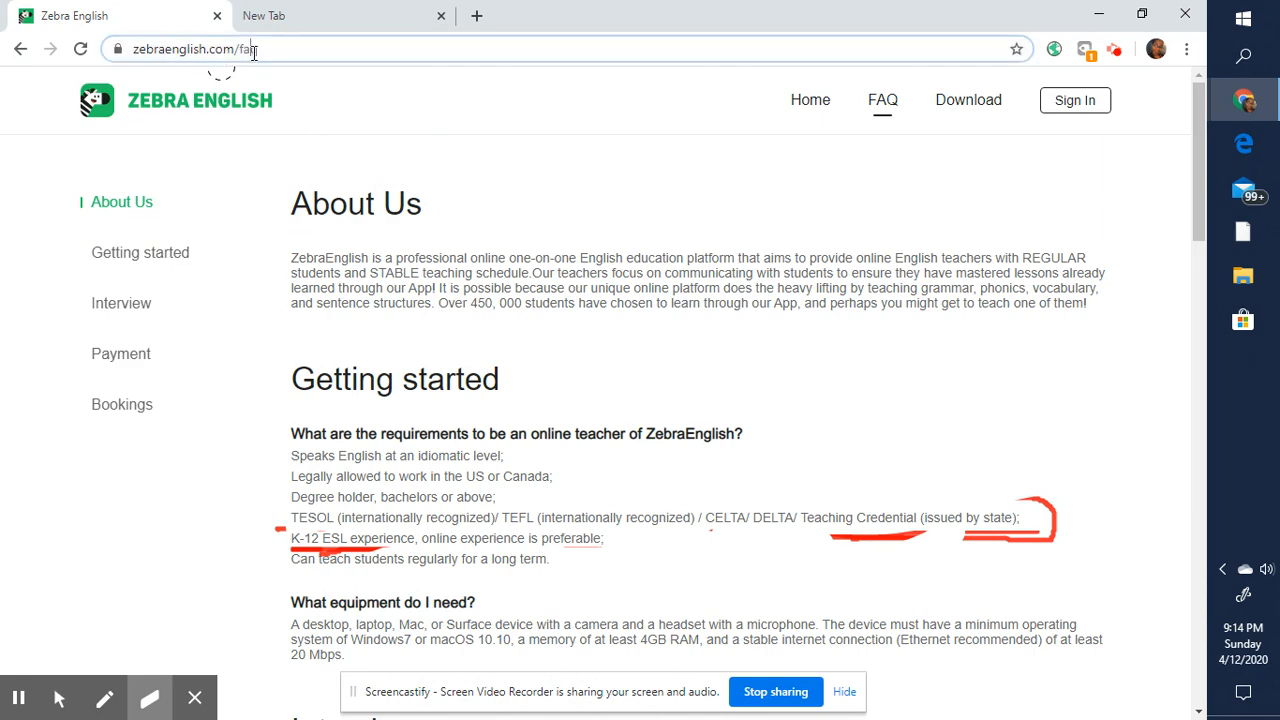
- Search 'glassdoor' and land on the Glassdoor homepage from the Yahoo results
text(glassdoor)
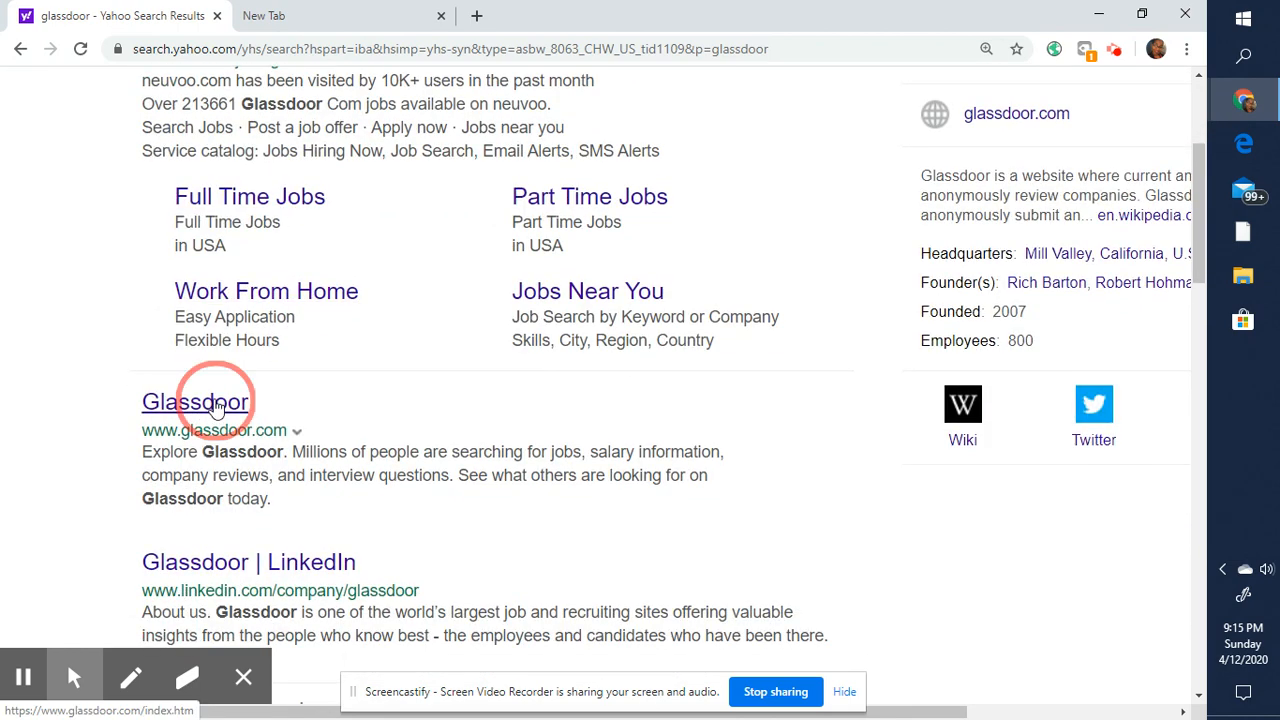
click(196, 400)
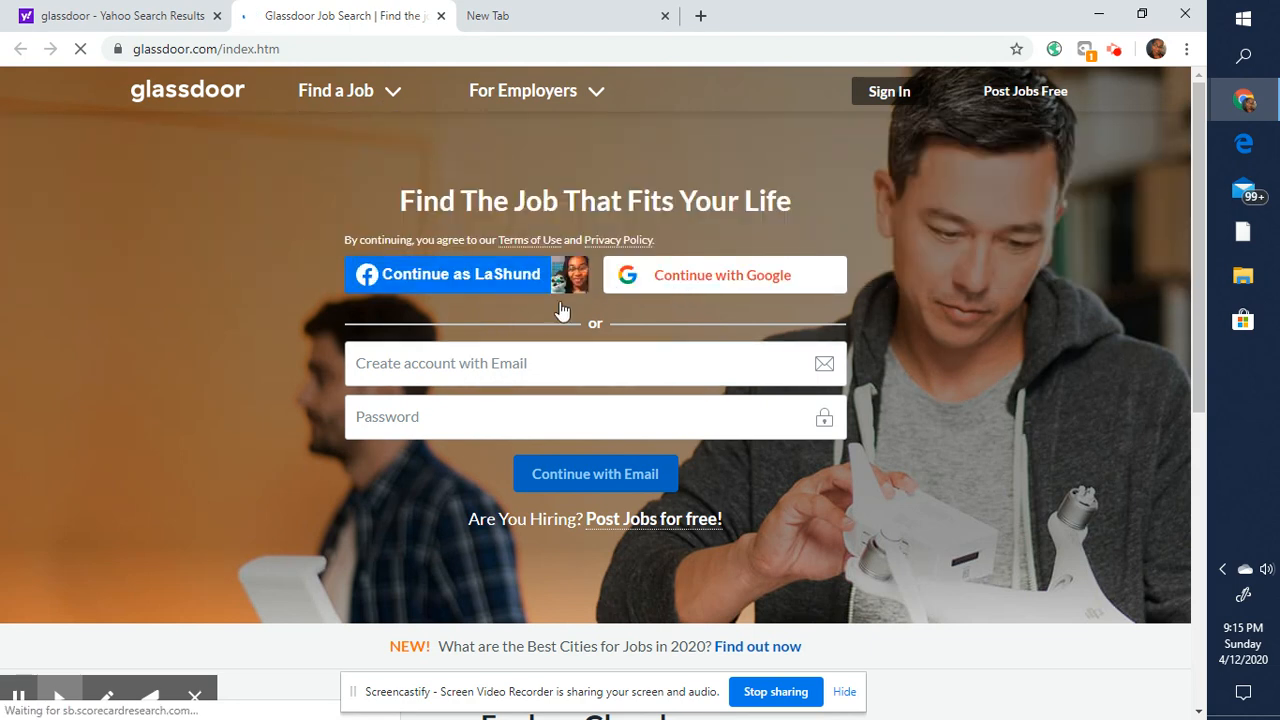
scroll(down, 3)
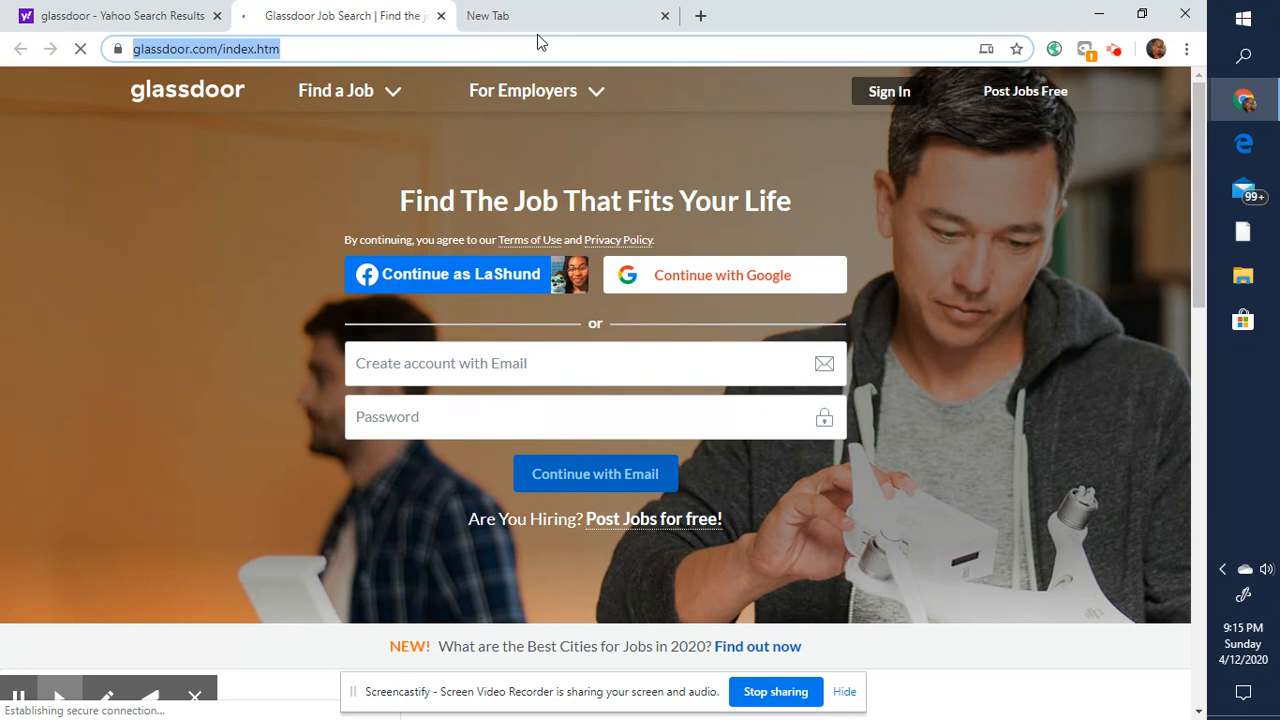
- Search 'zebra english on glassdoor' and reach the ZebraEnglish Reviews page on Glassdoor
text(zebra eng)
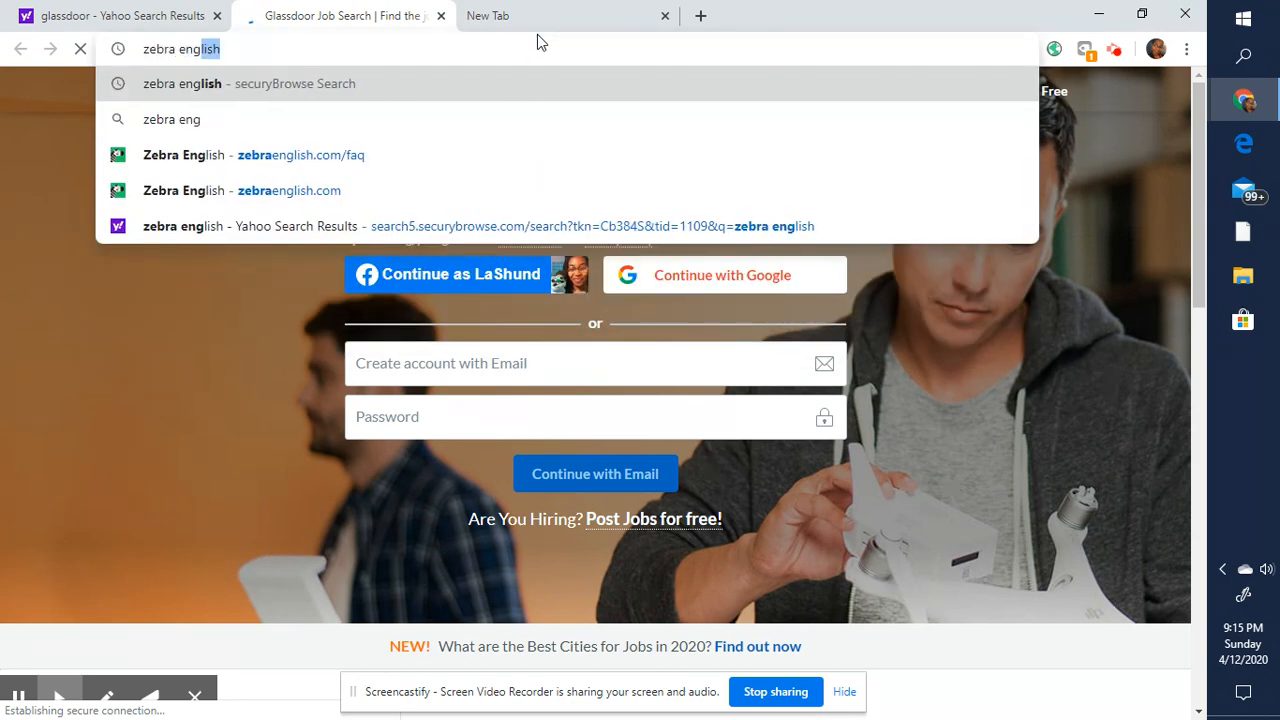
text(on glassdoor)
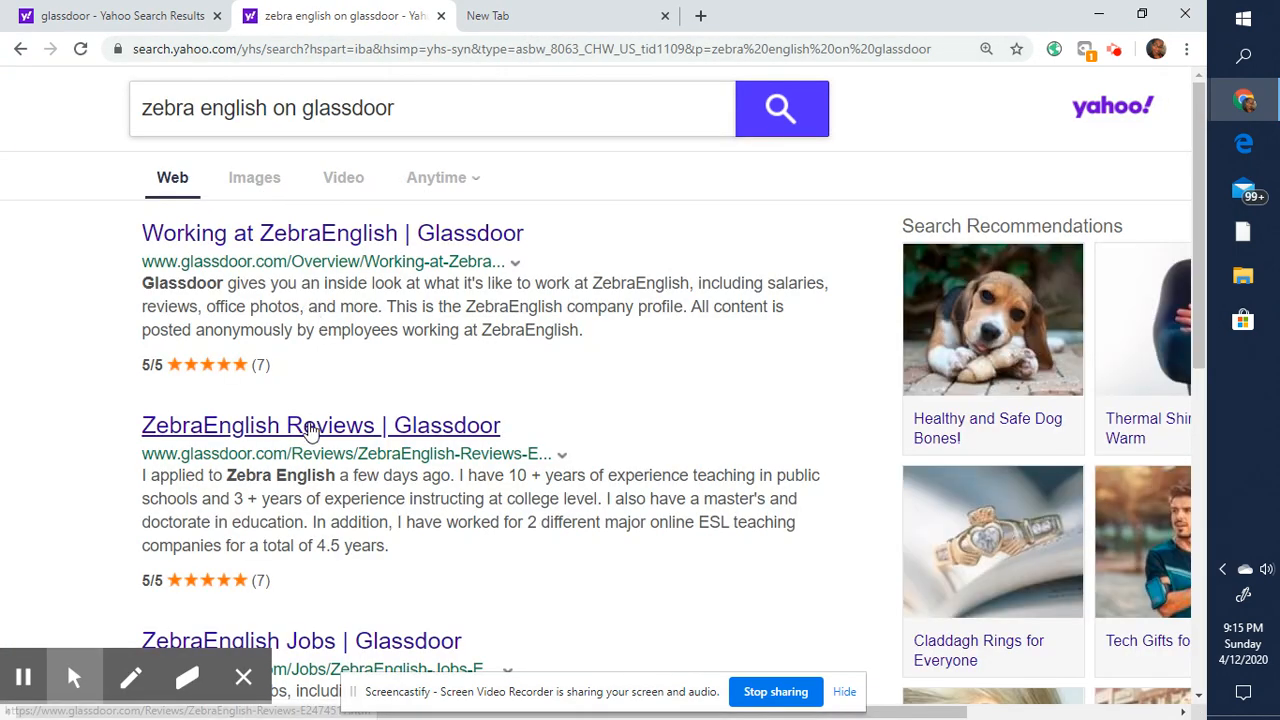
click(320, 424)
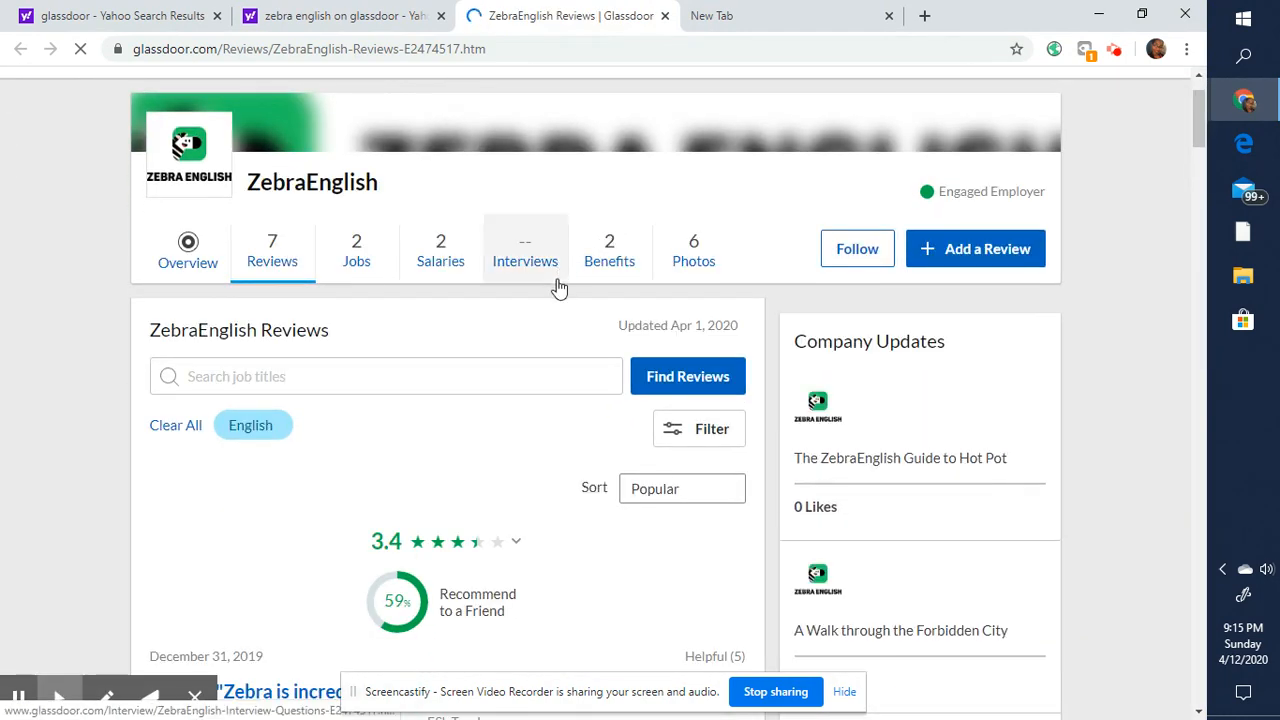
- Scroll the ZebraEnglish reviews until the 'Enjoy this Preview' registration prompt appears
scroll(down, 3)
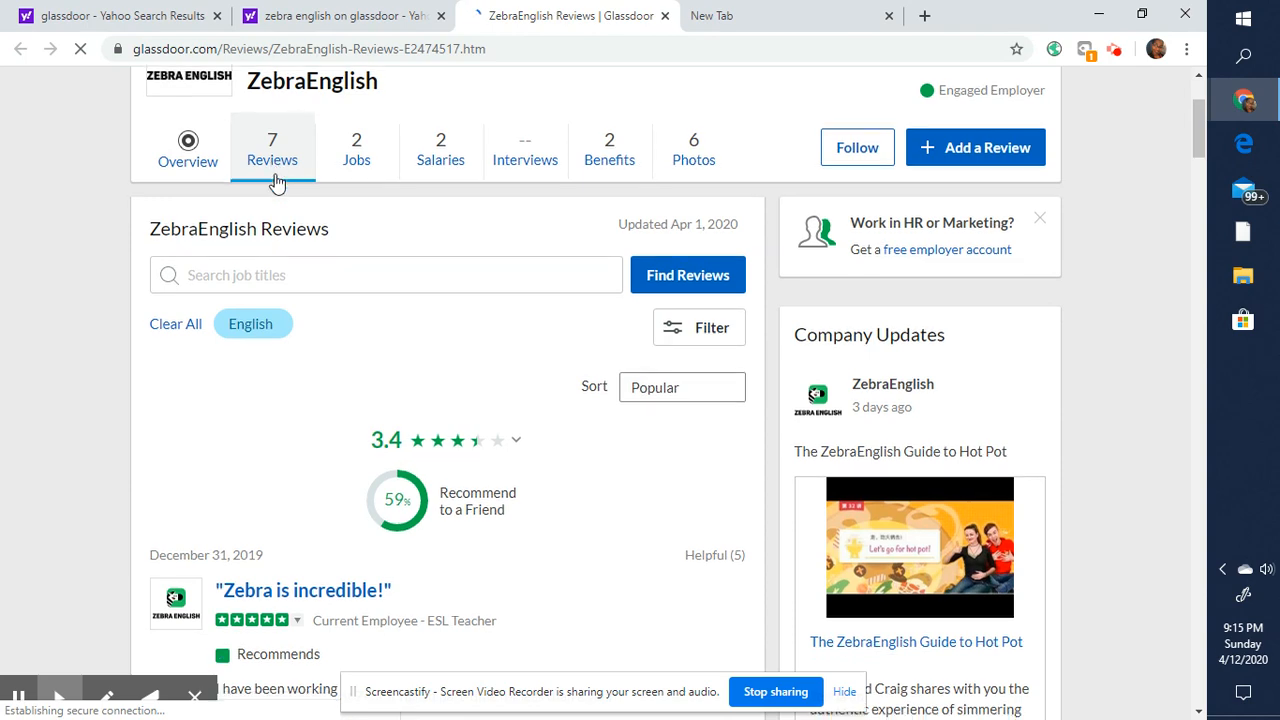
scroll(down, 3)
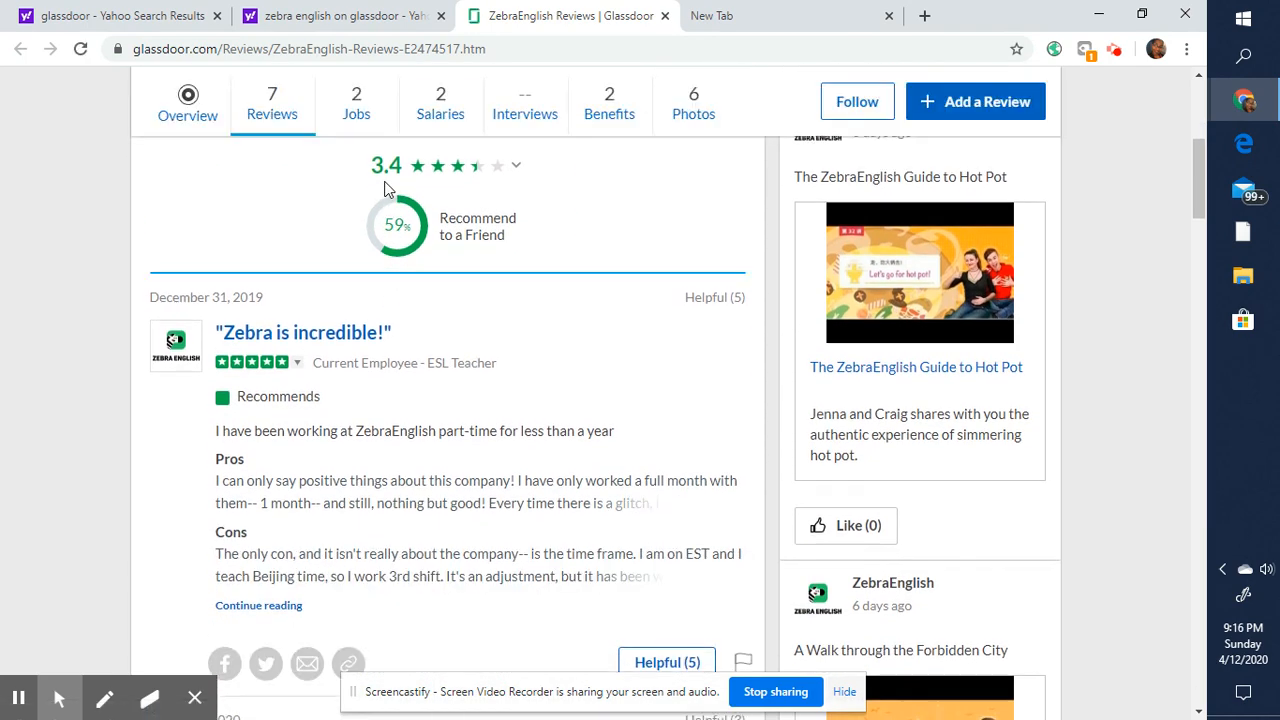
scroll(down, 3)
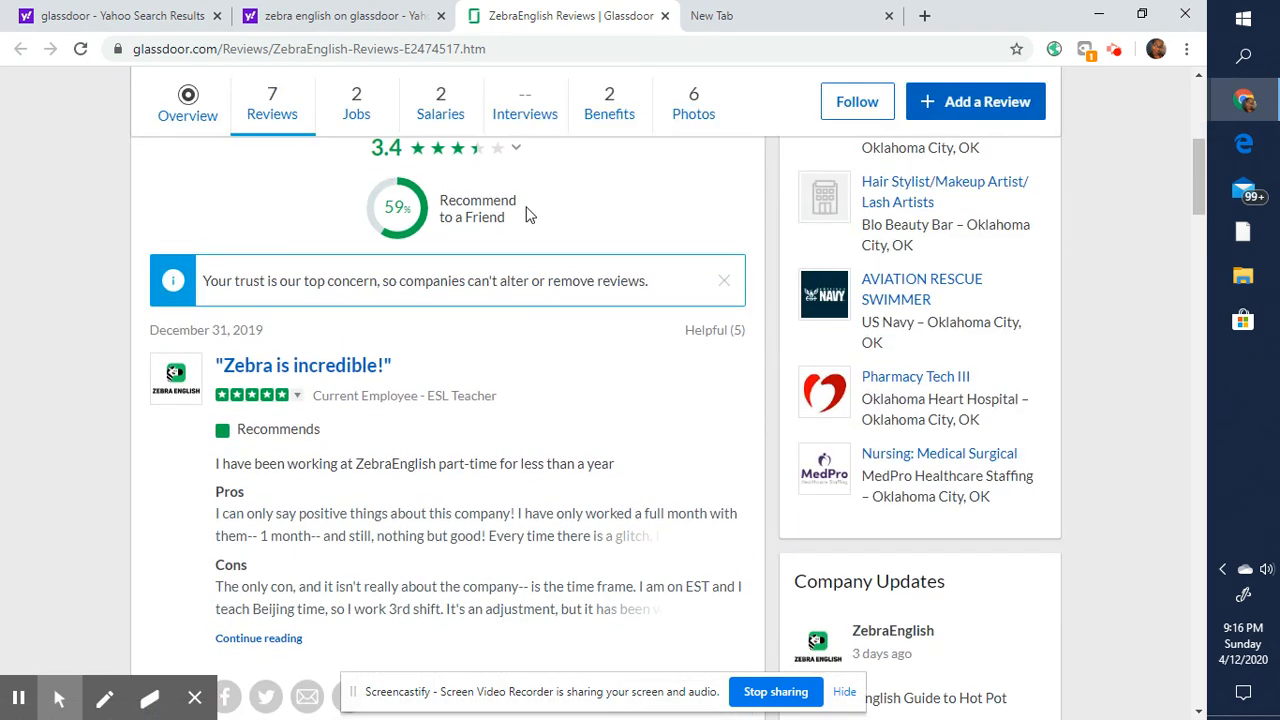
scroll(down, 3)
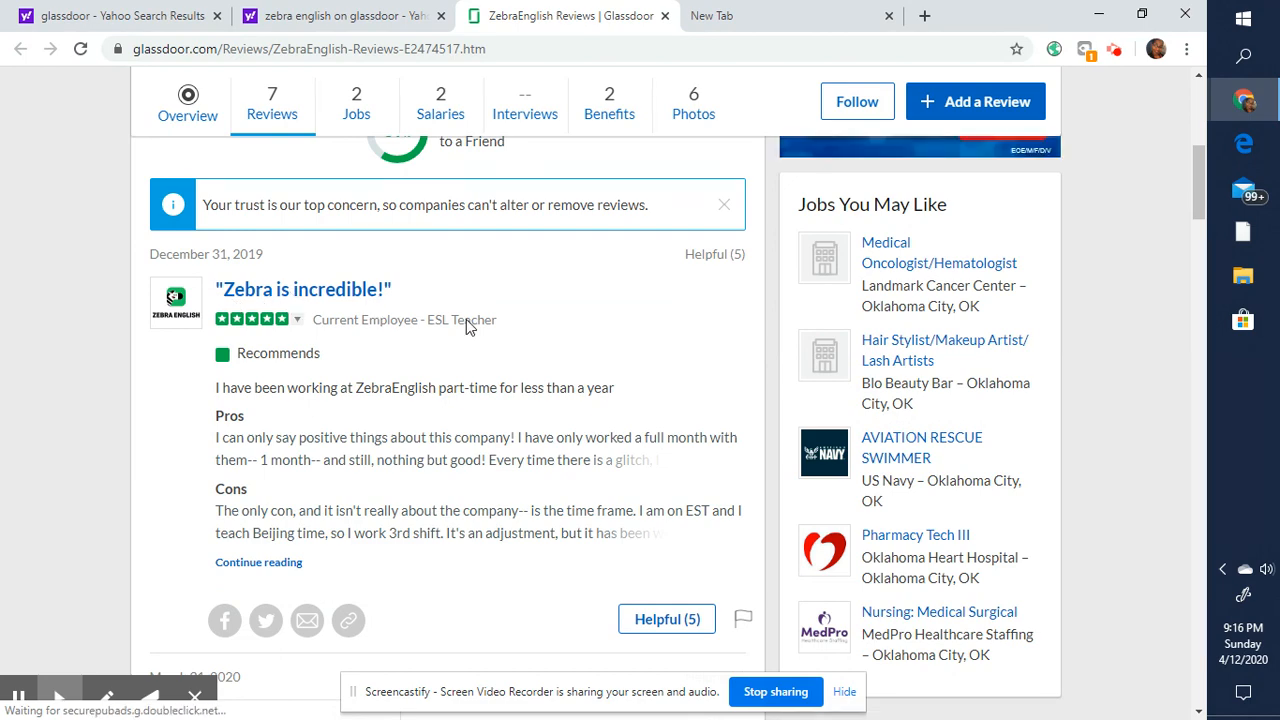
scroll(down, 3)
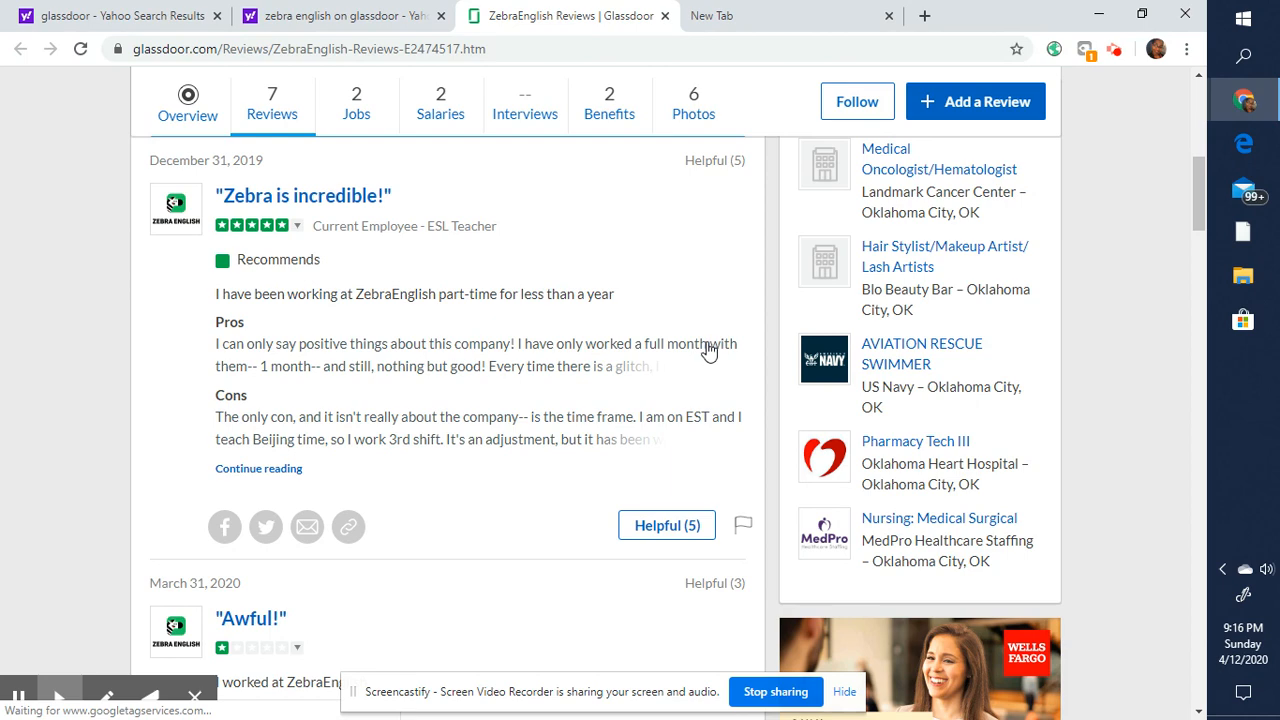
mouse_move(624, 376)
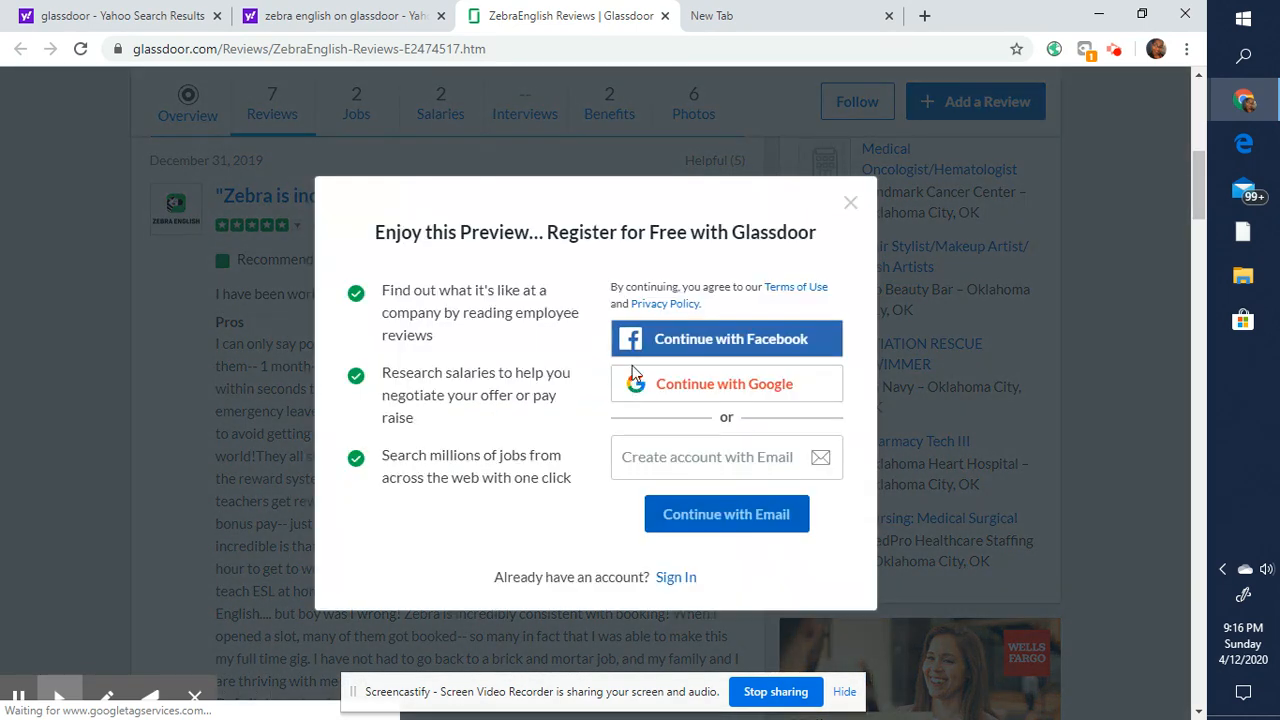
- Dismiss the register-for-free prompt and read the 'Zebra is incredible!' review down to 'Awful!'
click(848, 202)
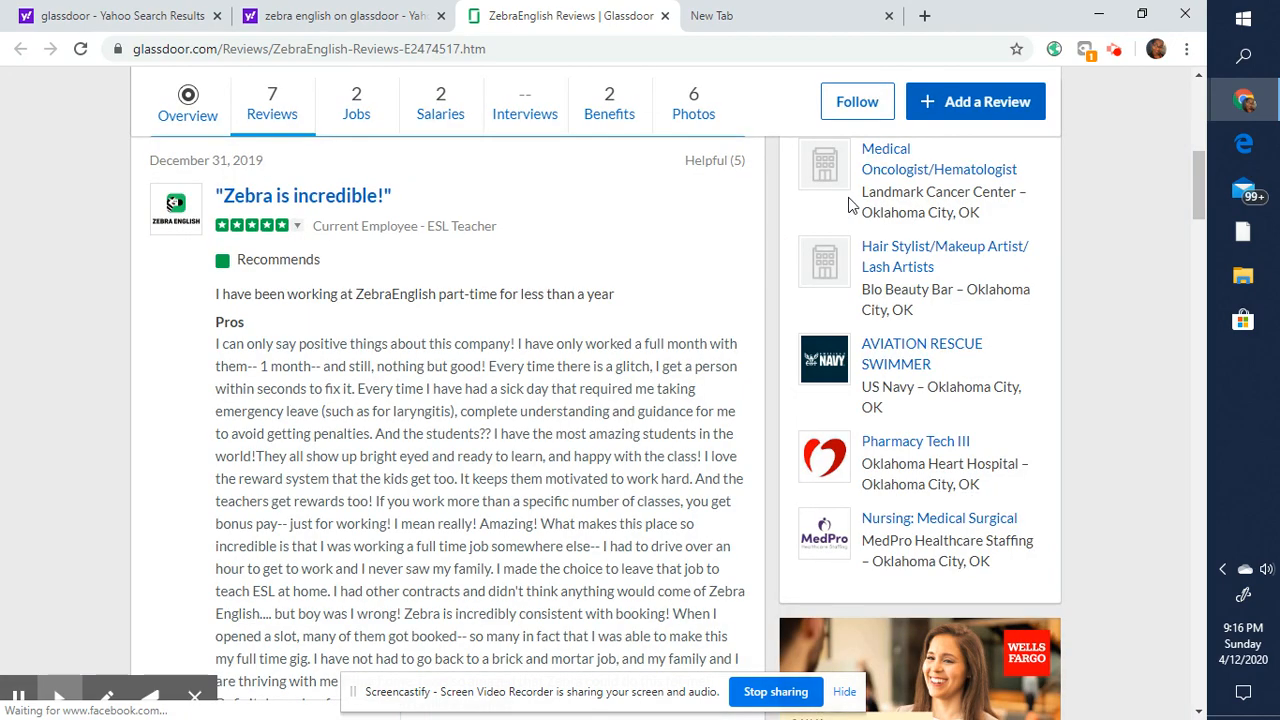
scroll(down, 3)
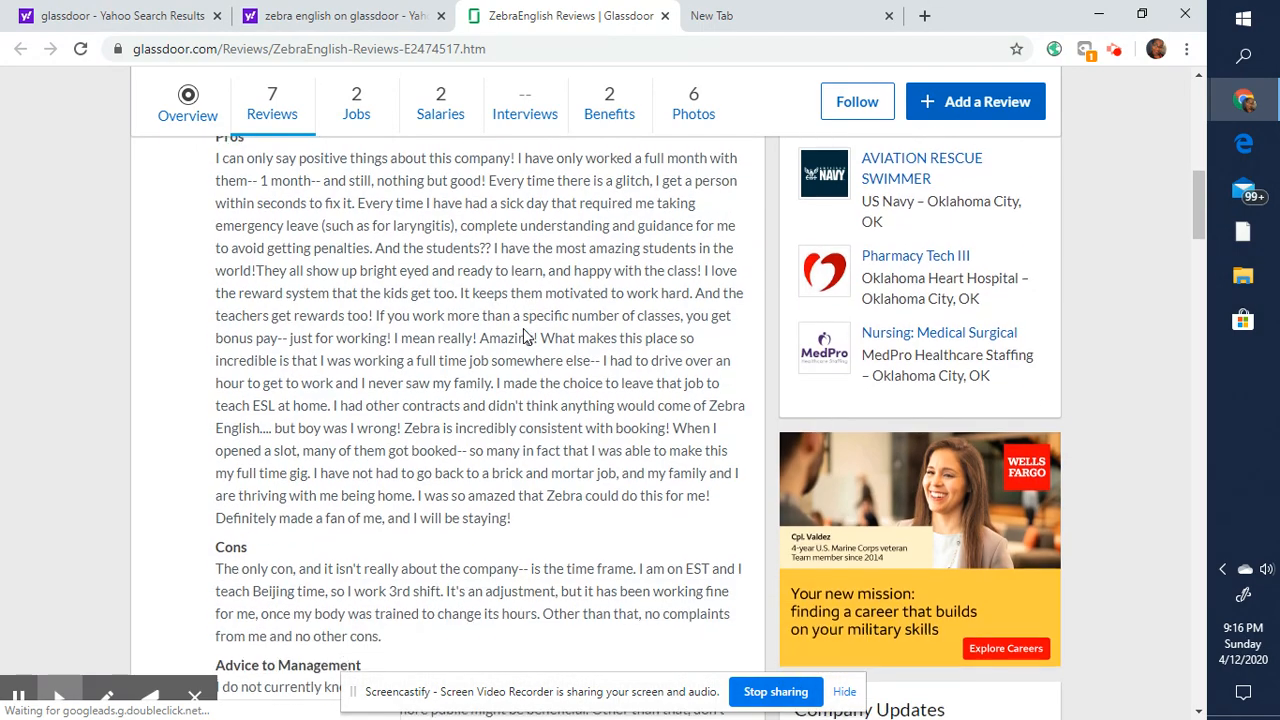
scroll(down, 3)
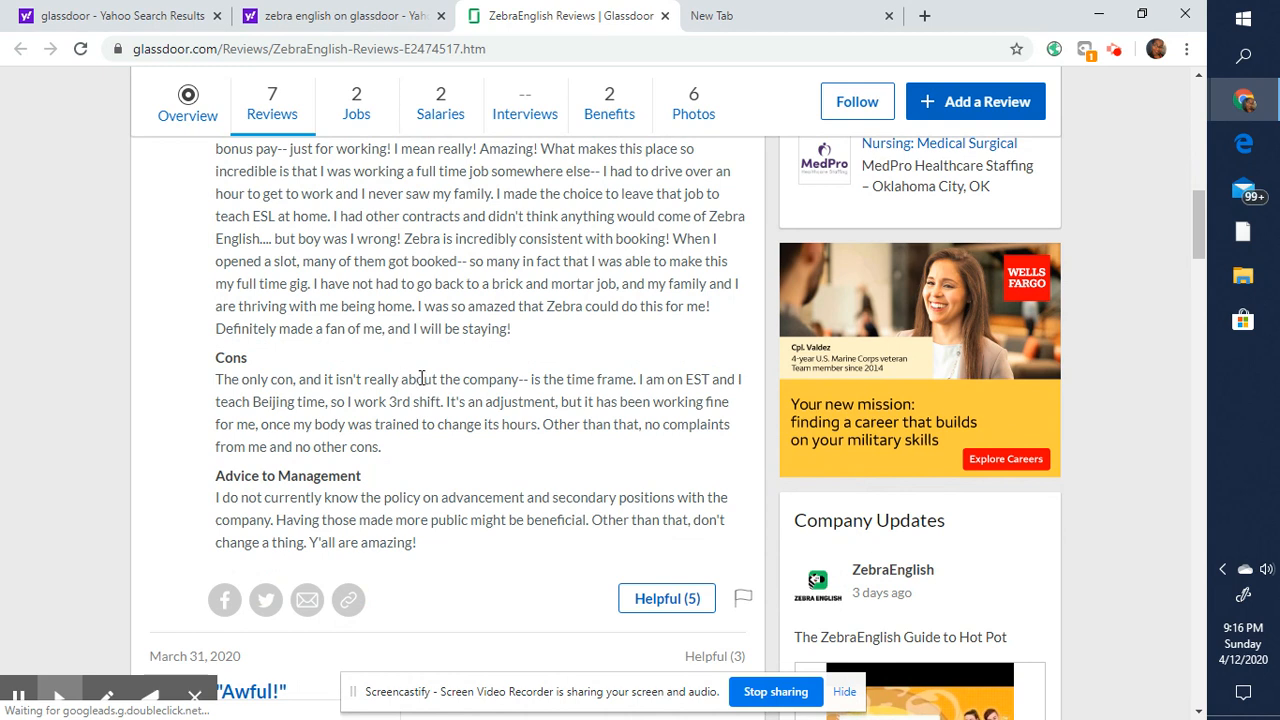
mouse_move(584, 380)
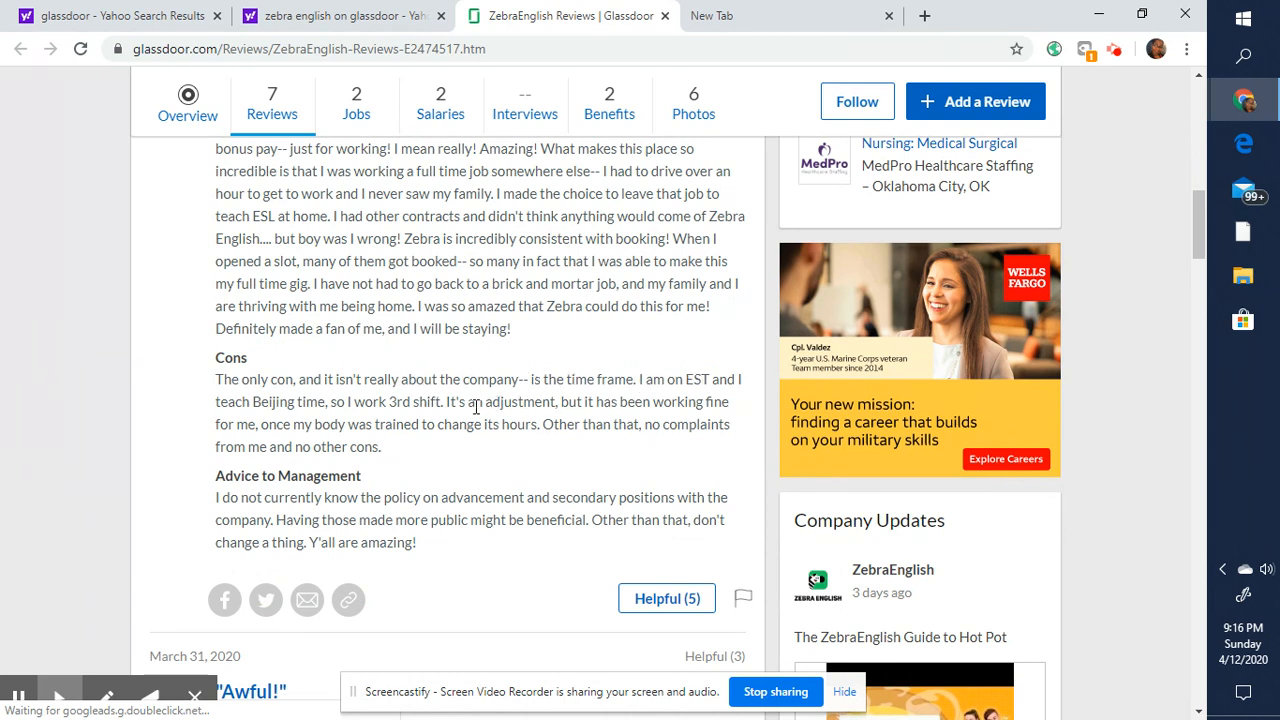
scroll(down, 3)
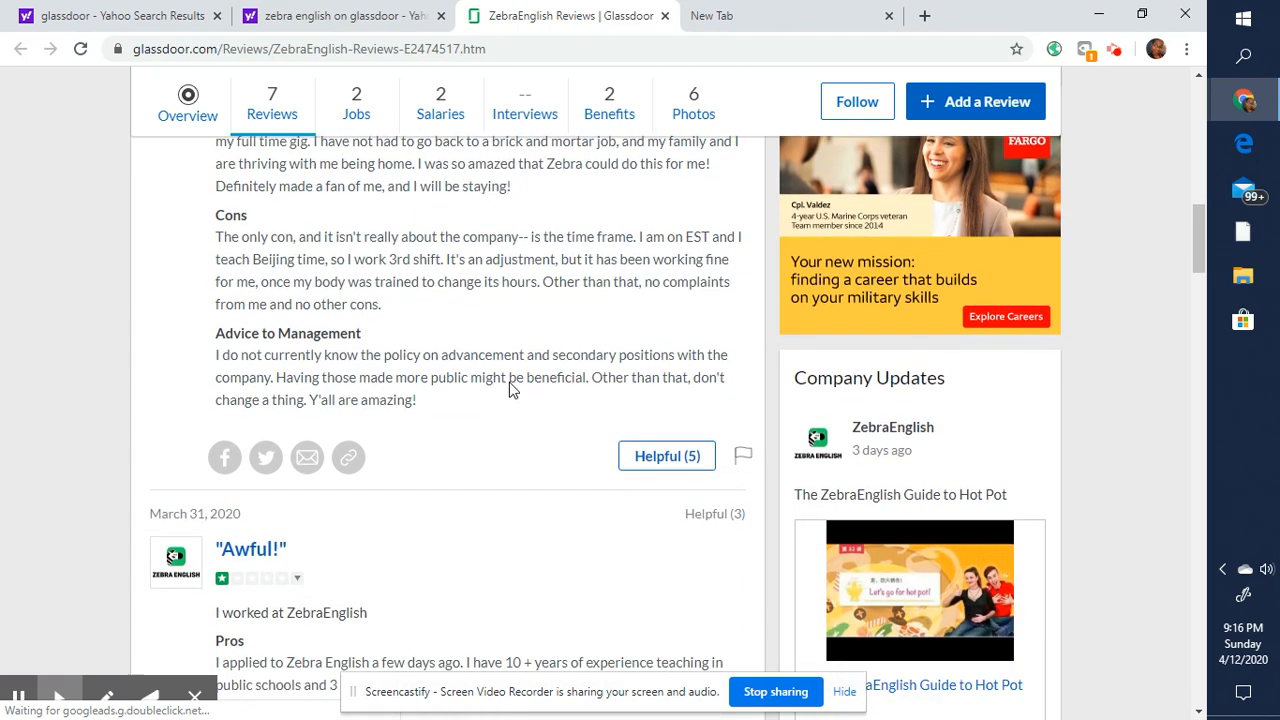
scroll(down, 3)
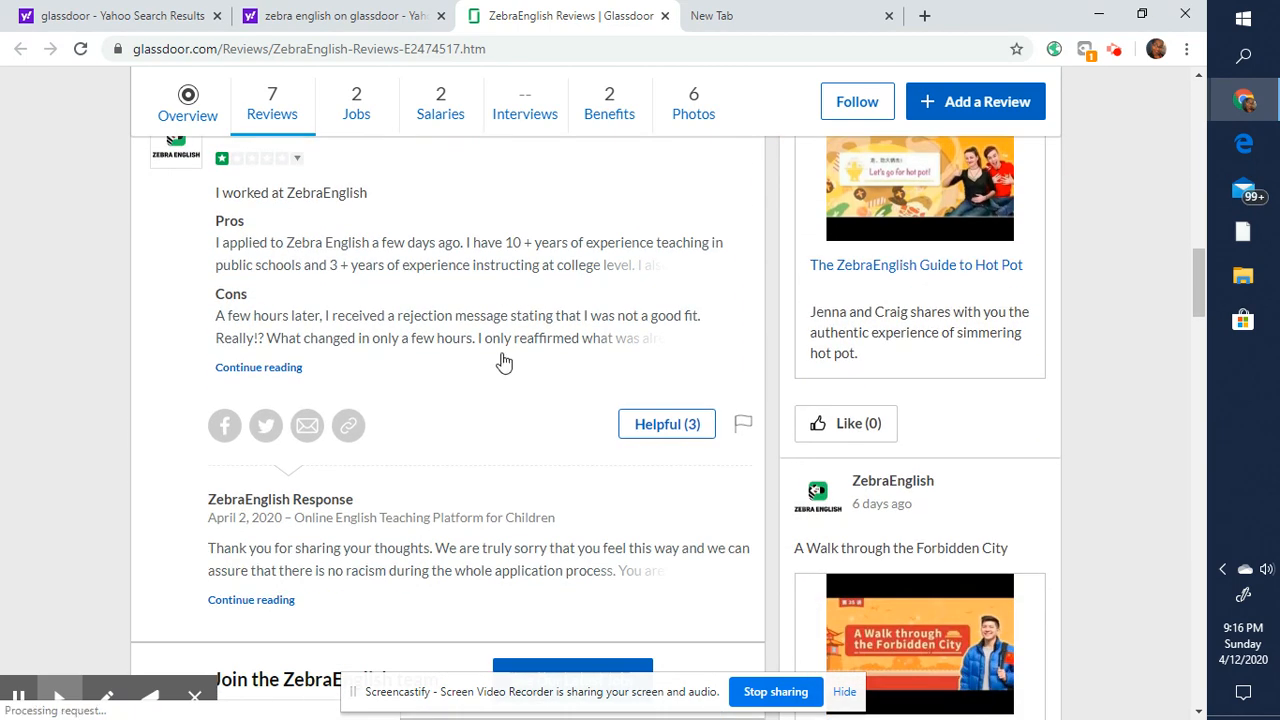
mouse_move(218, 222)
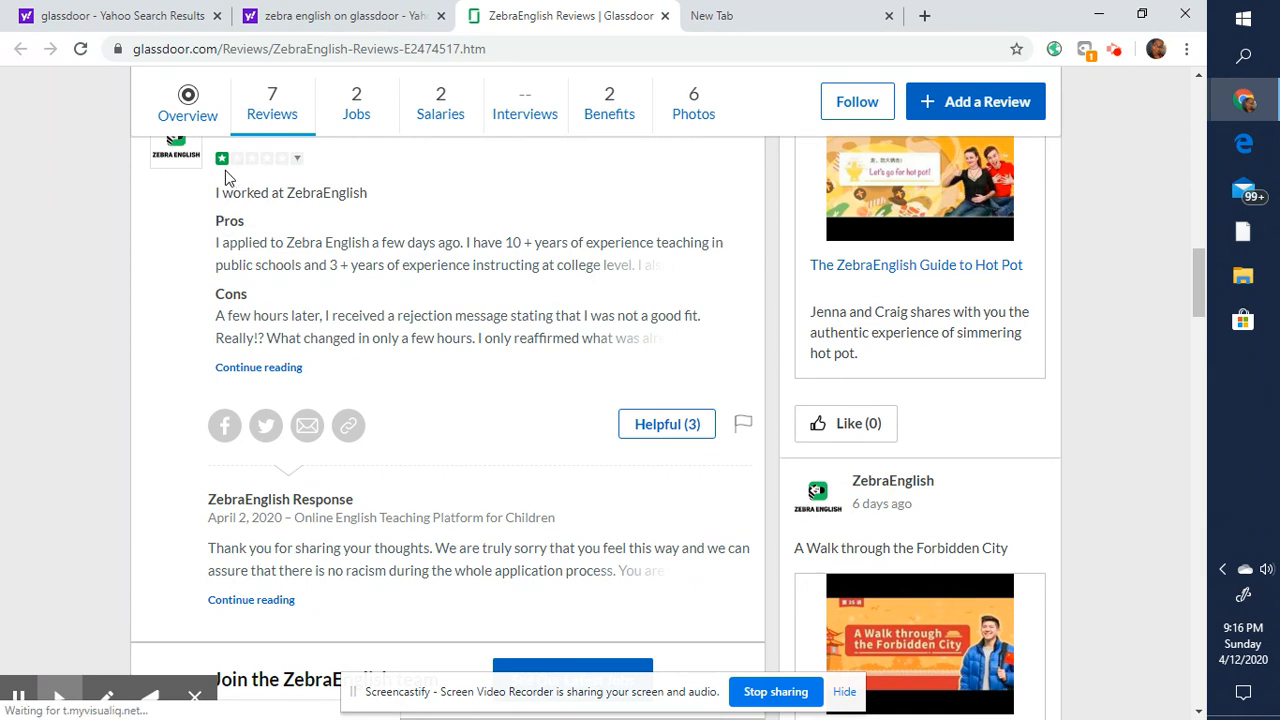
mouse_move(292, 252)
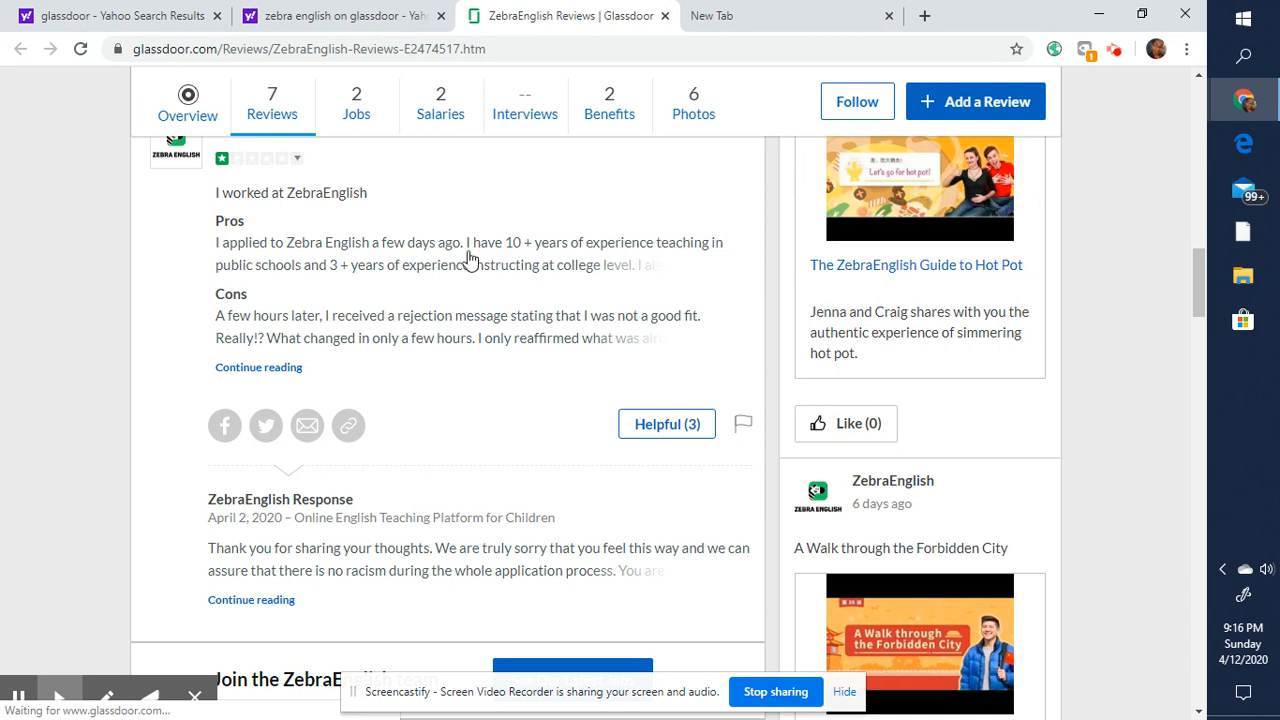
mouse_move(344, 328)
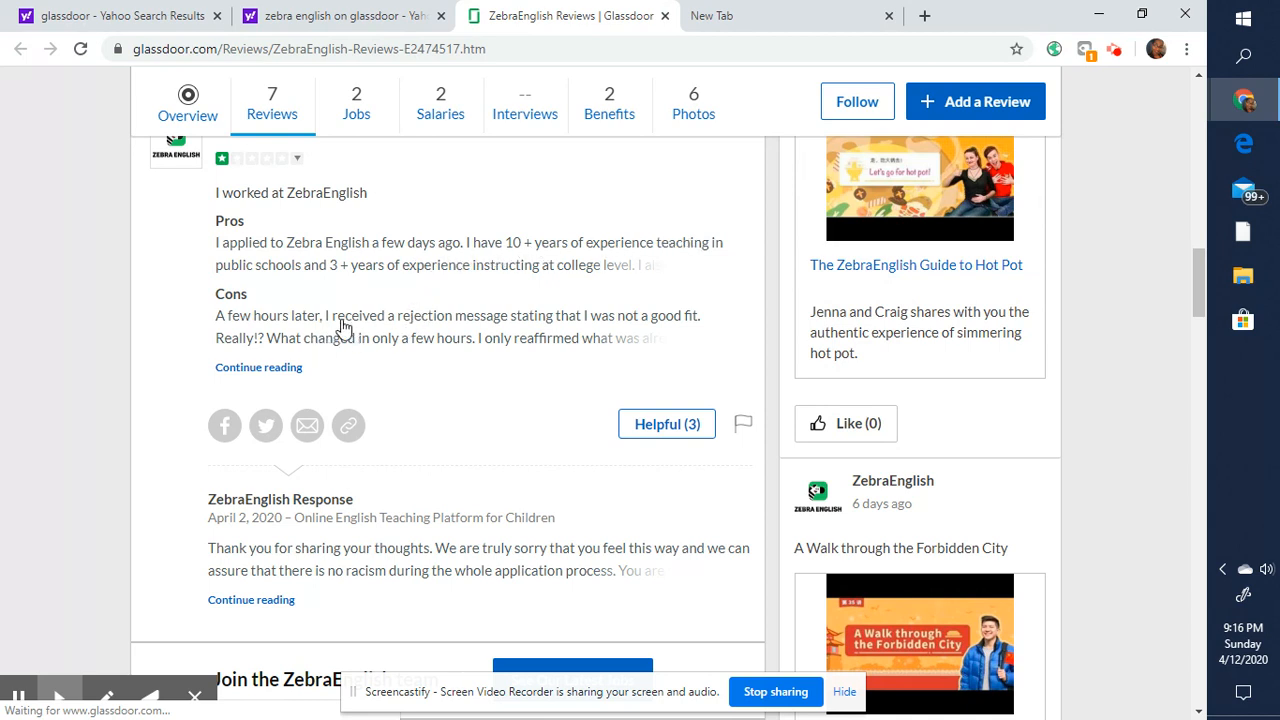
mouse_move(274, 344)
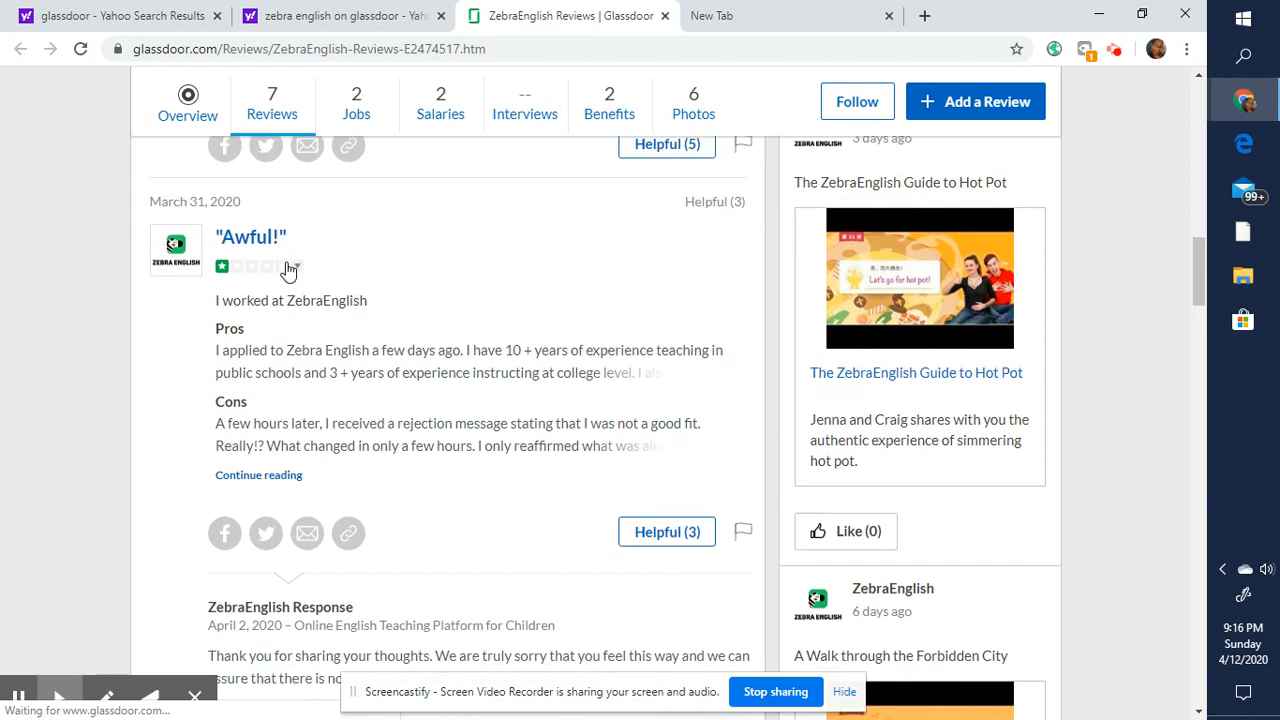
- Scroll into the 'Awful!' review preview, bringing the registration prompt back
scroll(down, 3)
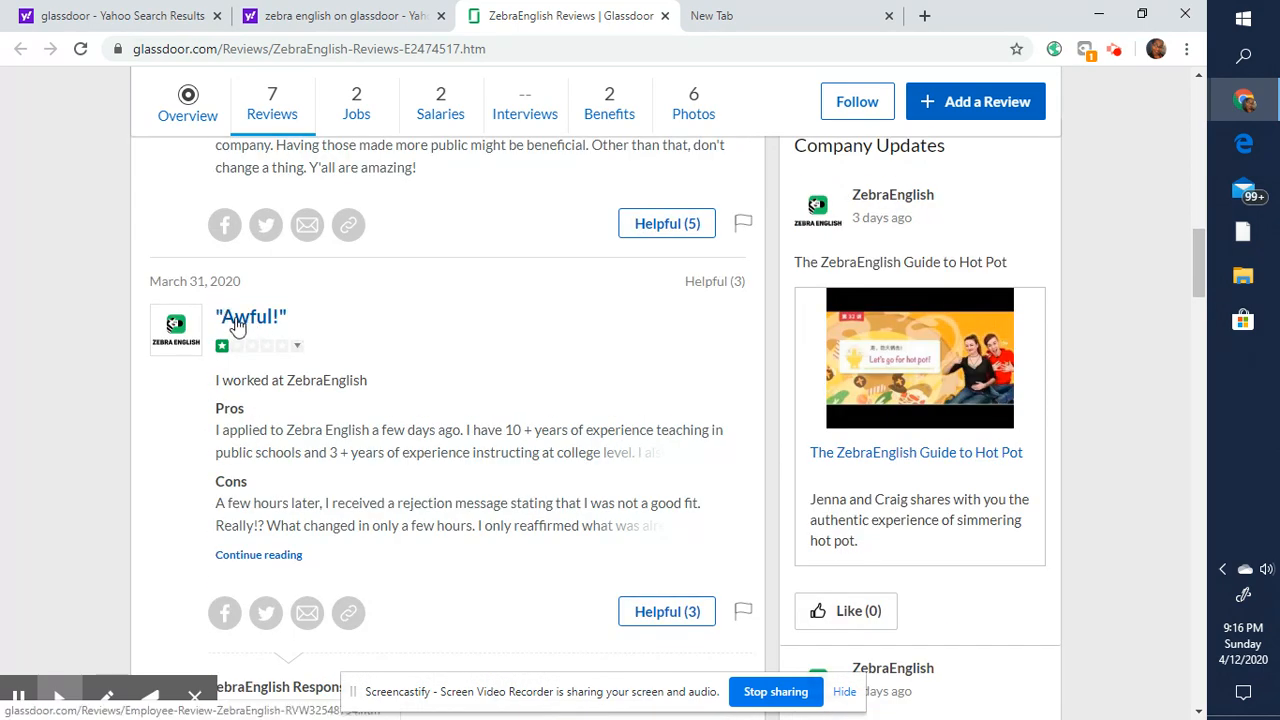
scroll(down, 3)
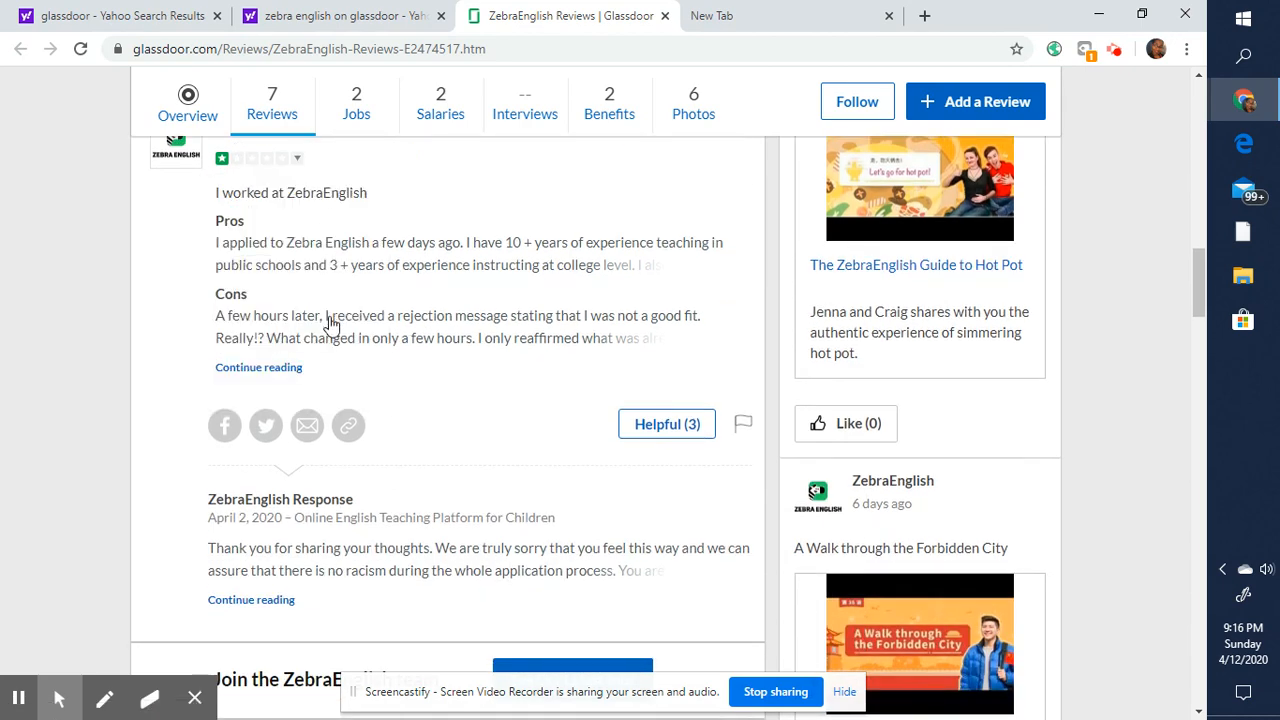
mouse_move(636, 328)
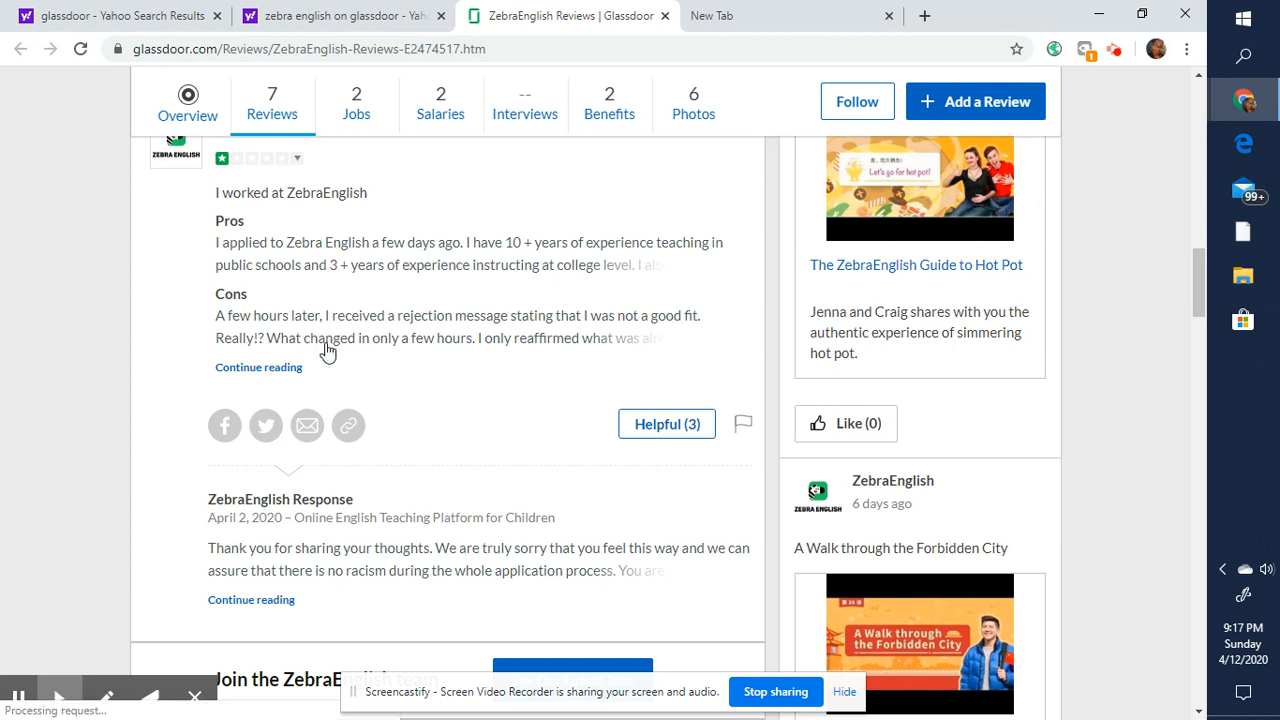
mouse_move(600, 266)
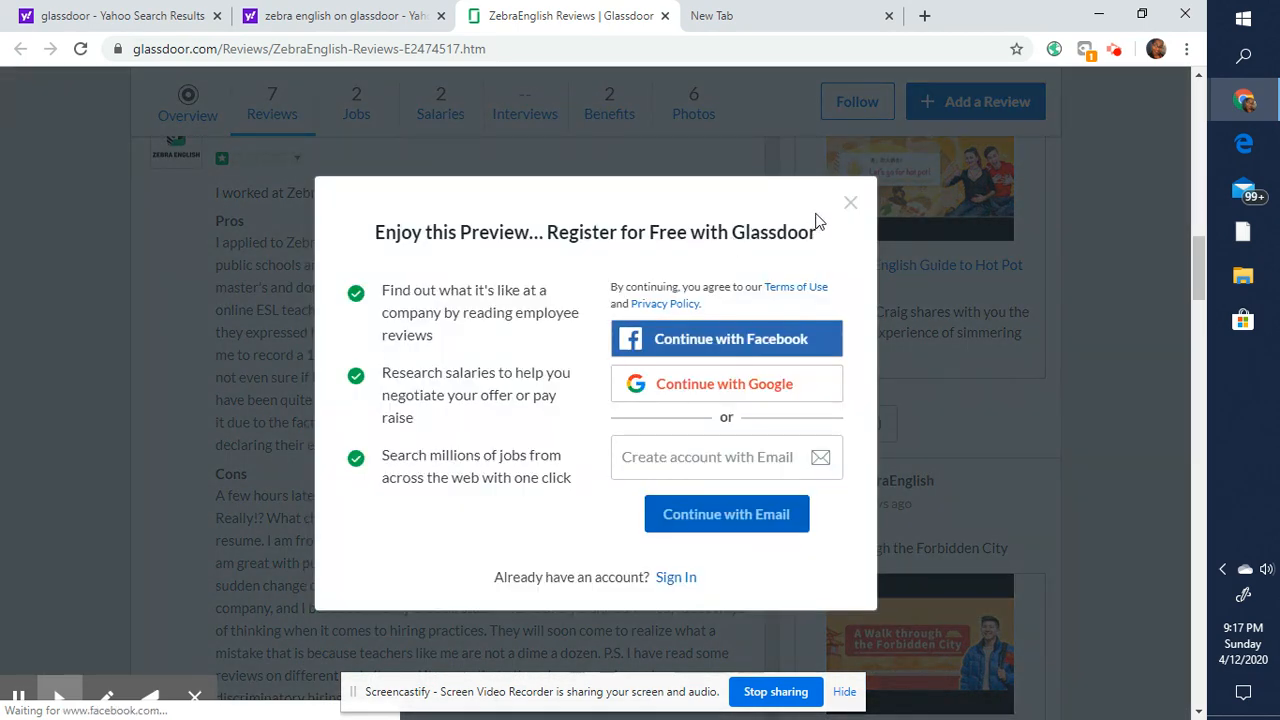
- Close the sign-up prompt and read the full 'Awful!' review through ZebraEnglish's response
click(850, 202)
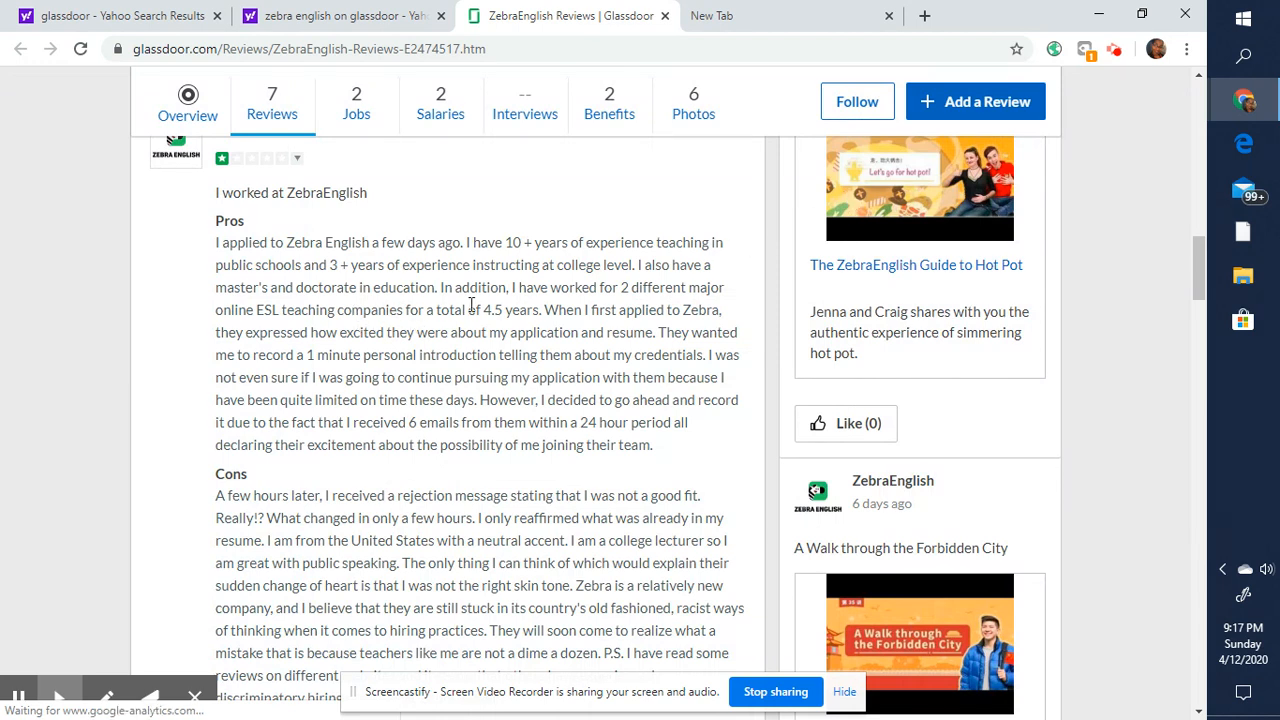
mouse_move(504, 332)
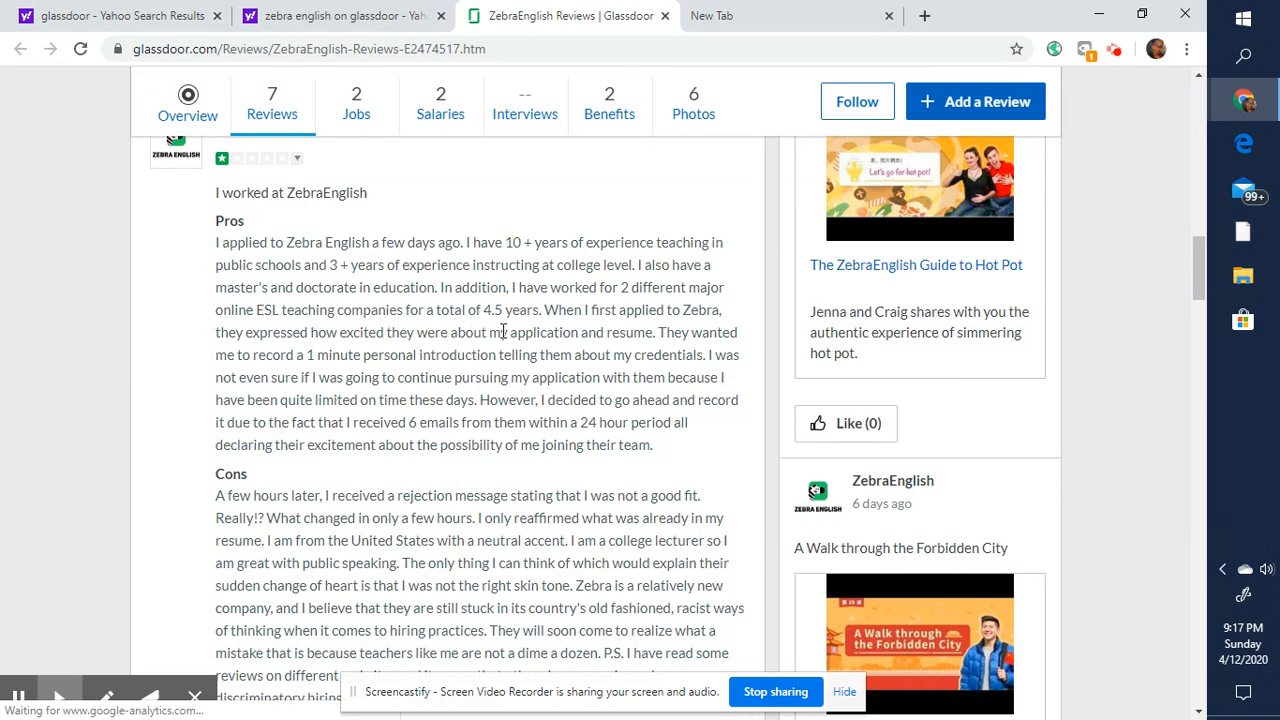
mouse_move(268, 360)
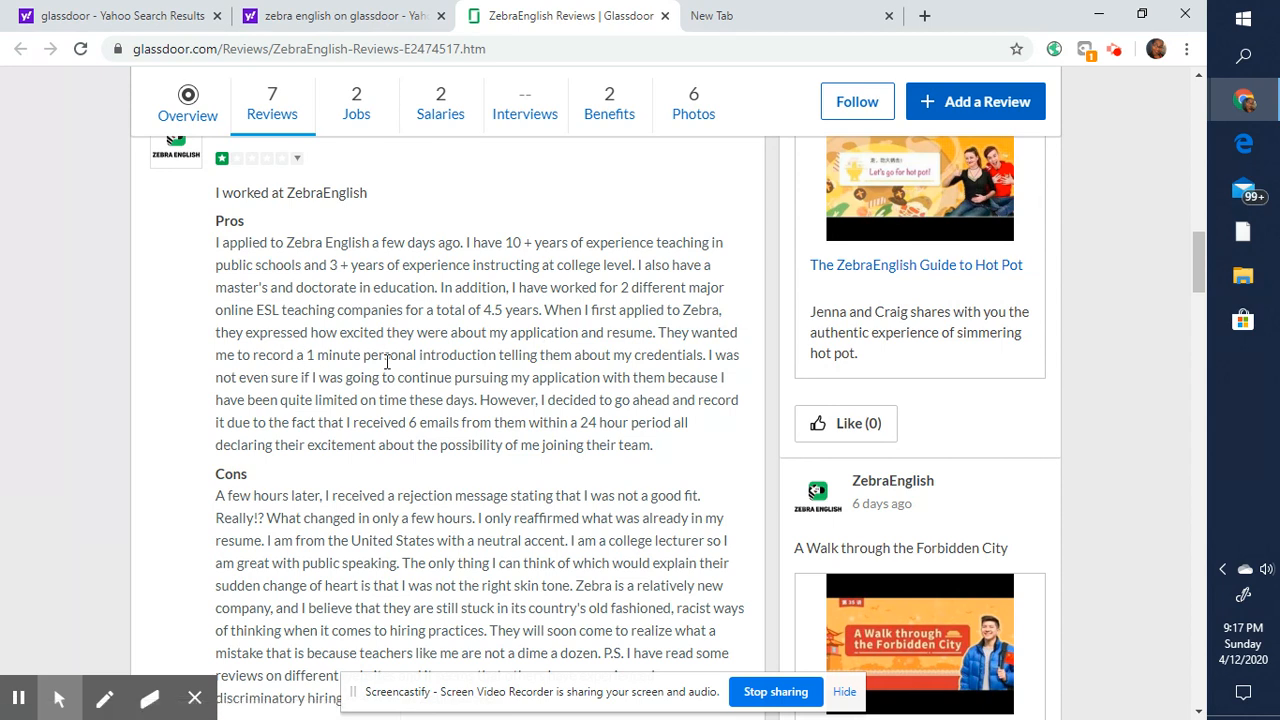
mouse_move(710, 400)
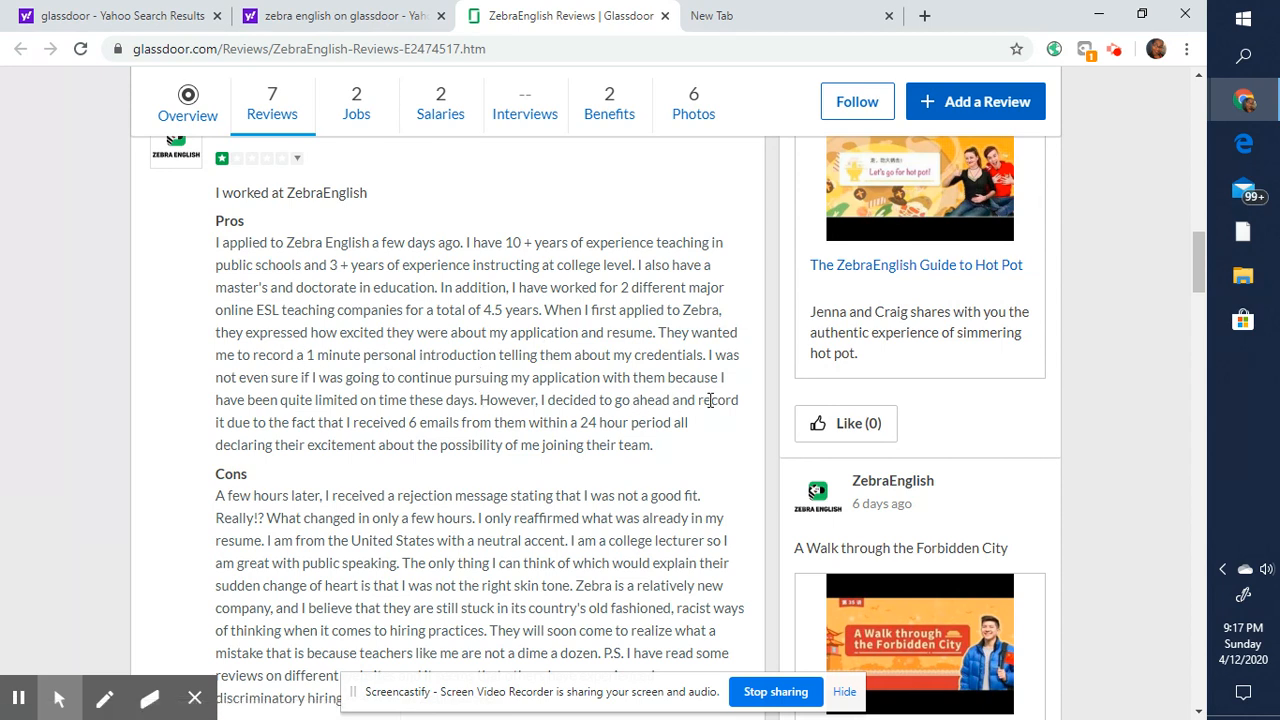
mouse_move(560, 424)
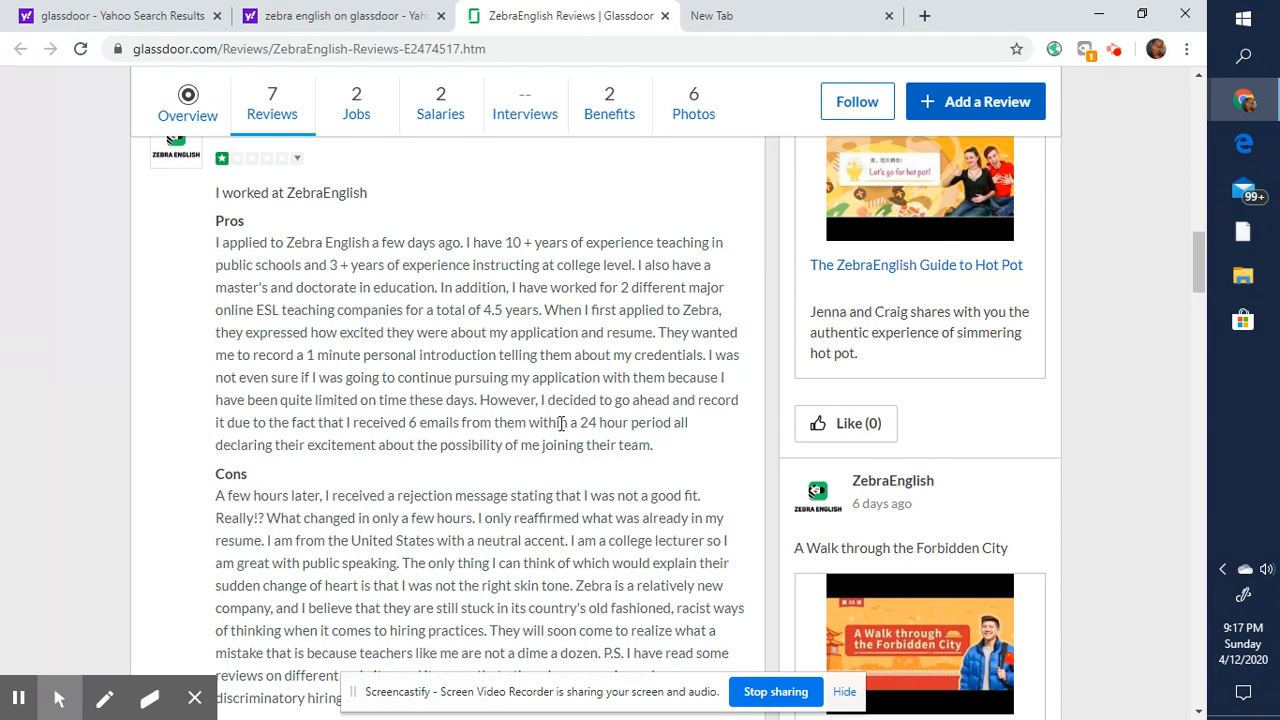
scroll(down, 3)
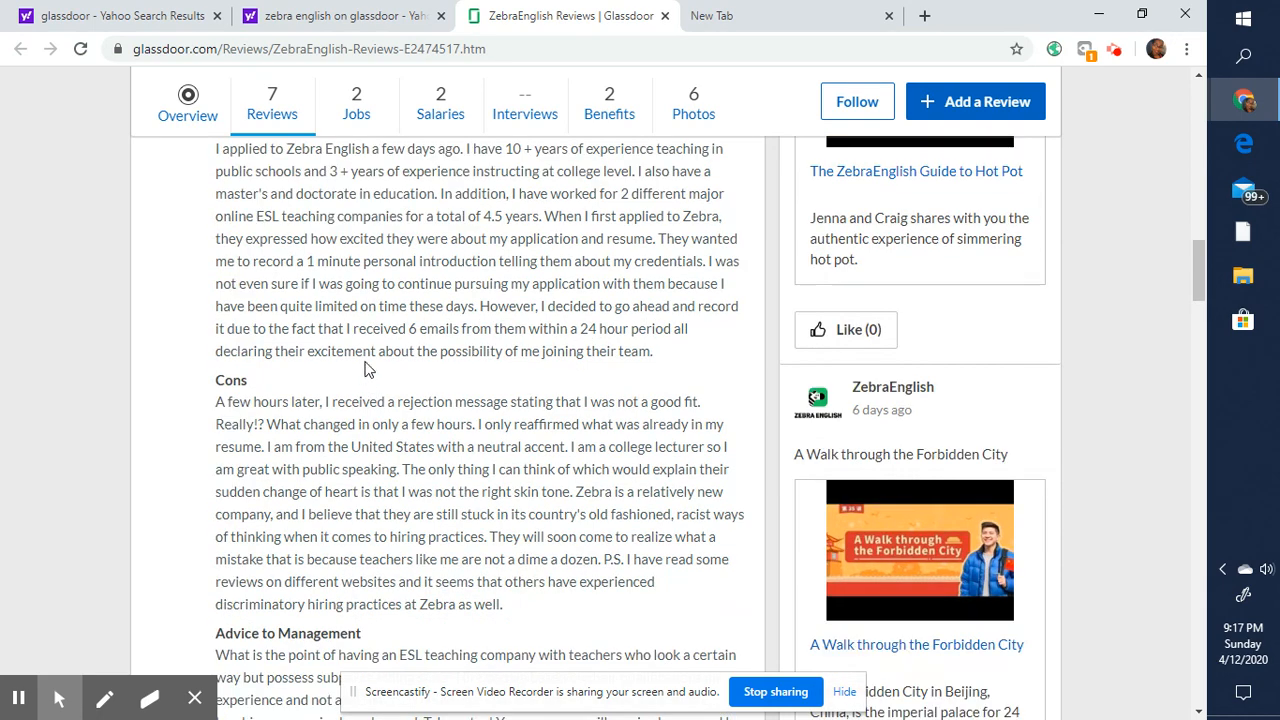
scroll(down, 3)
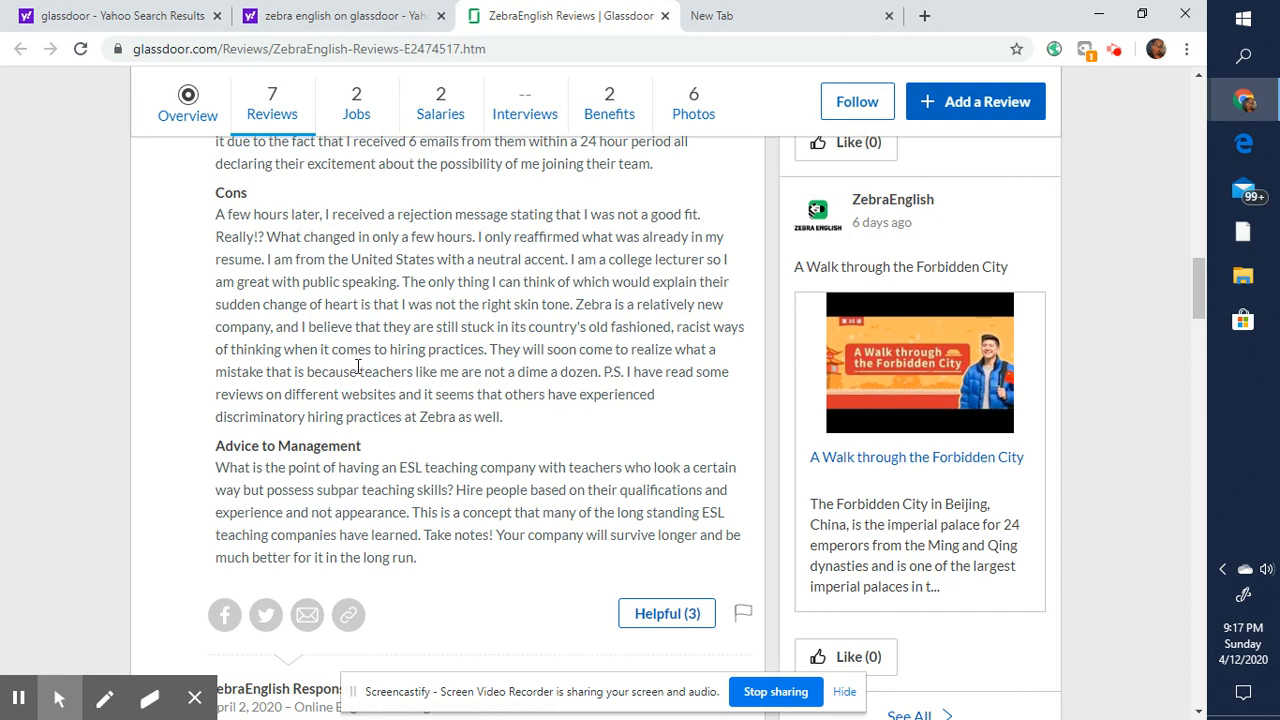
mouse_move(248, 226)
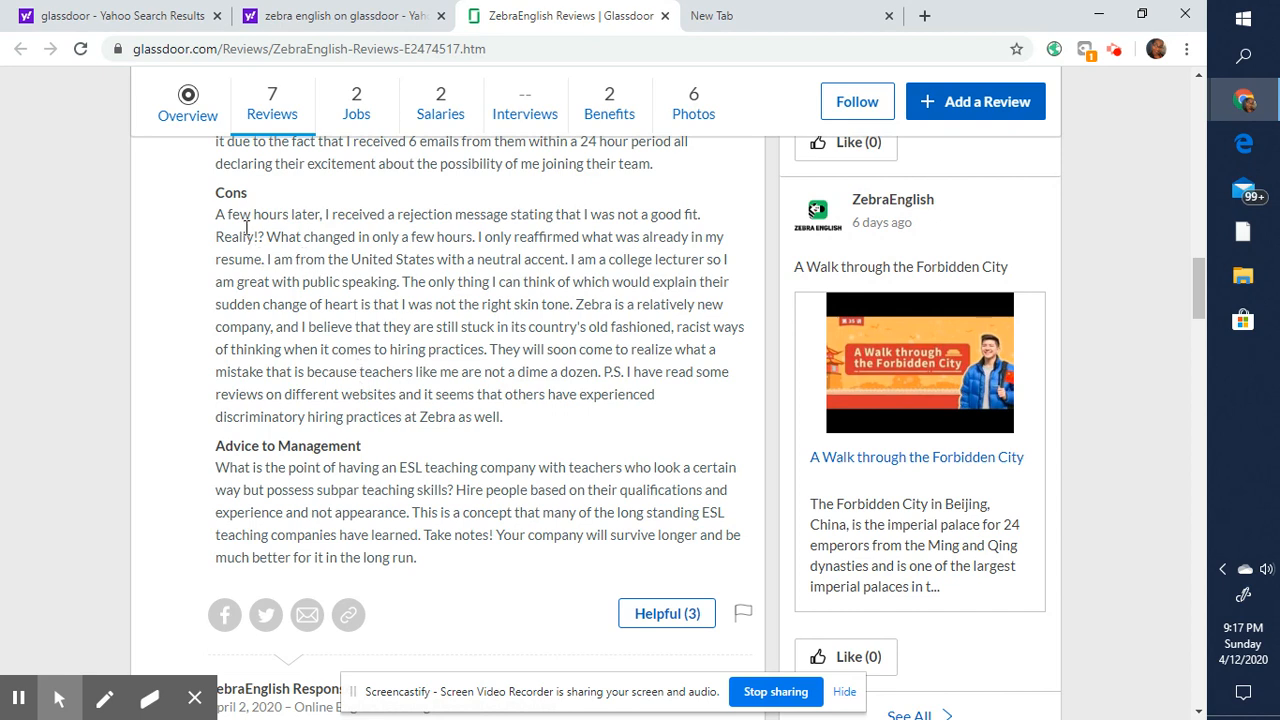
scroll(up, 3)
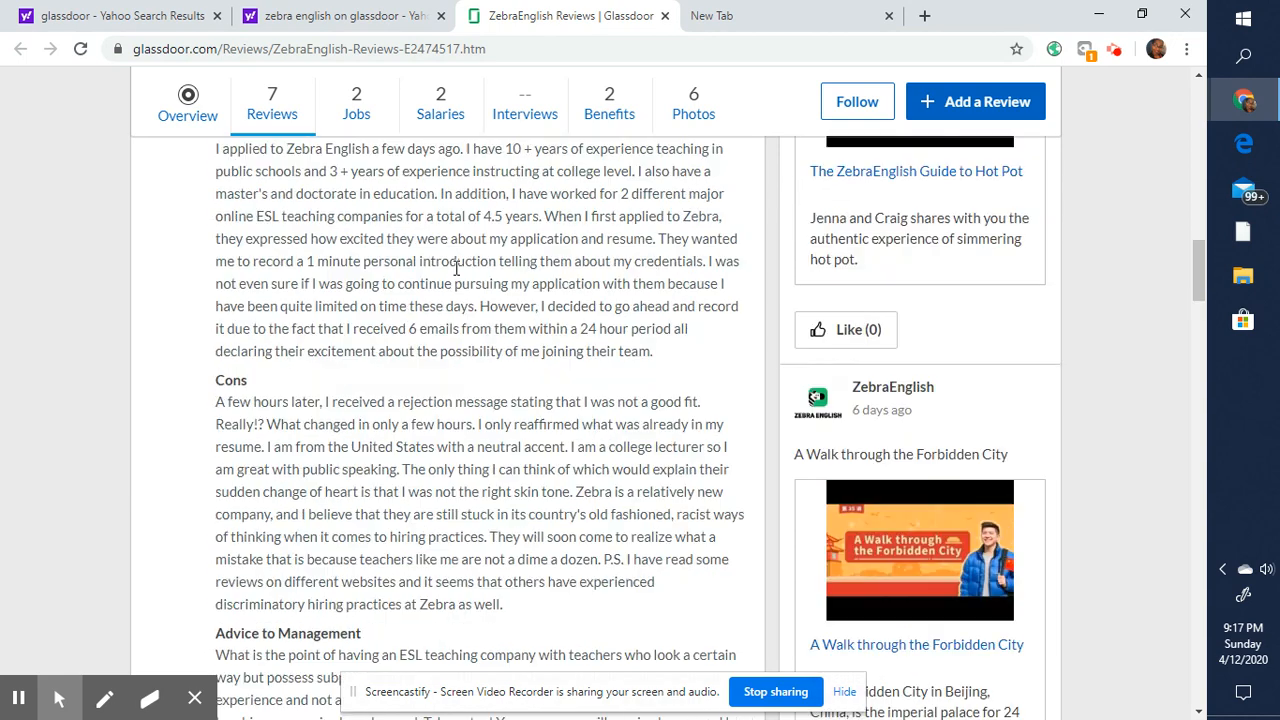
mouse_move(504, 312)
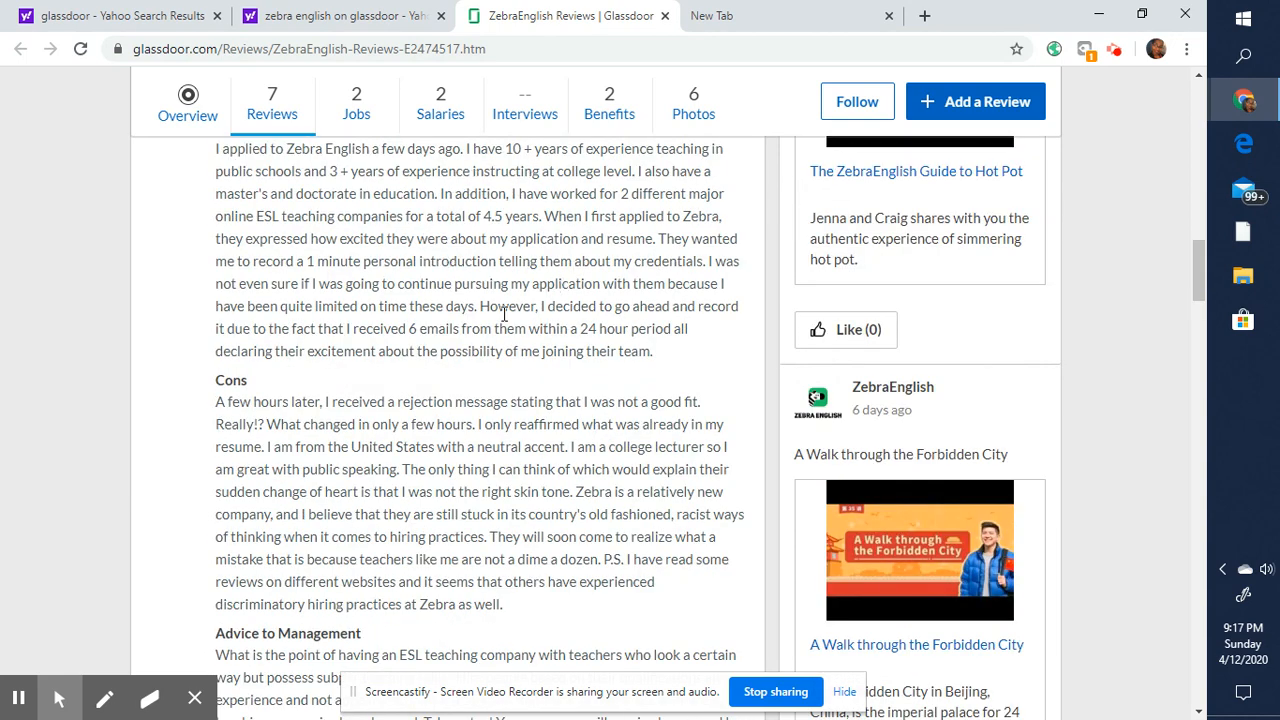
scroll(down, 3)
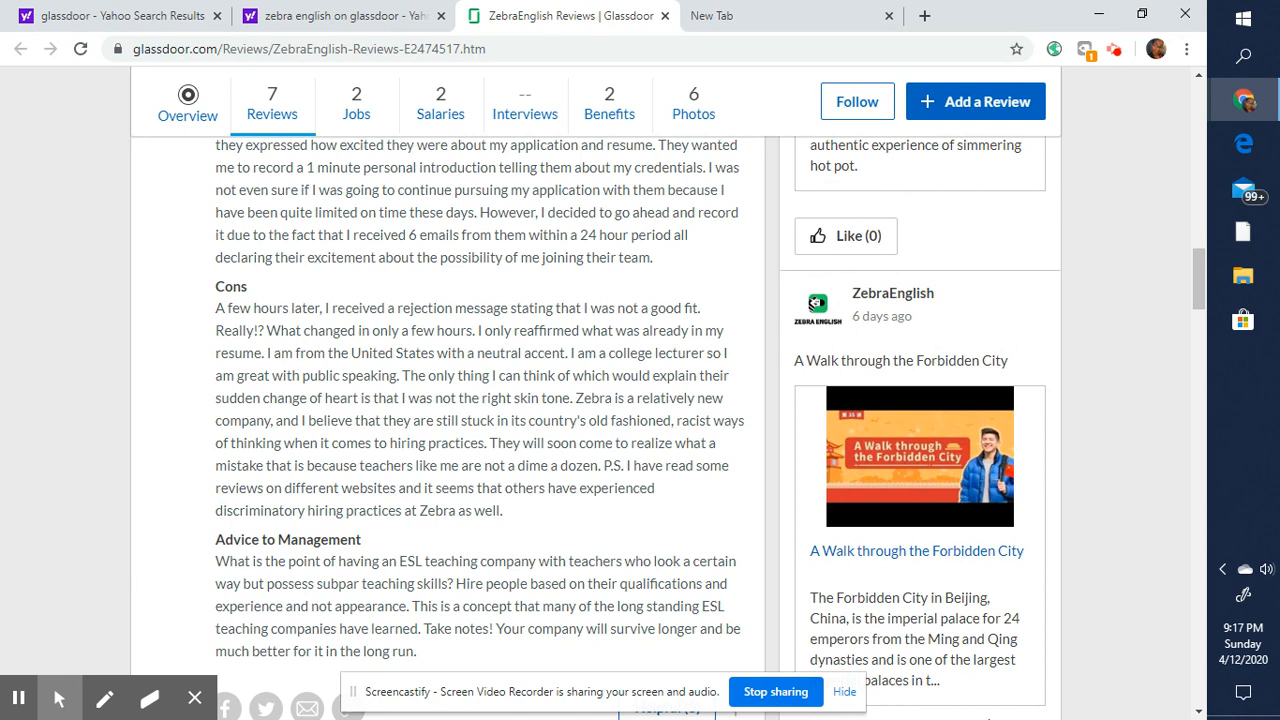
mouse_move(910, 618)
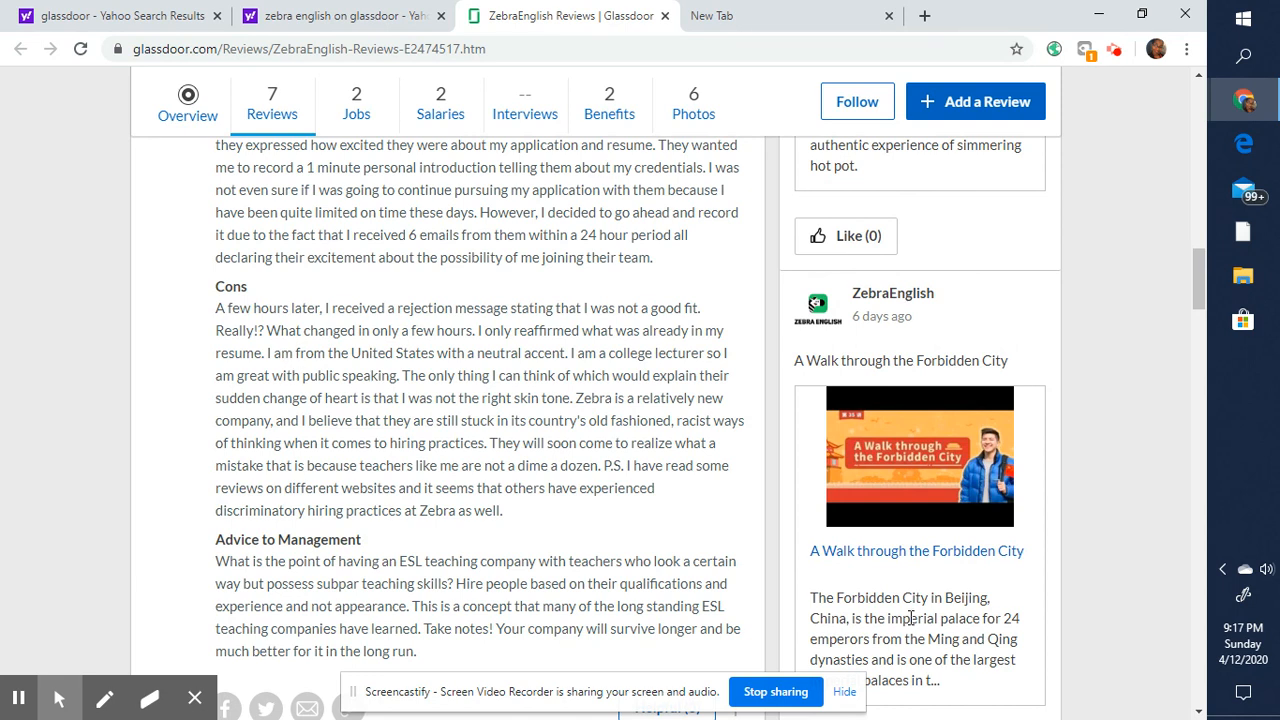
mouse_move(464, 400)
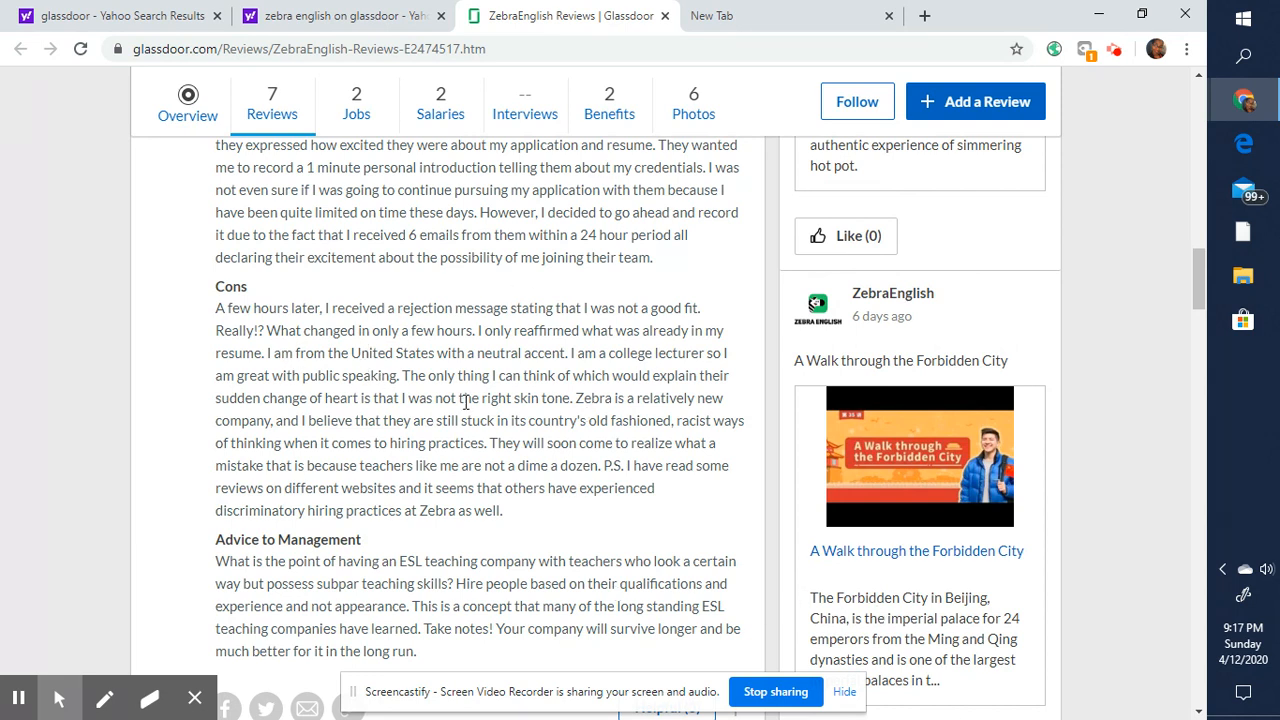
mouse_move(240, 324)
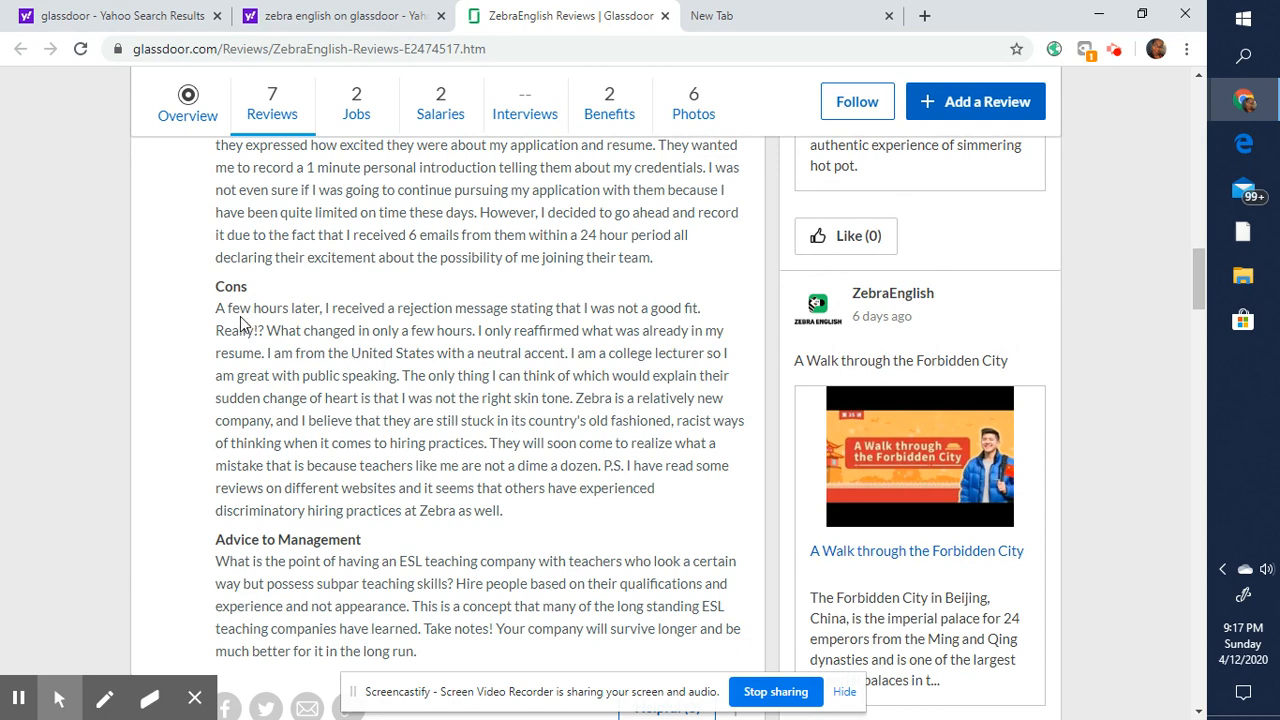
scroll(down, 3)
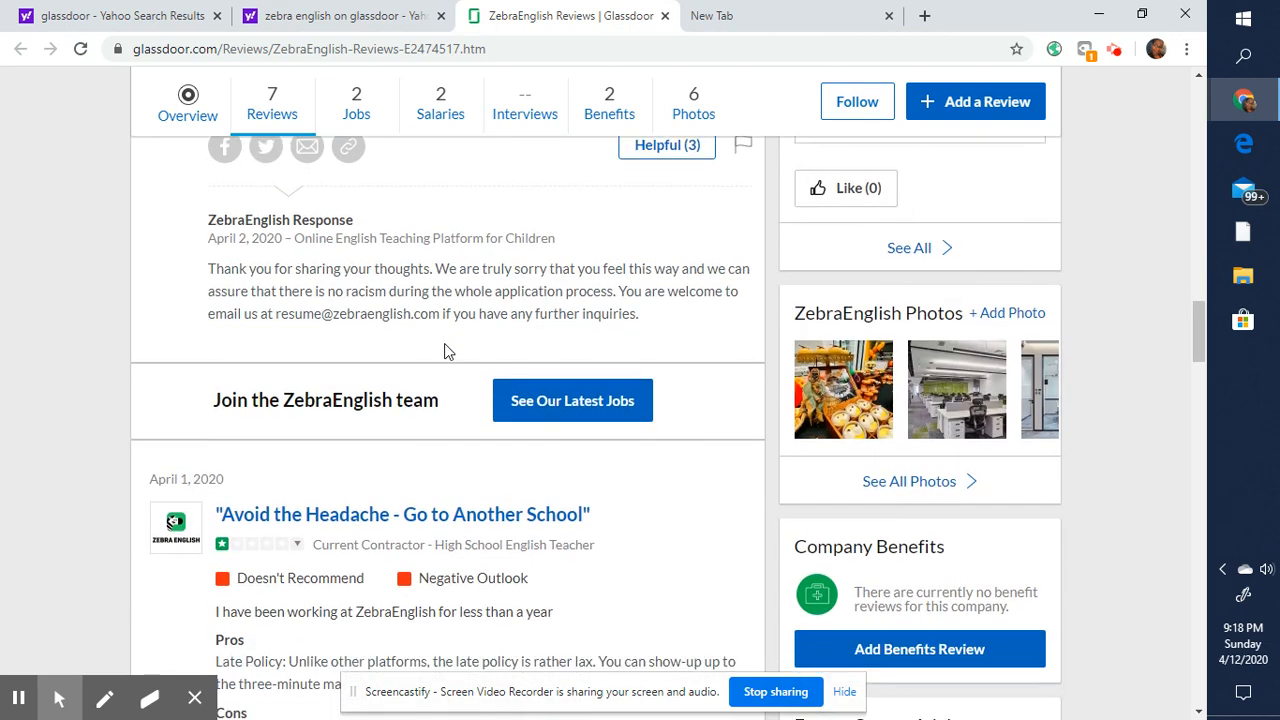
- Highlight the April 1, 2020 date on 'Avoid the Headache' and continue reading its cons
scroll(down, 3)
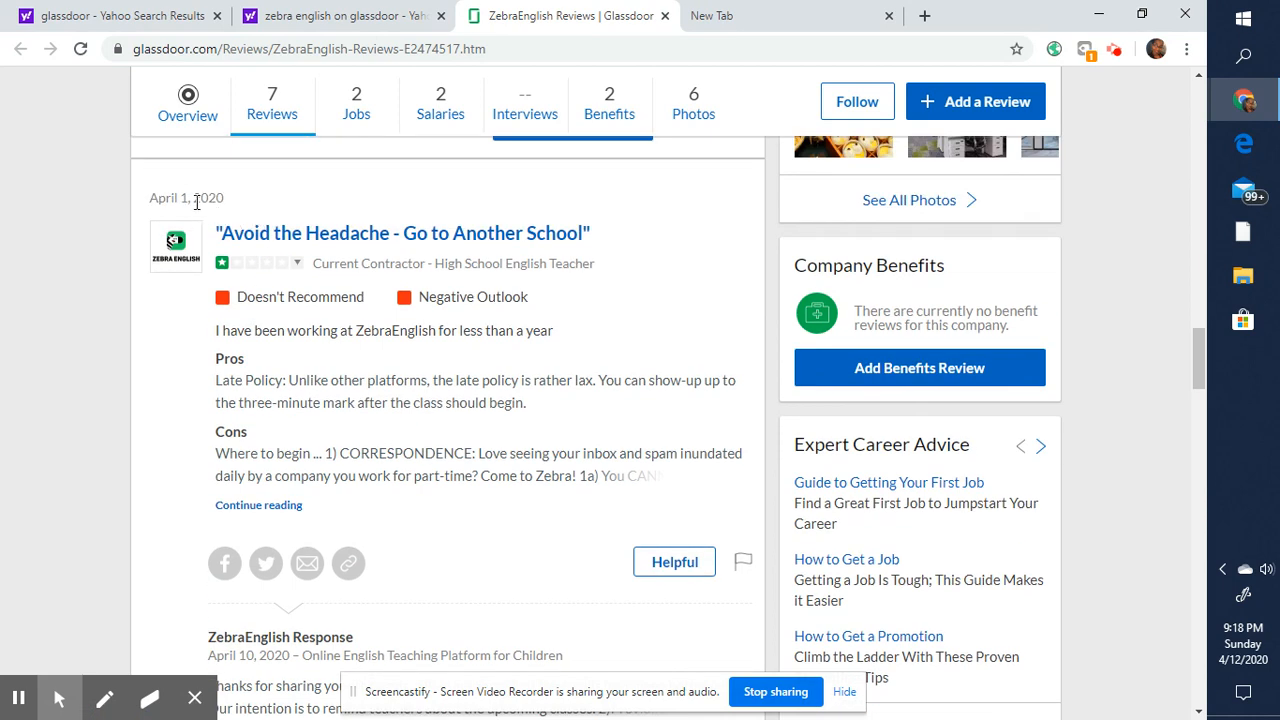
double_click(186, 198)
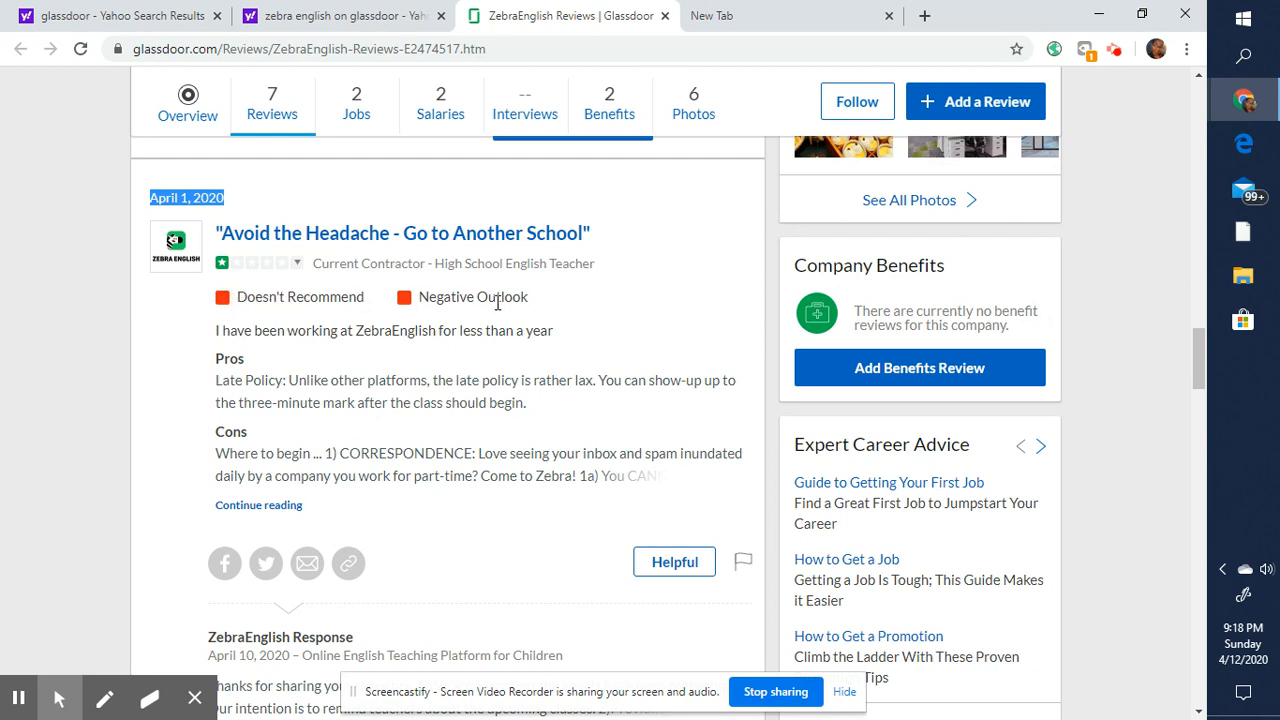
mouse_move(284, 384)
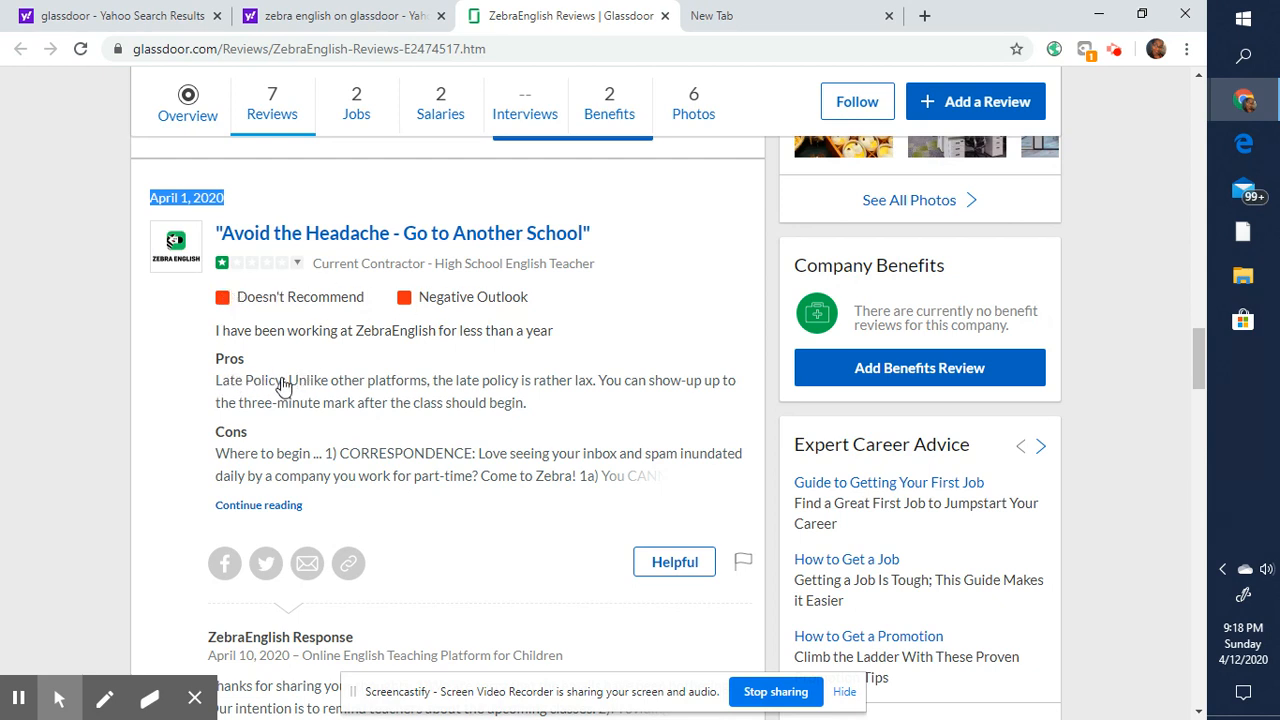
mouse_move(490, 392)
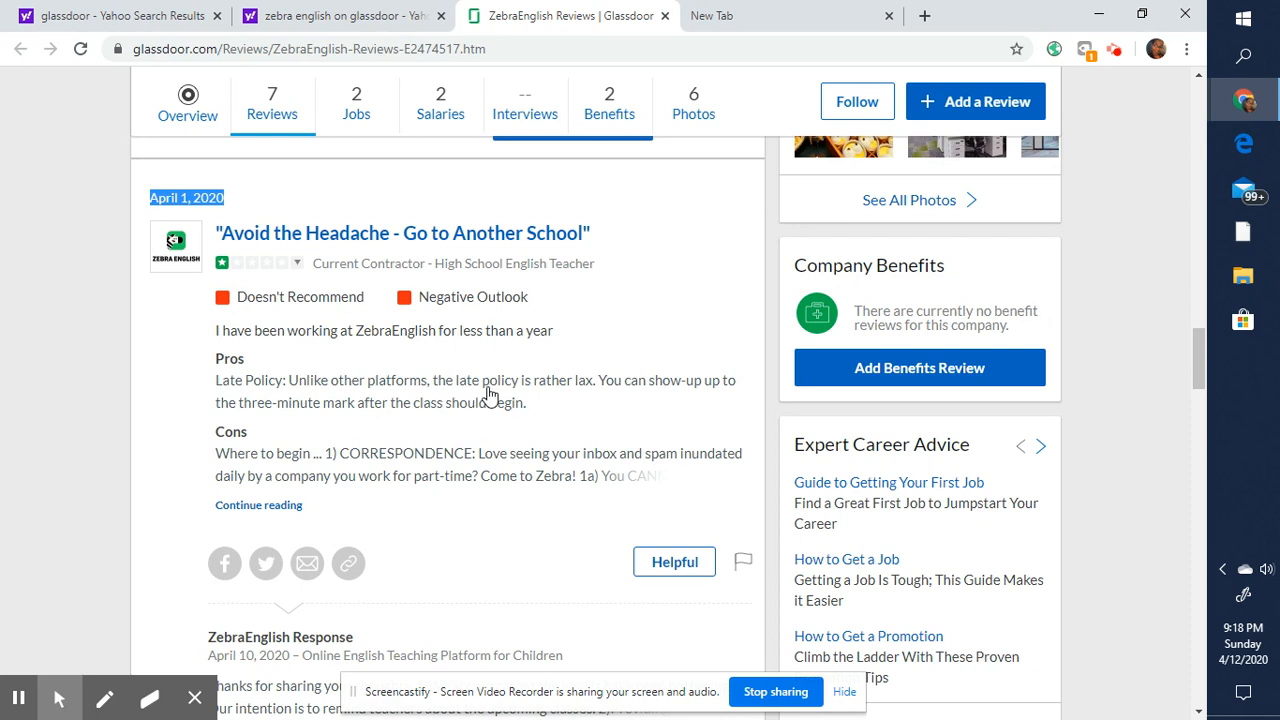
mouse_move(690, 398)
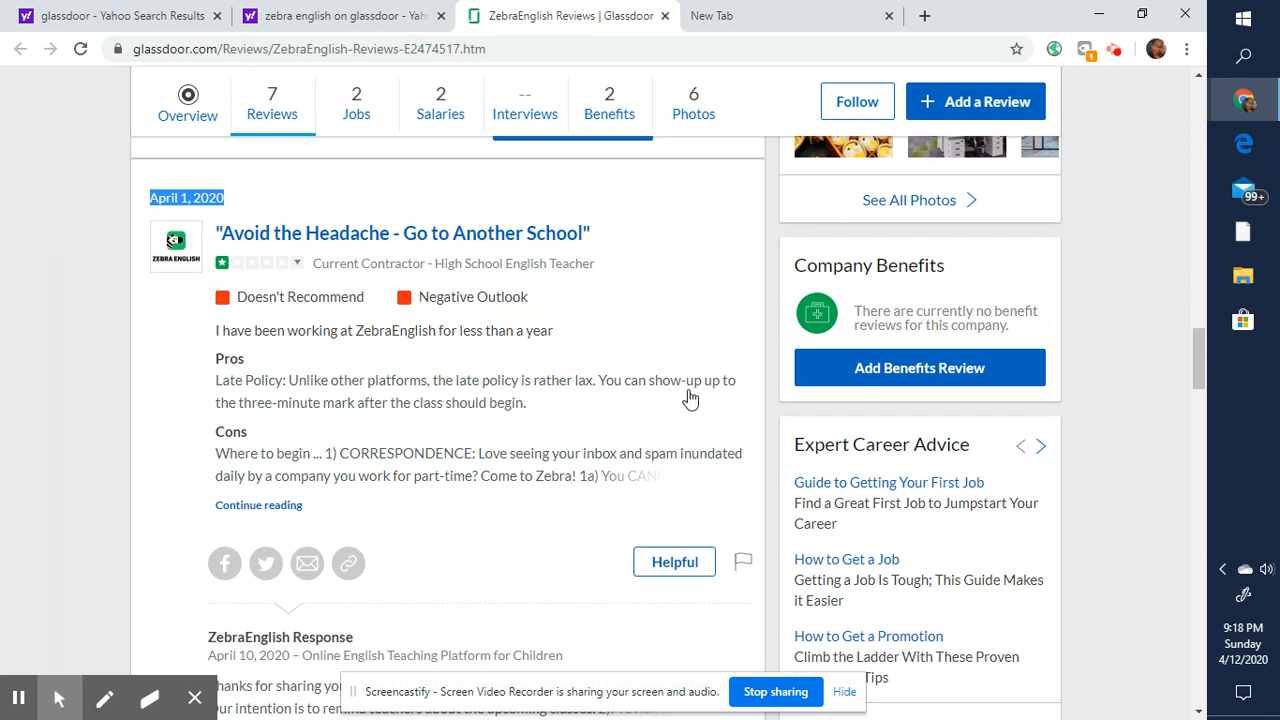
mouse_move(236, 418)
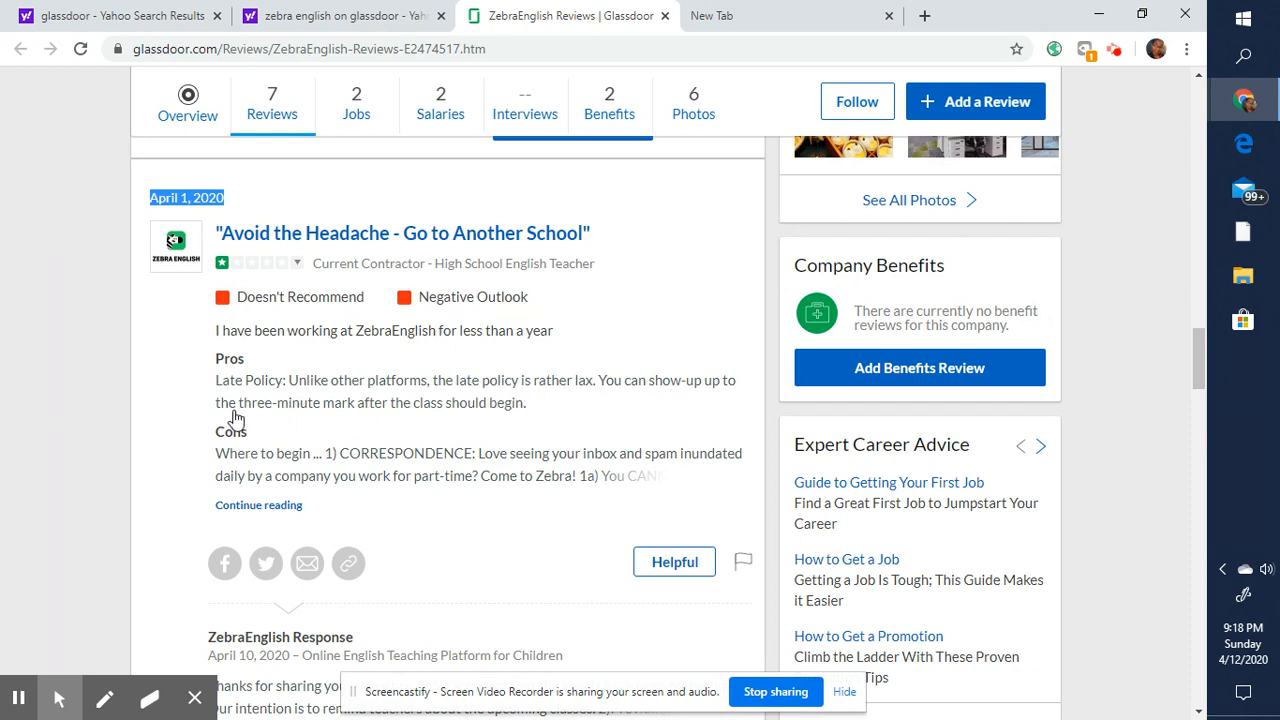
mouse_move(432, 418)
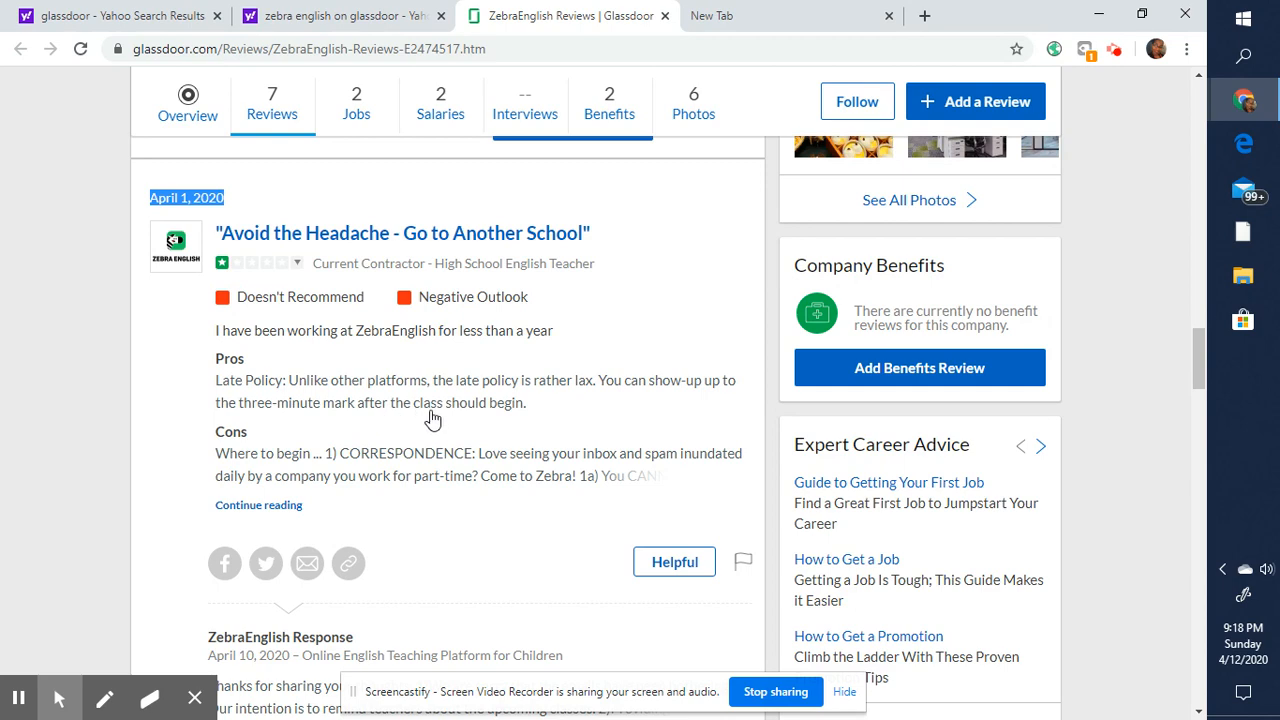
mouse_move(354, 436)
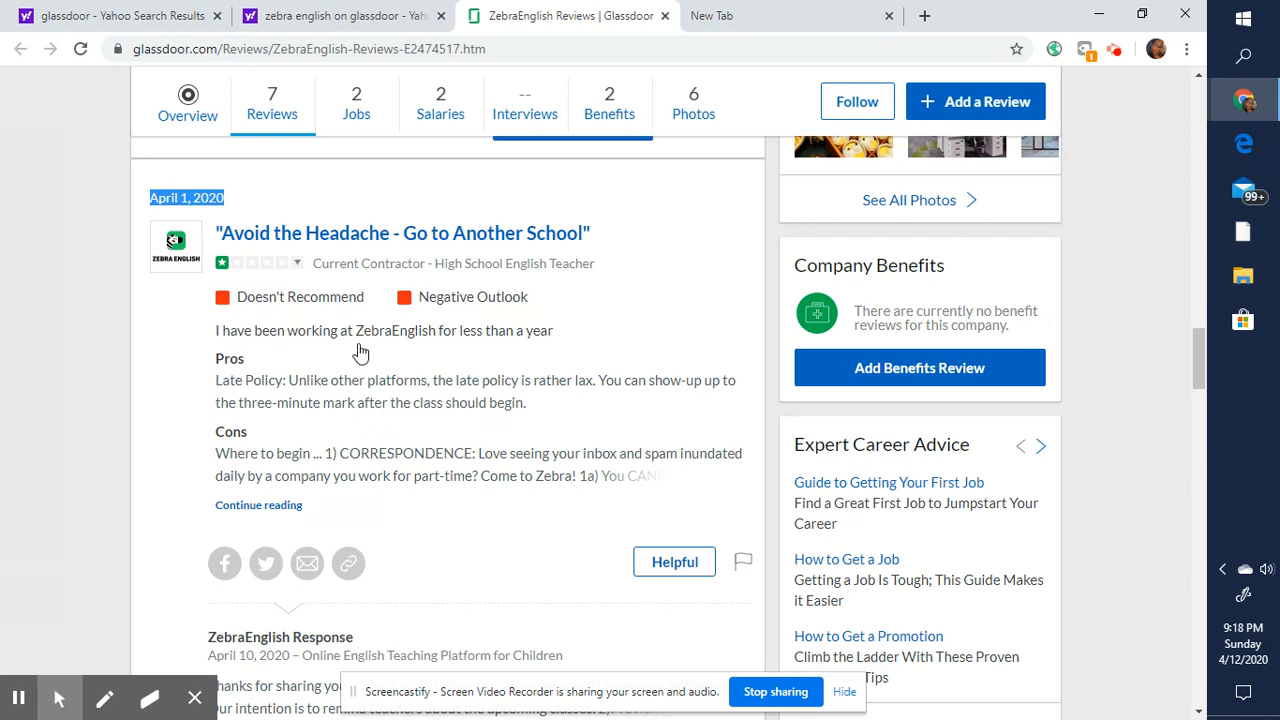
scroll(down, 3)
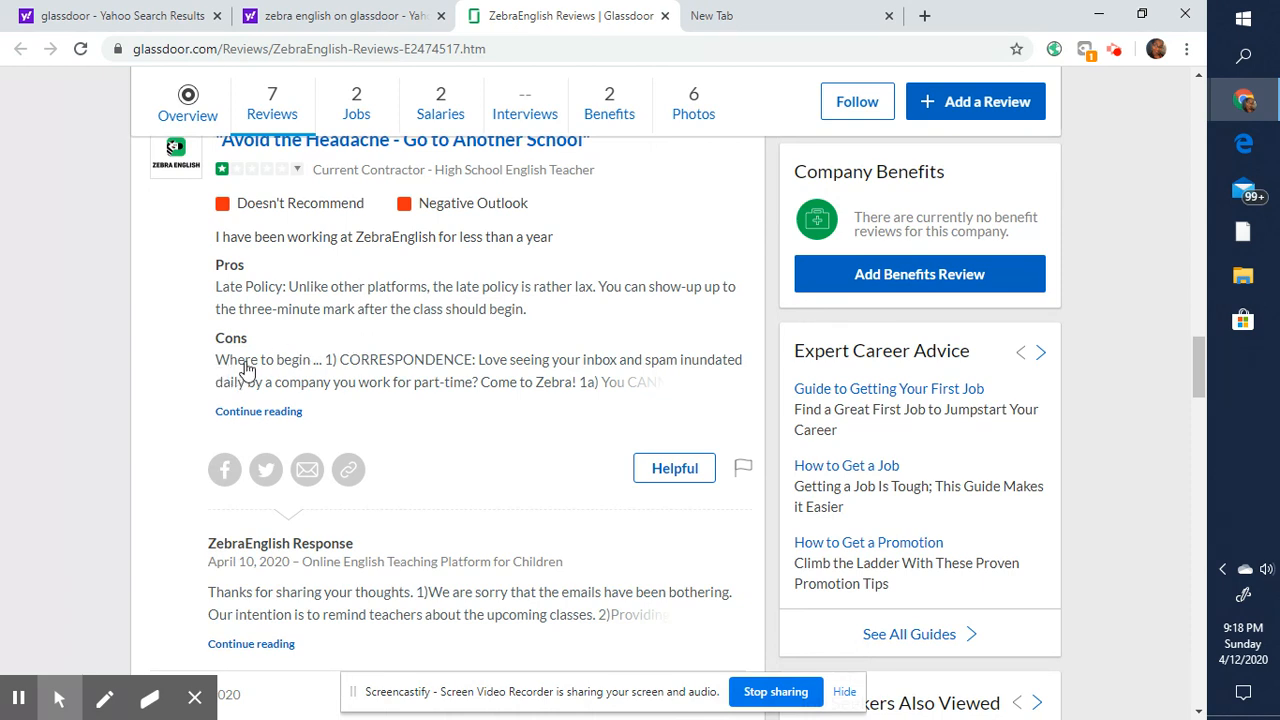
mouse_move(276, 414)
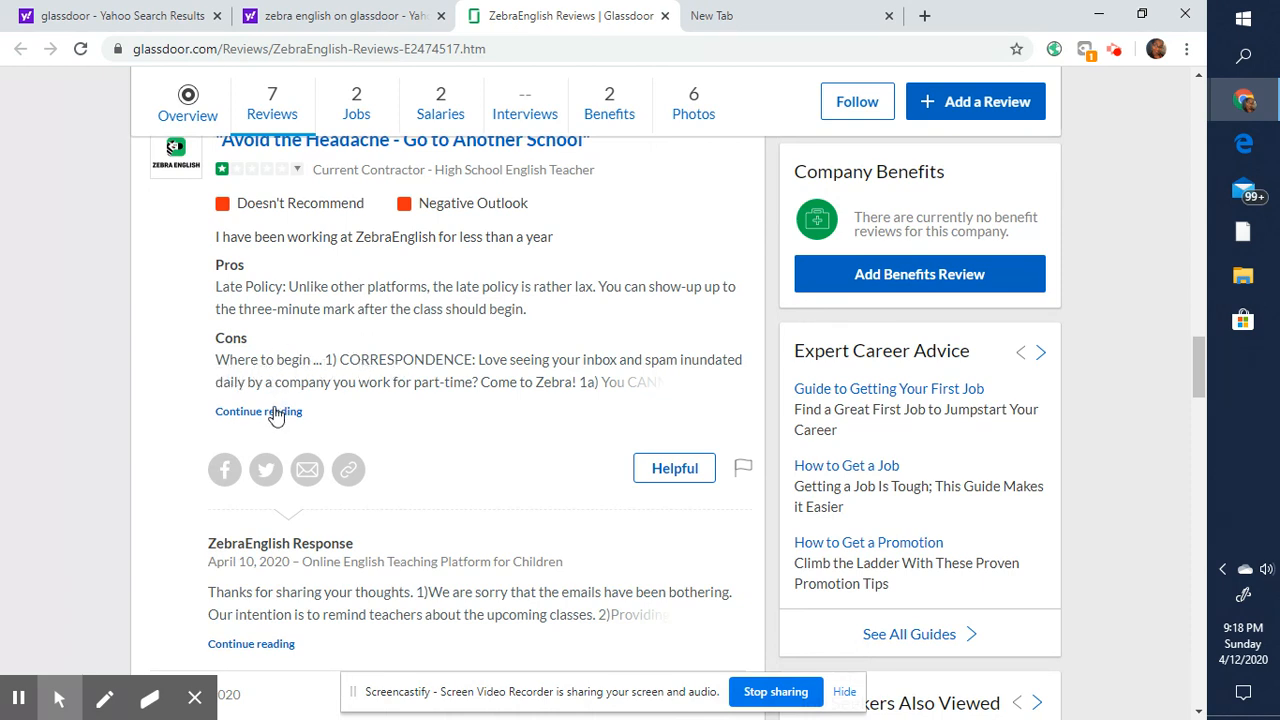
click(258, 412)
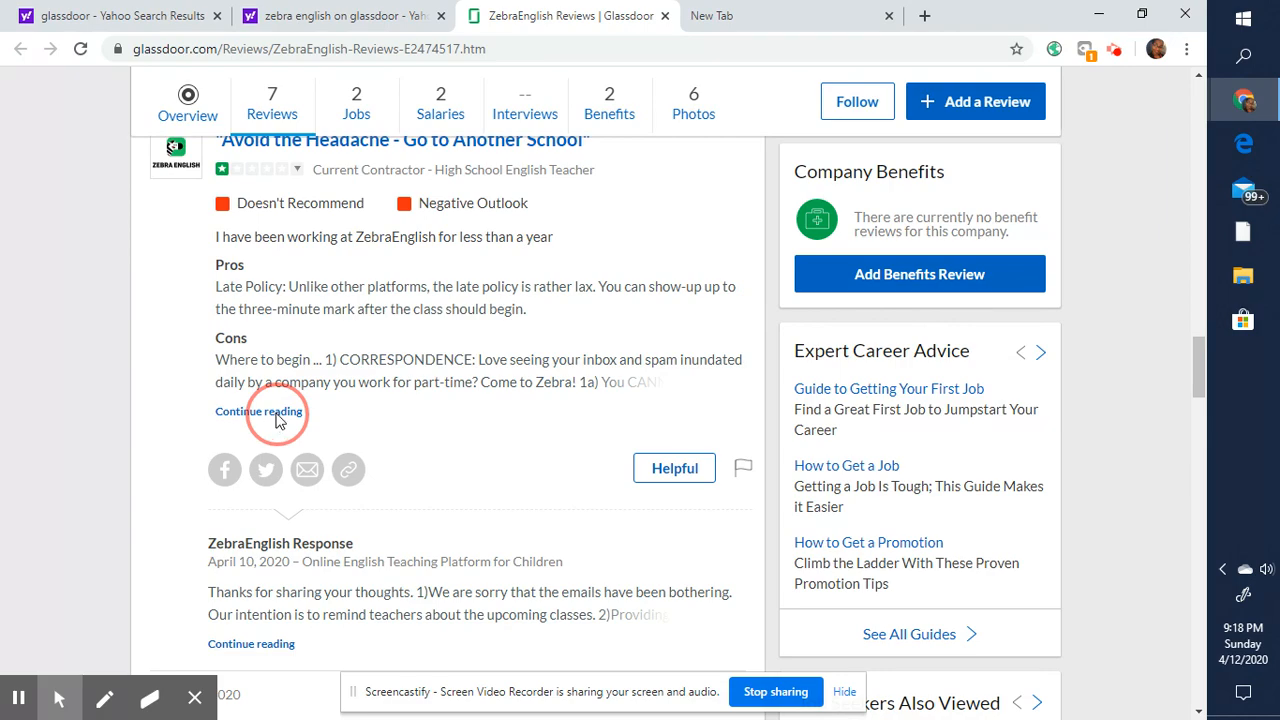
- Expand the review's full Cons section and scroll into it
click(260, 412)
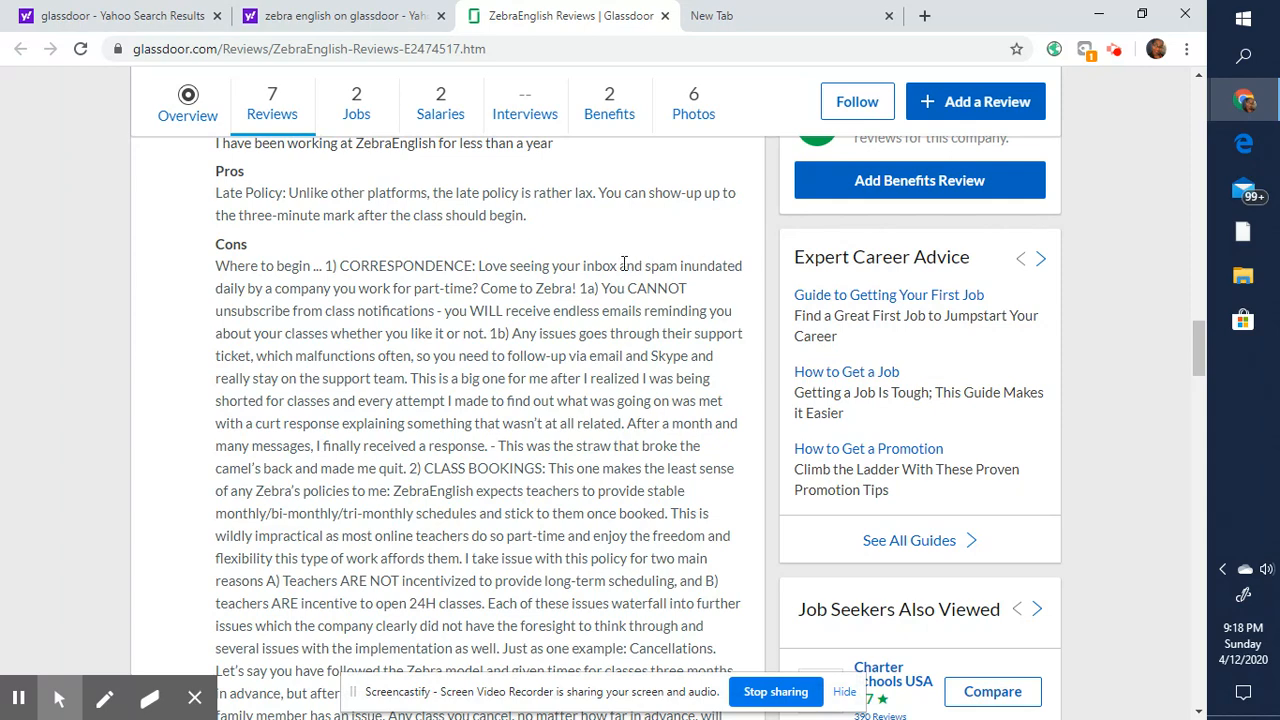
mouse_move(432, 292)
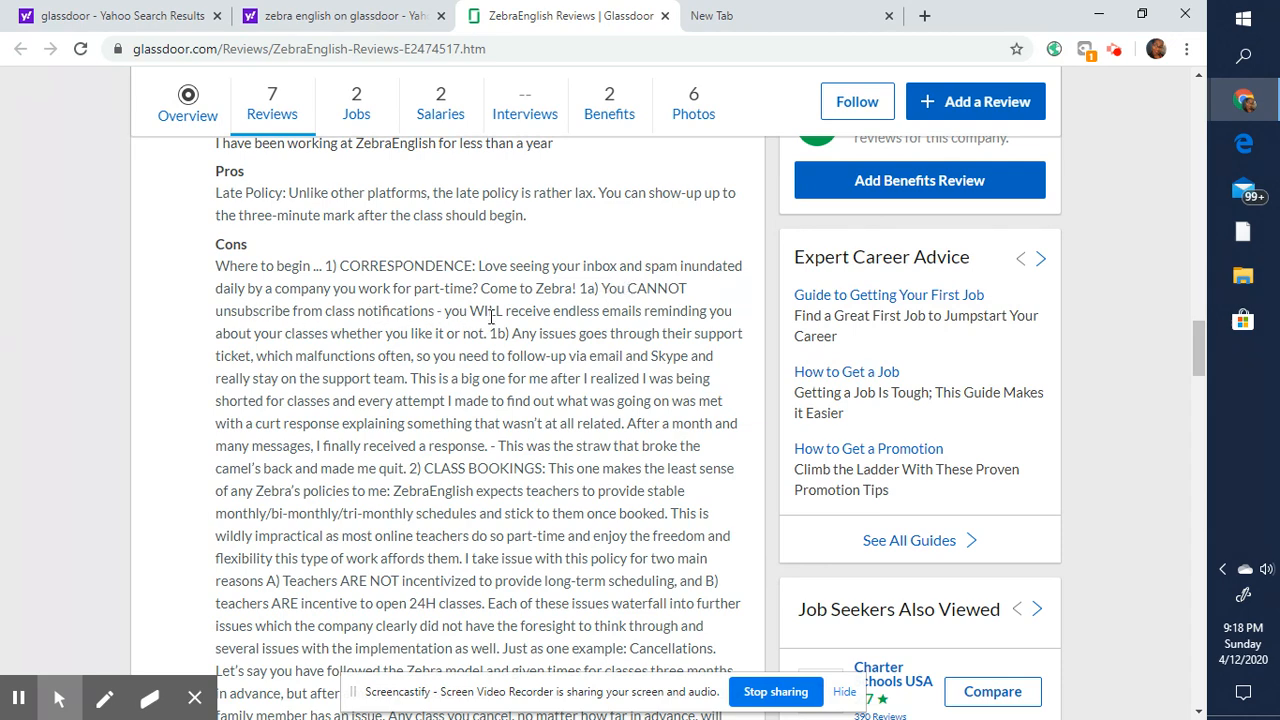
scroll(down, 3)
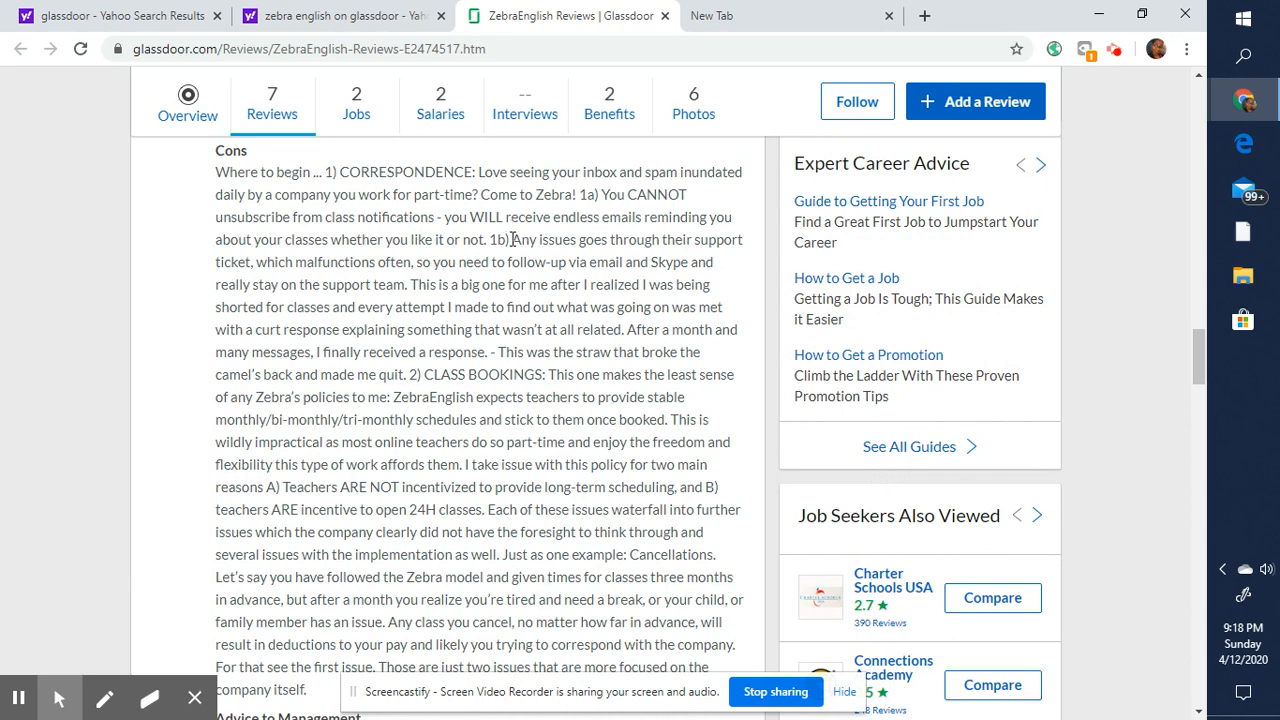
mouse_move(512, 252)
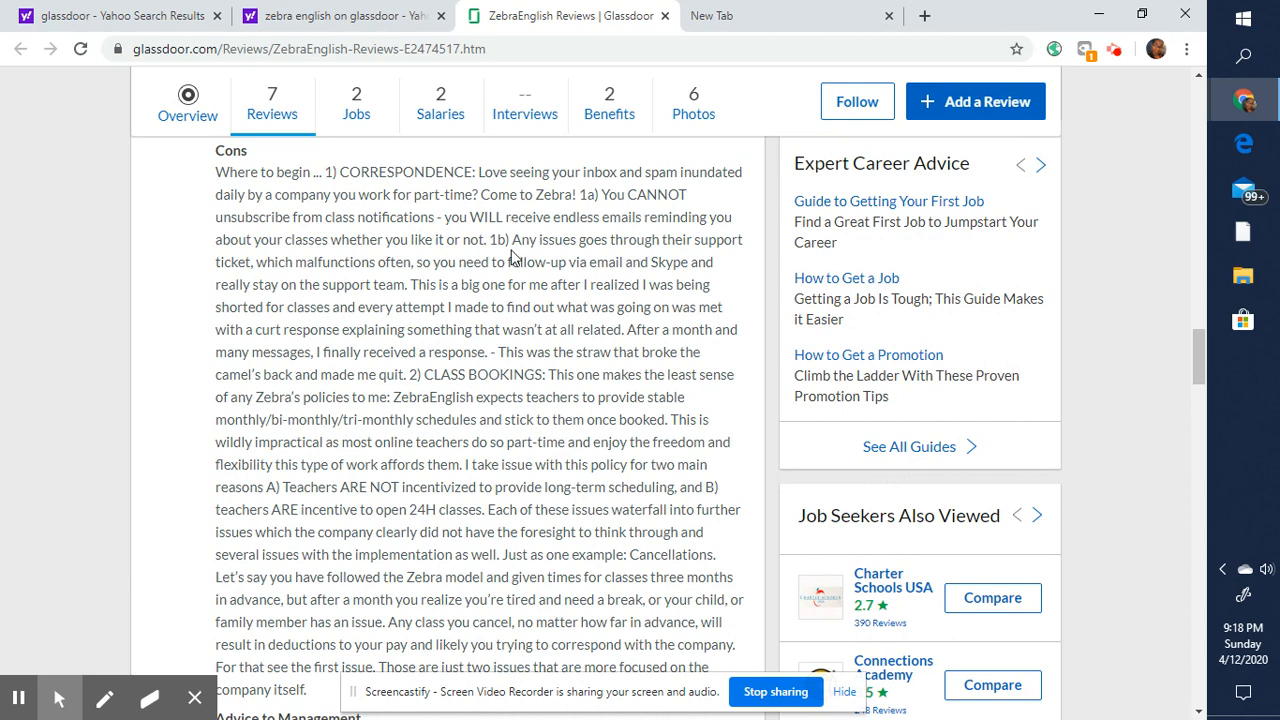
mouse_move(516, 244)
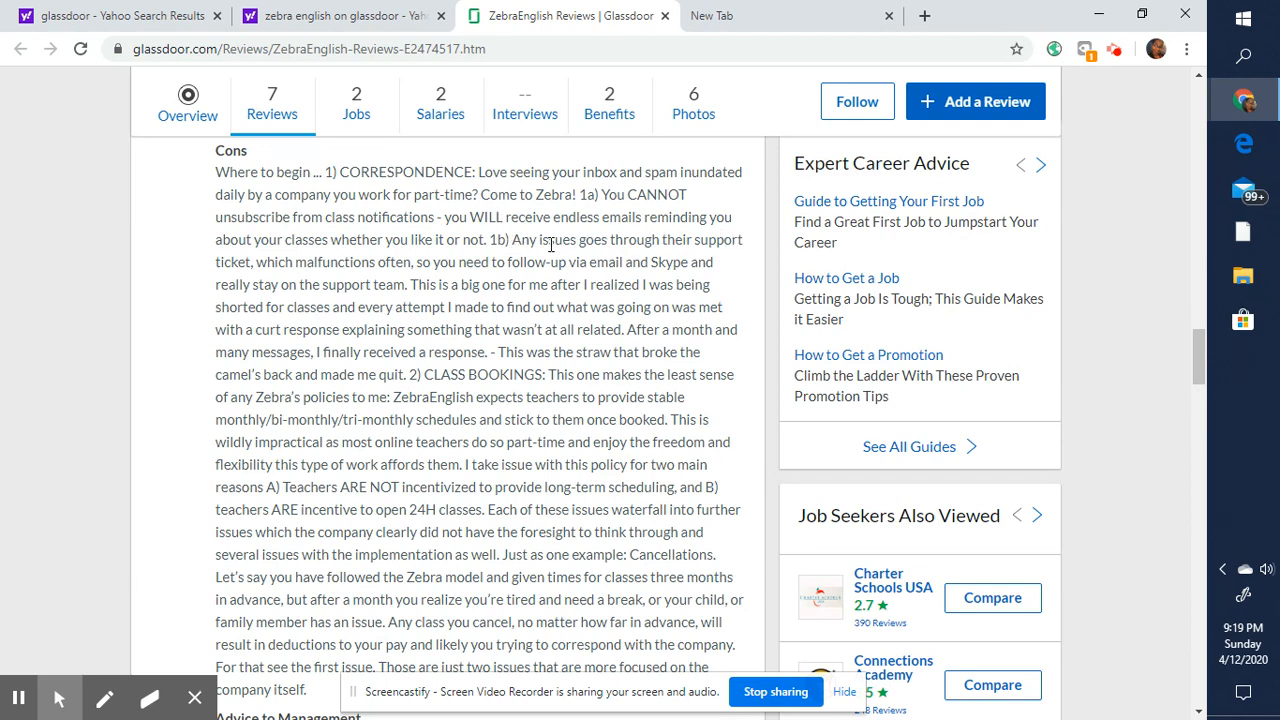
- Highlight the passage from 'Any issues goes through their support ticket' through the complaint
drag(512, 240, 746, 240)
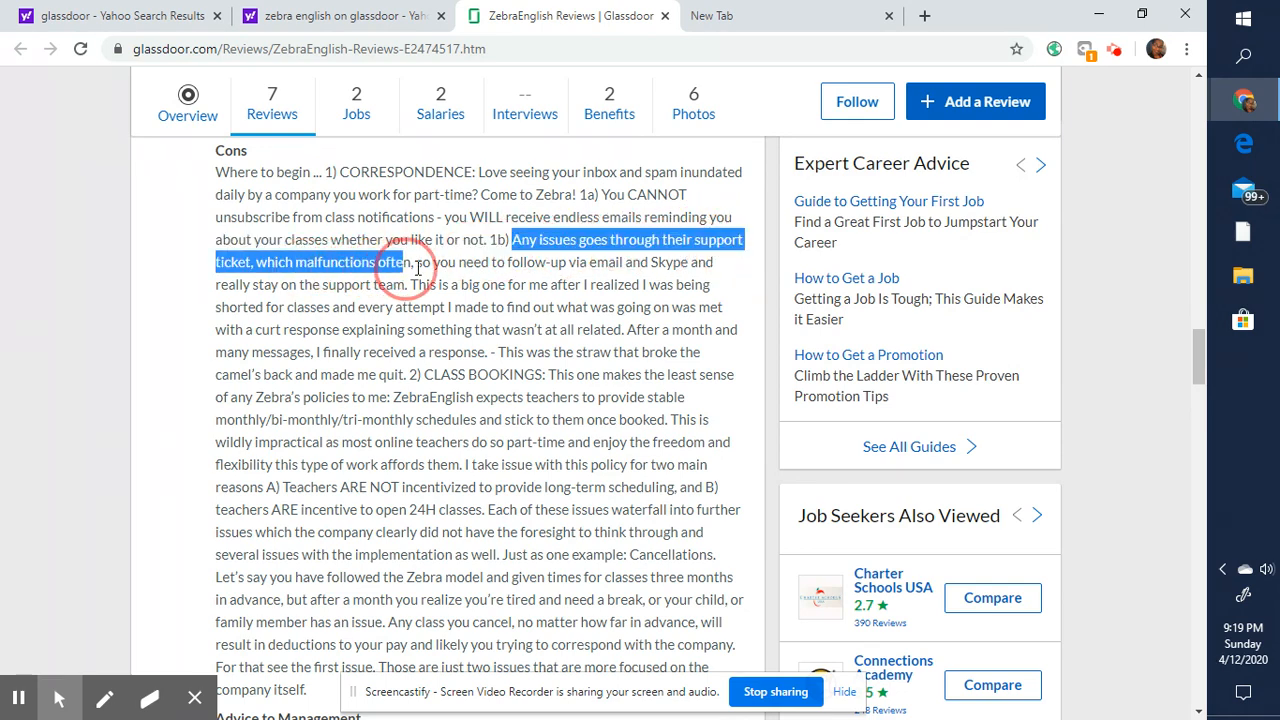
drag(418, 262, 654, 262)
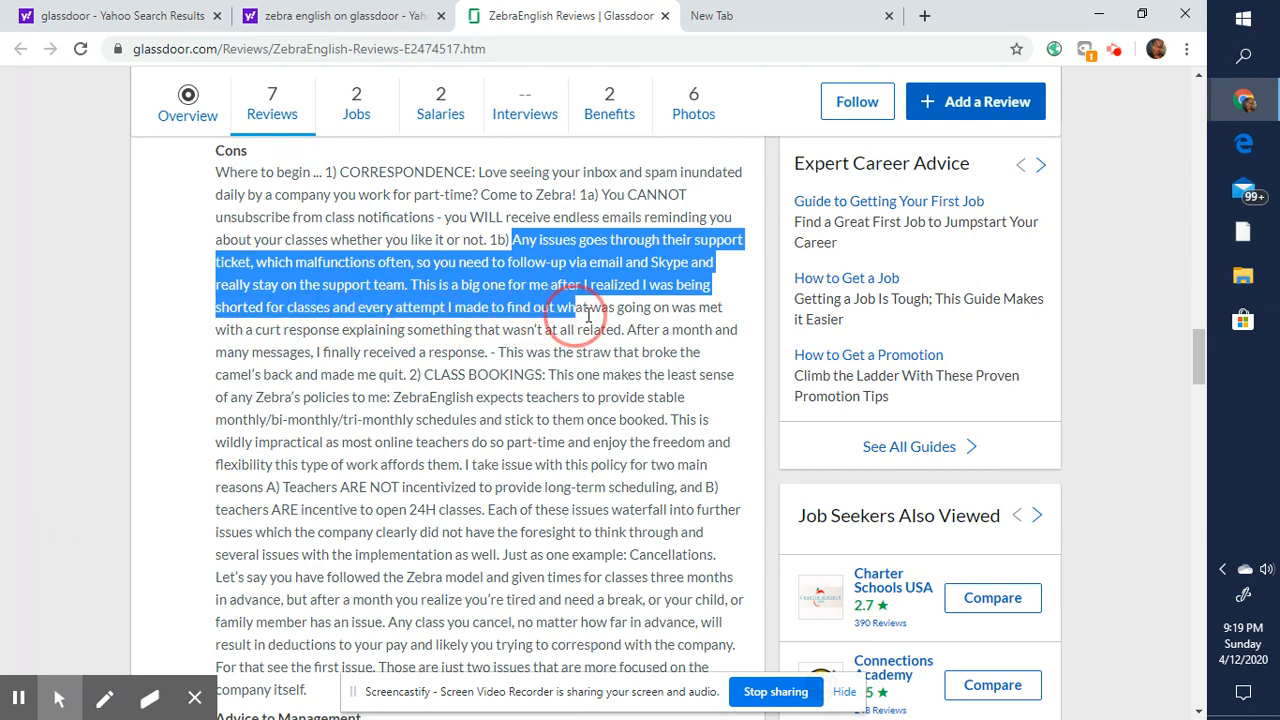
drag(580, 316, 256, 330)
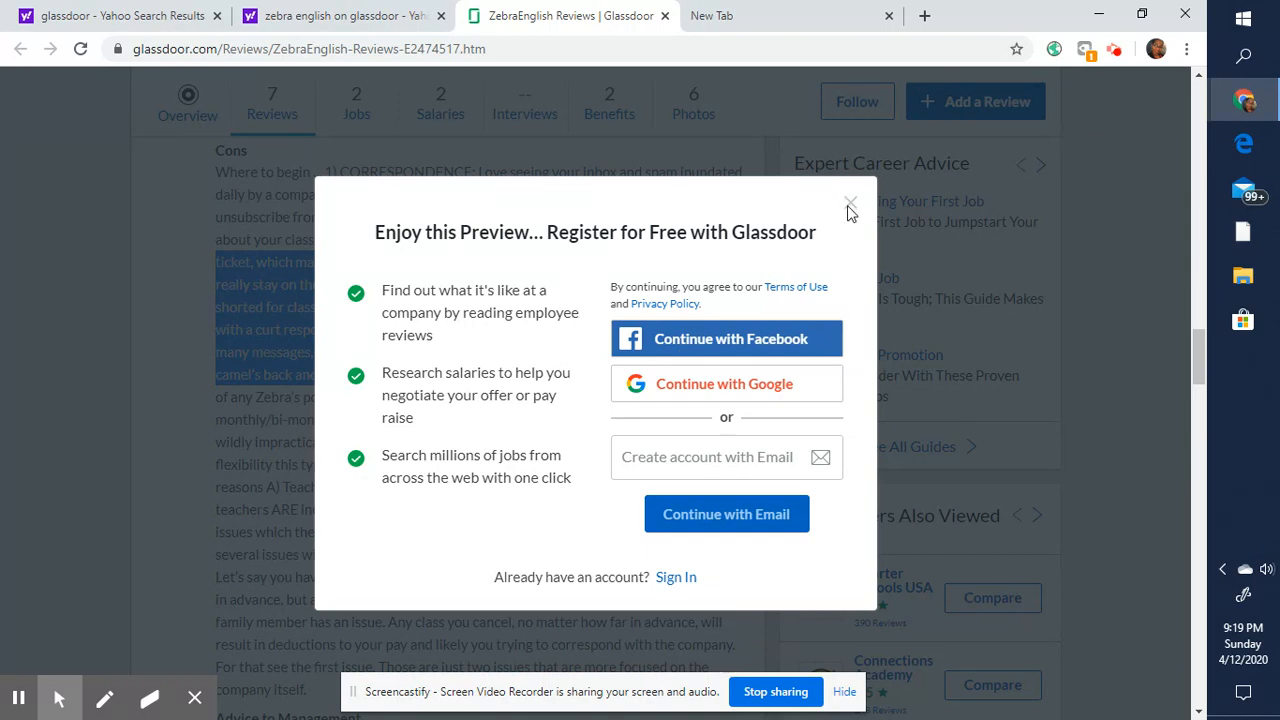
- Dismiss the register prompts, highlight the CLASS BOOKINGS complaint and scroll toward Advice to Management
click(850, 202)
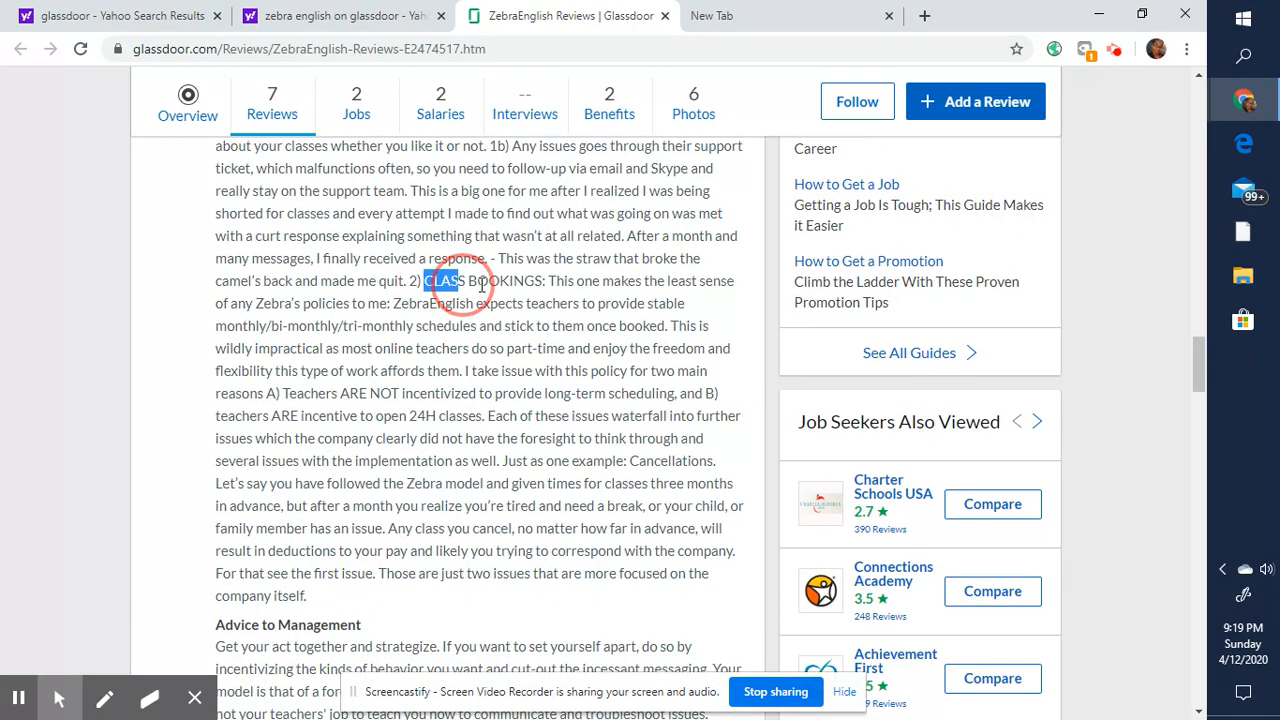
drag(460, 280, 684, 280)
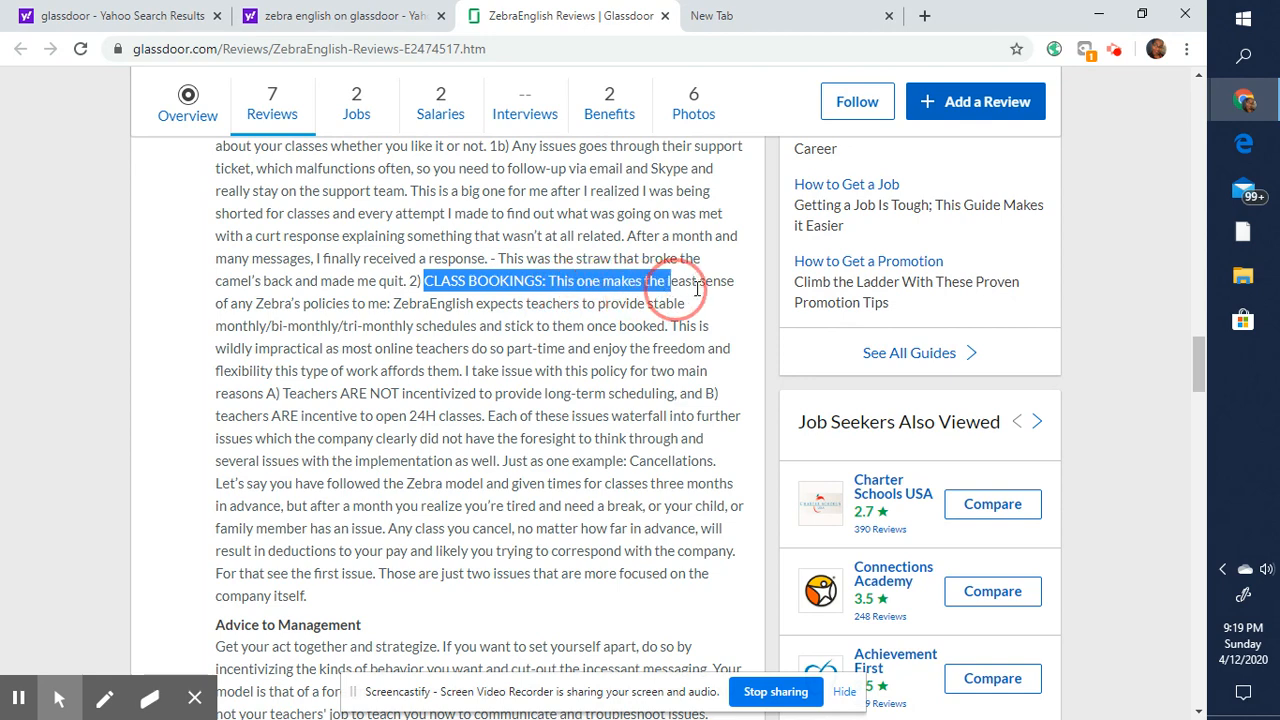
drag(696, 280, 370, 320)
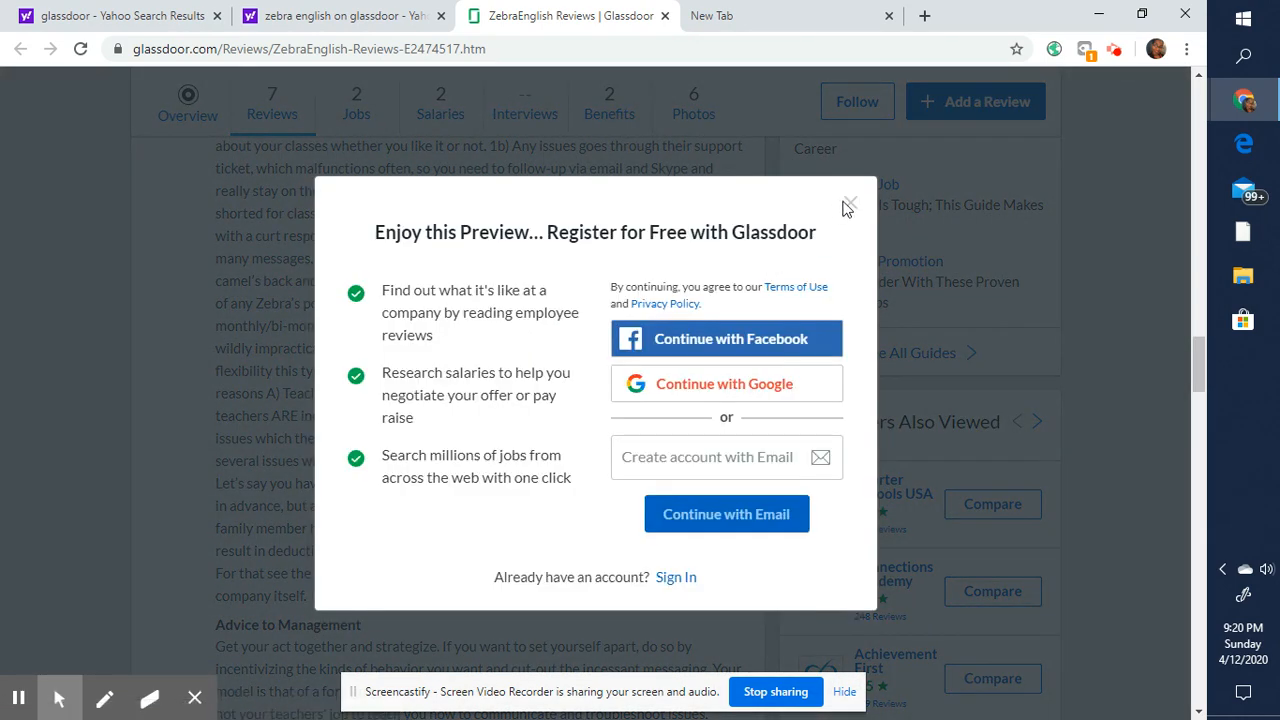
click(848, 204)
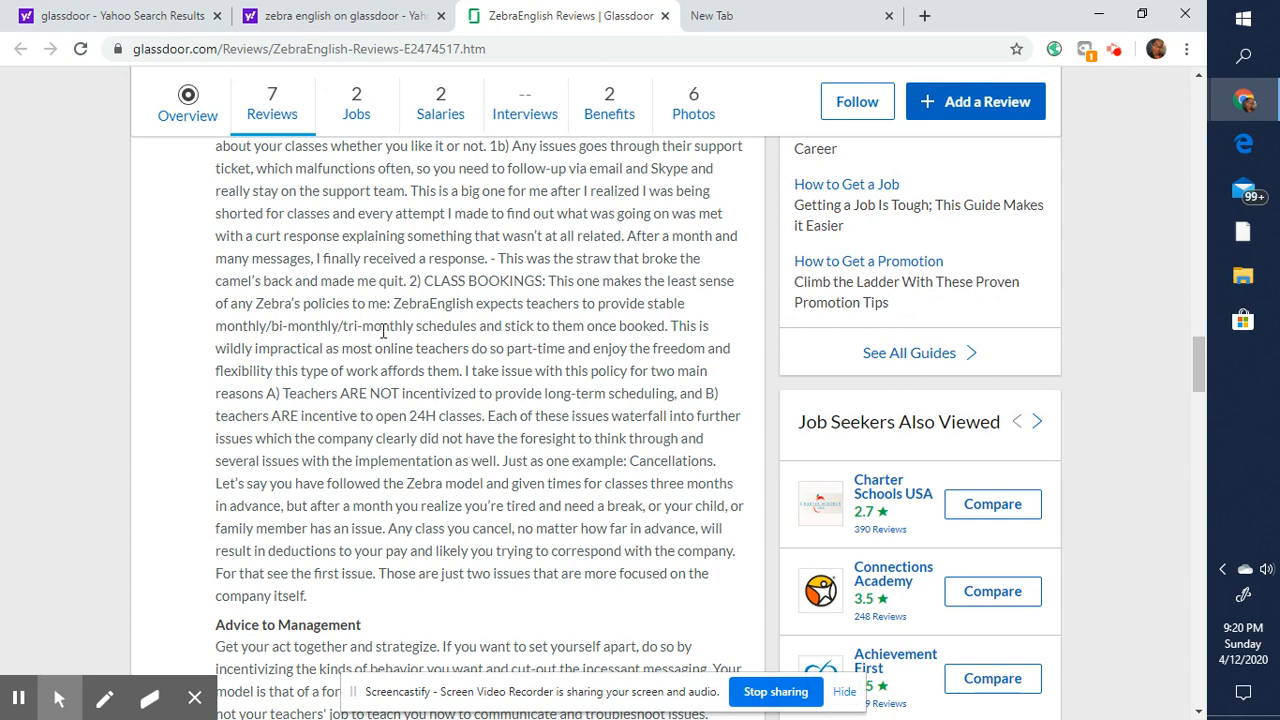
mouse_move(402, 352)
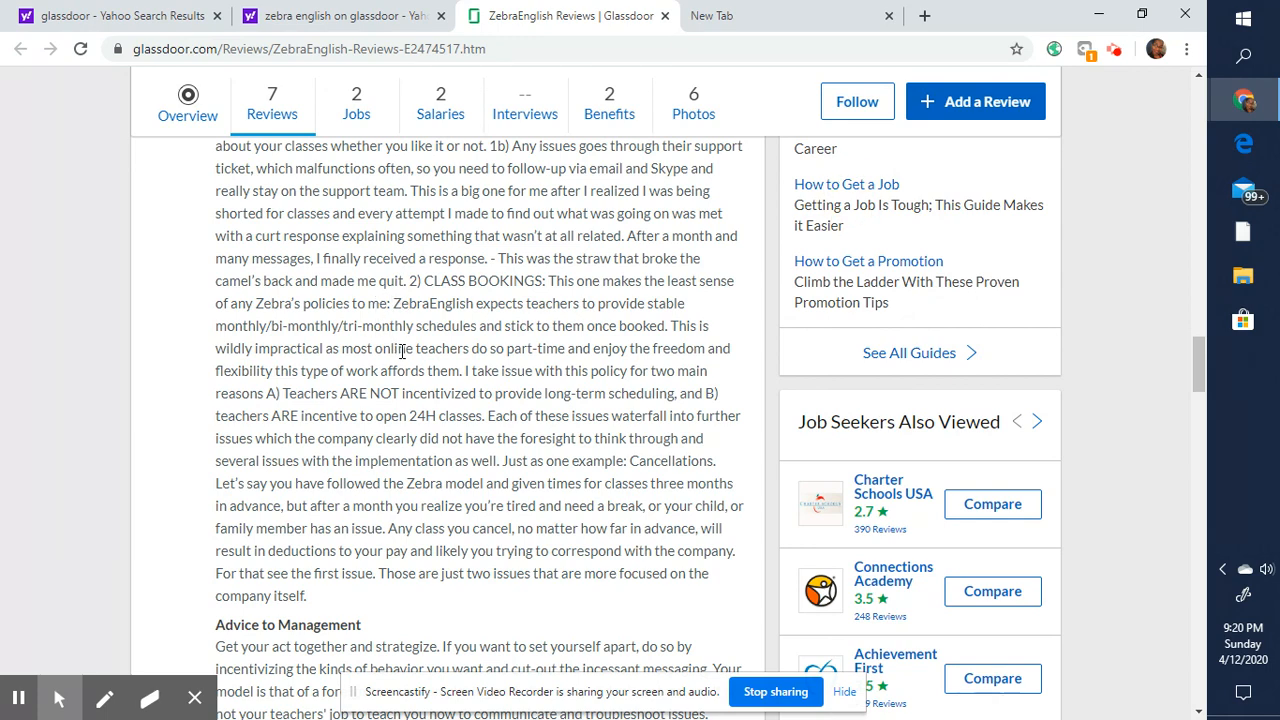
mouse_move(356, 396)
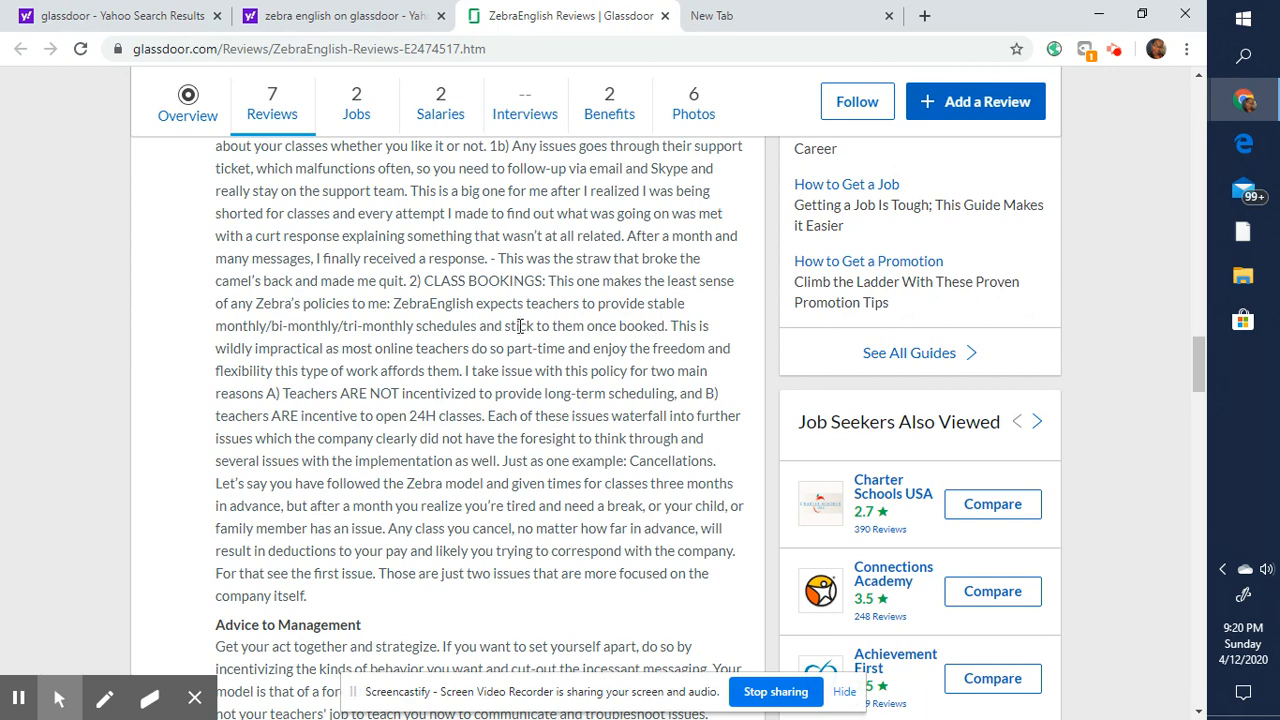
scroll(down, 3)
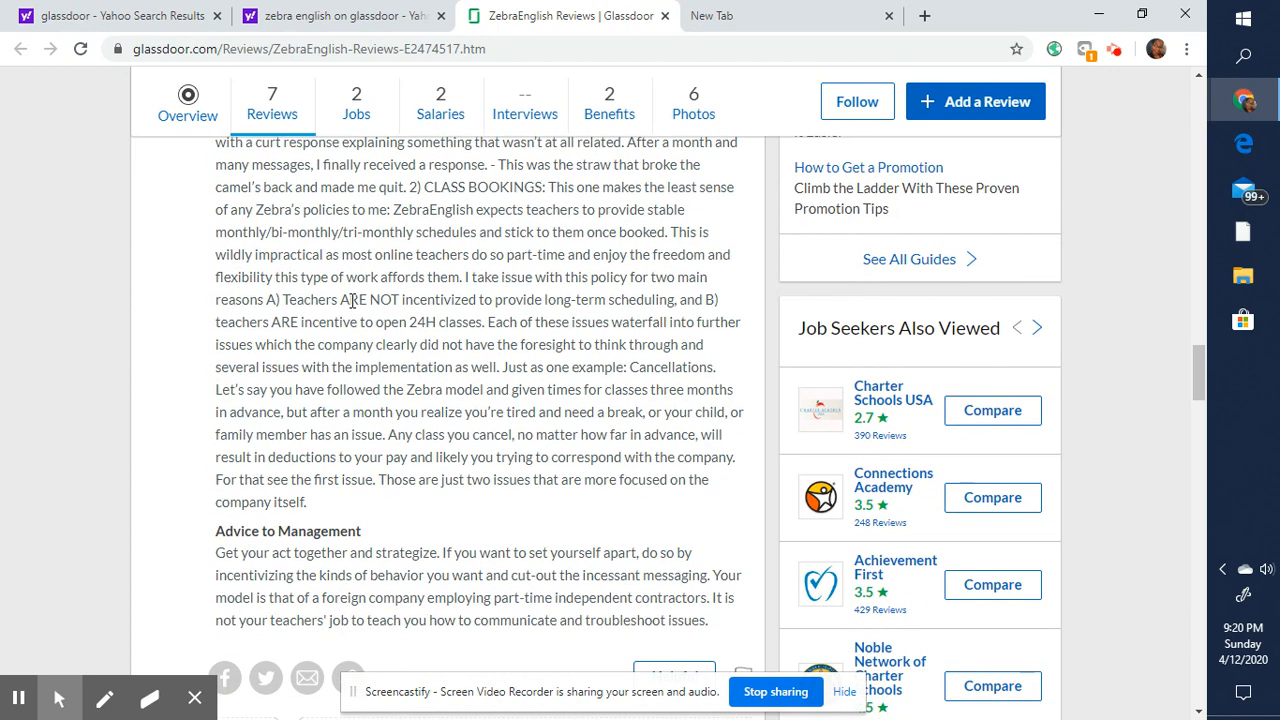
mouse_move(428, 188)
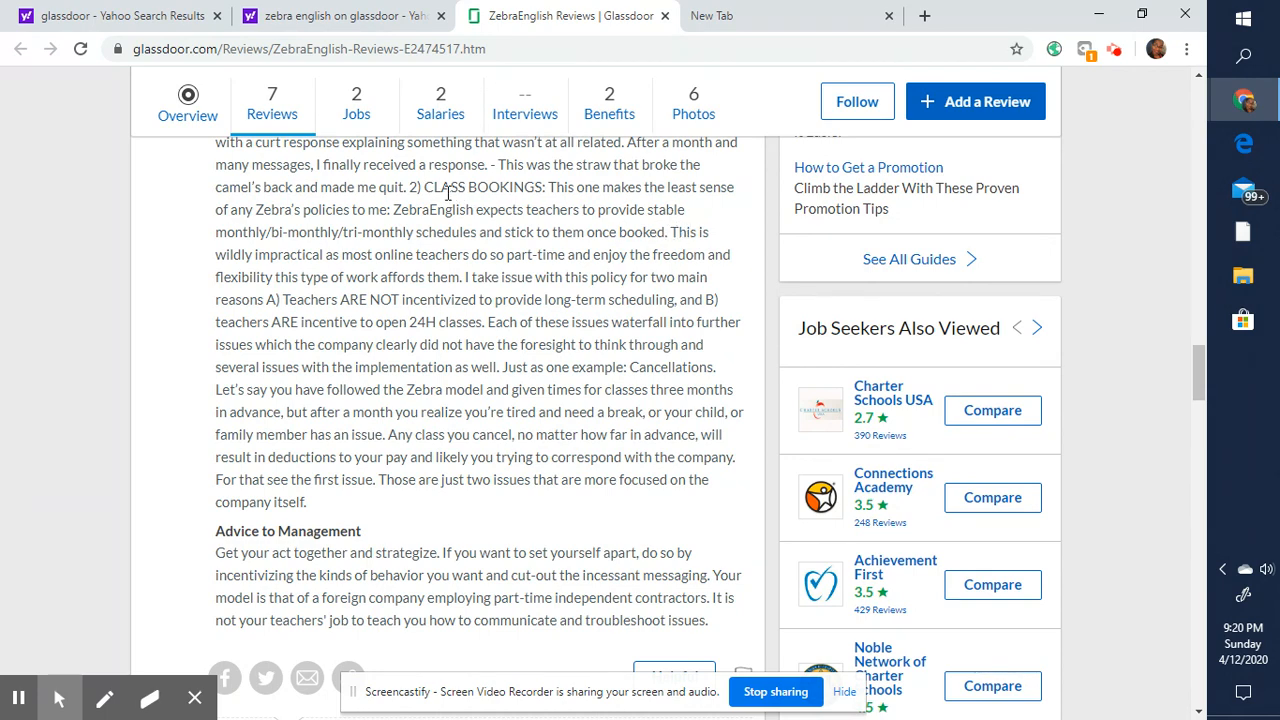
mouse_move(420, 224)
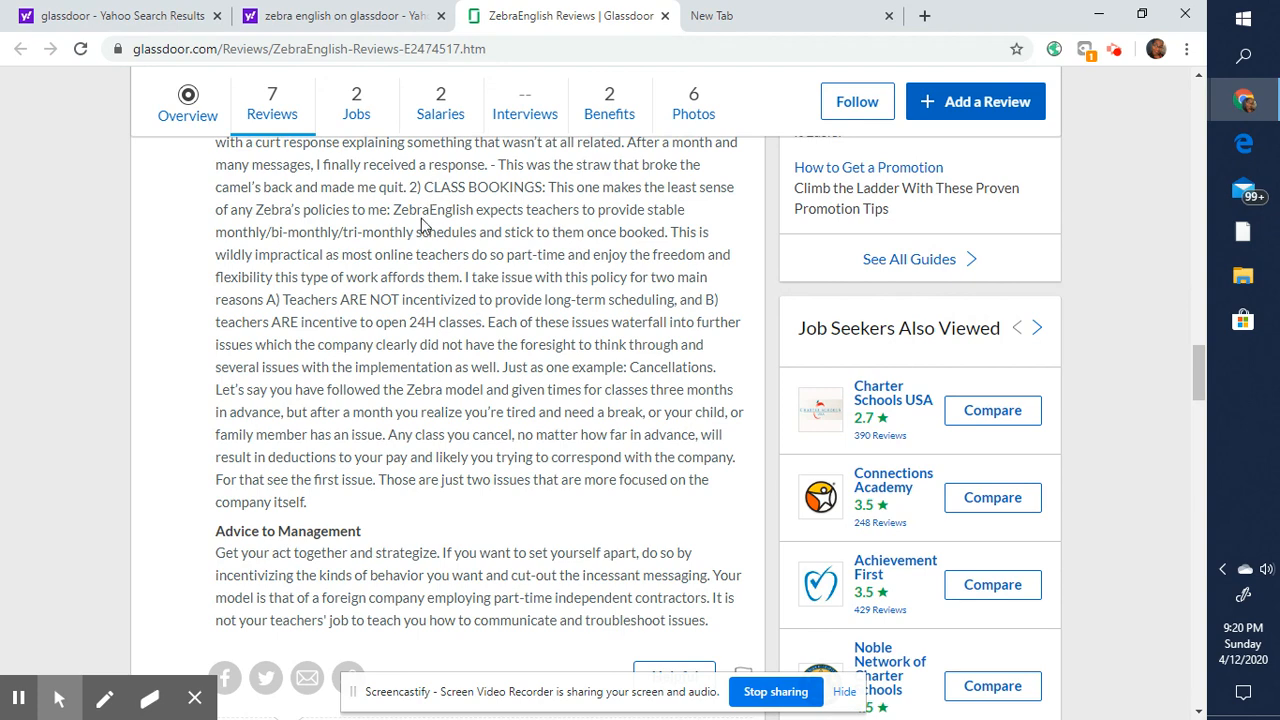
mouse_move(476, 284)
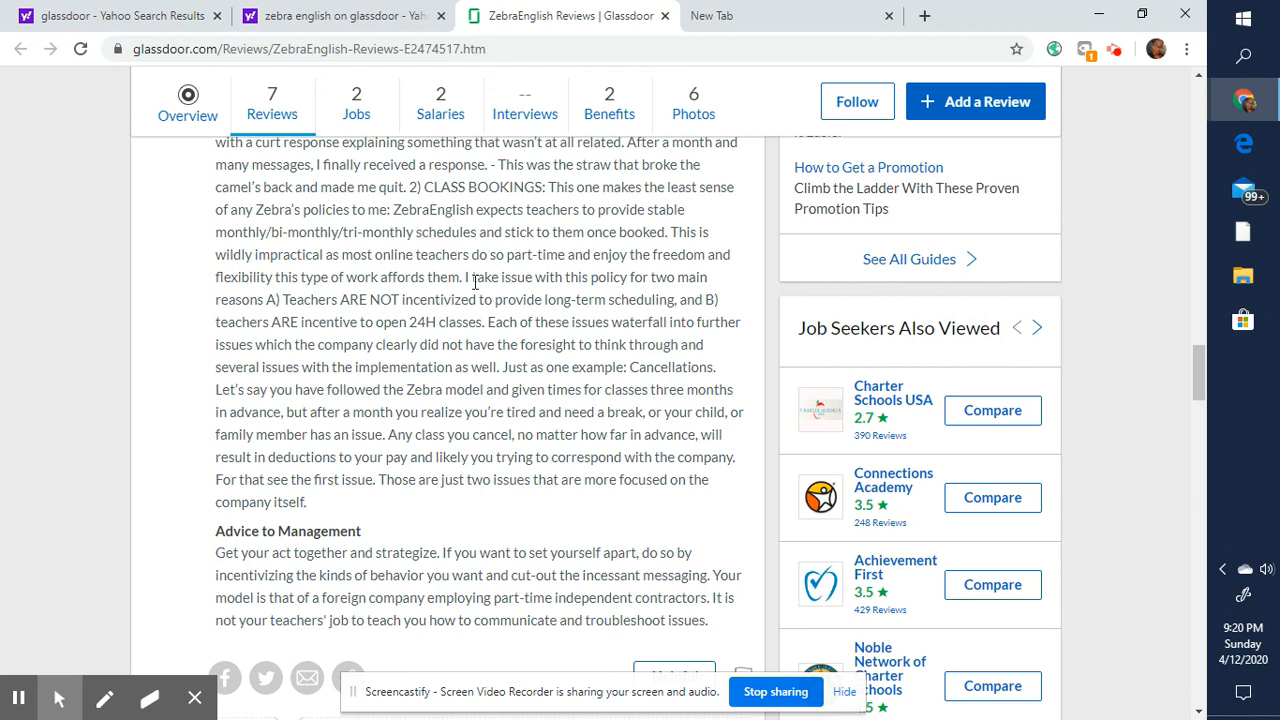
mouse_move(312, 300)
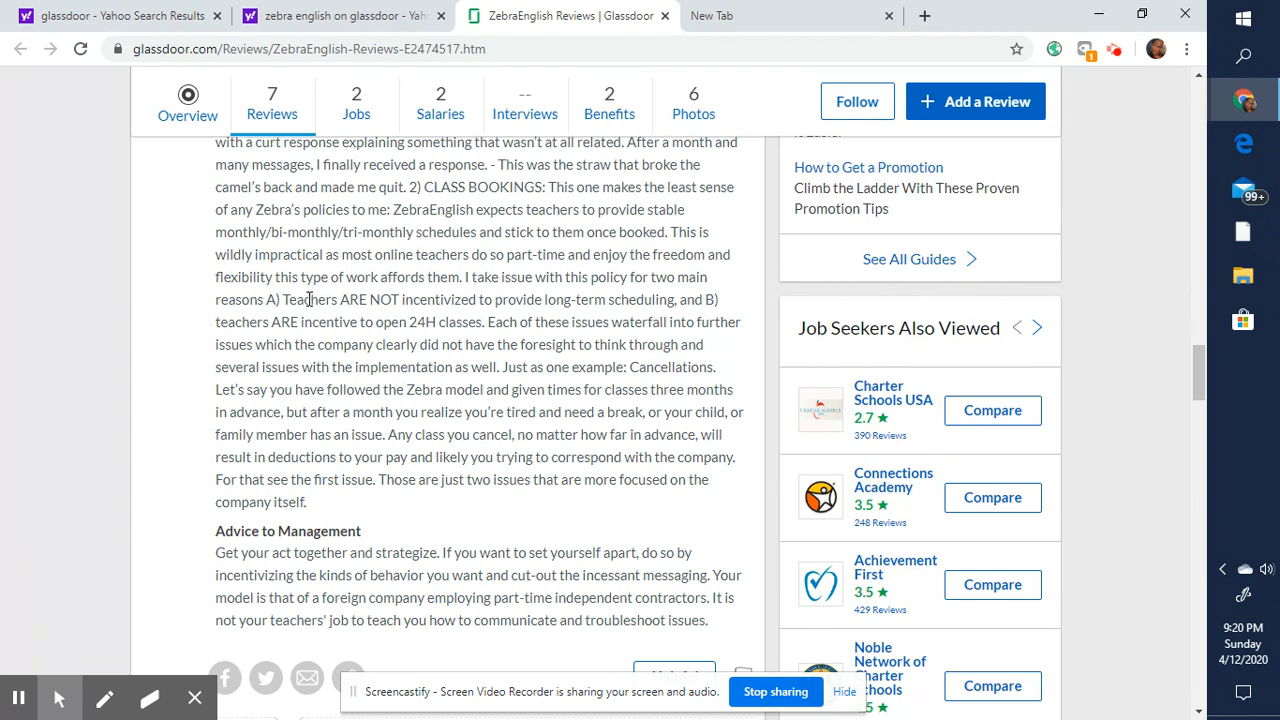
mouse_move(288, 300)
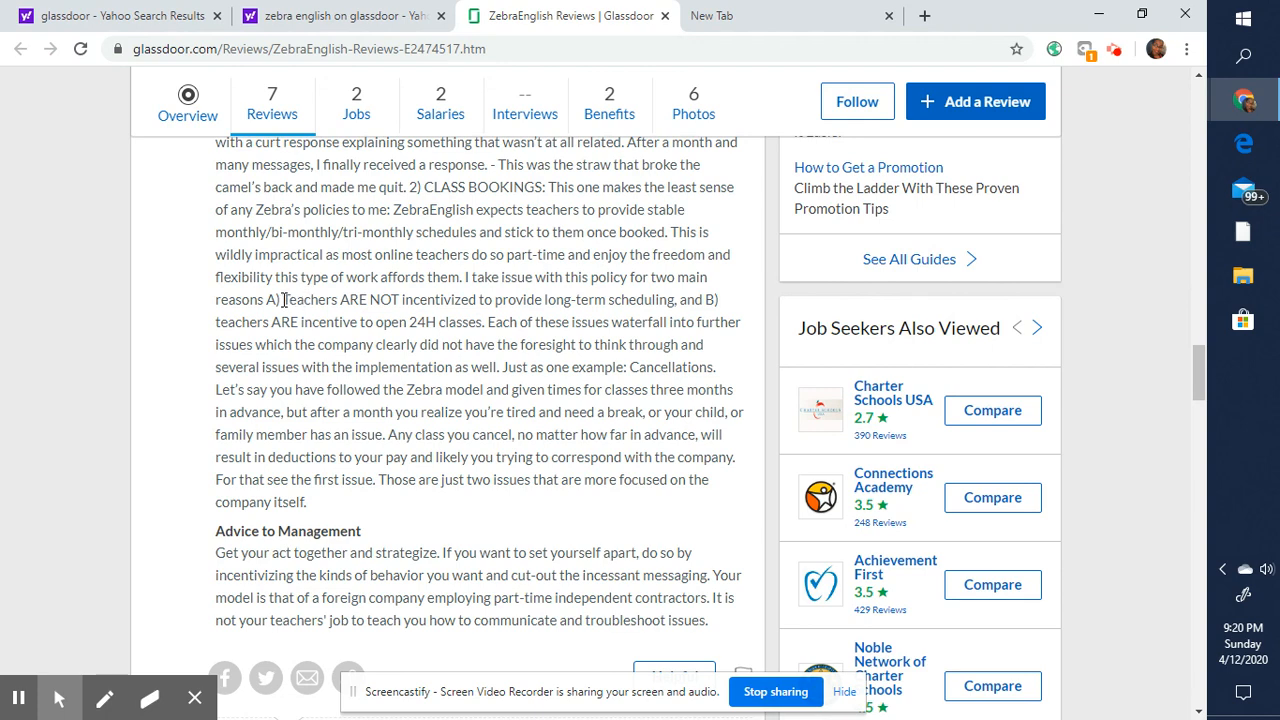
- Highlight 'Teachers ARE NOT incentivized to provide long-term scheduling' and dismiss the popup
drag(284, 300, 410, 300)
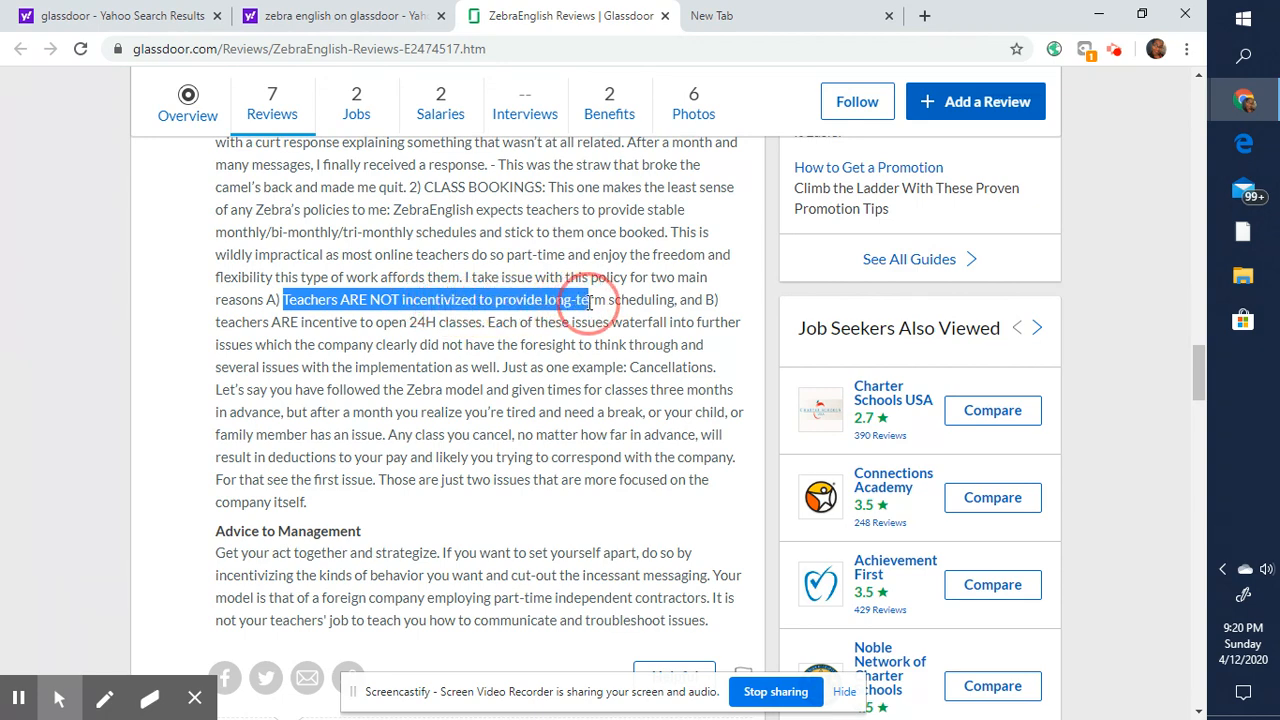
drag(590, 300, 676, 300)
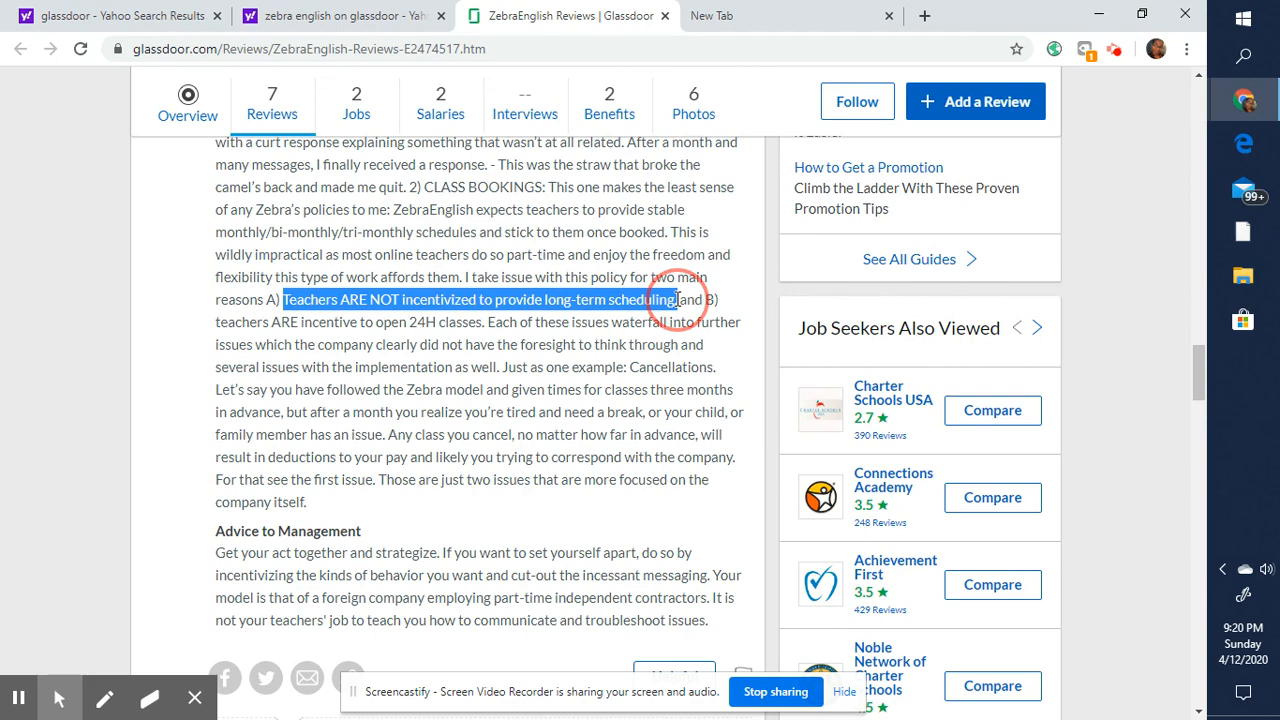
click(676, 300)
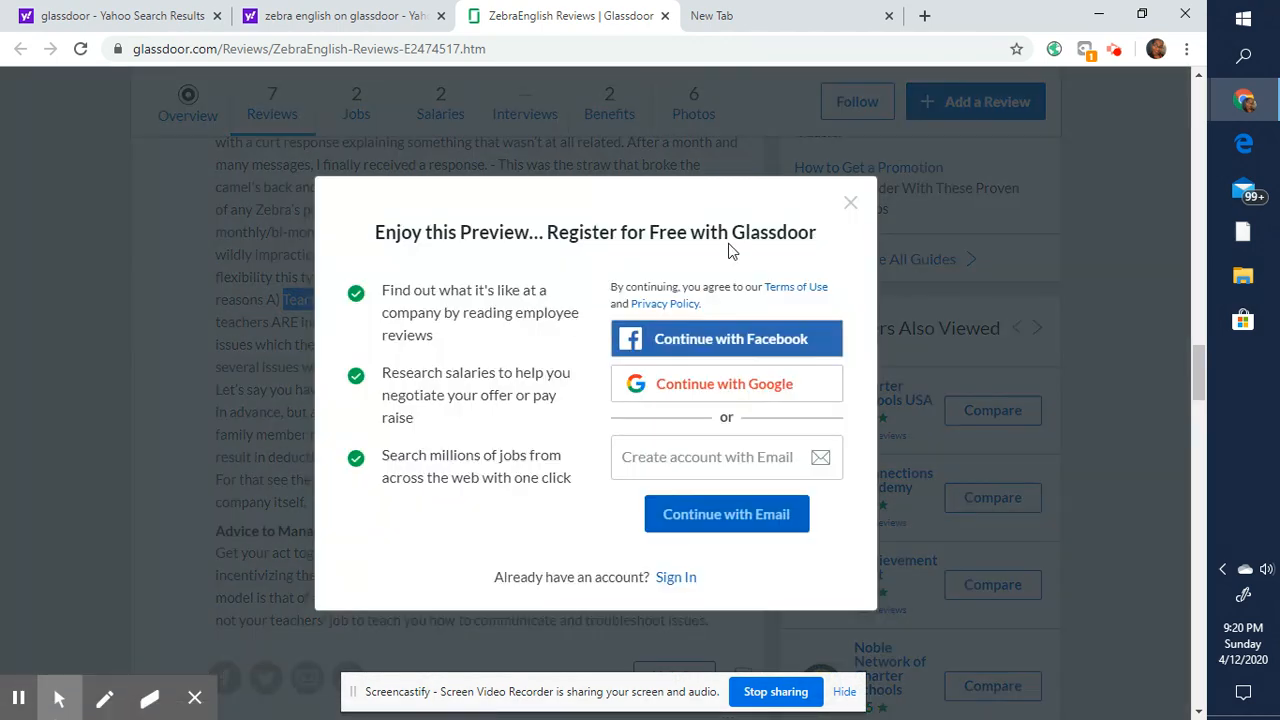
click(850, 202)
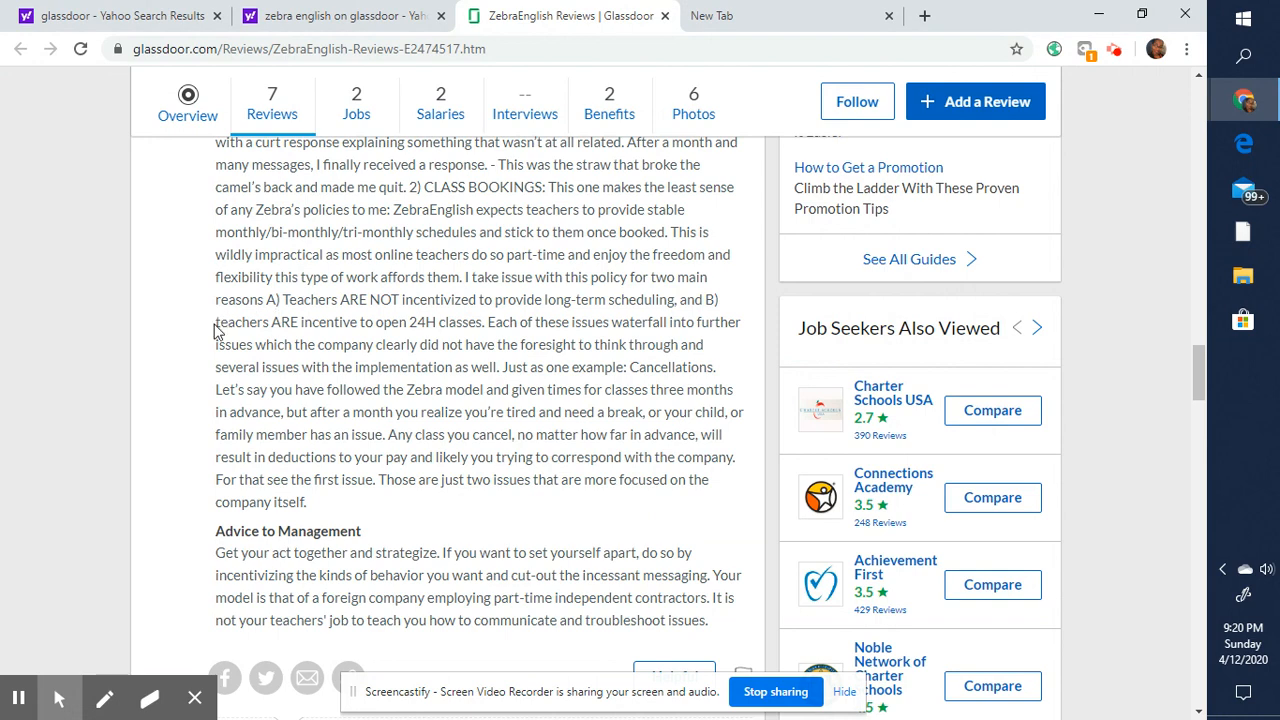
- Highlight 'teachers ARE incentive to open 24H classes' and continue down the review
drag(216, 322, 364, 322)
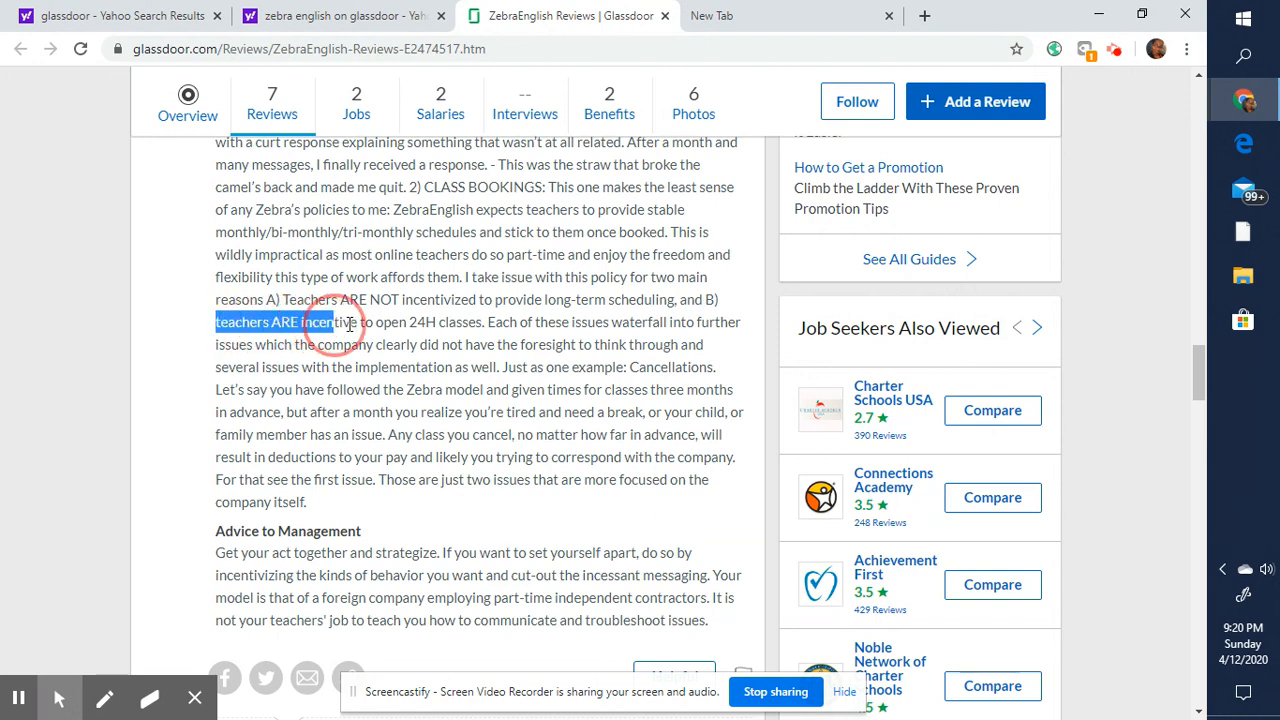
drag(330, 322, 480, 322)
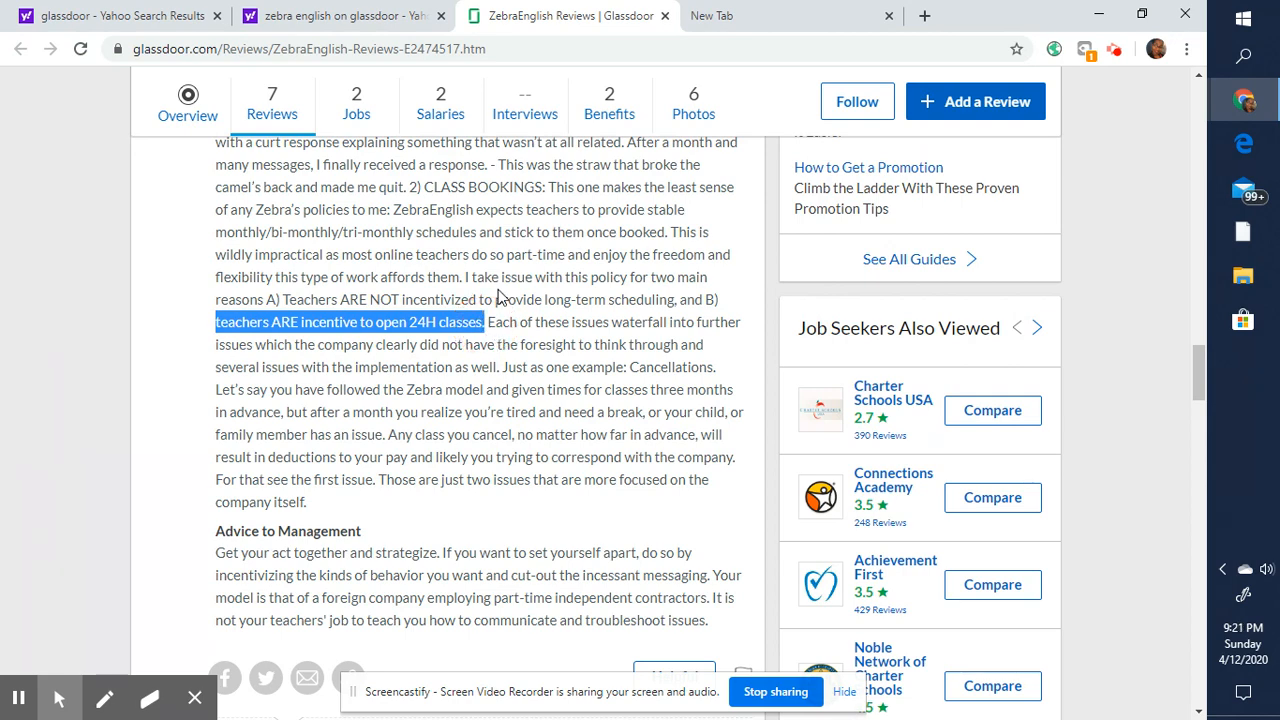
mouse_move(610, 318)
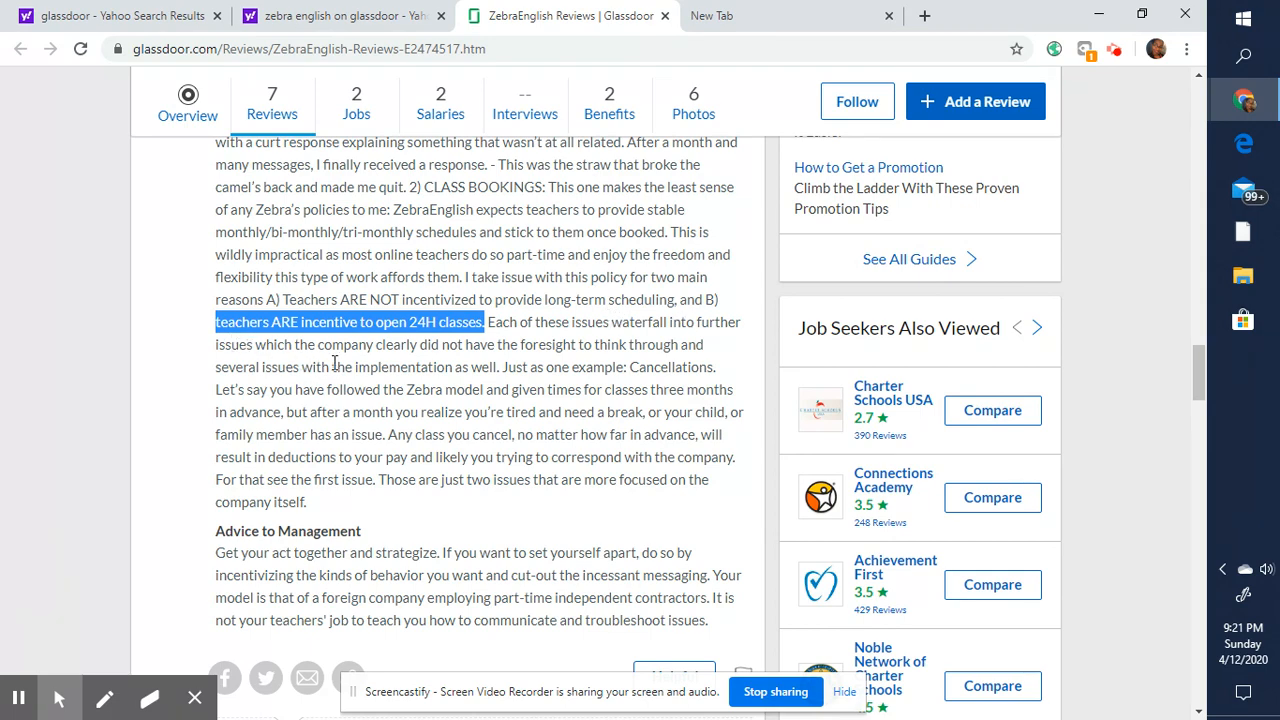
mouse_move(504, 322)
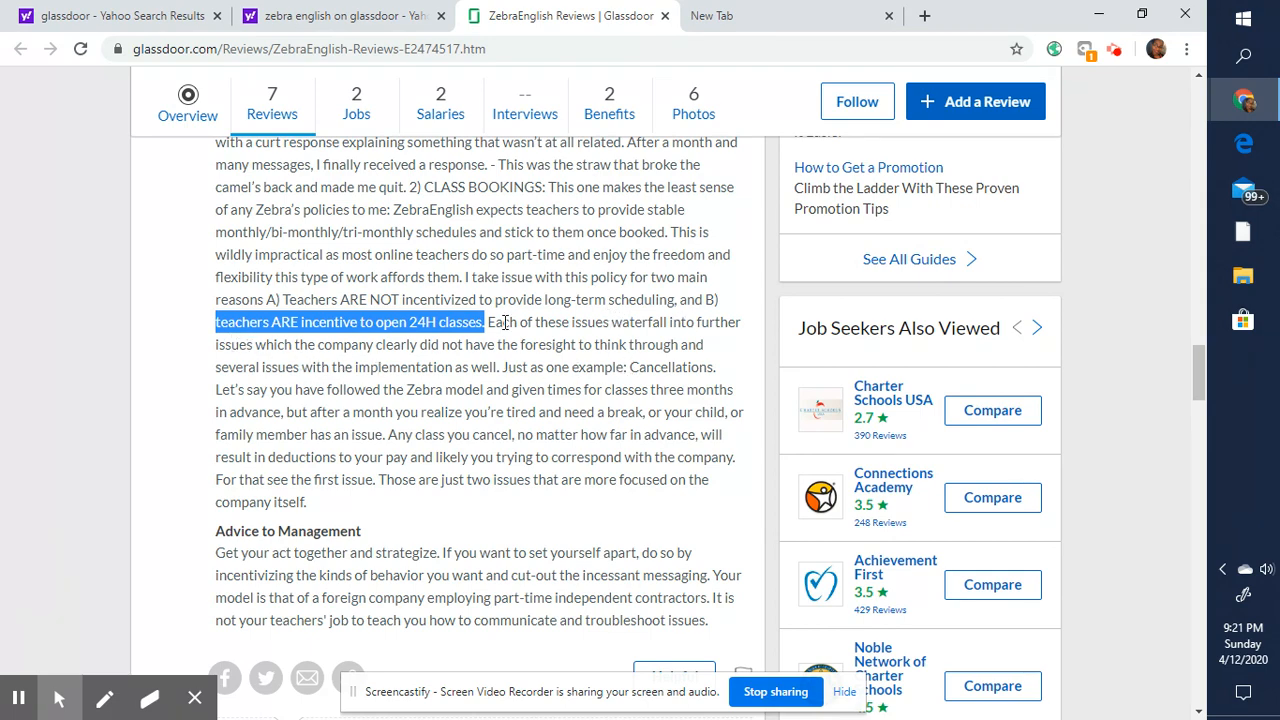
scroll(down, 3)
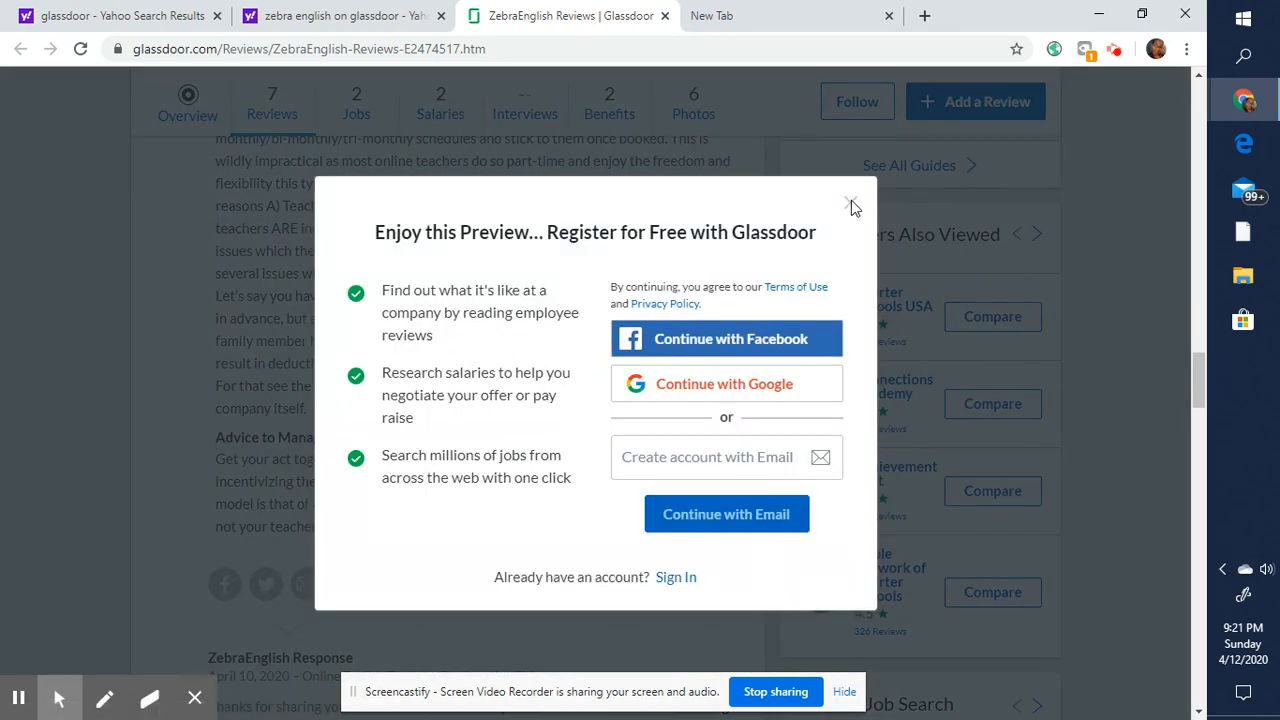
- Dismiss the register popup and scroll further down the review, selecting a passage on the way
click(852, 200)
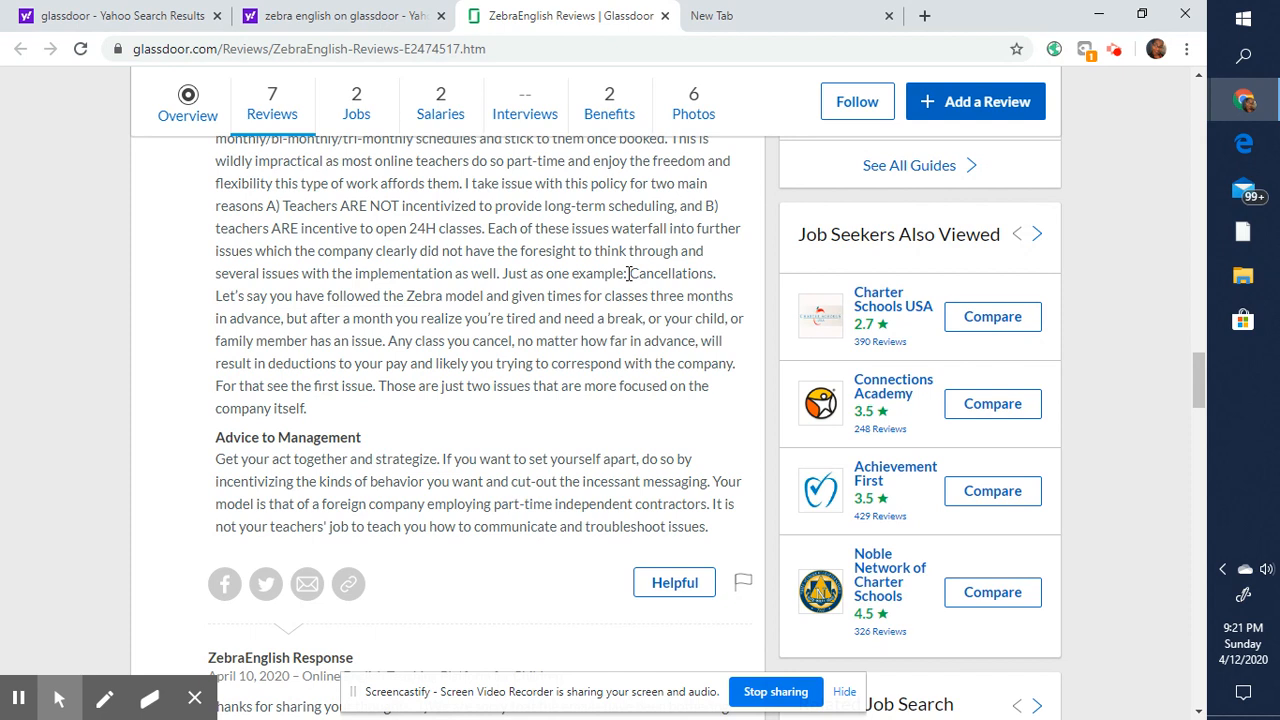
mouse_move(498, 248)
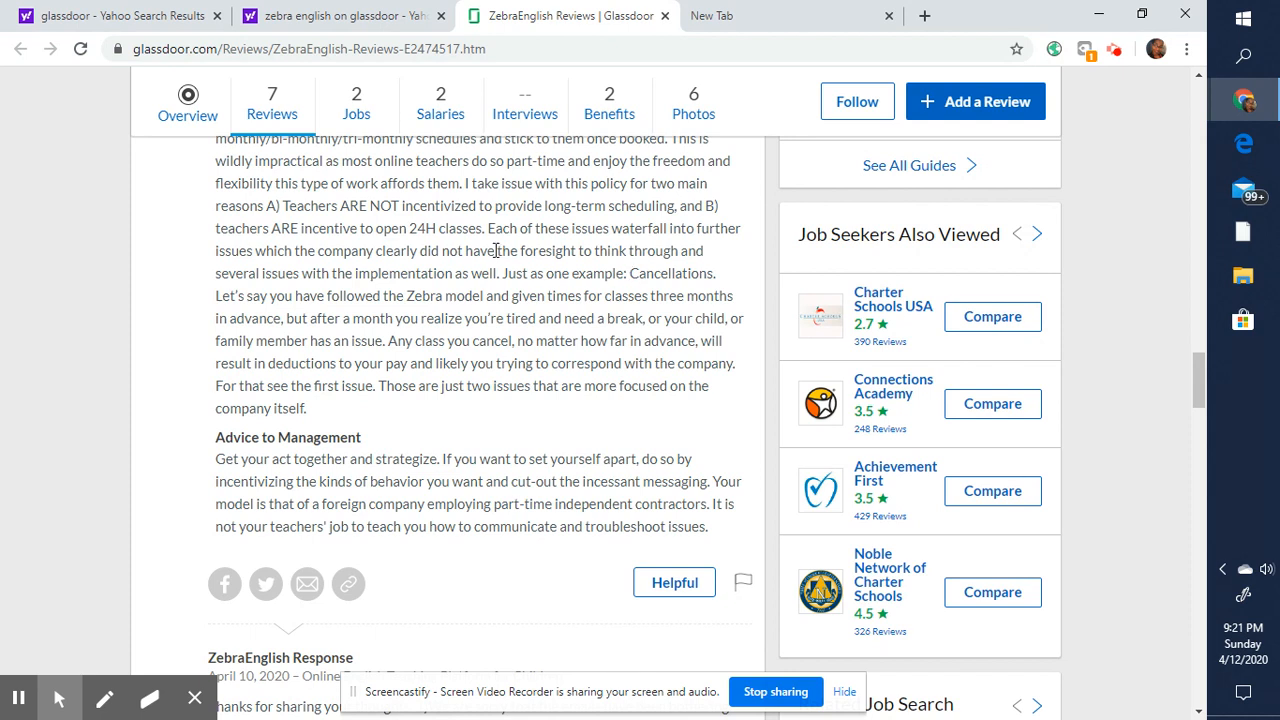
mouse_move(416, 228)
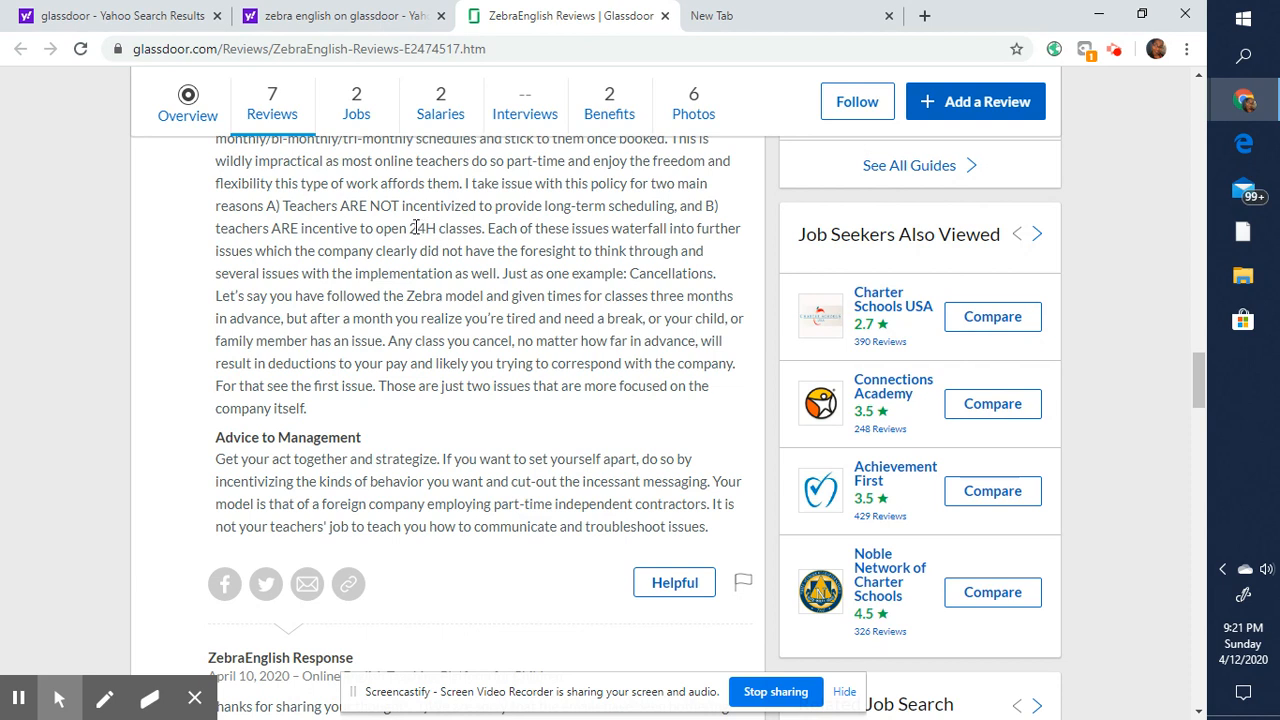
mouse_move(416, 228)
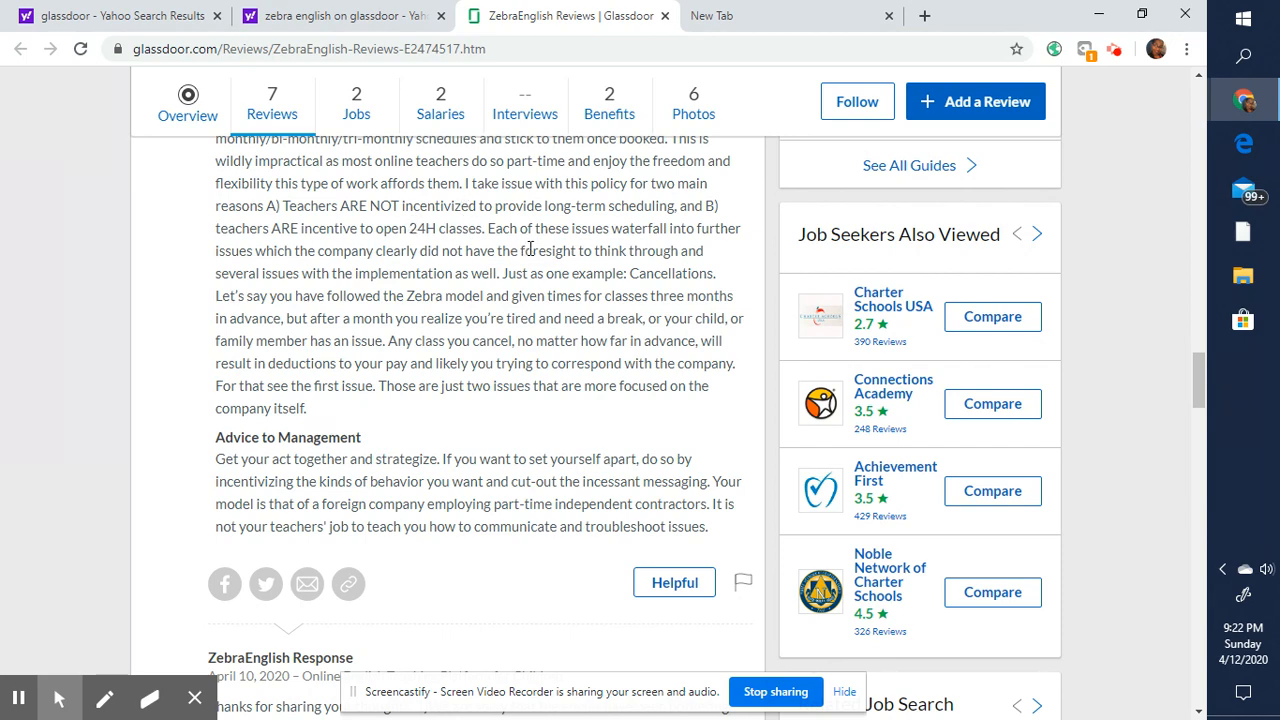
scroll(down, 3)
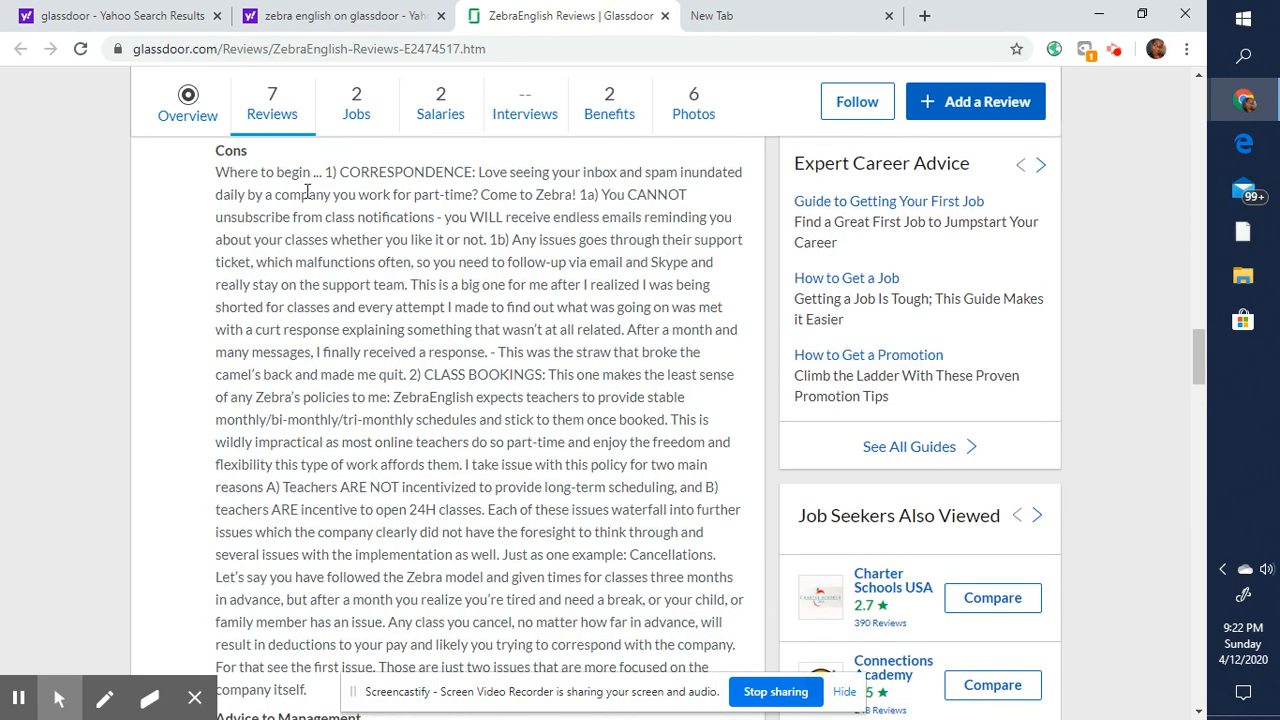
drag(216, 172, 362, 240)
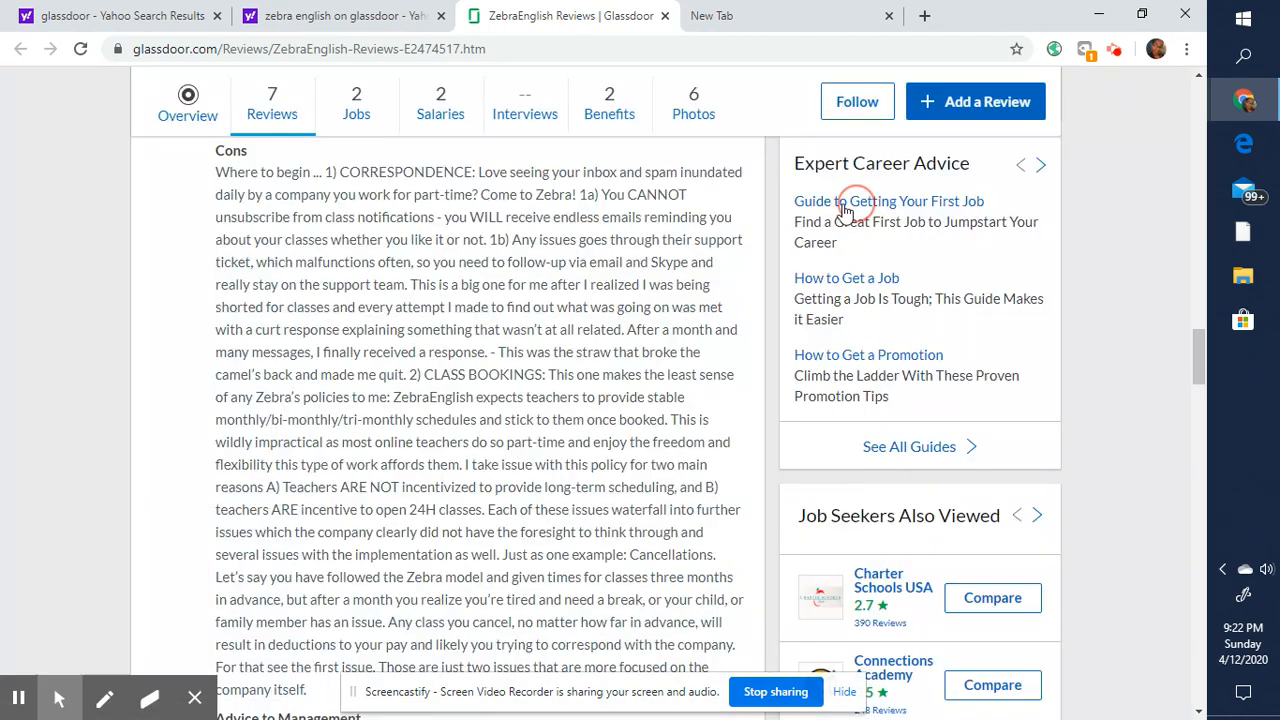
scroll(down, 3)
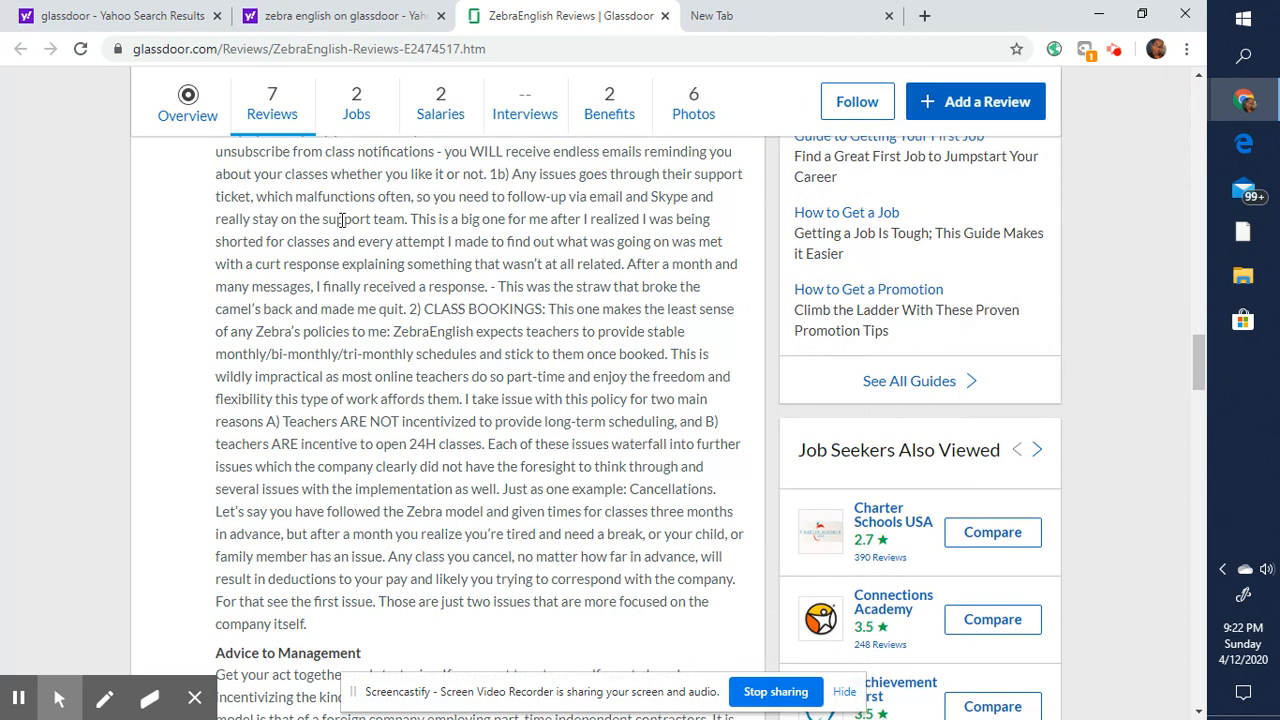
scroll(down, 3)
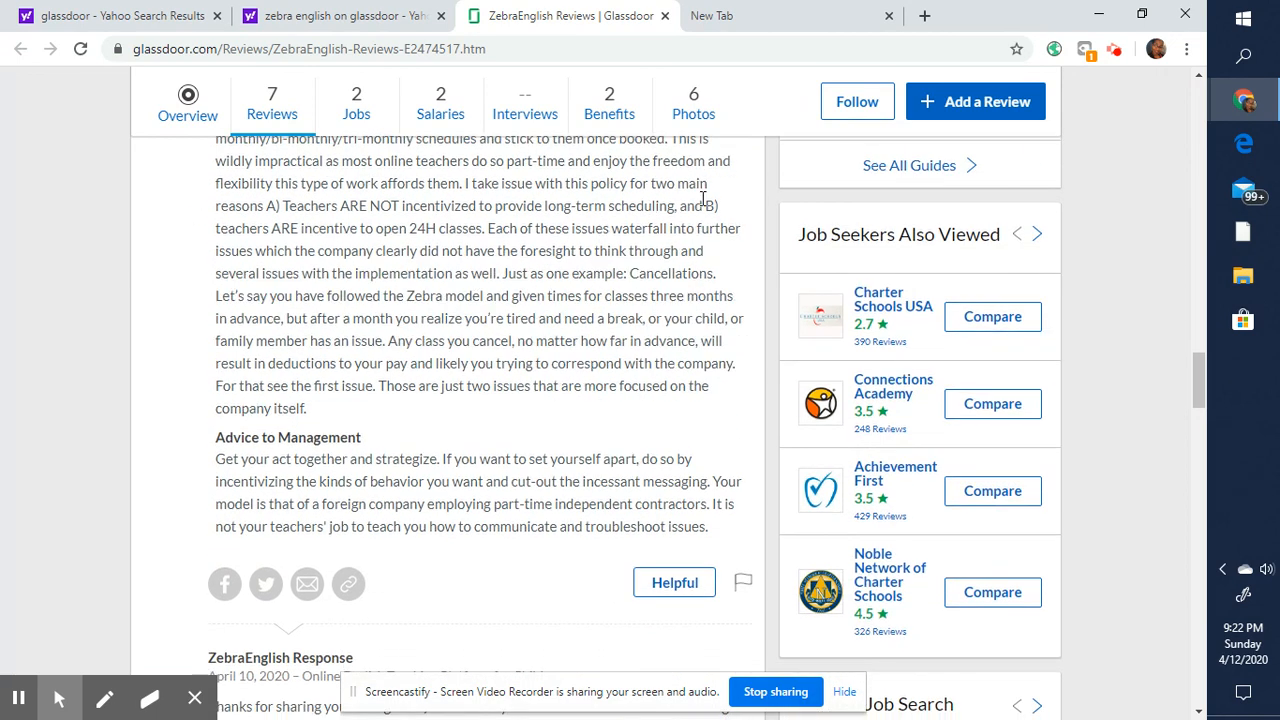
mouse_move(390, 280)
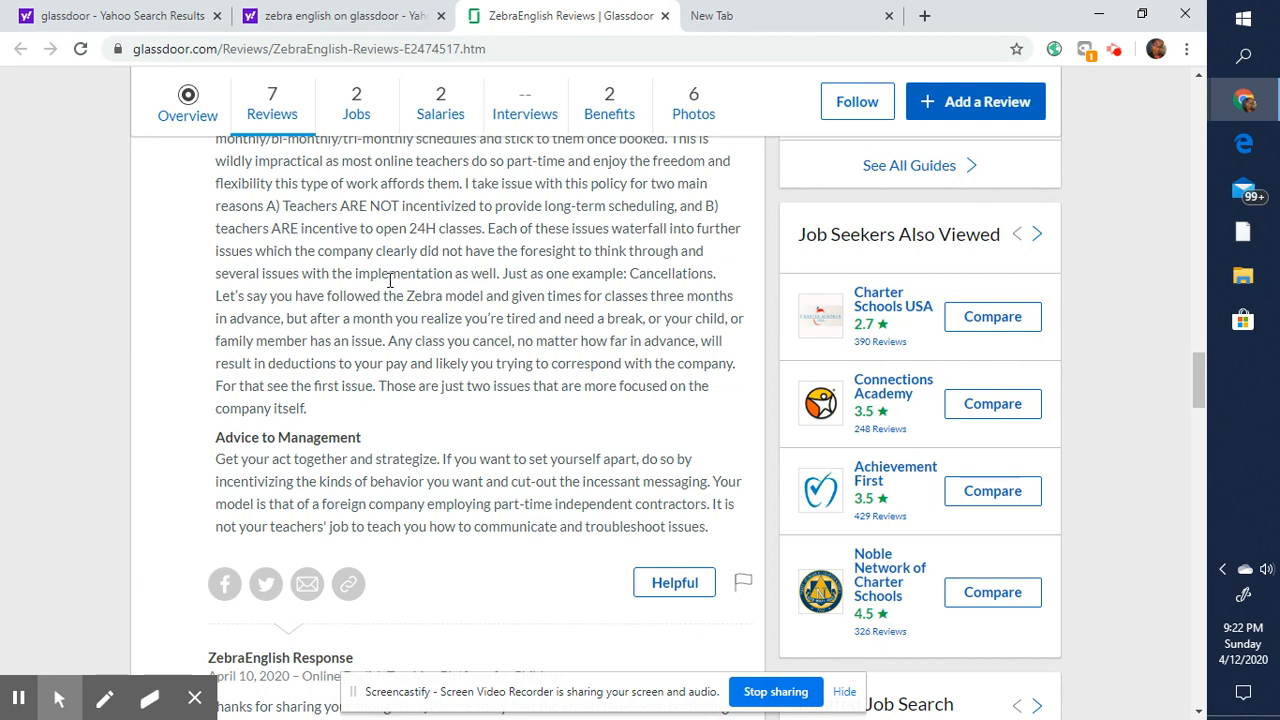
mouse_move(658, 270)
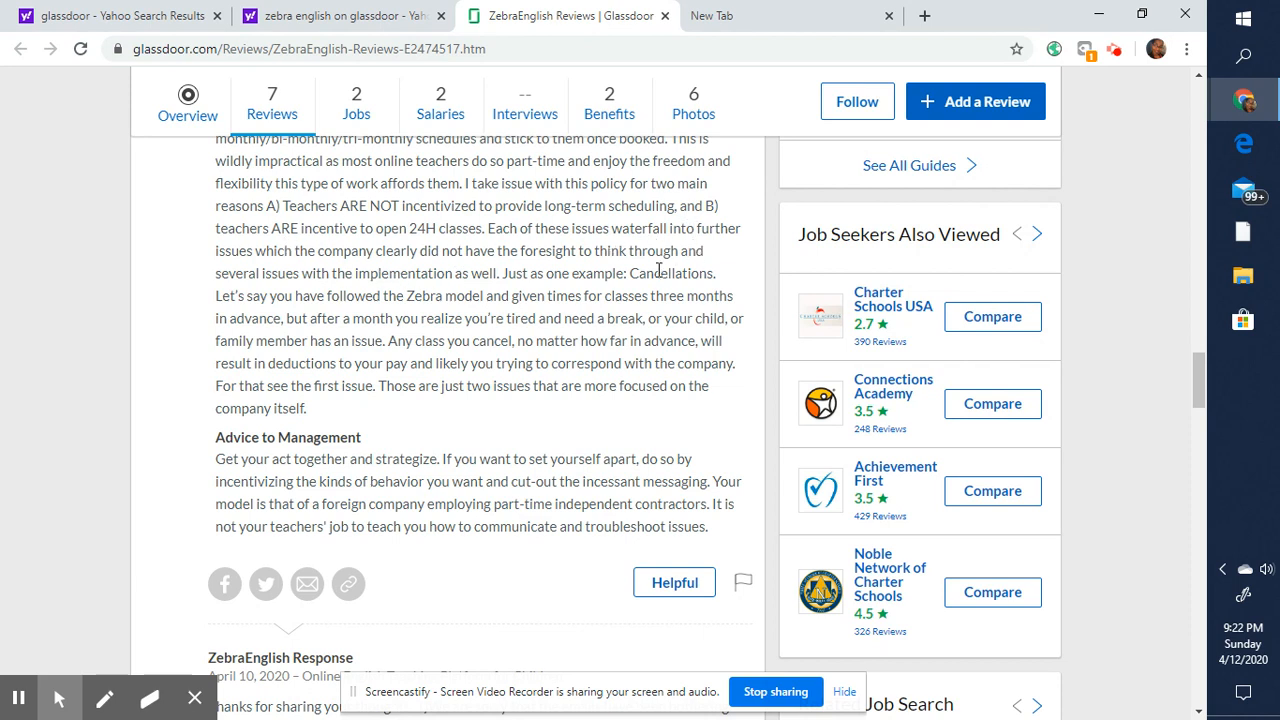
- Highlight the Cancellations example about the Zebra model and close the popup
double_click(634, 272)
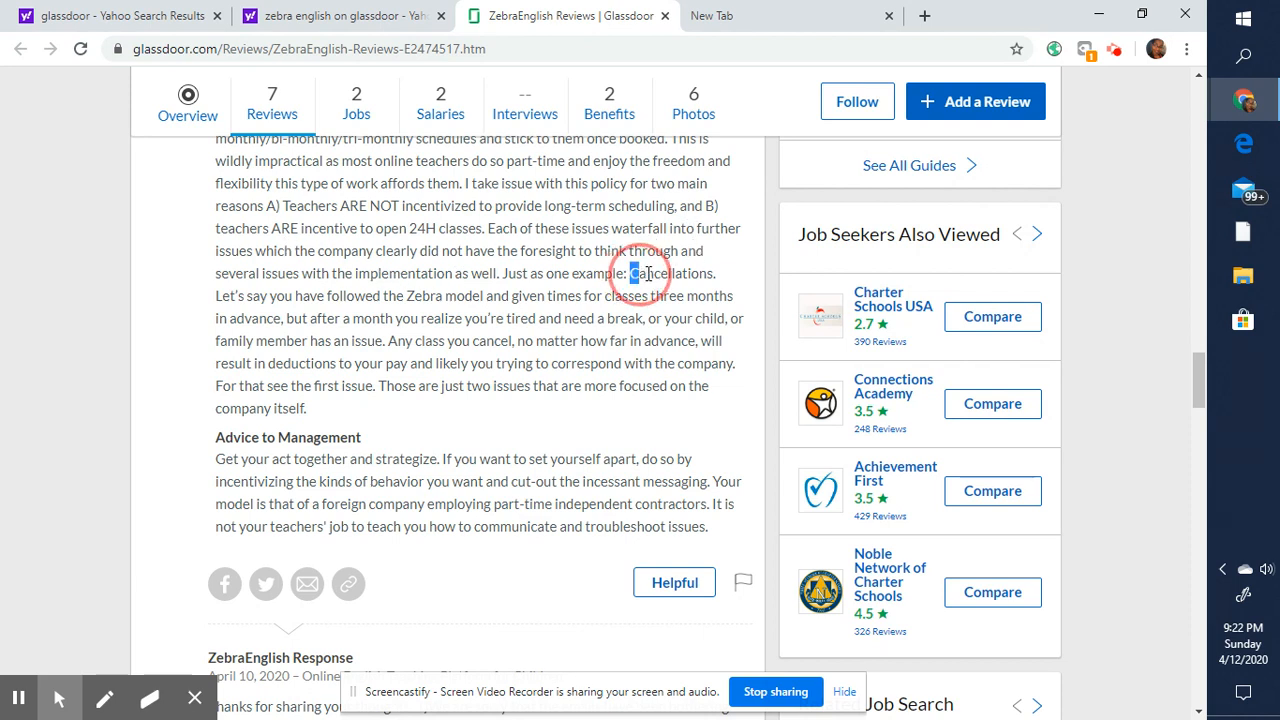
double_click(672, 272)
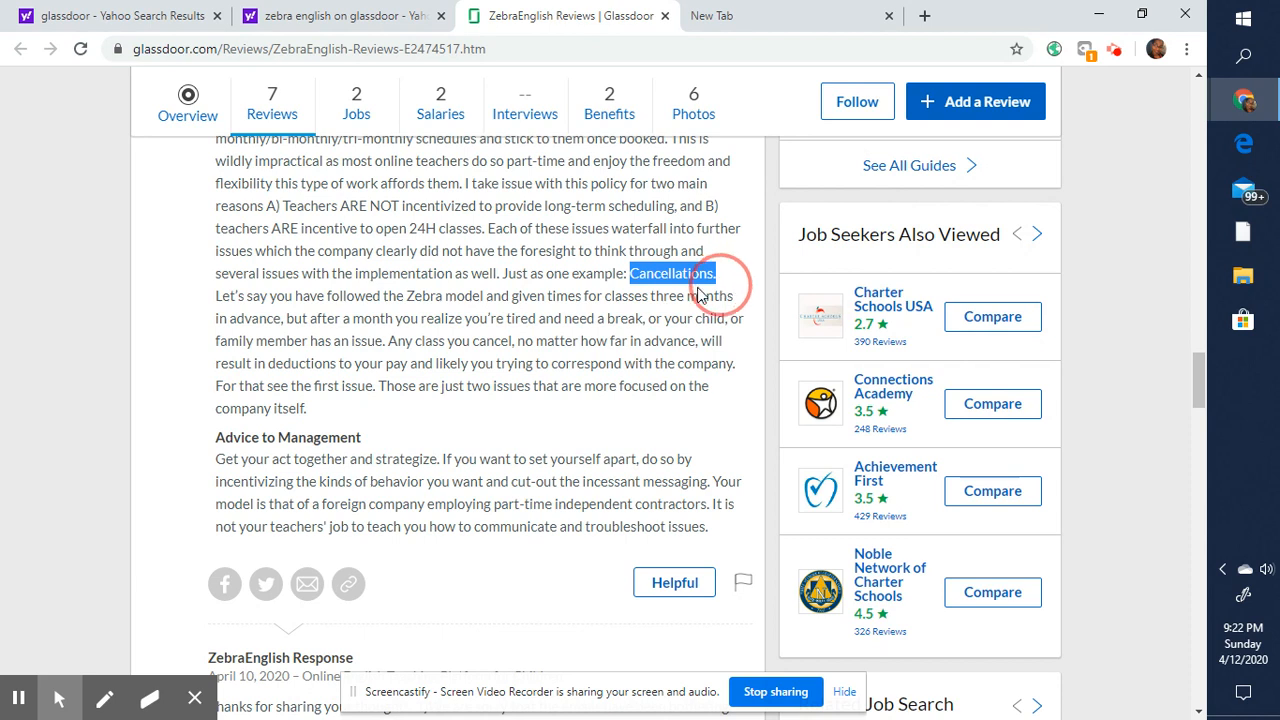
drag(700, 290, 504, 296)
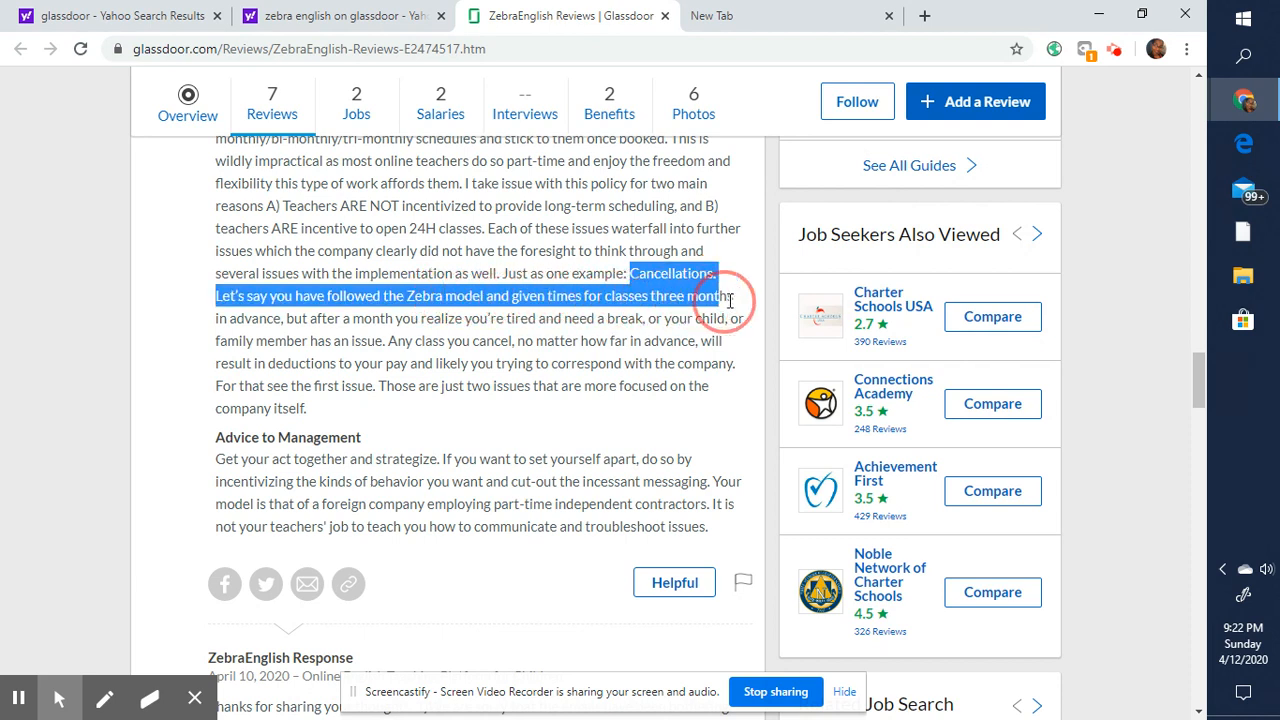
drag(710, 296, 460, 318)
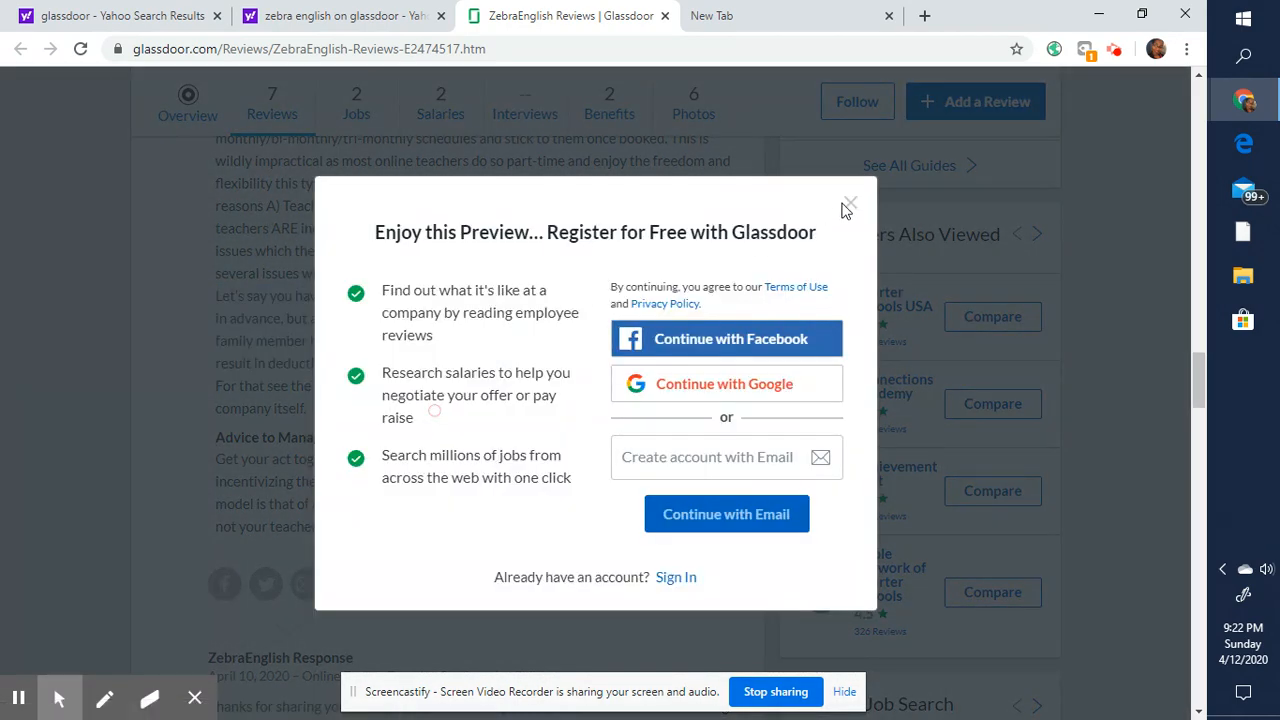
click(848, 204)
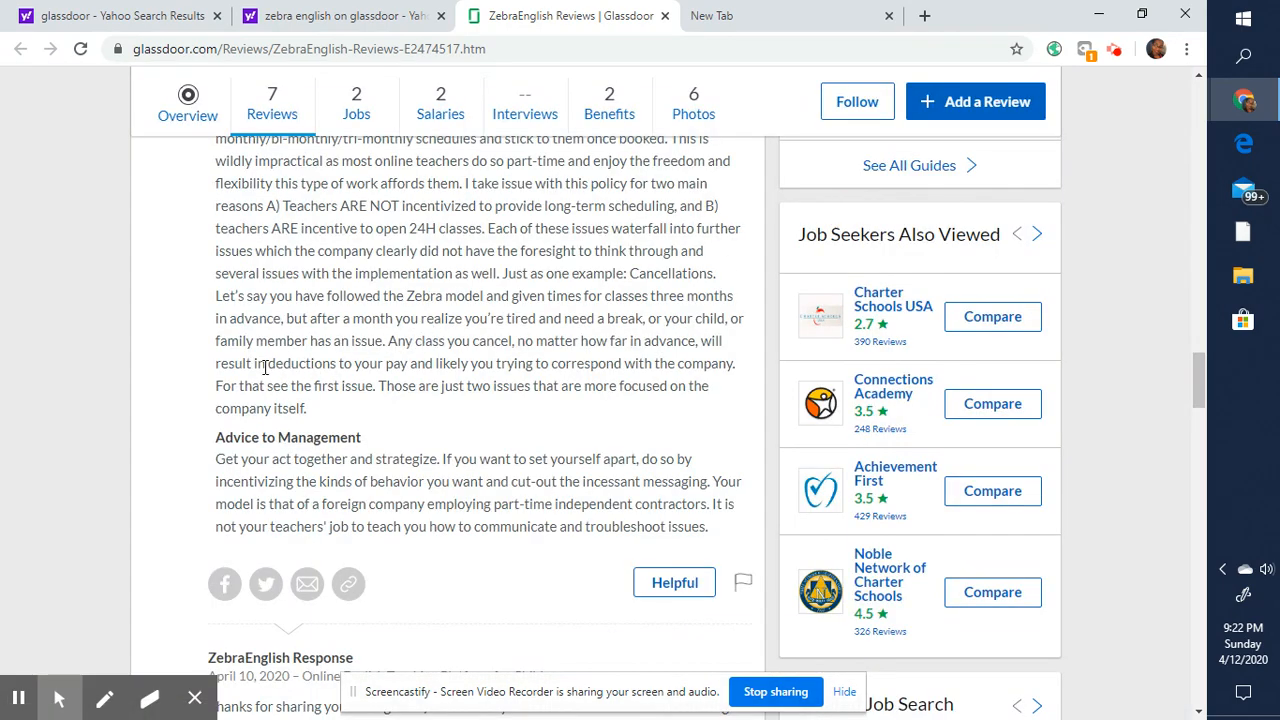
- Highlight 'in deductions' and then 'For that see the first issue', closing each popup
double_click(290, 364)
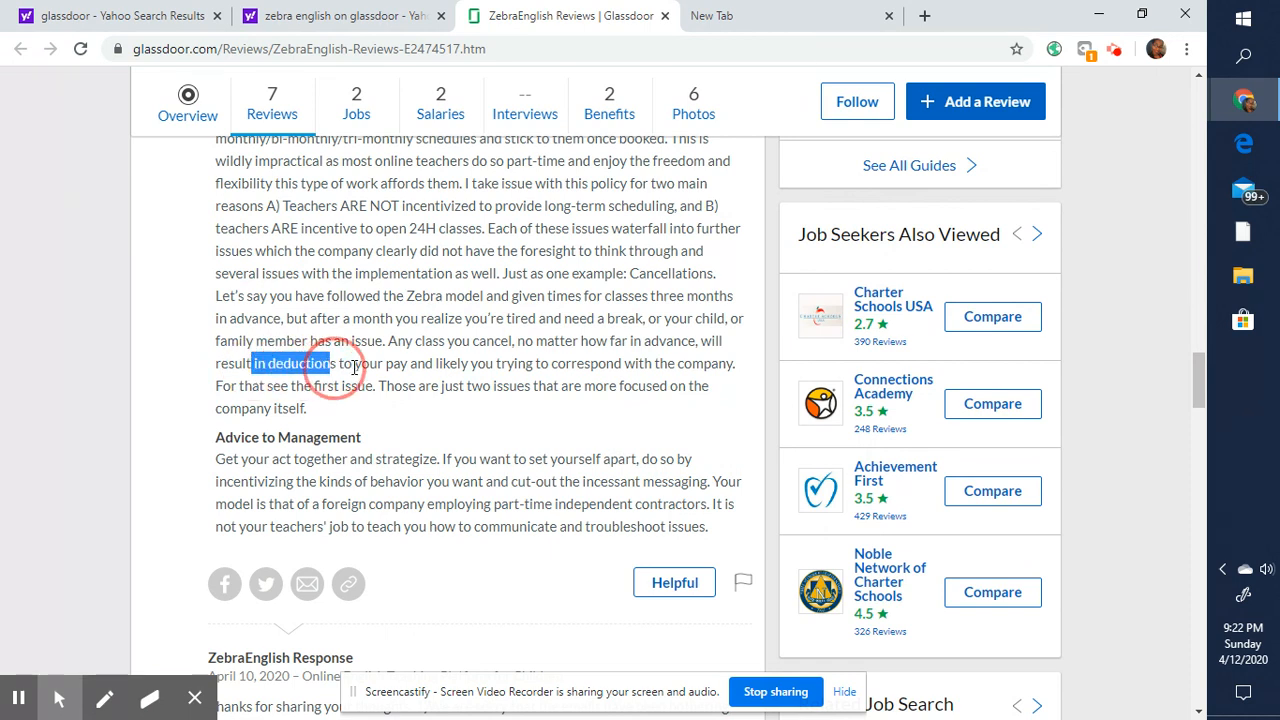
drag(340, 364, 410, 364)
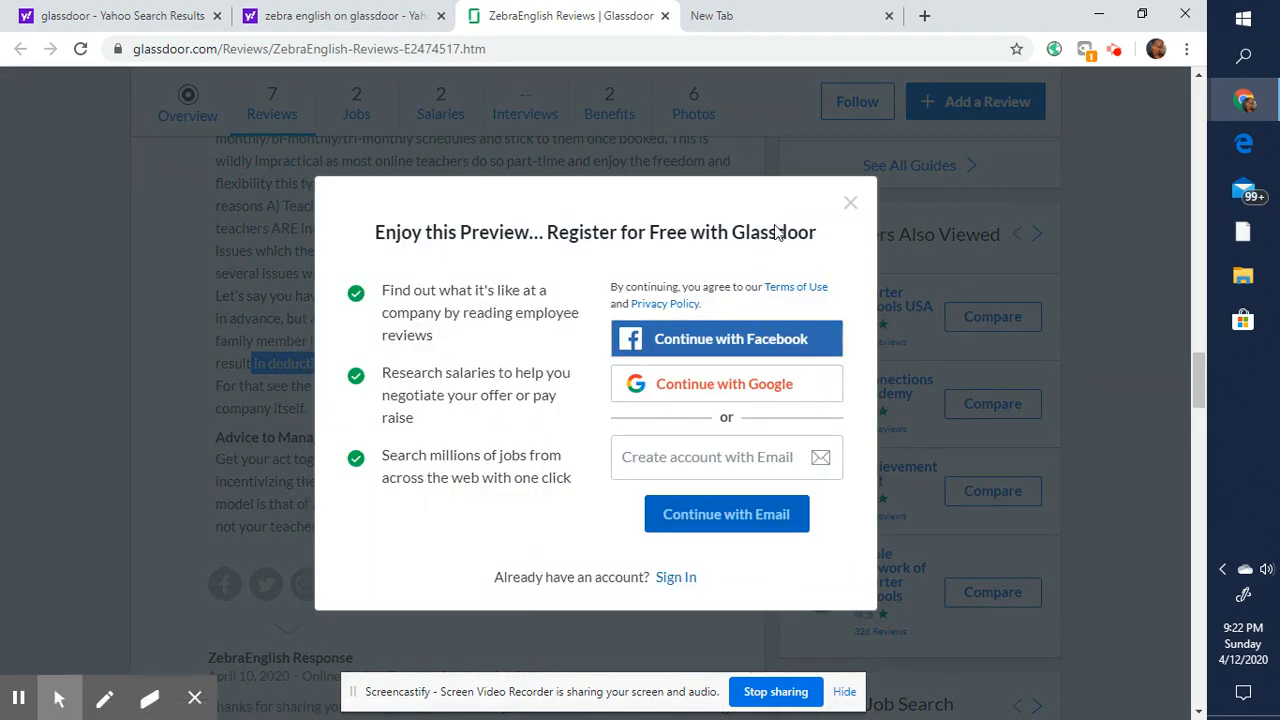
click(850, 202)
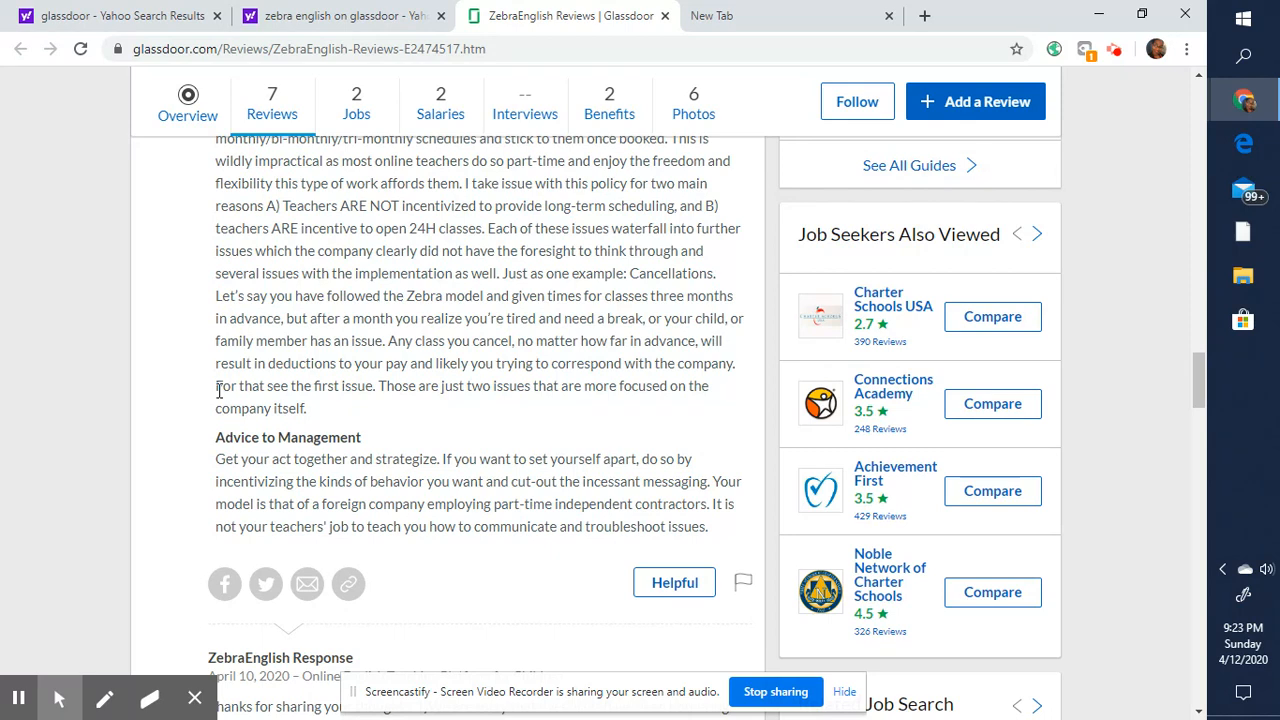
double_click(252, 386)
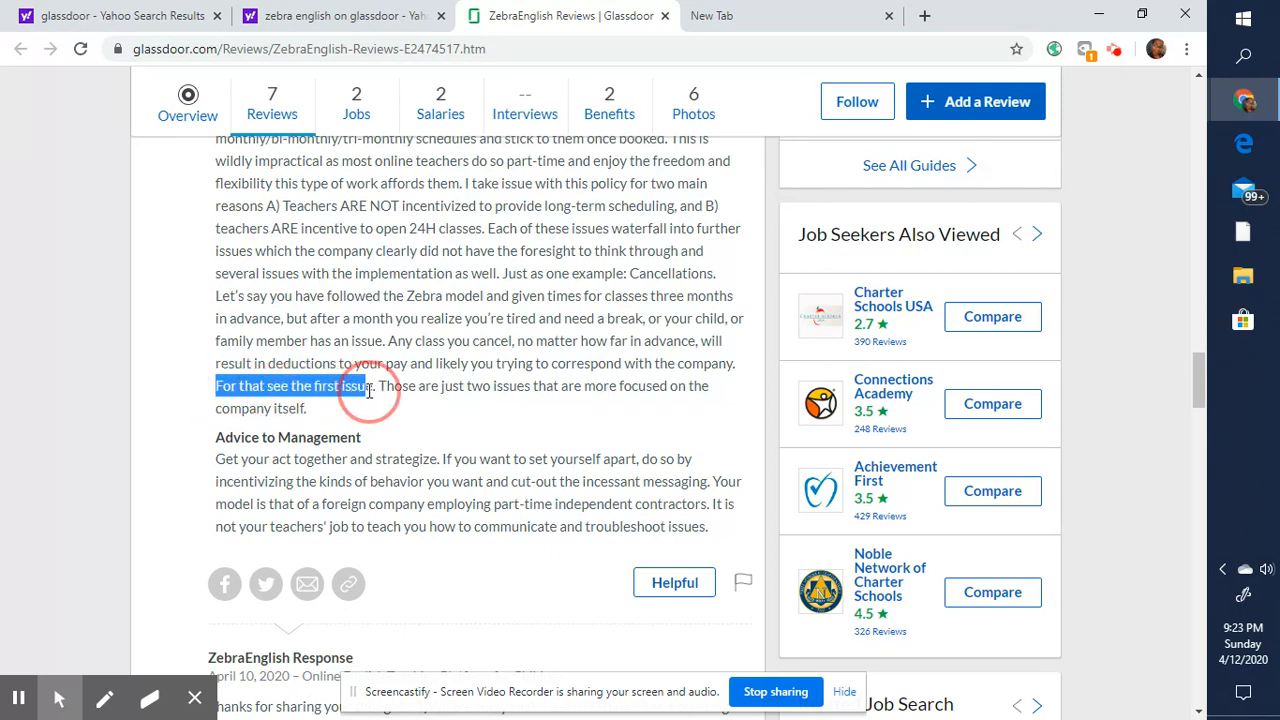
drag(376, 384, 656, 408)
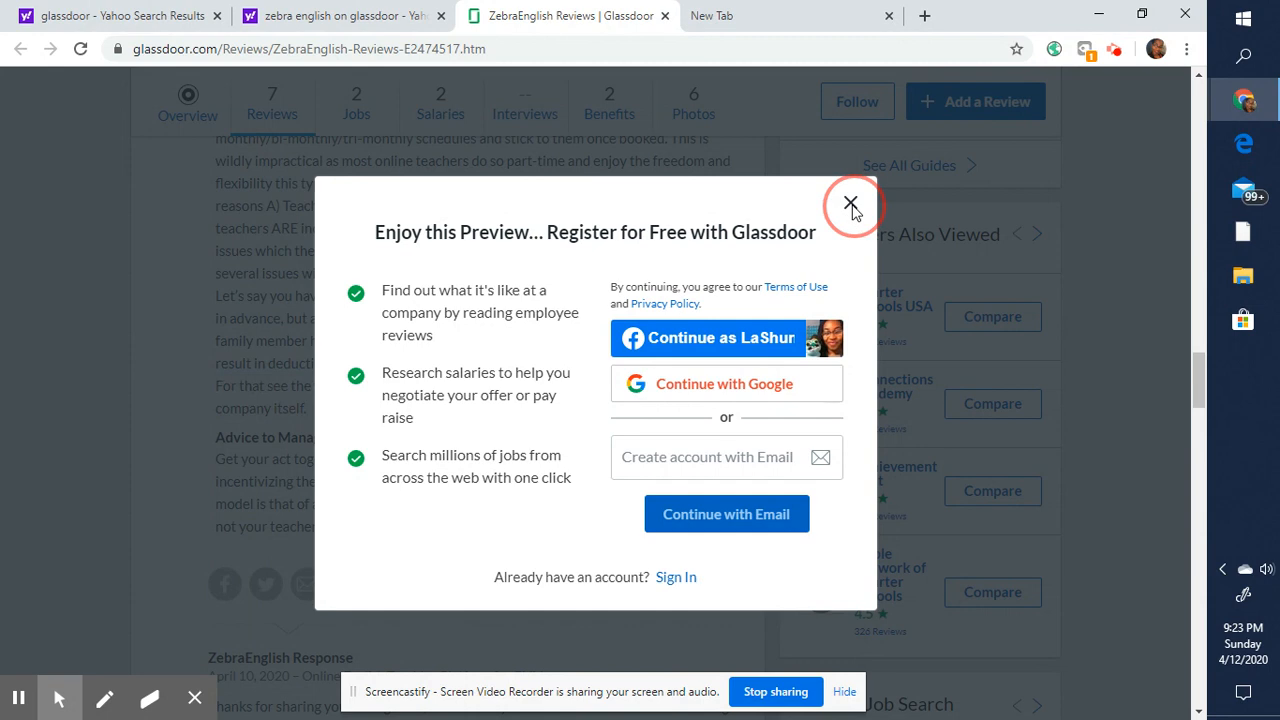
click(852, 204)
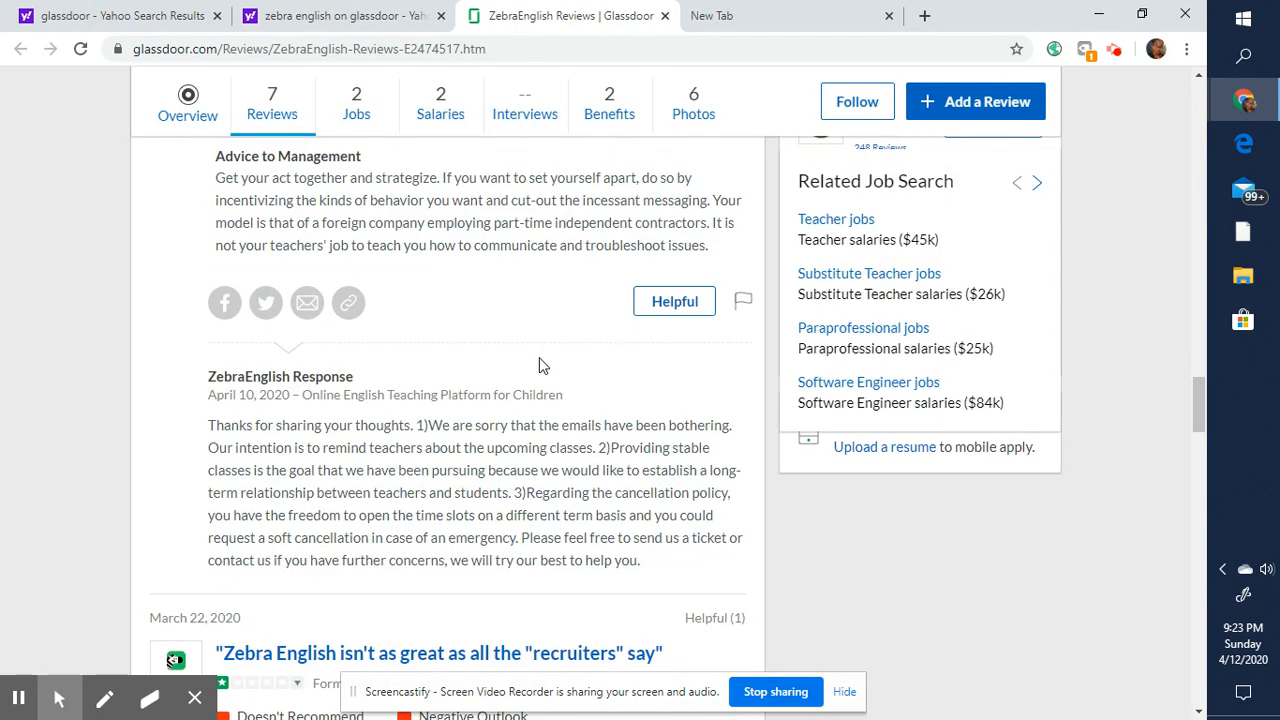
scroll(down, 3)
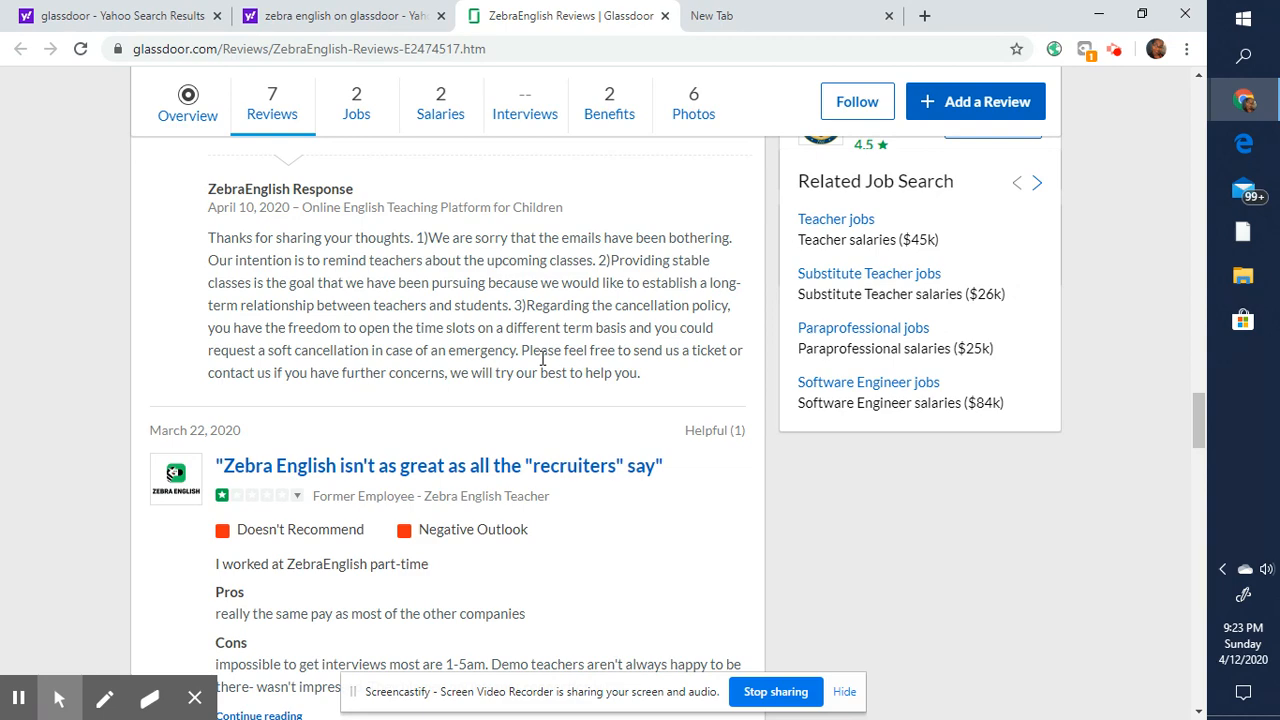
scroll(down, 3)
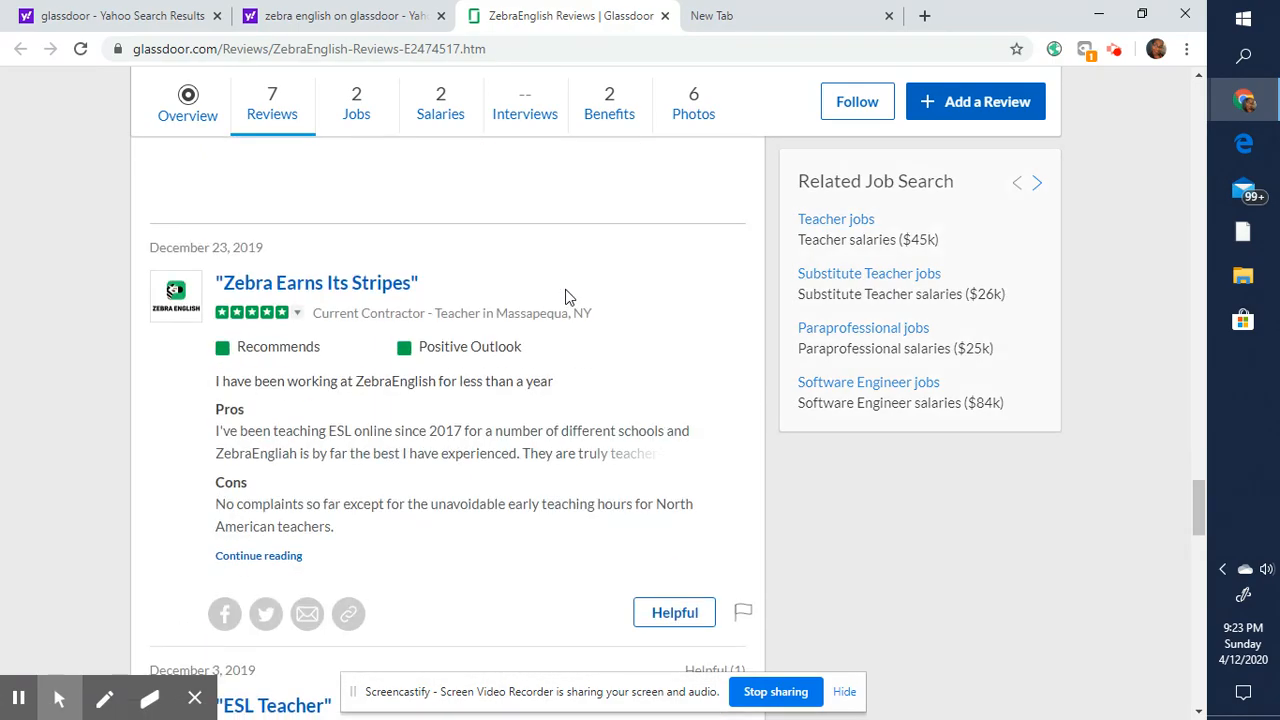
scroll(down, 3)
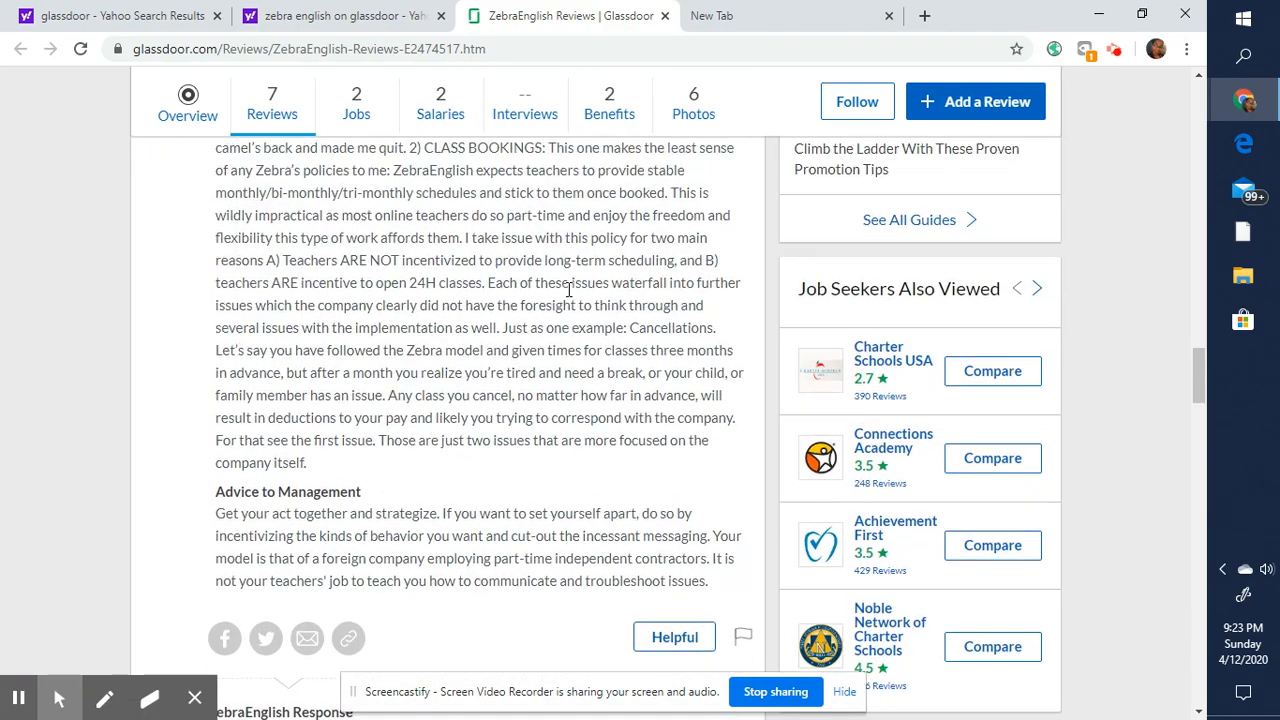
scroll(down, 3)
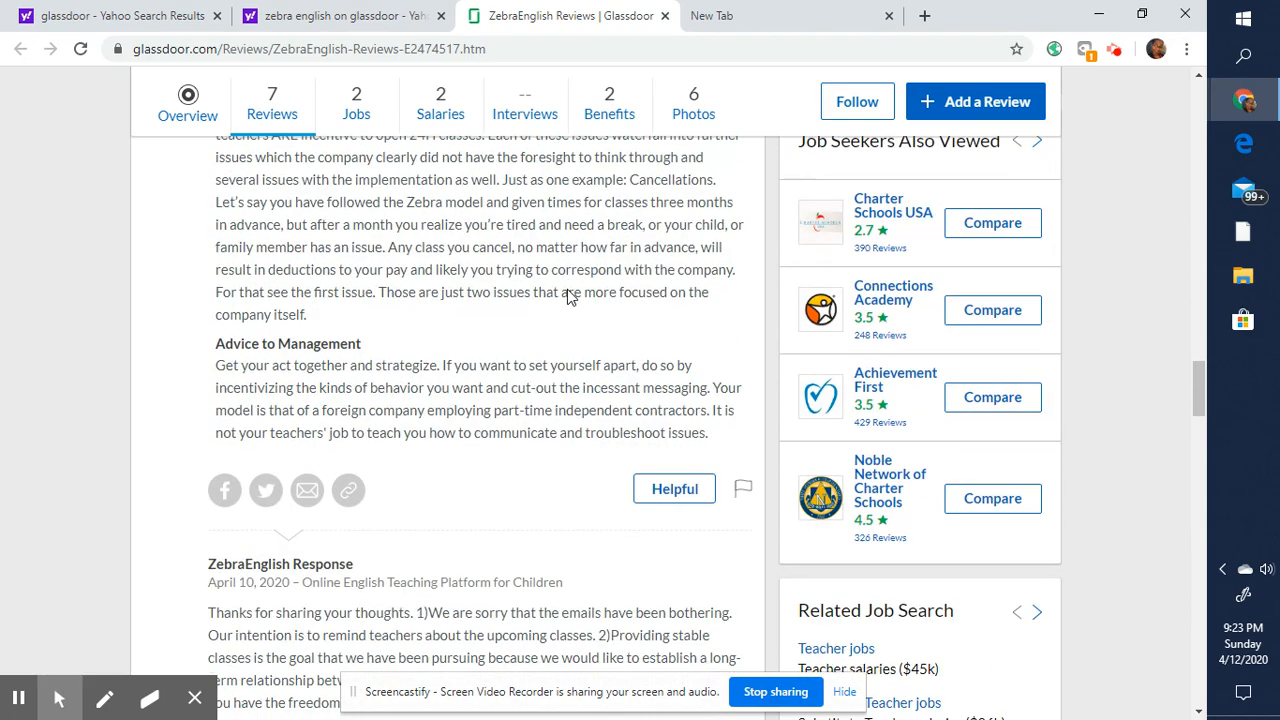
scroll(down, 3)
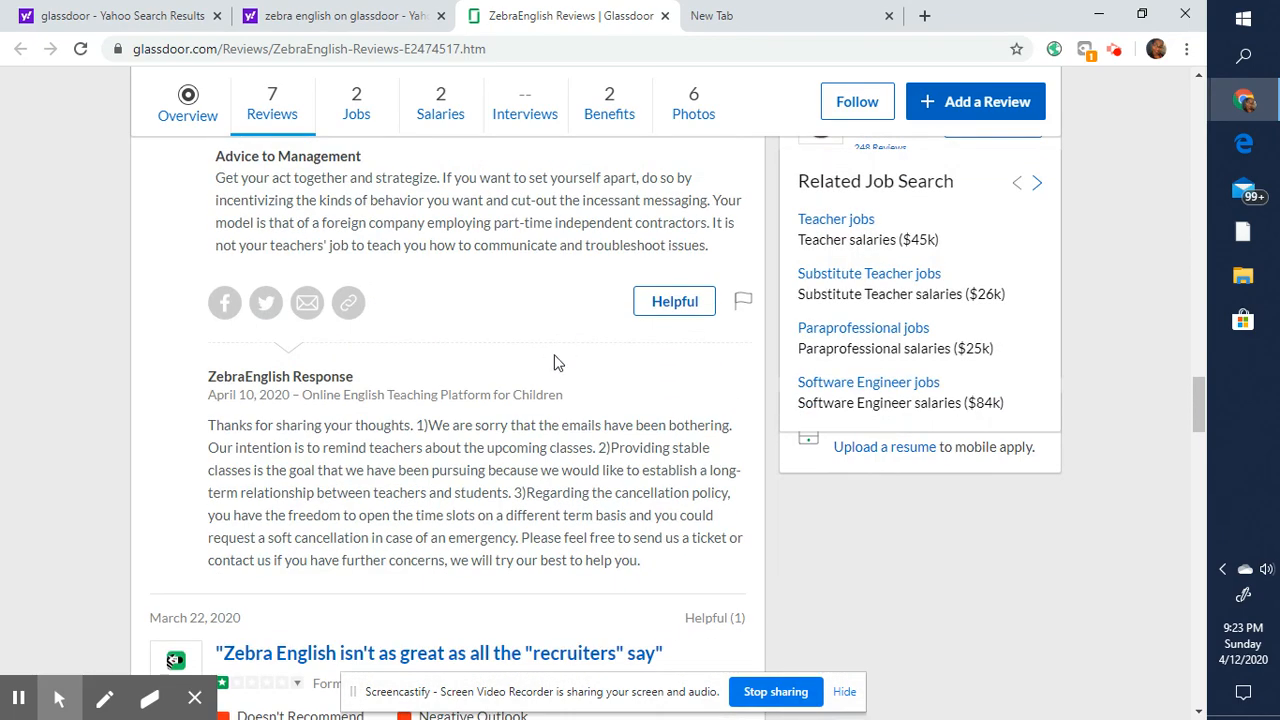
scroll(down, 3)
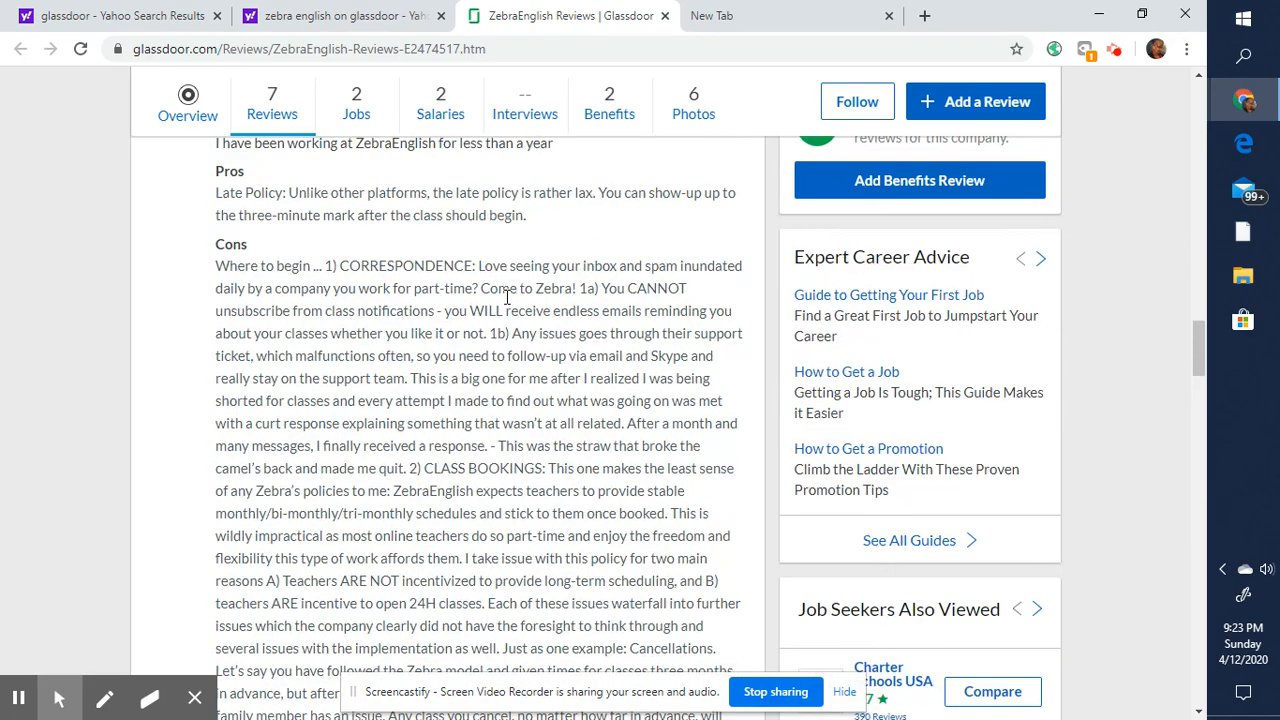
scroll(down, 3)
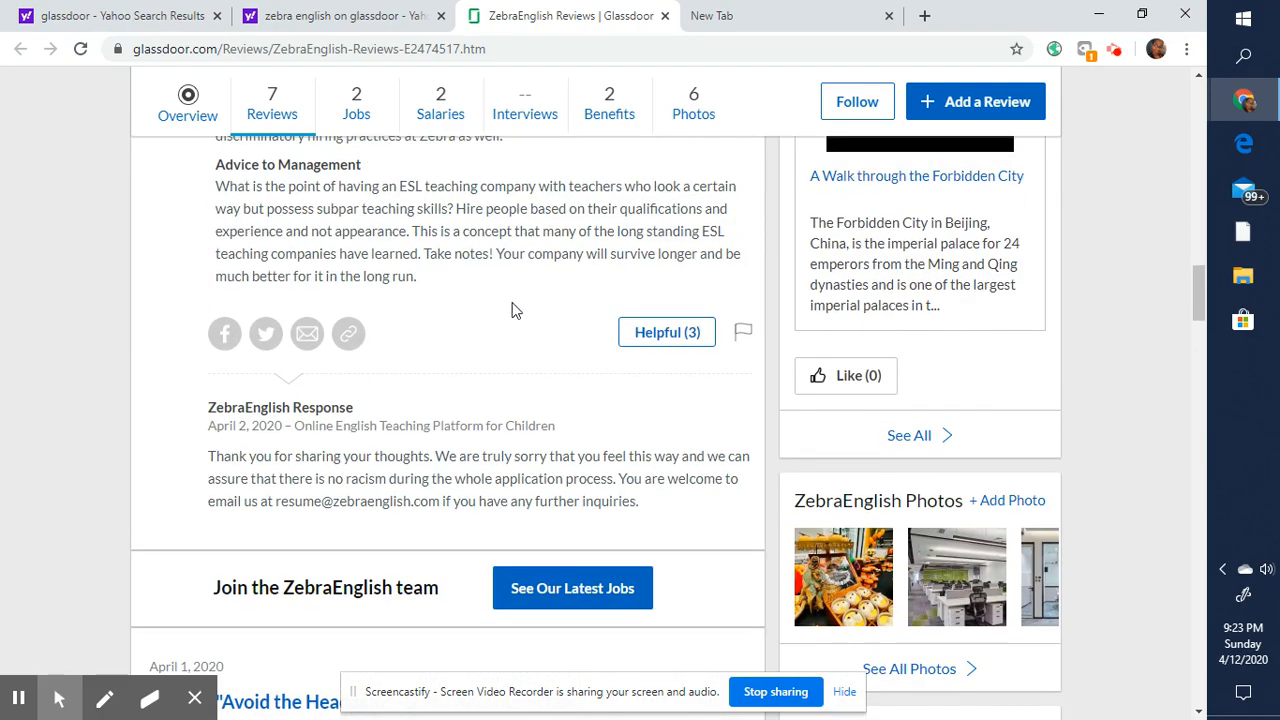
scroll(down, 3)
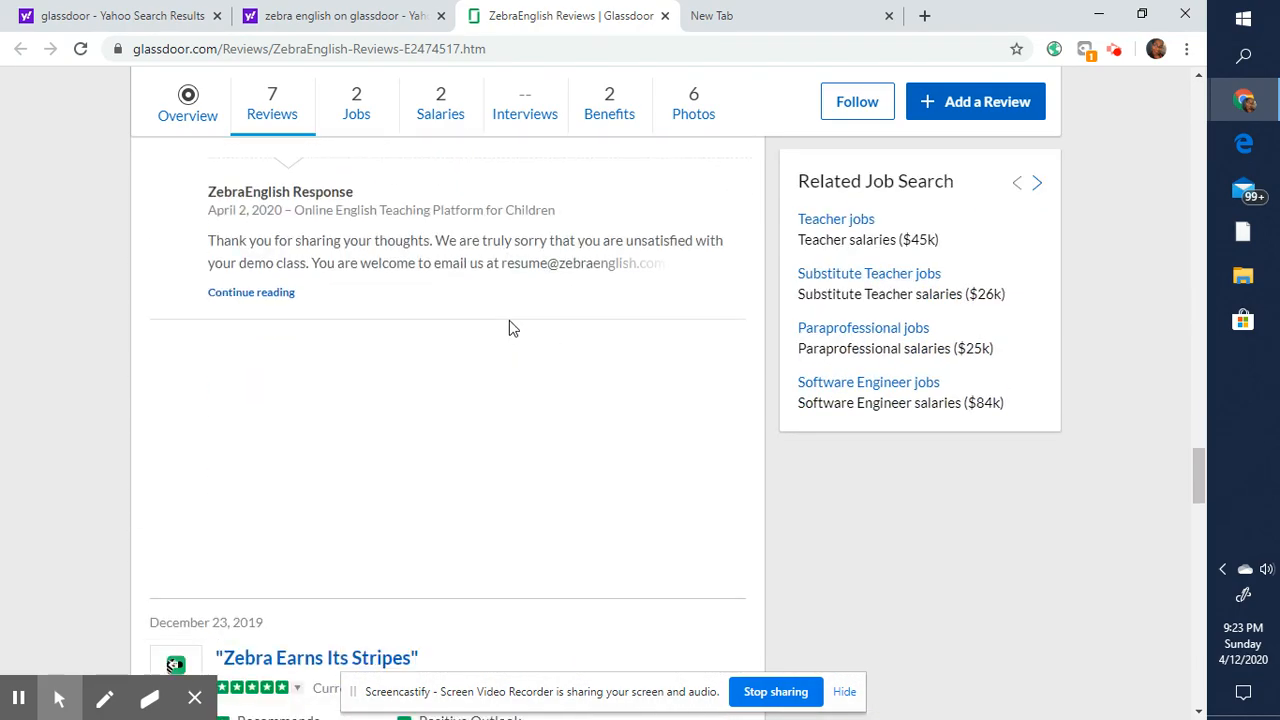
scroll(down, 3)
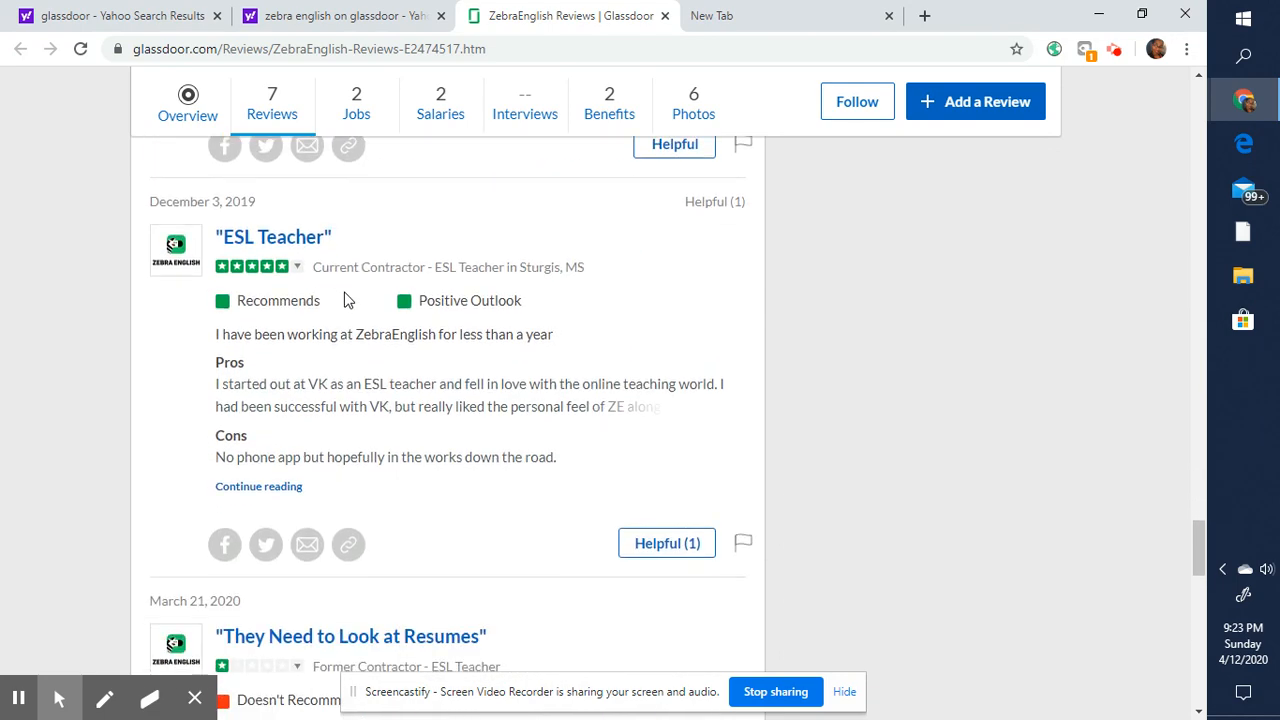
scroll(down, 3)
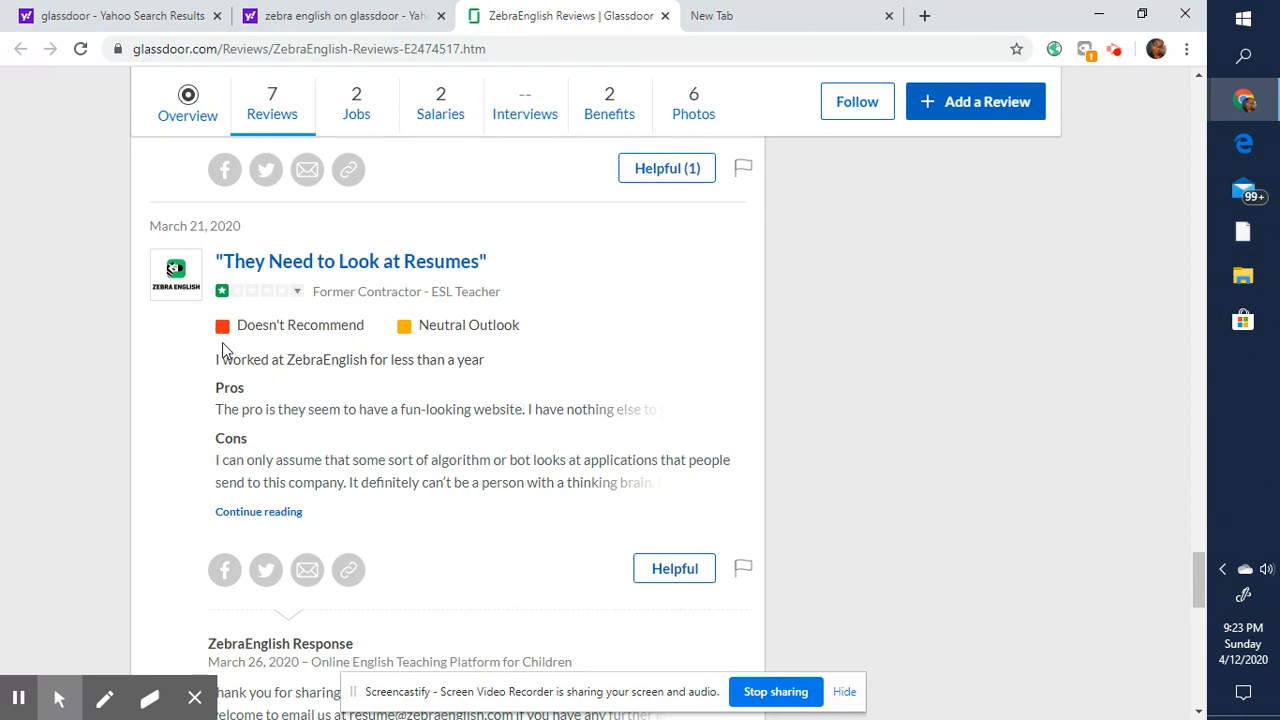
mouse_move(248, 480)
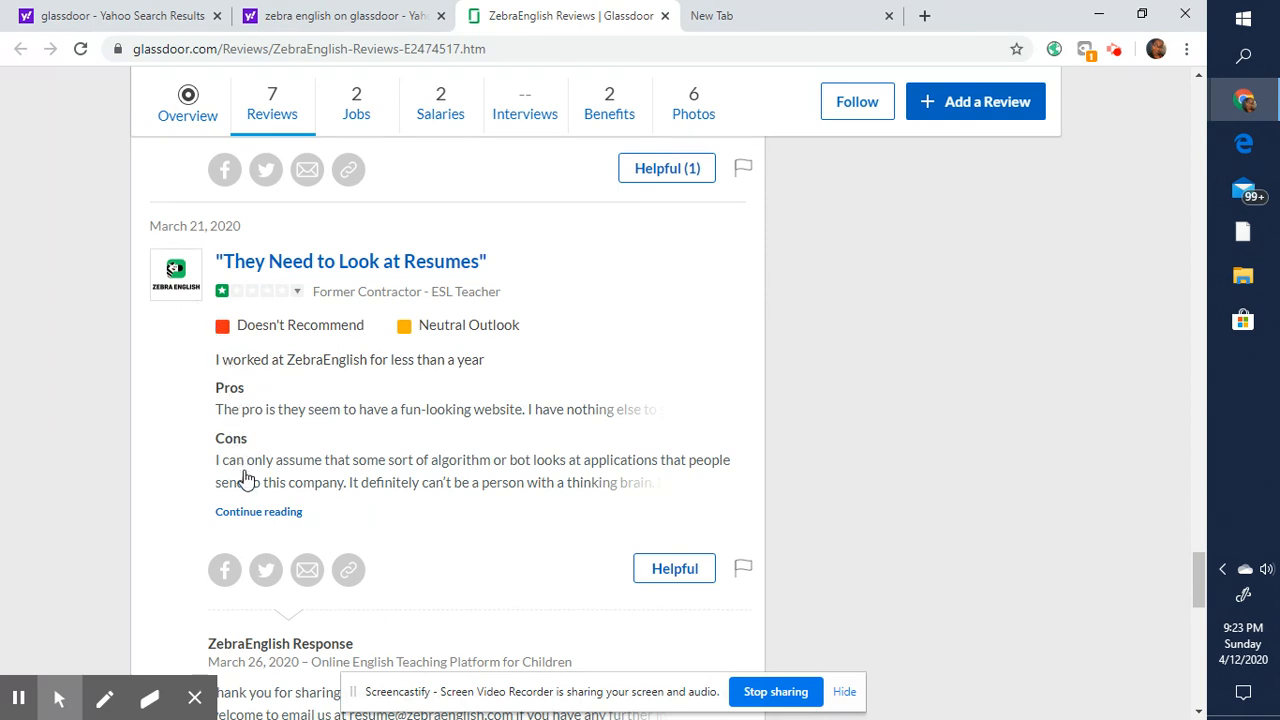
mouse_move(608, 512)
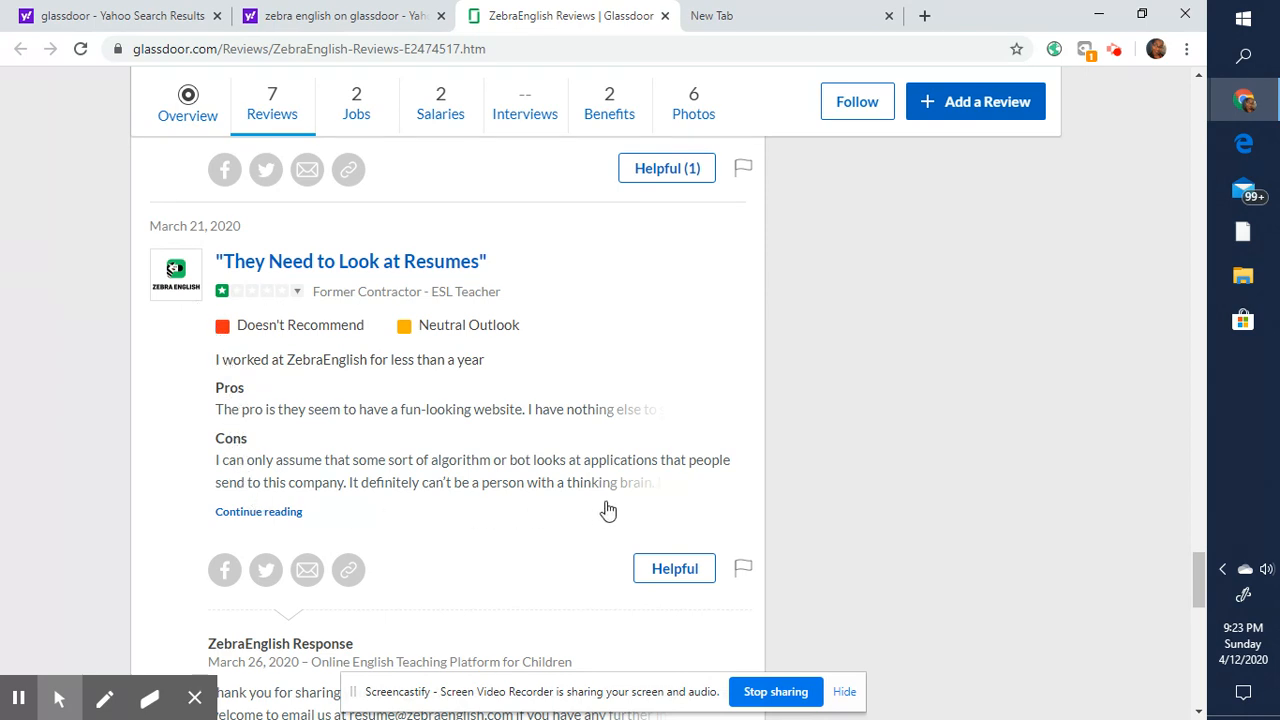
scroll(down, 3)
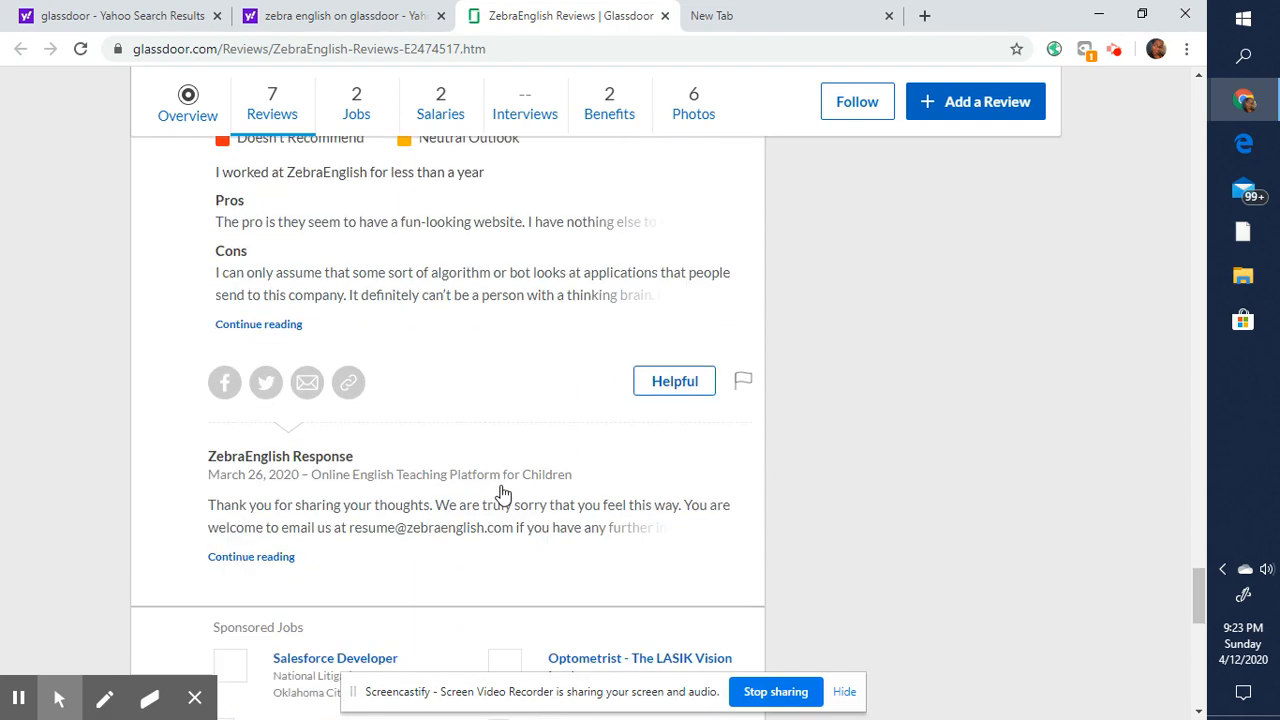
scroll(down, 3)
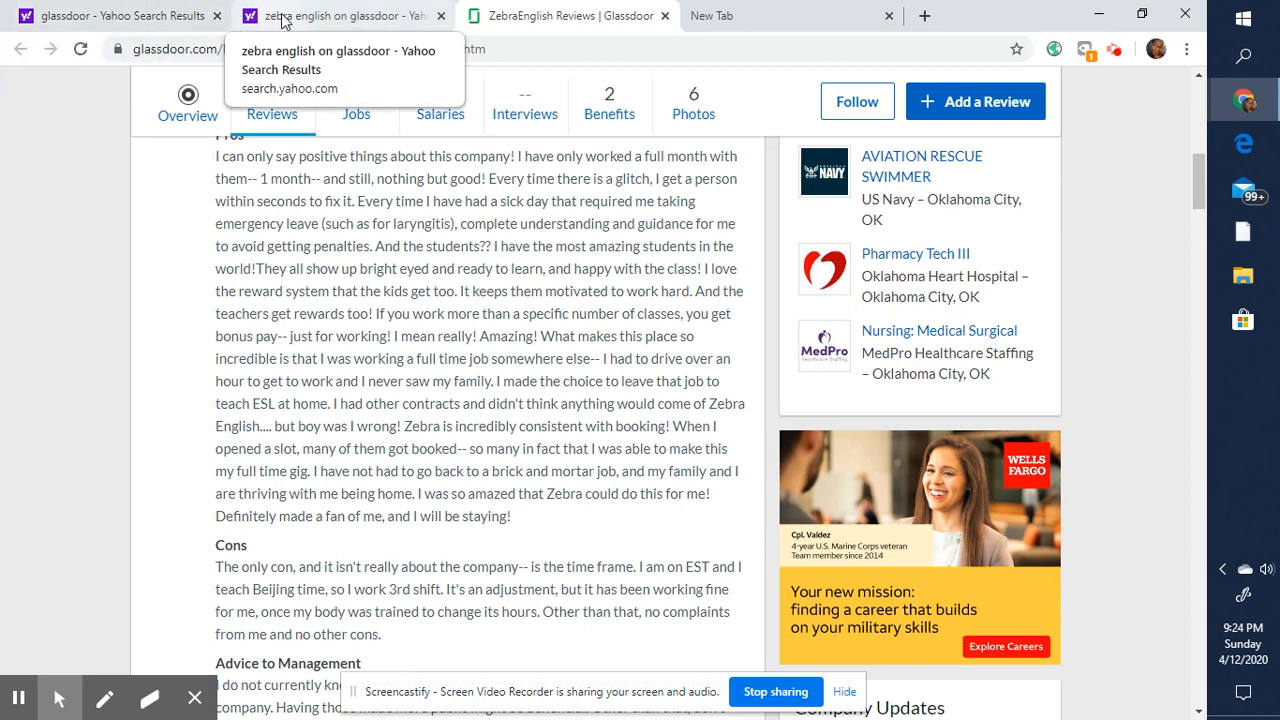
- Return to the Yahoo search results tab and begin entering zebraenglish.com in the address bar
click(570, 16)
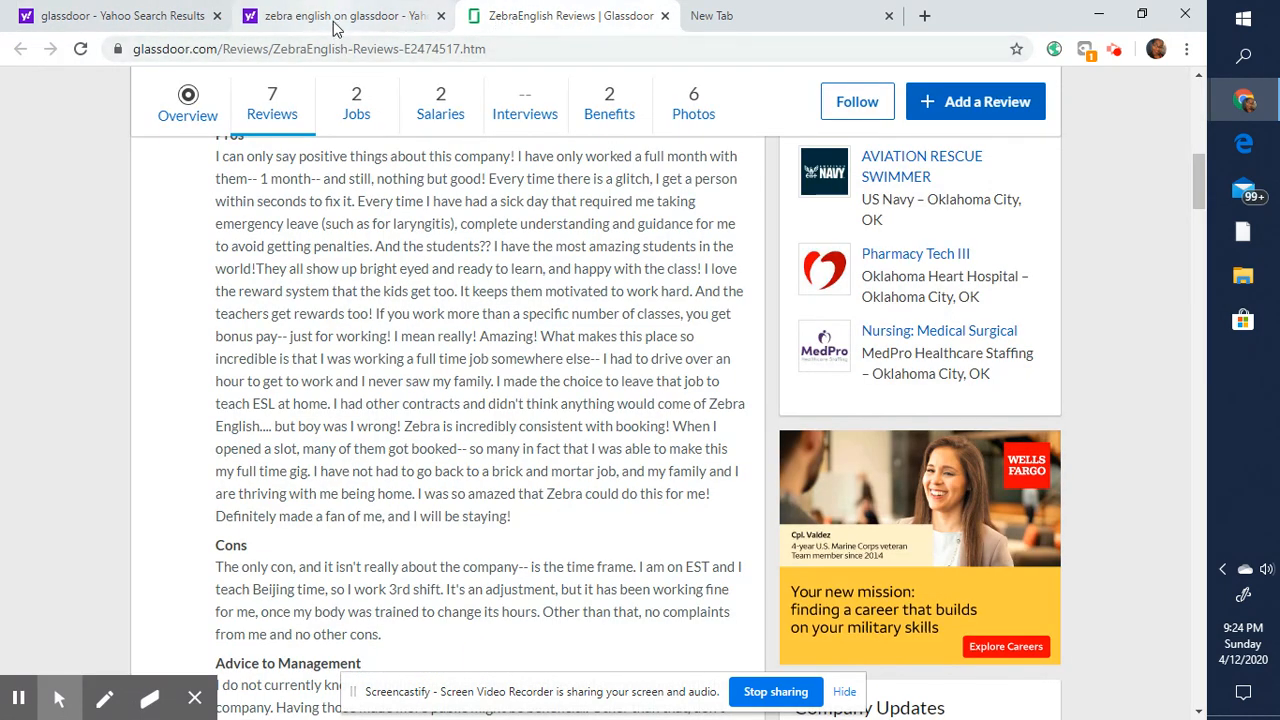
click(344, 16)
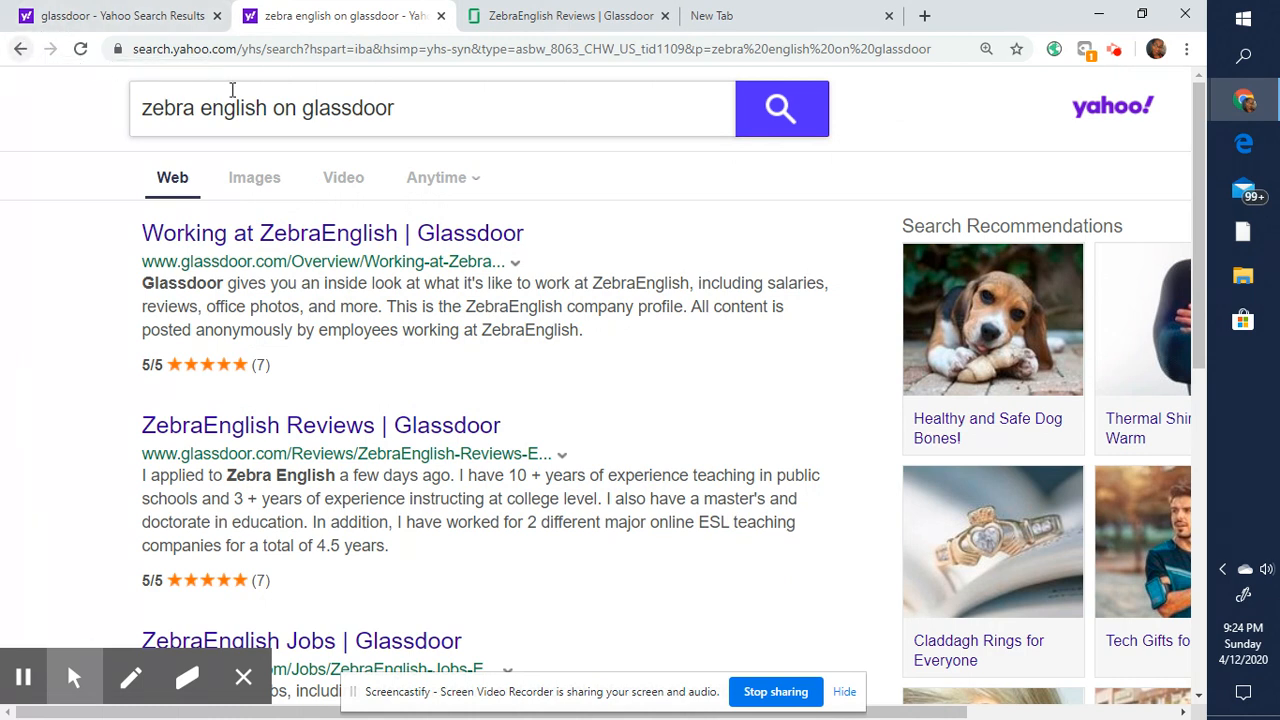
mouse_move(290, 260)
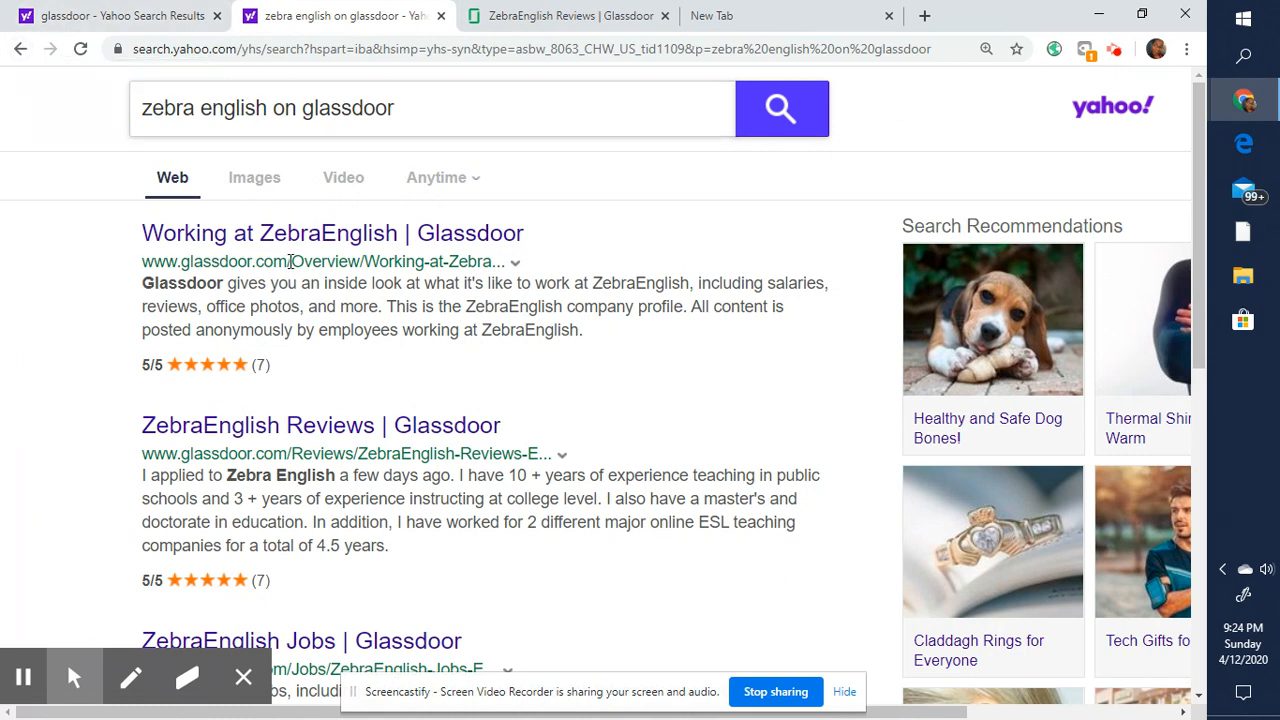
mouse_move(256, 256)
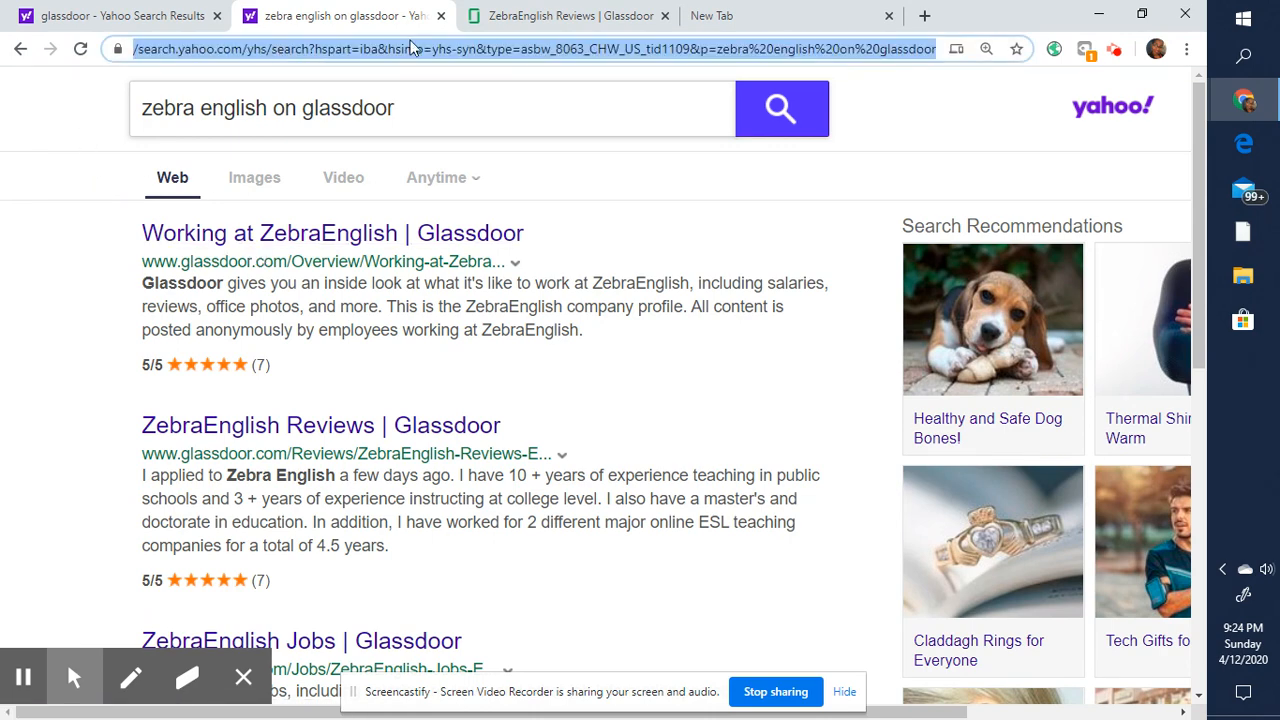
text(zebraenglish.com)
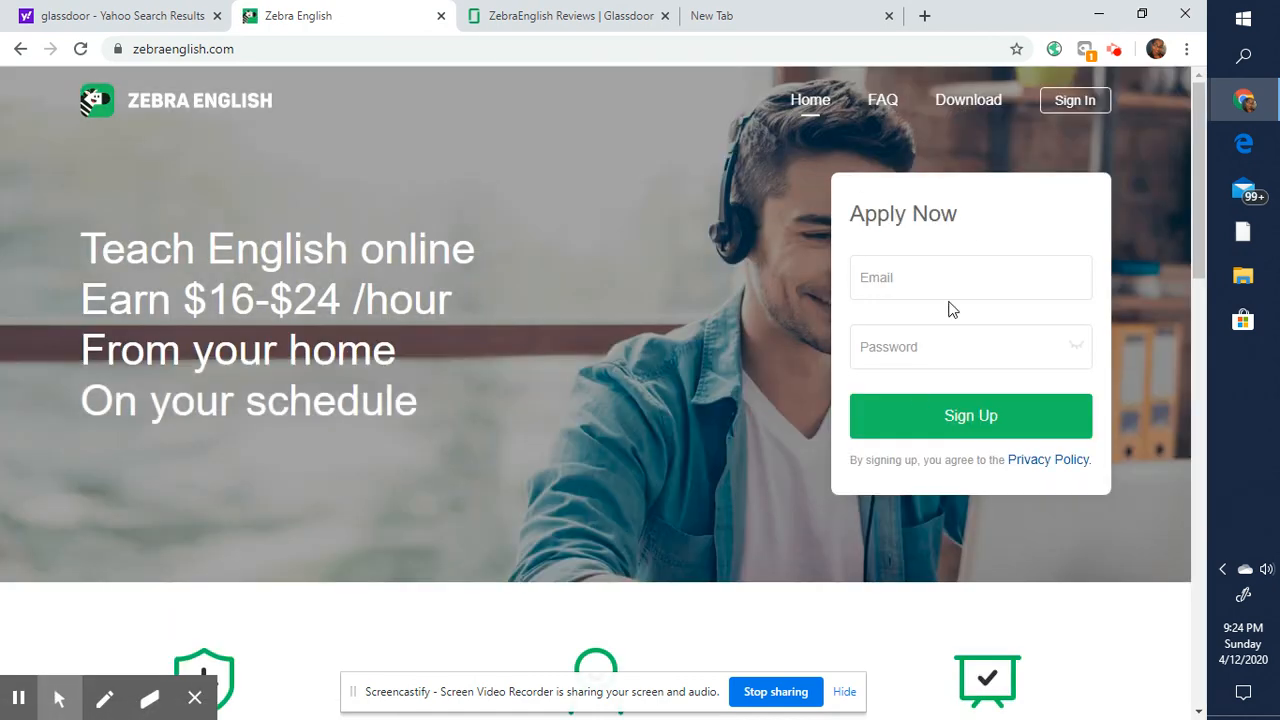
mouse_move(1076, 100)
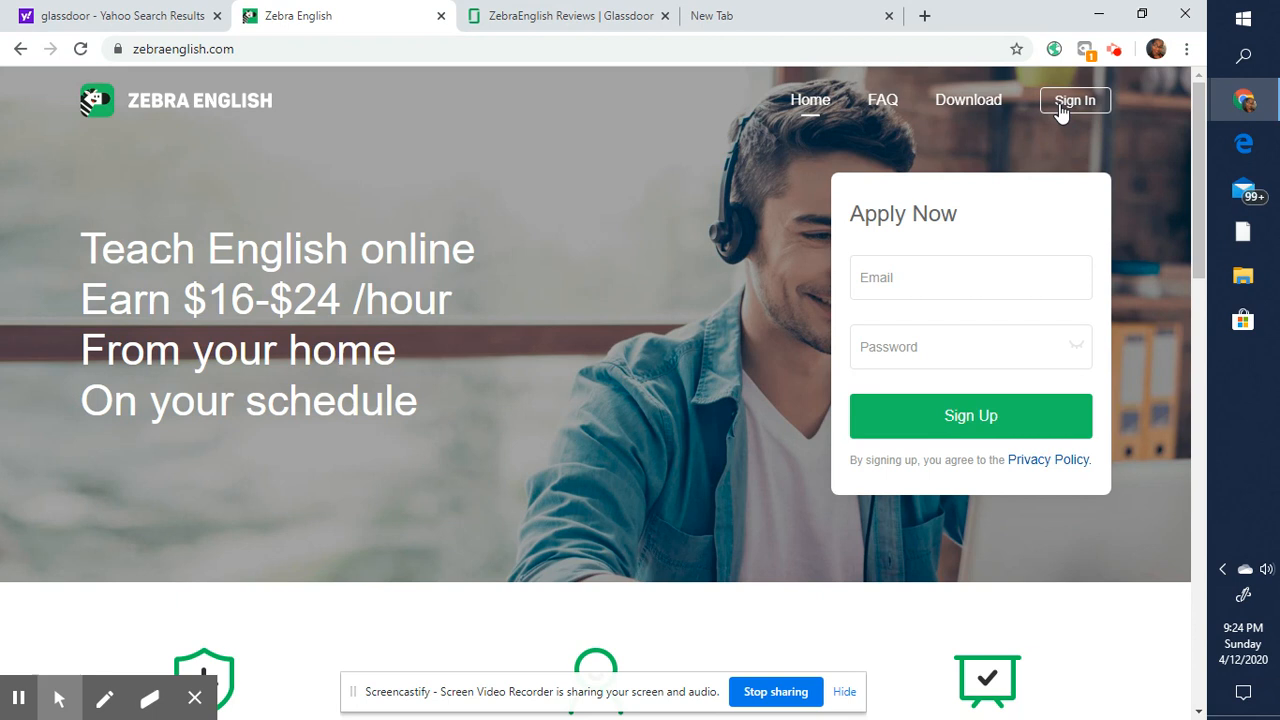
- Focus the Apply Now form's Password and email fields so it flags the email address as required
click(968, 414)
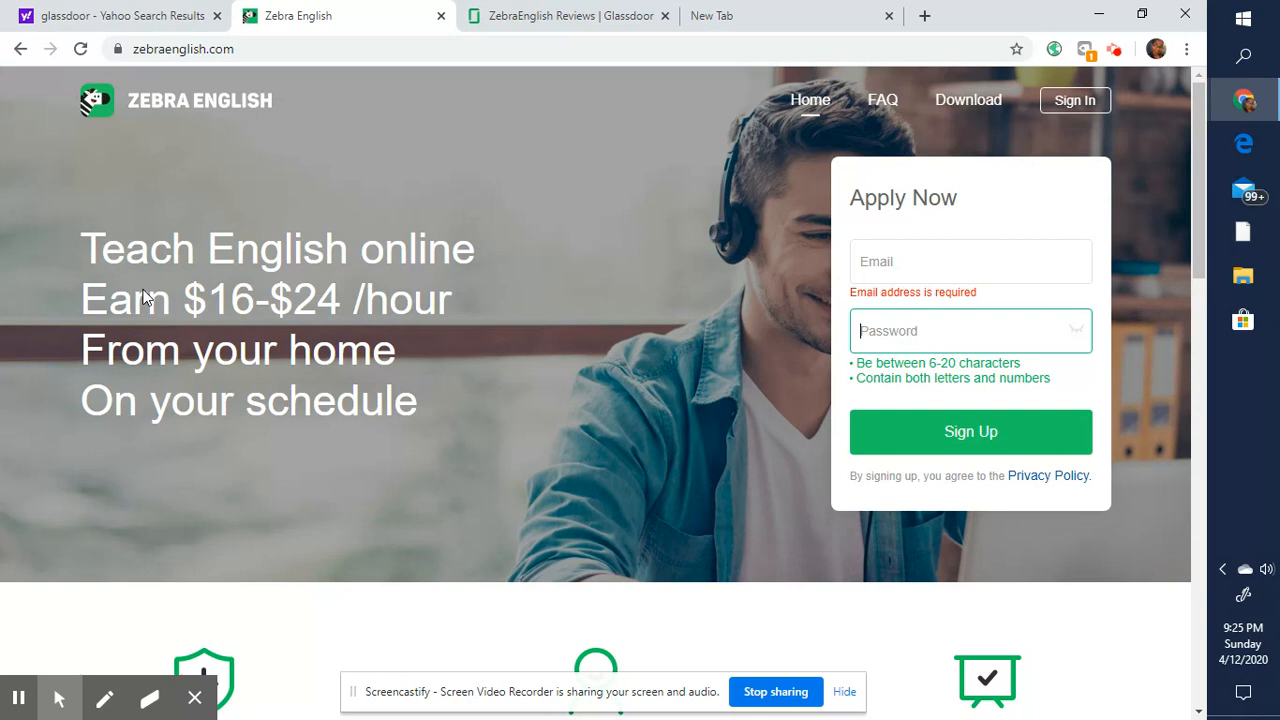
mouse_move(502, 280)
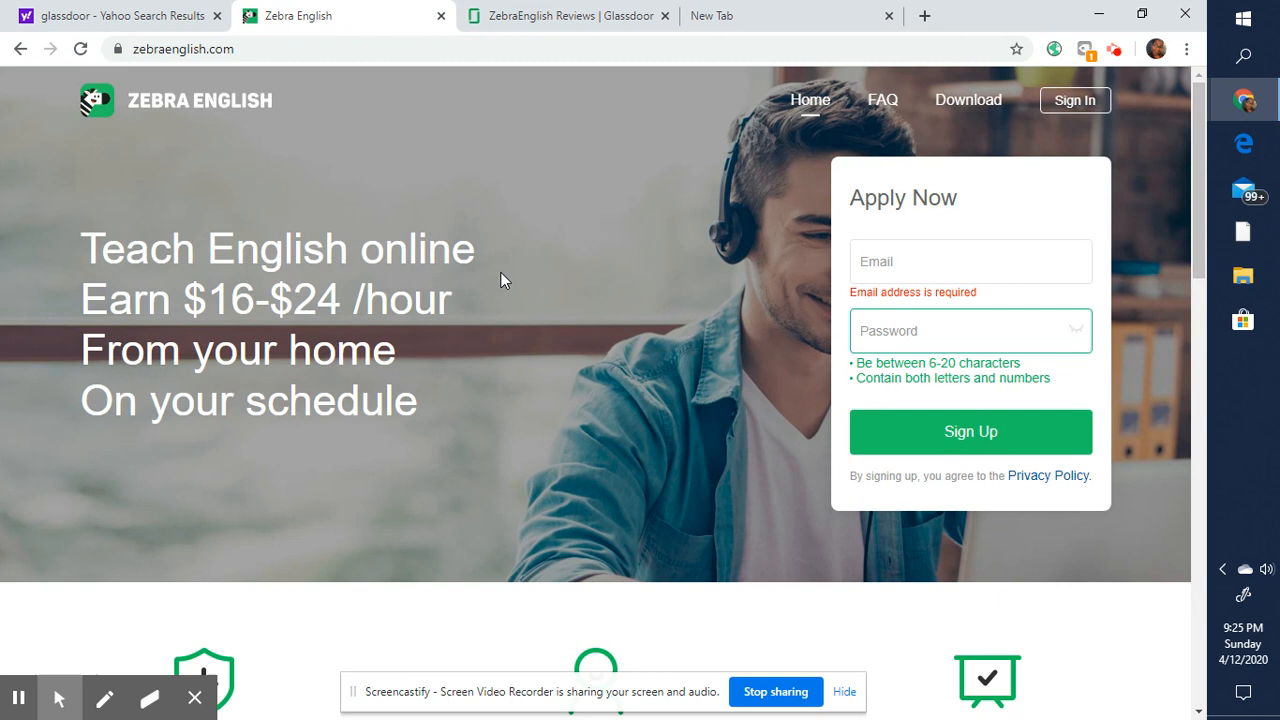
click(970, 330)
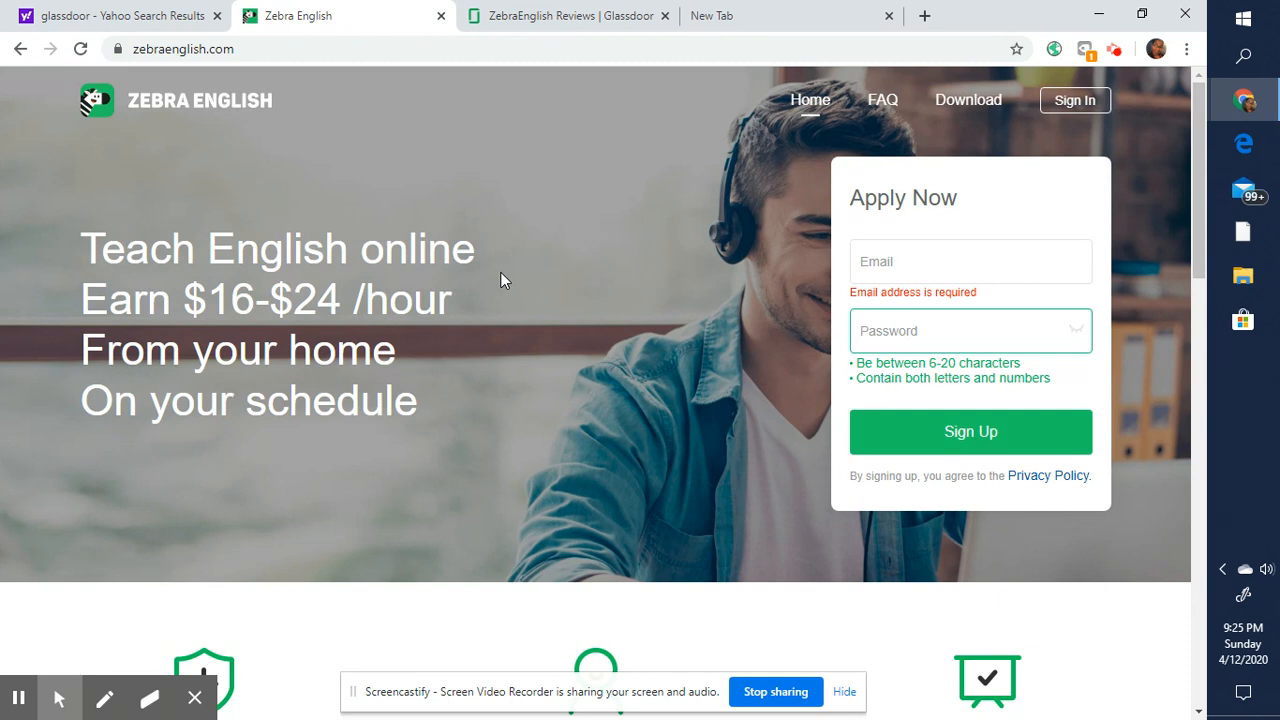
mouse_move(520, 324)
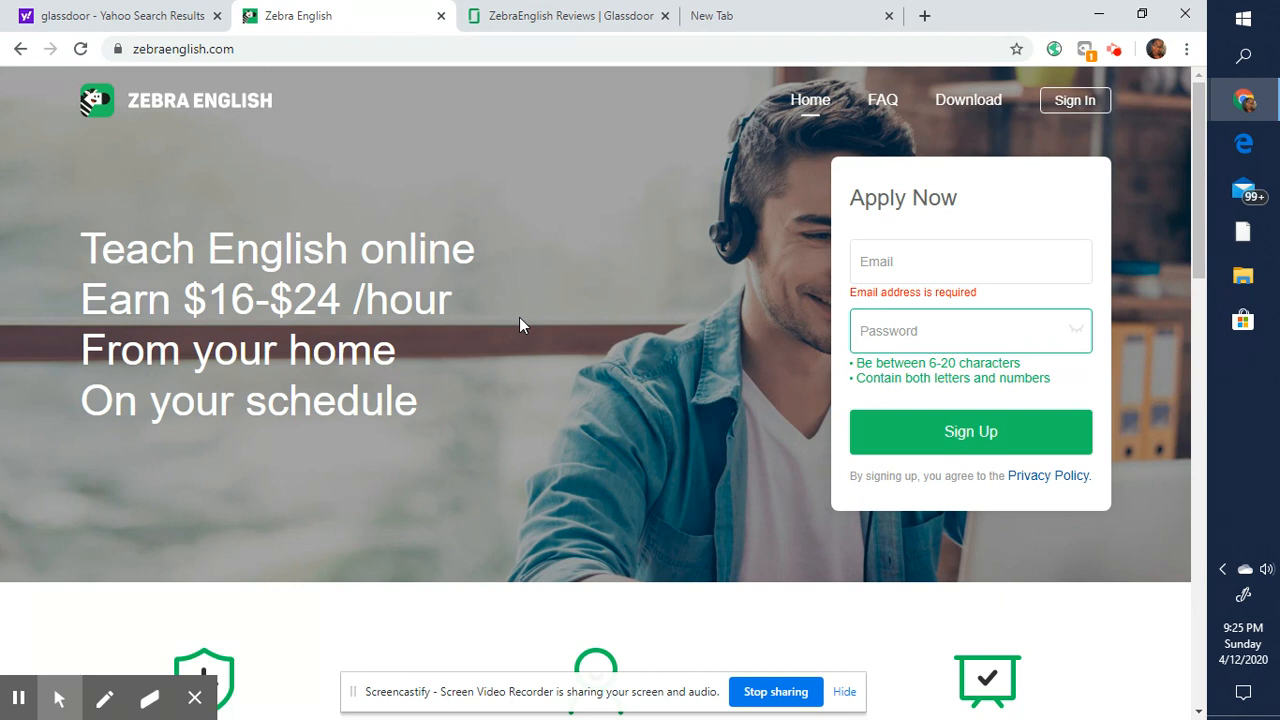
click(970, 330)
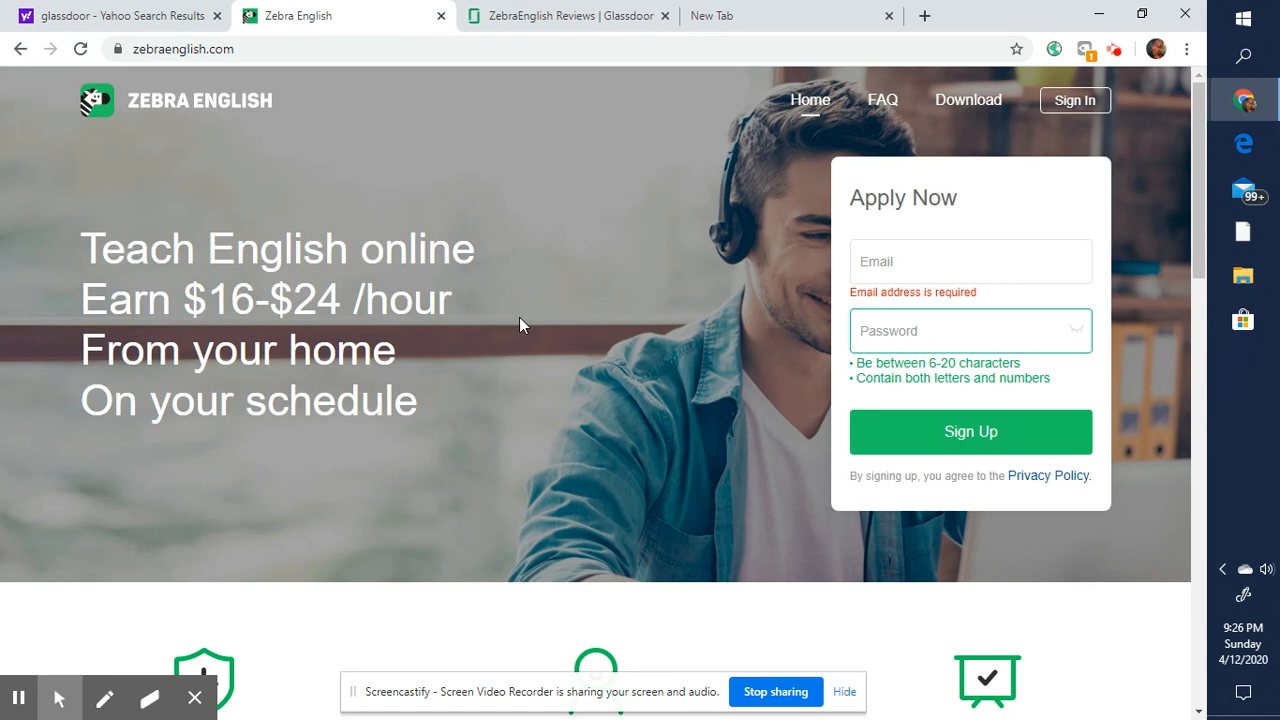
click(956, 330)
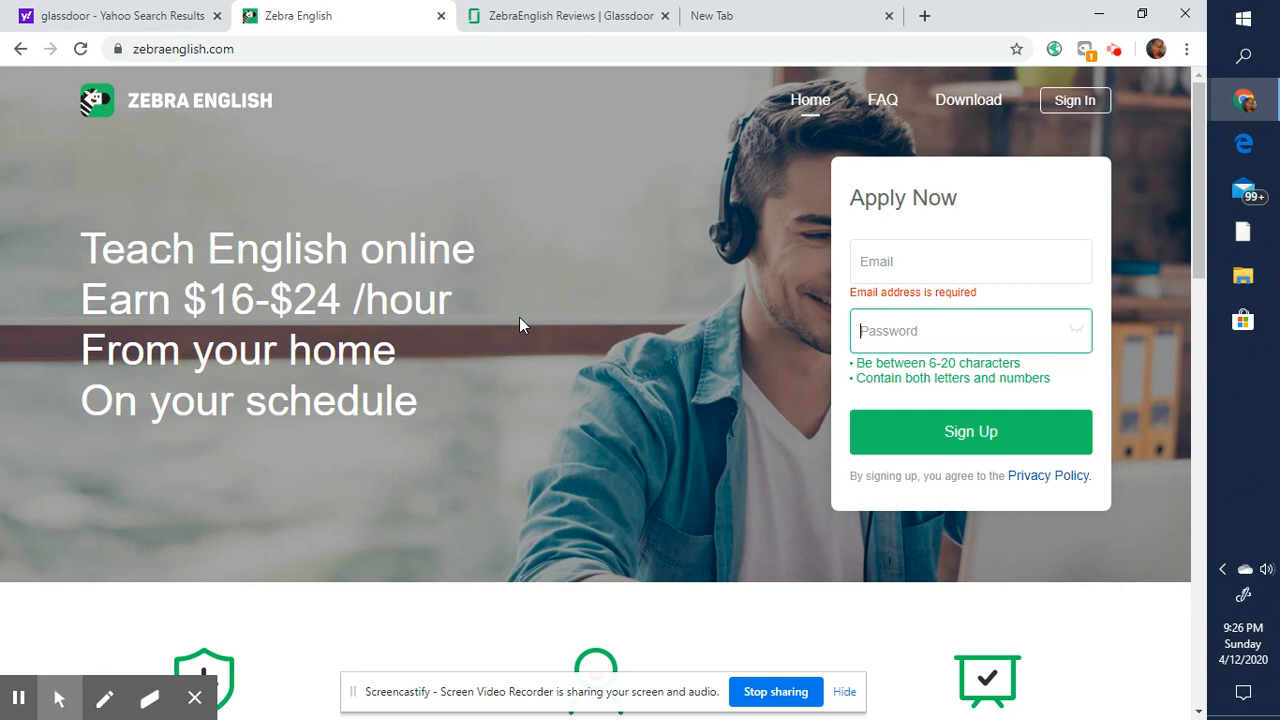